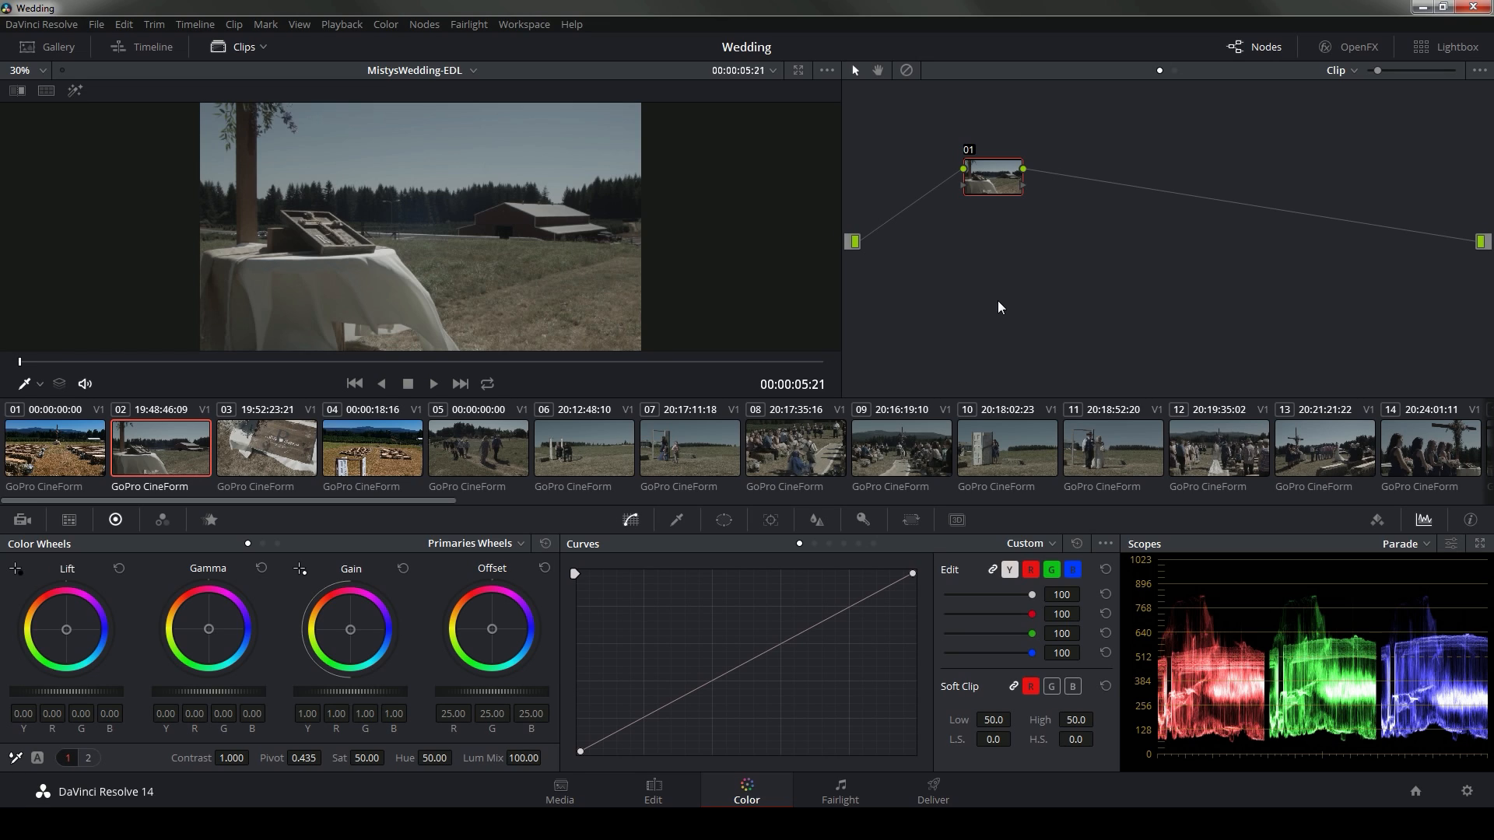
{"action": "mouse_move", "coordinate": [1116, 319]}
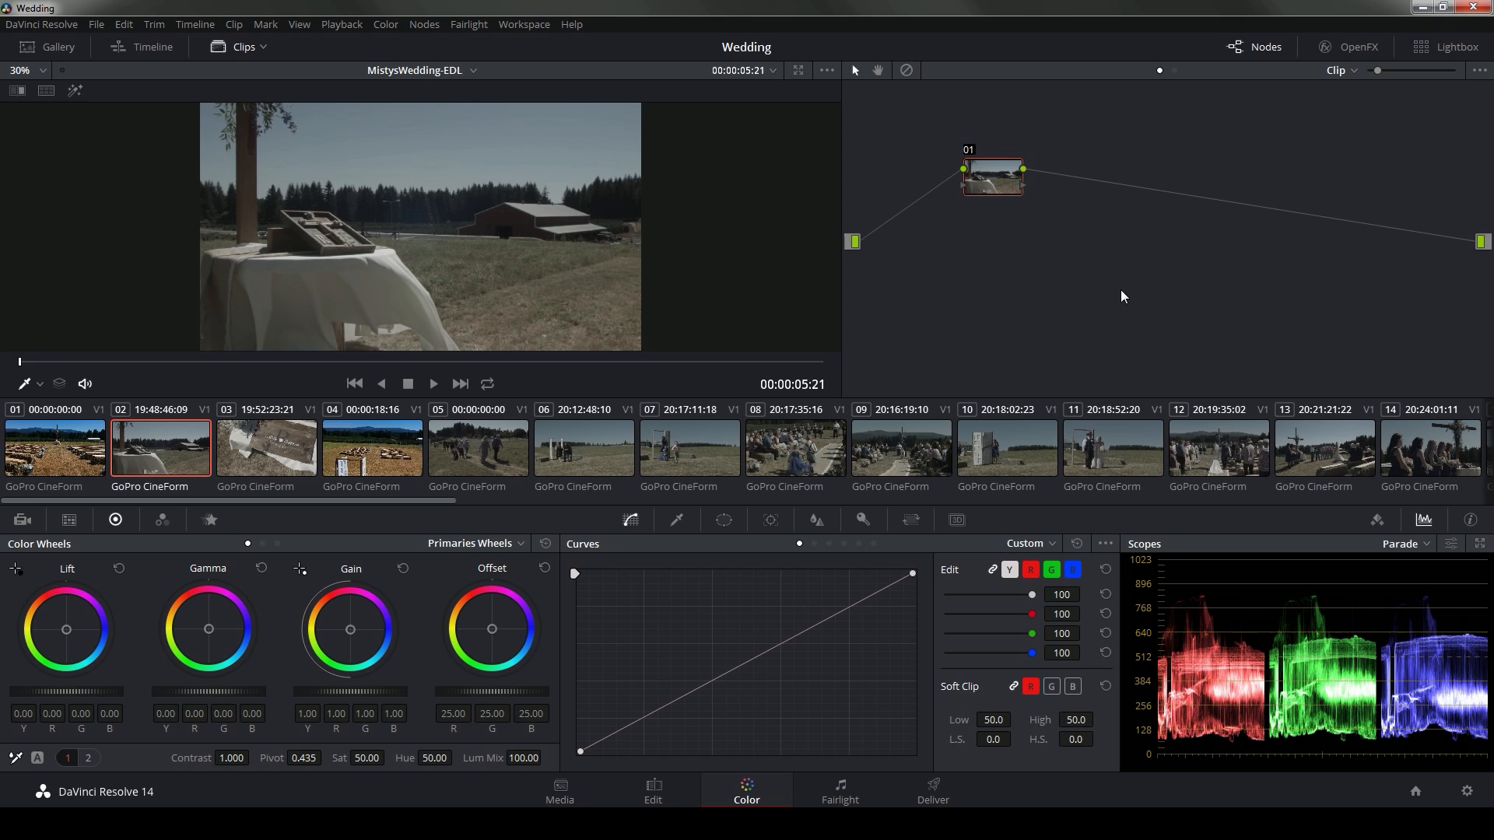
{"action": "mouse_move", "coordinate": [920, 434]}
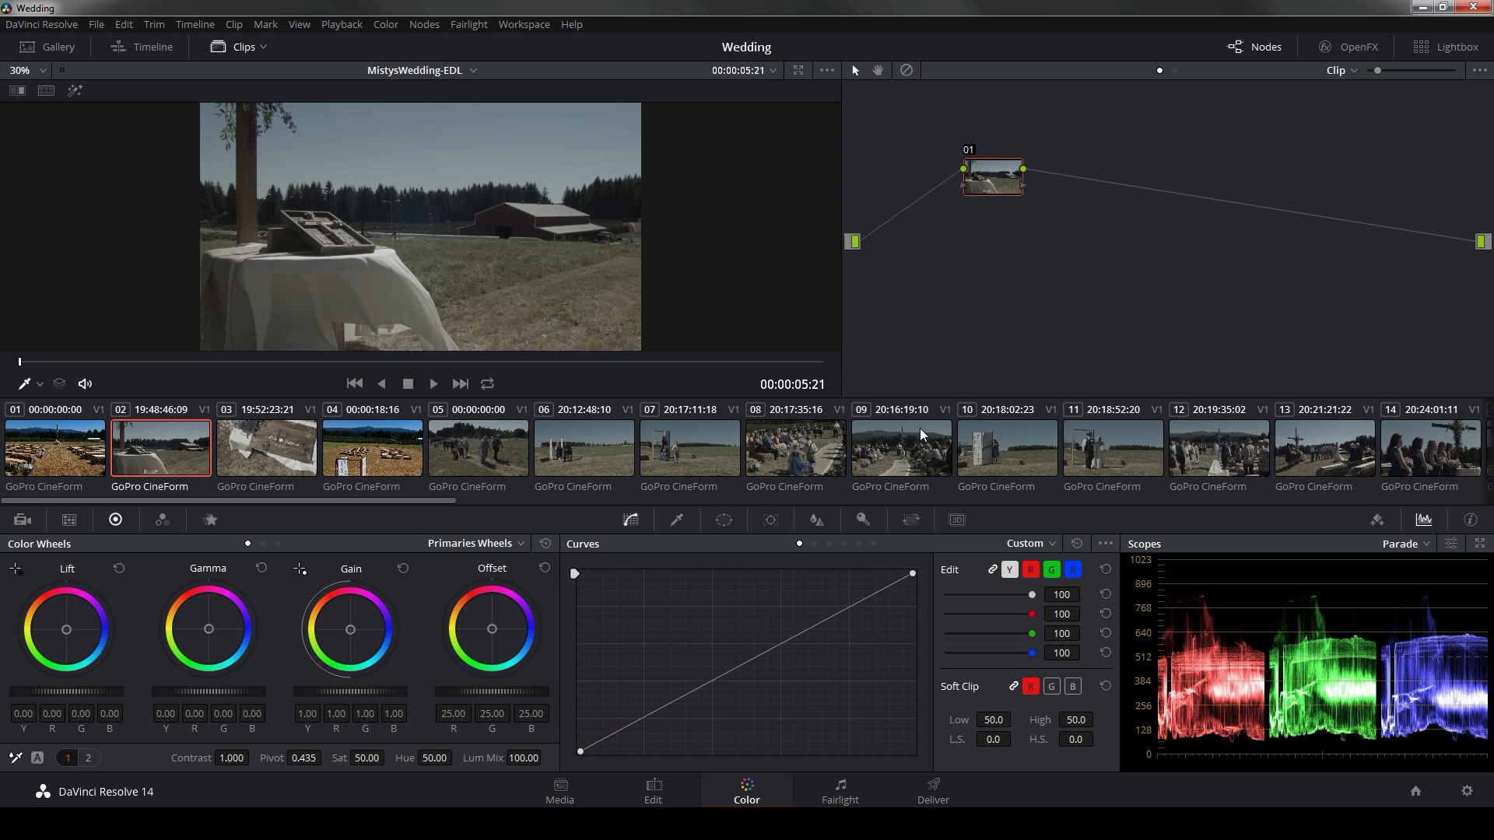
Select clips 05–09 and add them into a new grade group named 'The'
{"action": "left_click", "coordinate": [477, 448]}
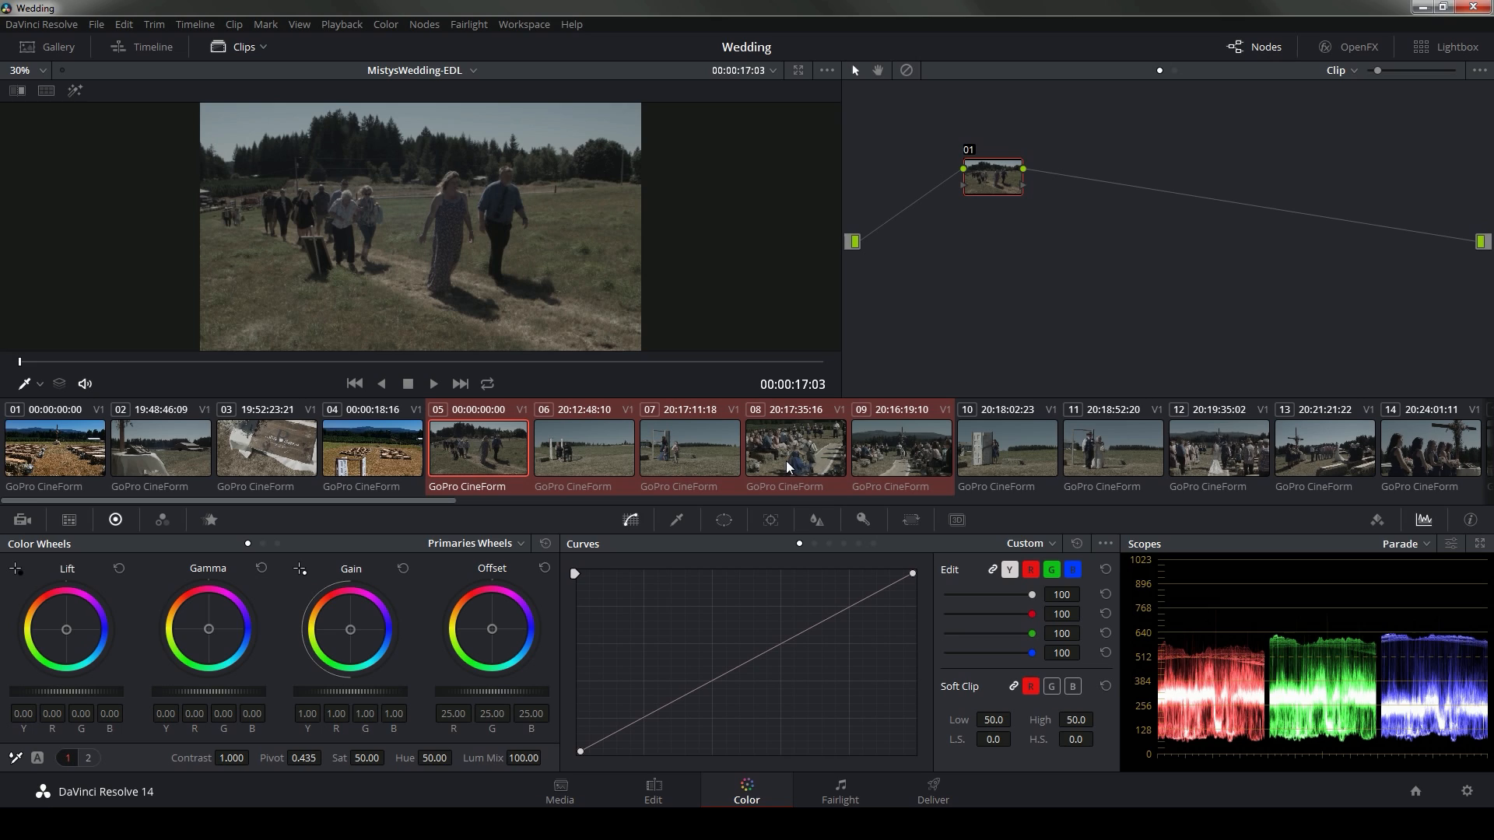
{"action": "mouse_move", "coordinate": [982, 328]}
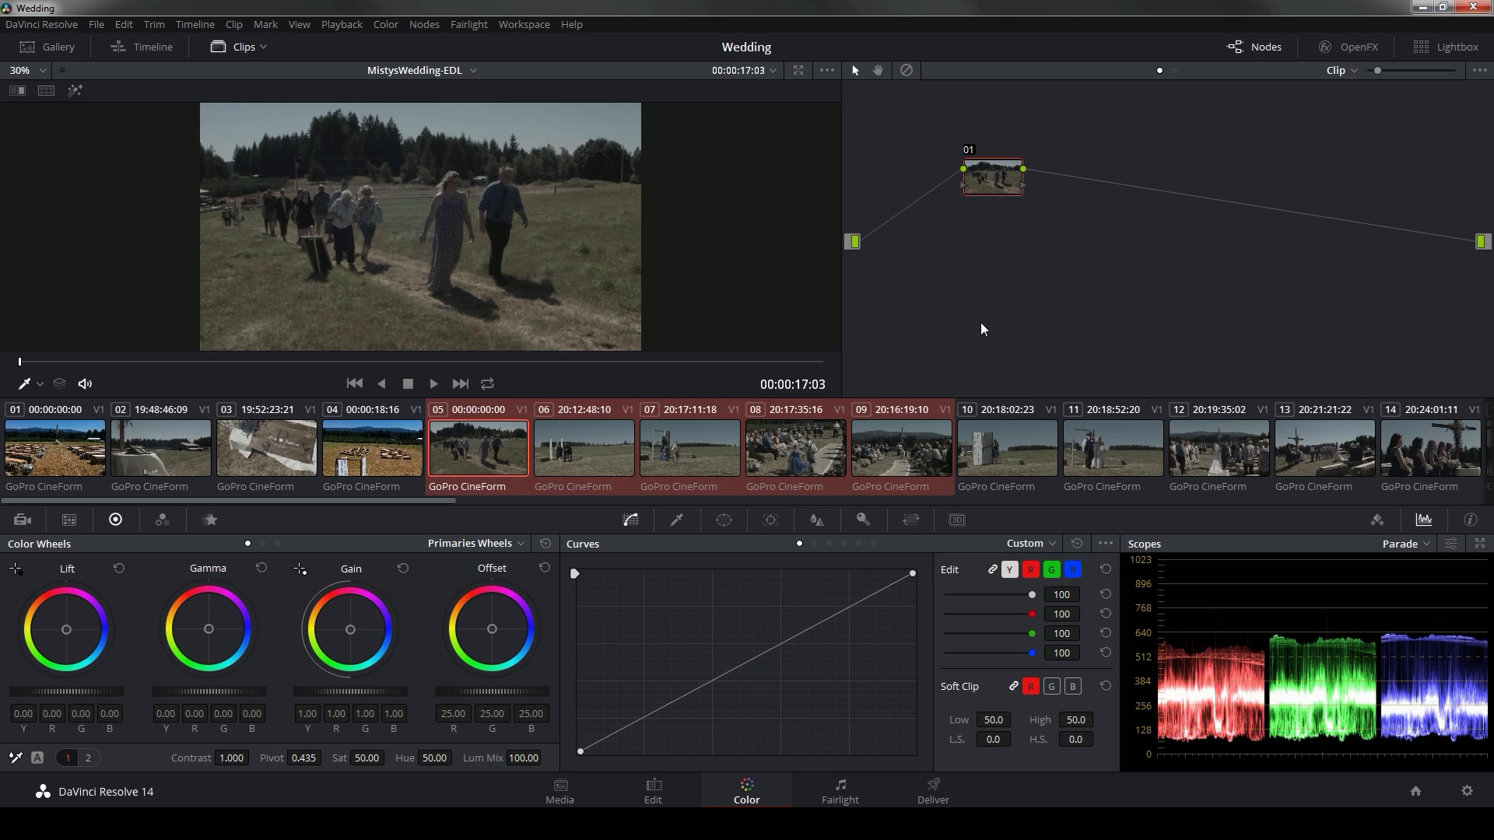
{"action": "mouse_move", "coordinate": [905, 473]}
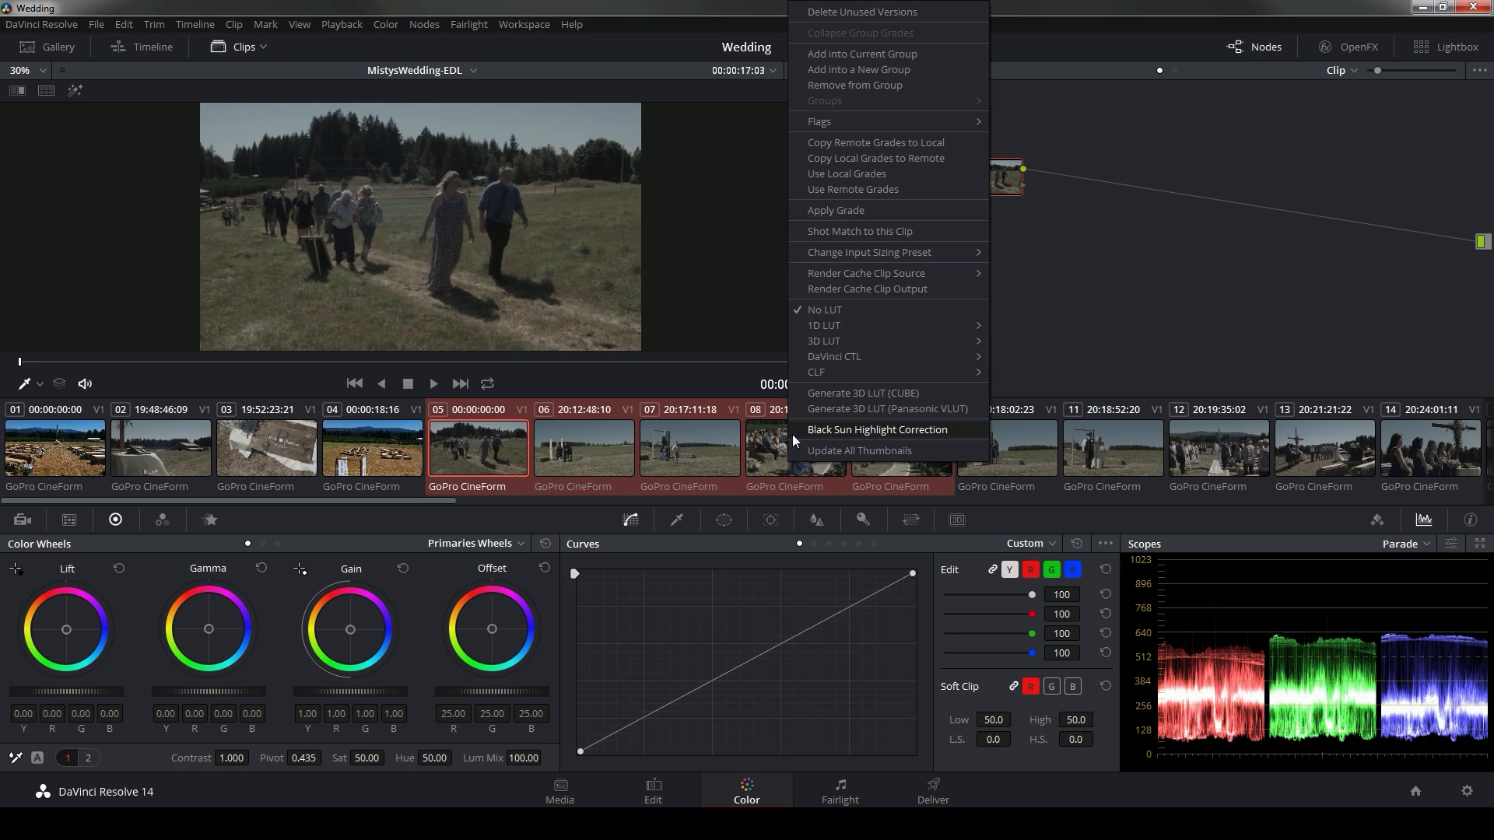
{"action": "left_click", "coordinate": [858, 68]}
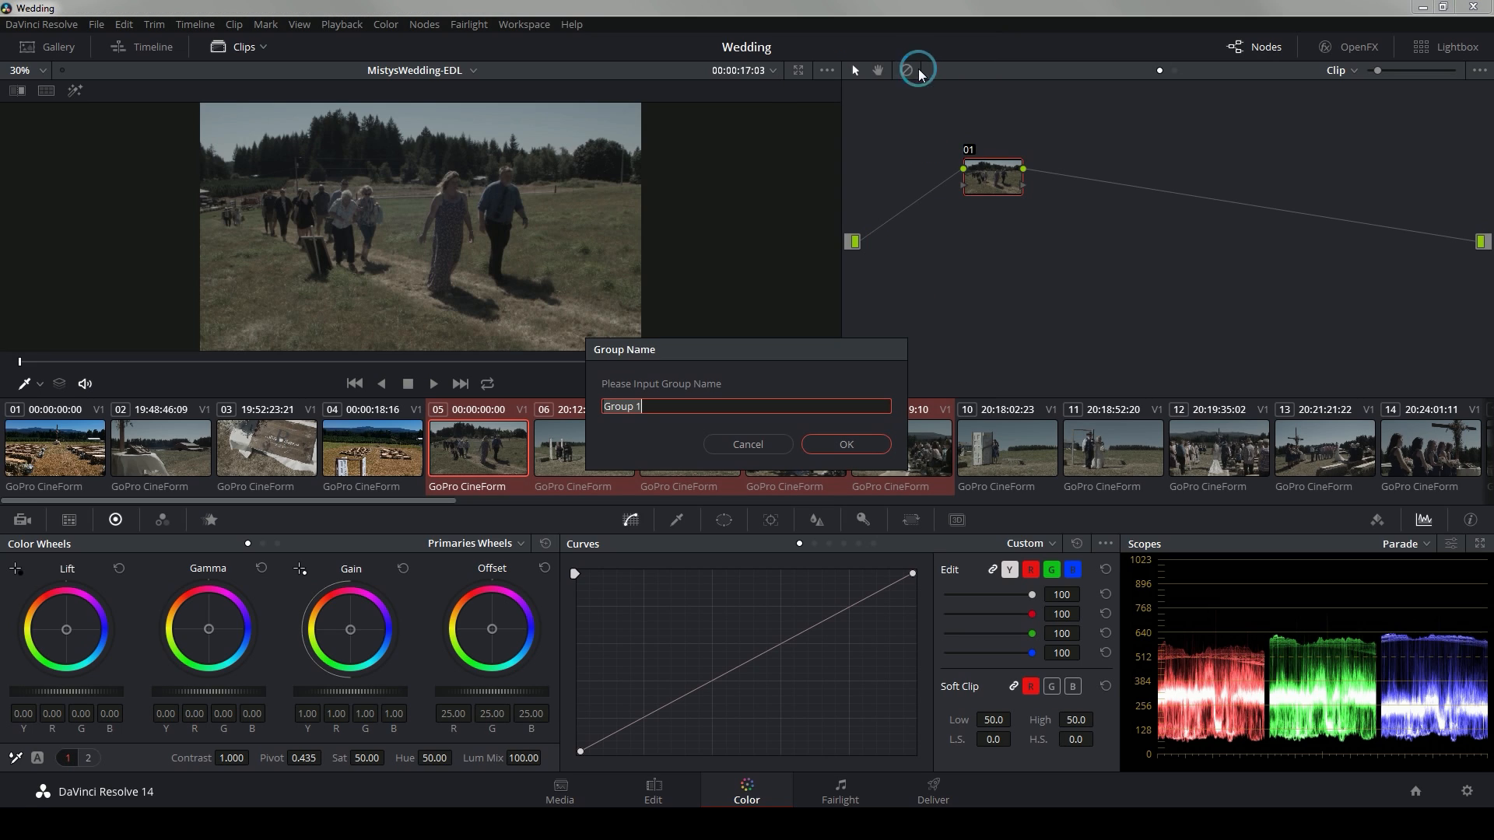
{"action": "type", "text": "The"}
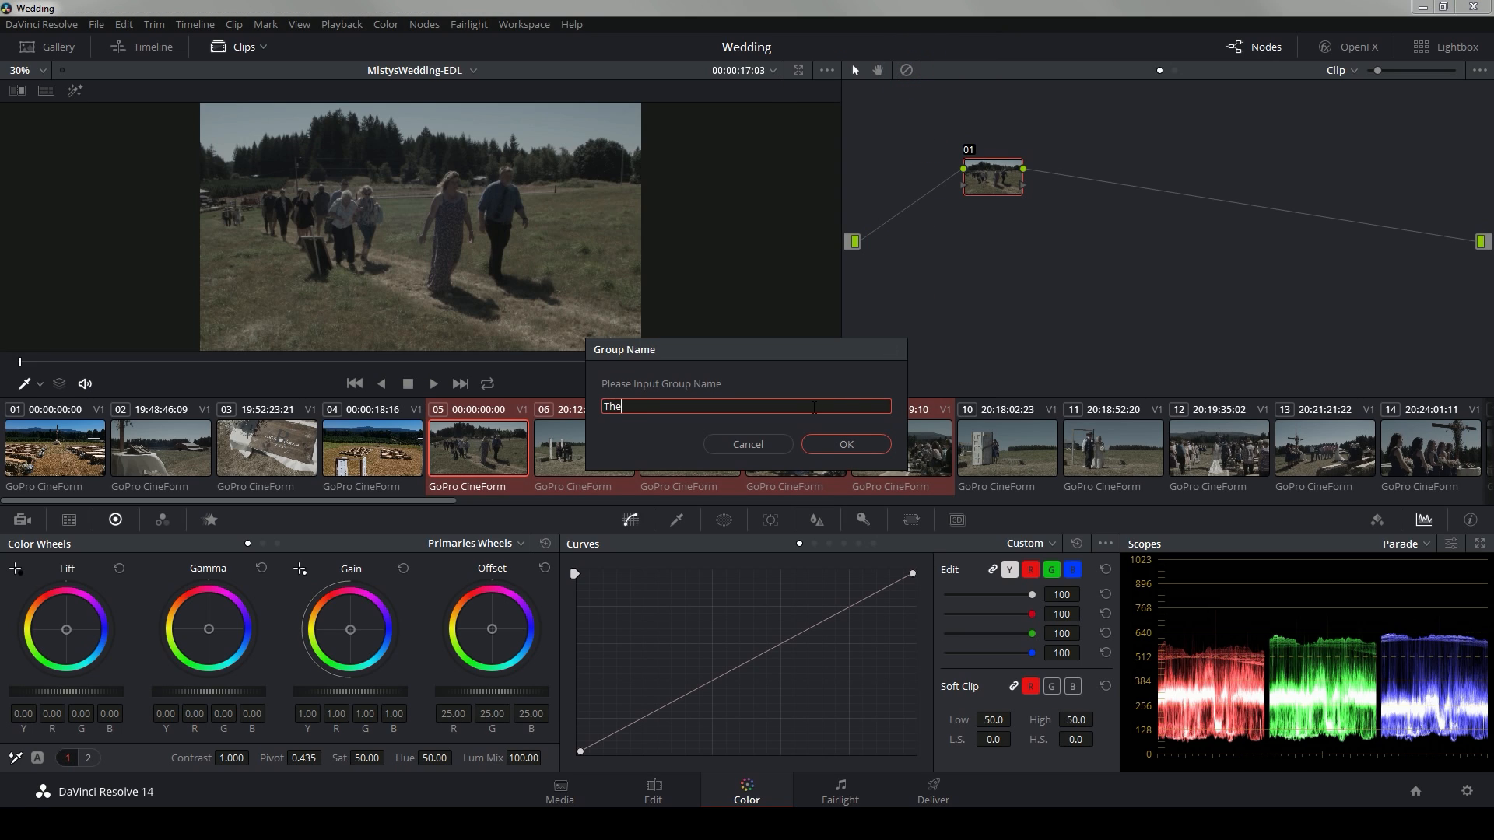
{"action": "left_click", "coordinate": [747, 444]}
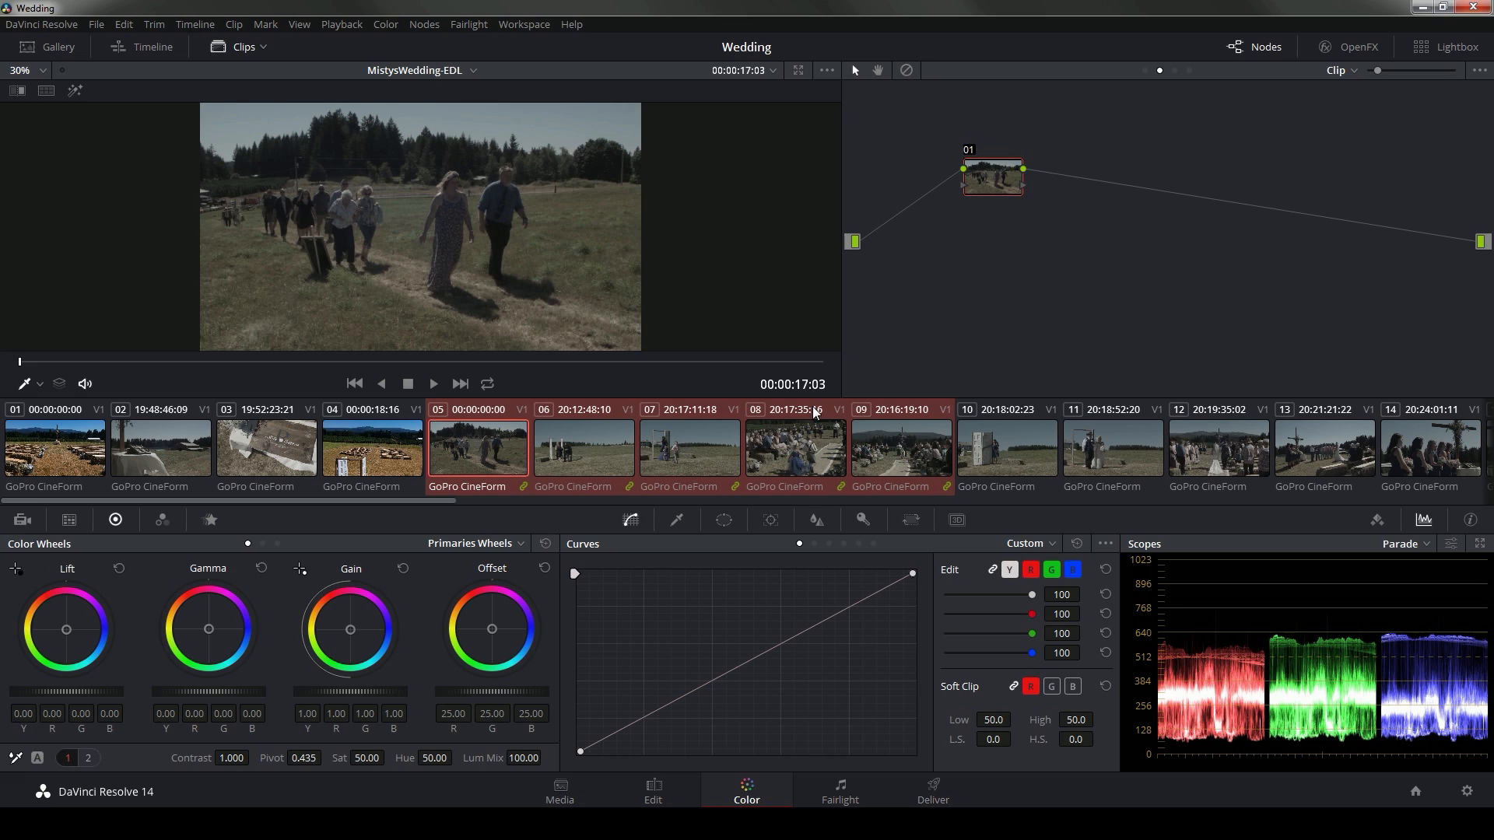
{"action": "mouse_move", "coordinate": [738, 497]}
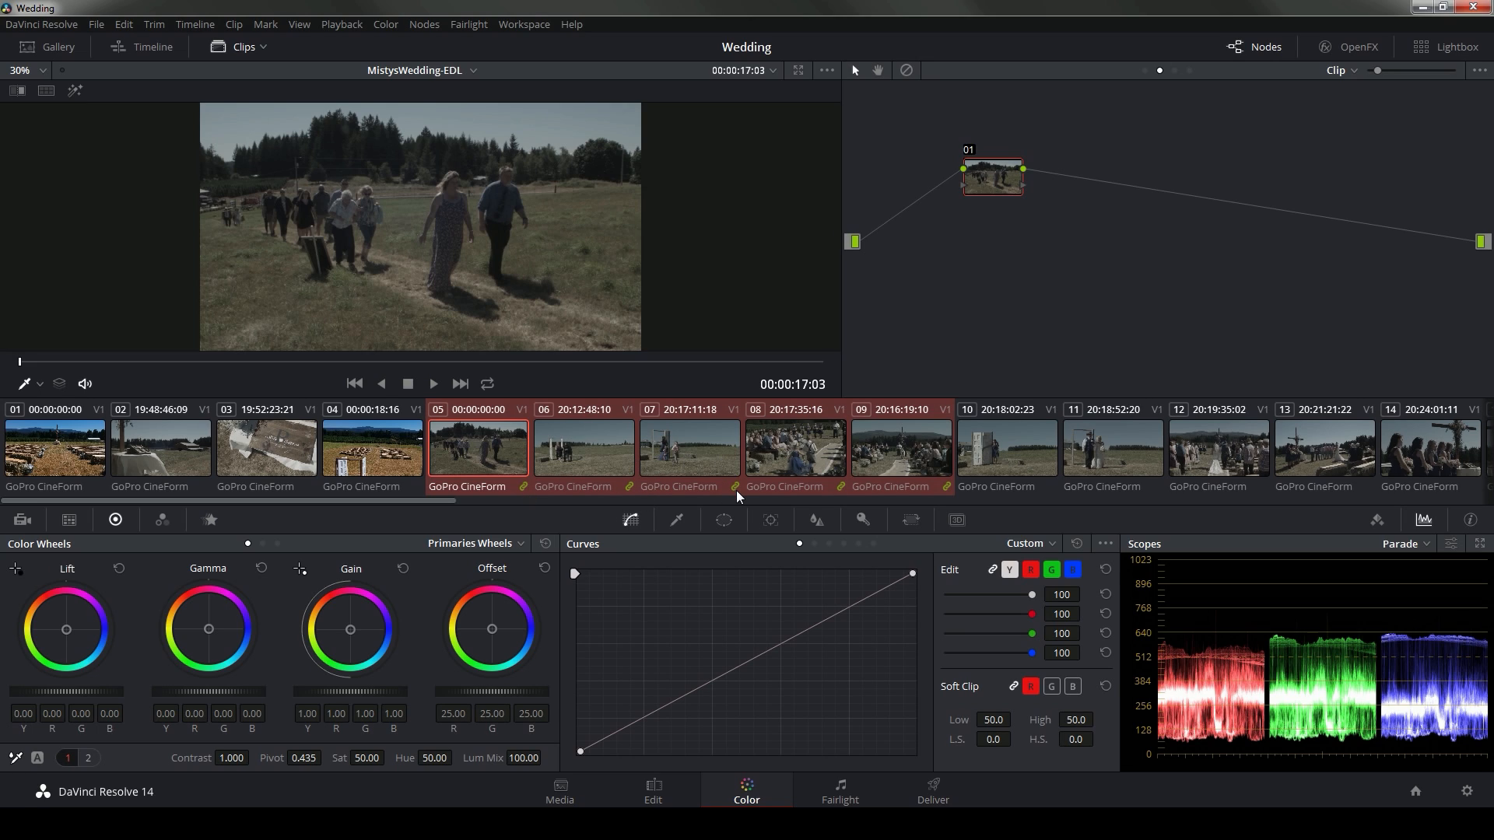
{"action": "mouse_move", "coordinate": [769, 496]}
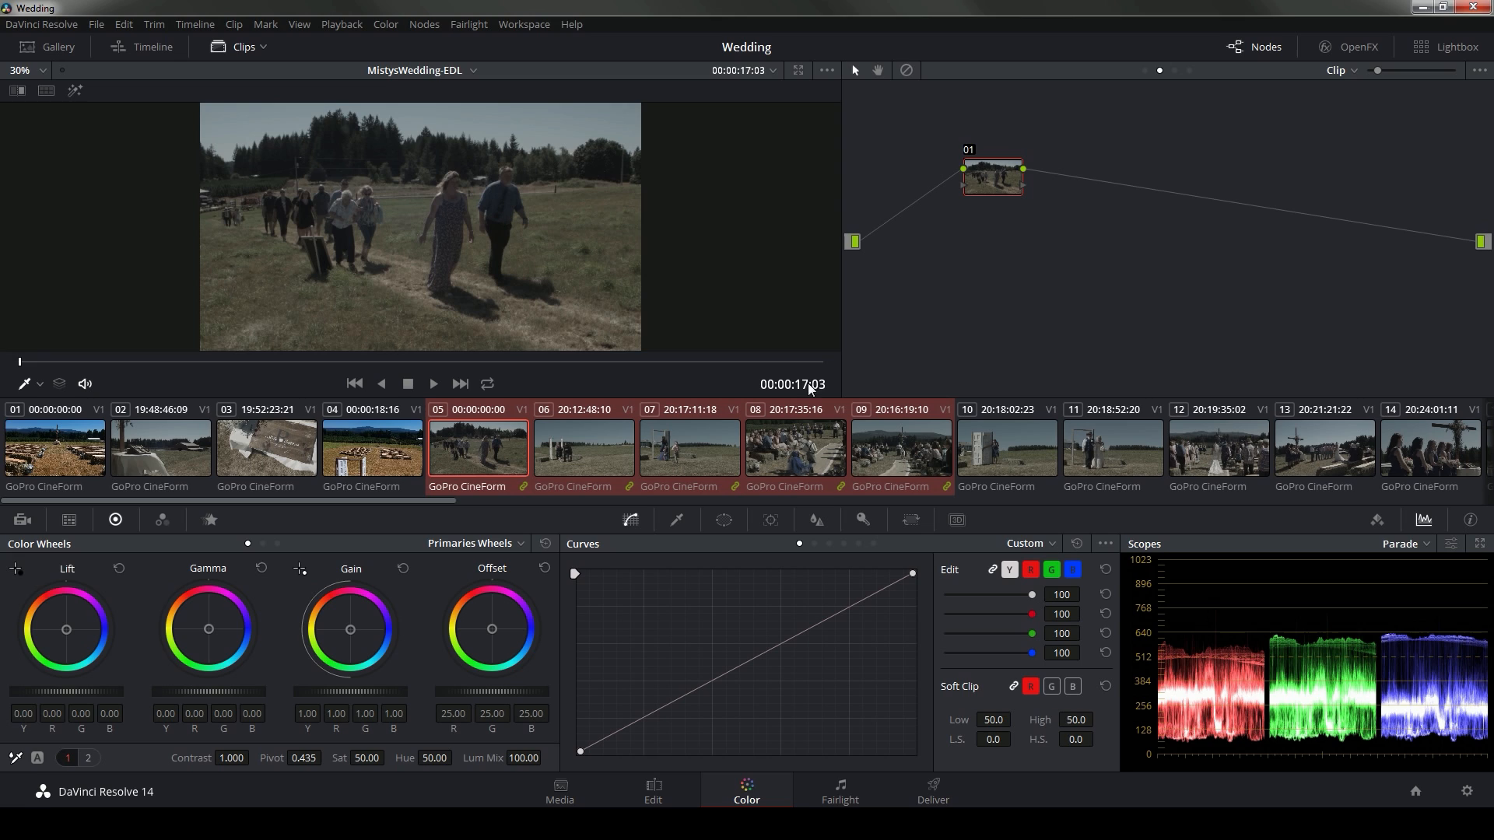
Add clips 10 and 11 to the current group, then review clips 13 and 09
{"action": "right_click", "coordinate": [1006, 448]}
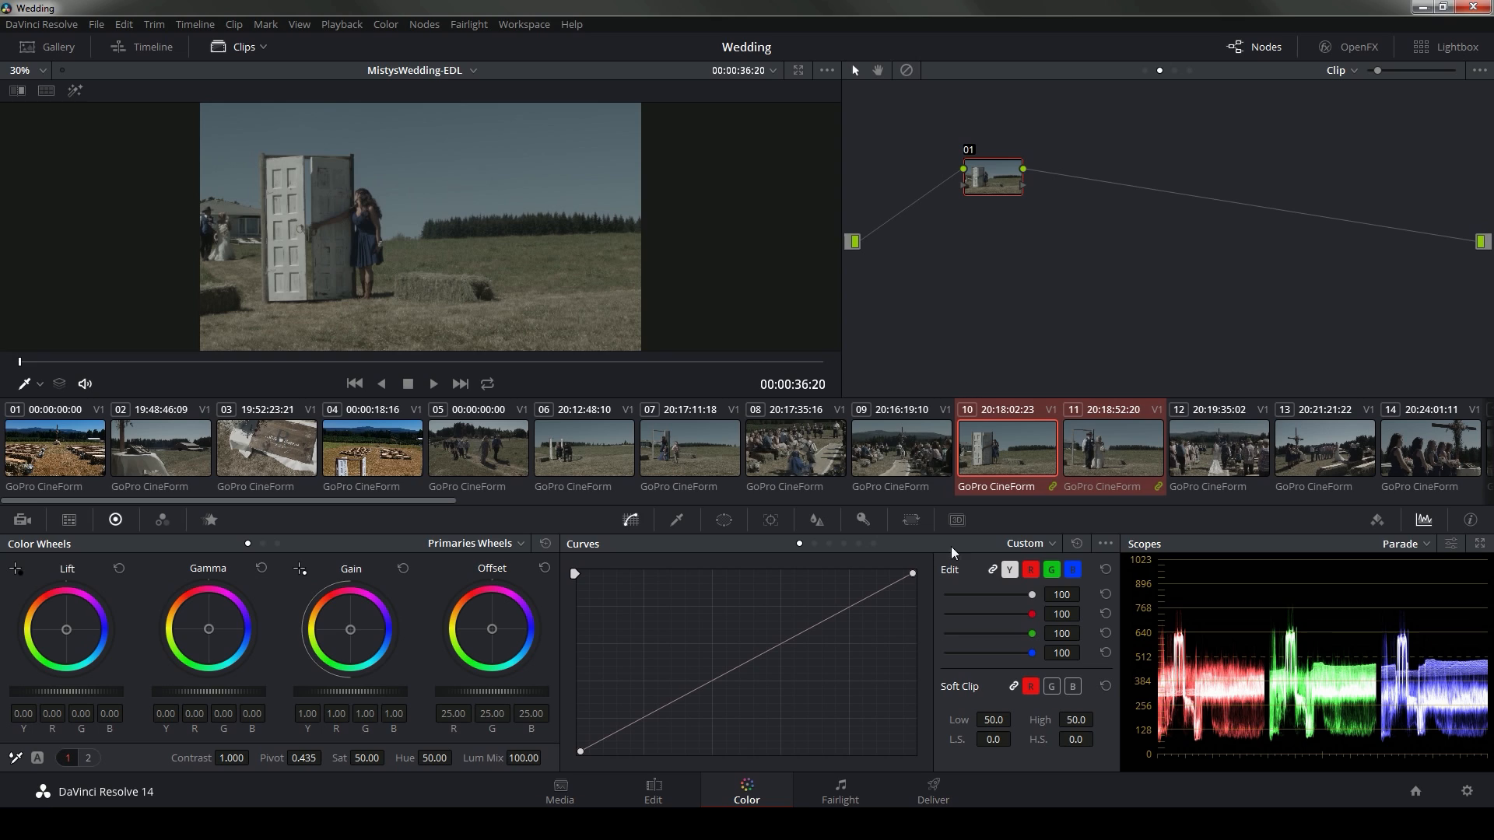
{"action": "mouse_move", "coordinate": [1028, 451]}
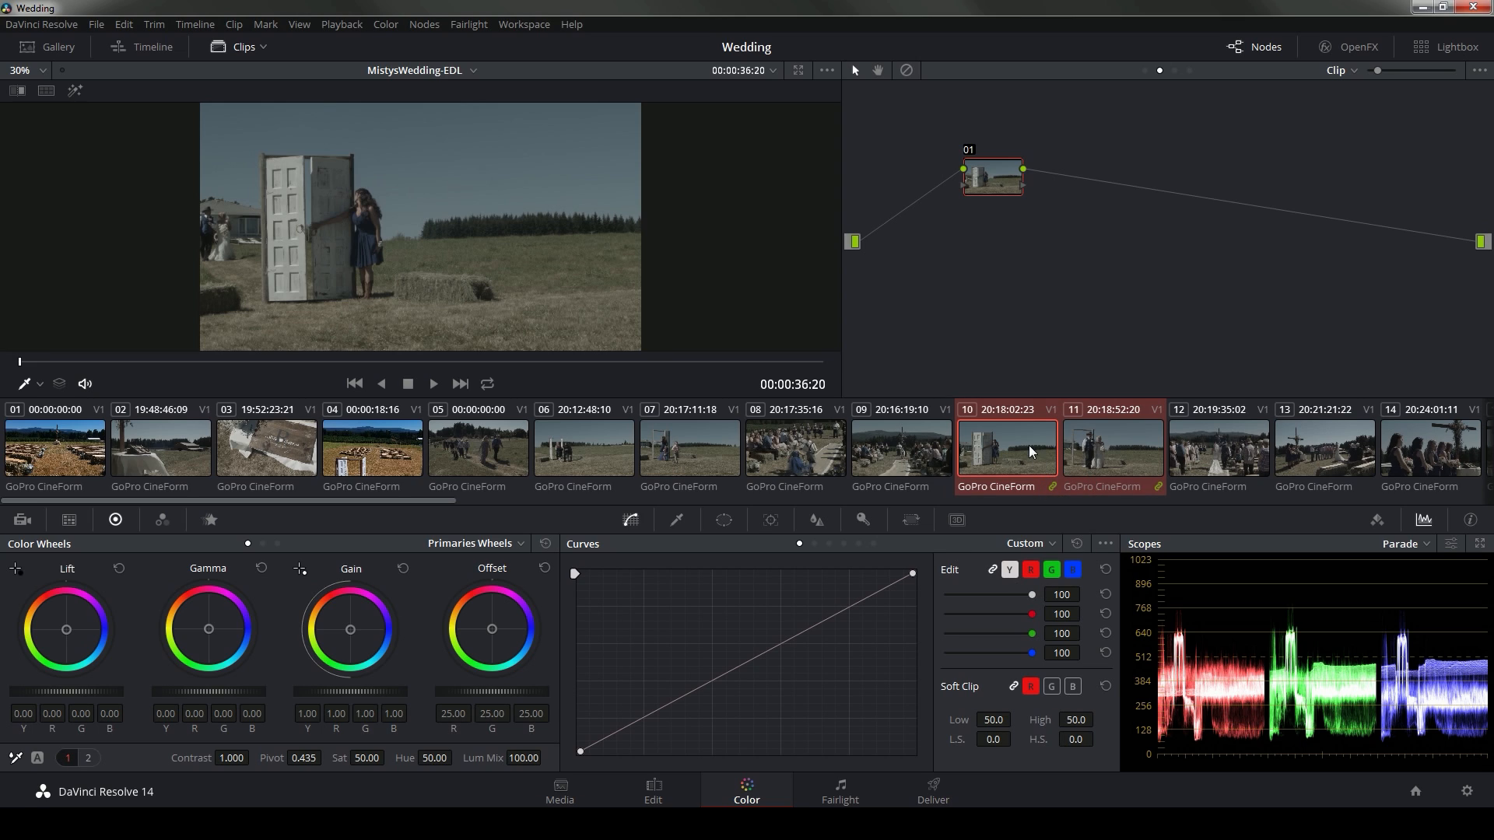
{"action": "left_click", "coordinate": [1323, 448]}
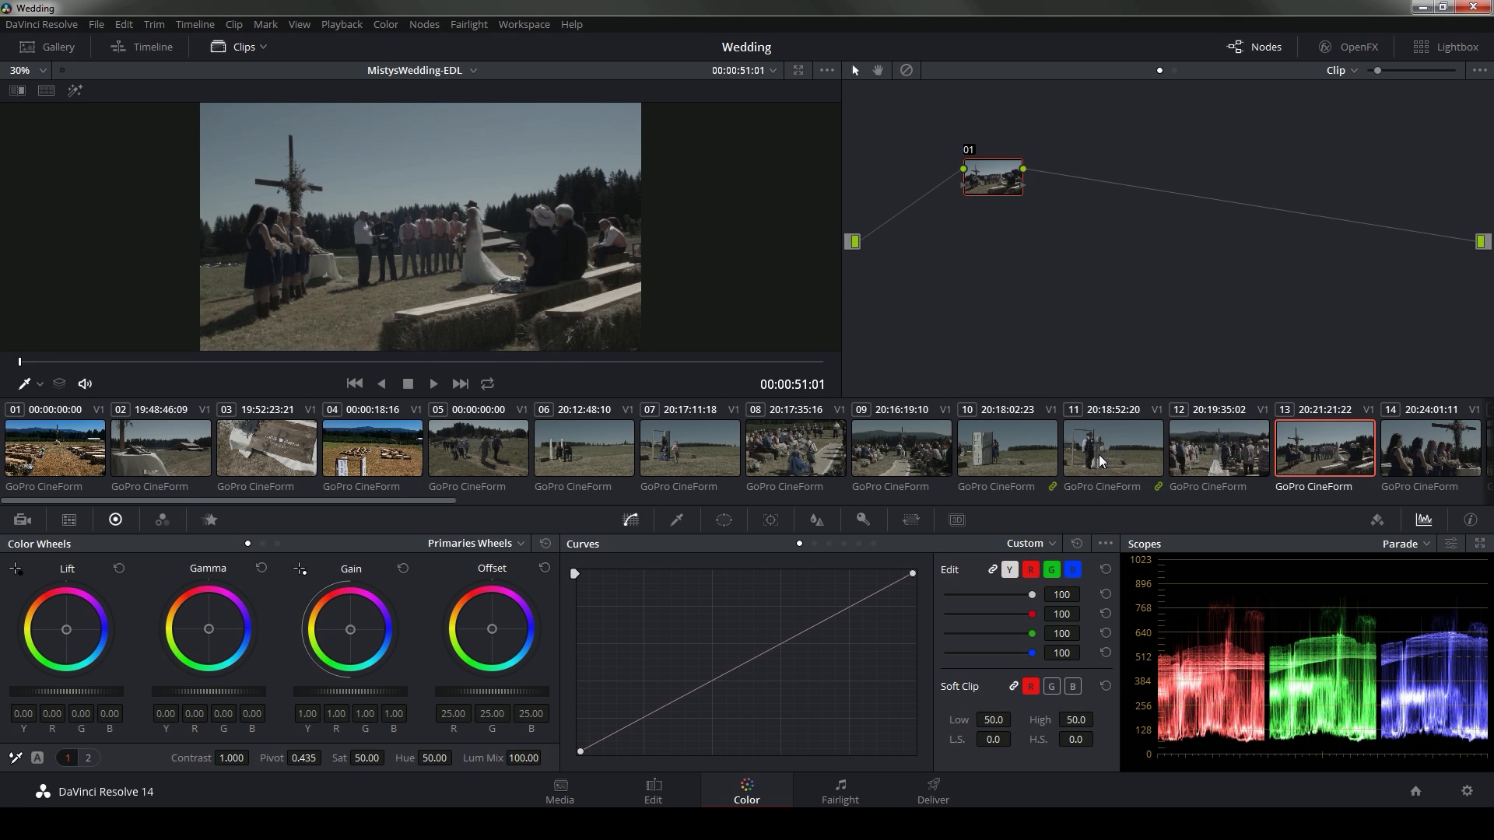
{"action": "mouse_move", "coordinate": [886, 459]}
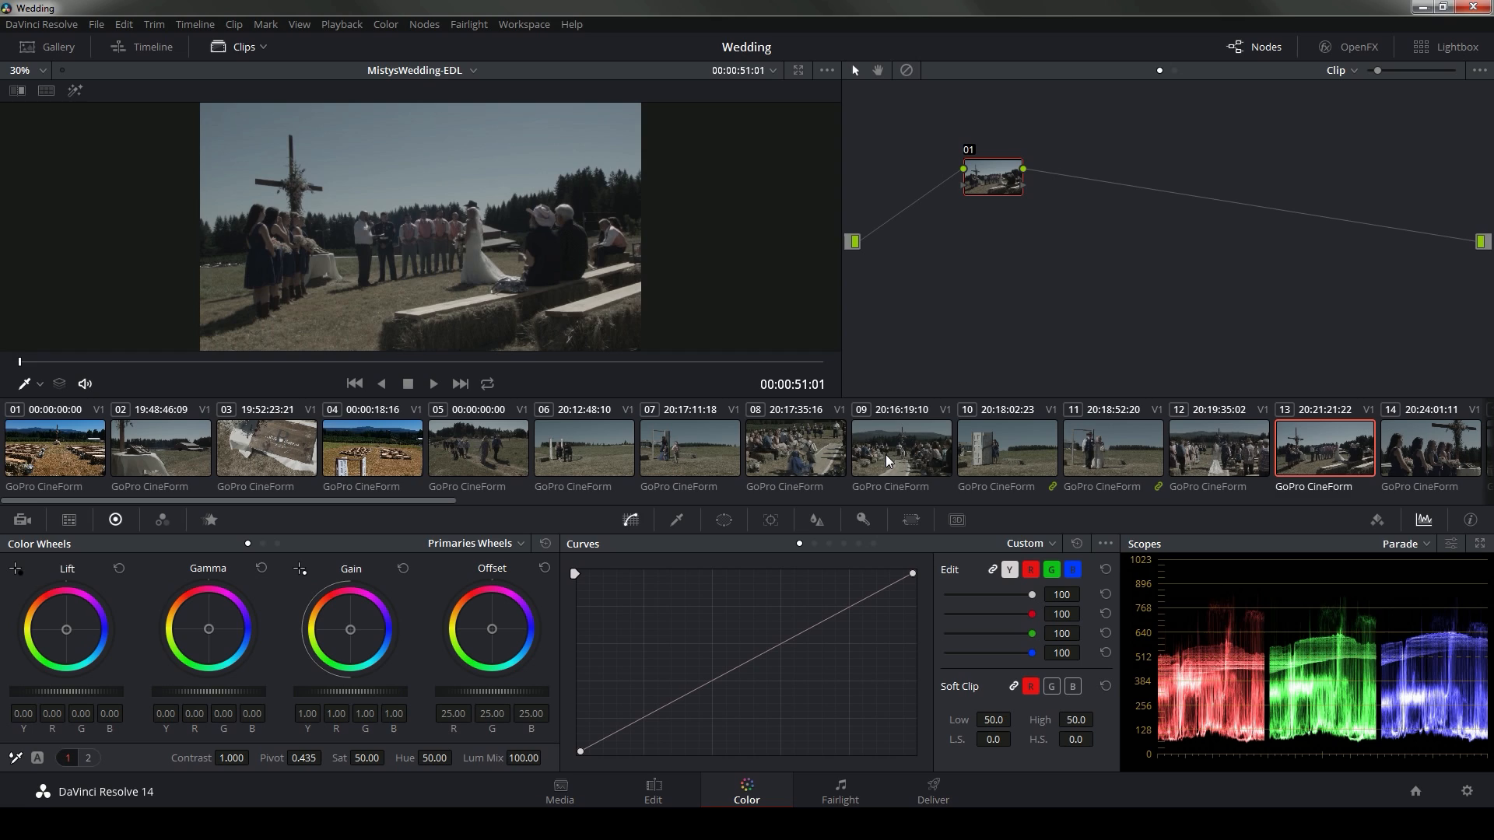
{"action": "left_click", "coordinate": [898, 448]}
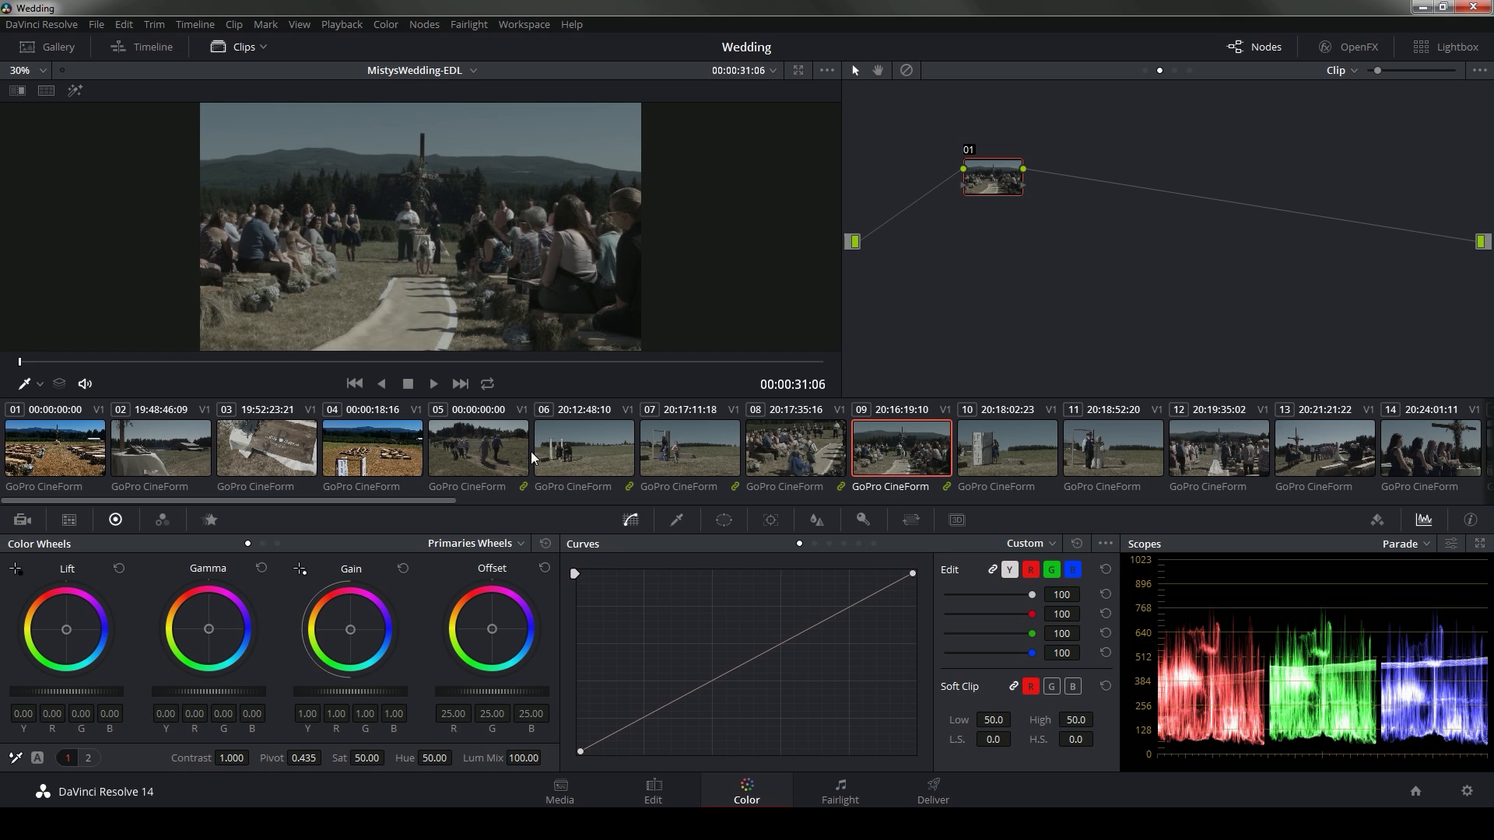
{"action": "mouse_move", "coordinate": [719, 416]}
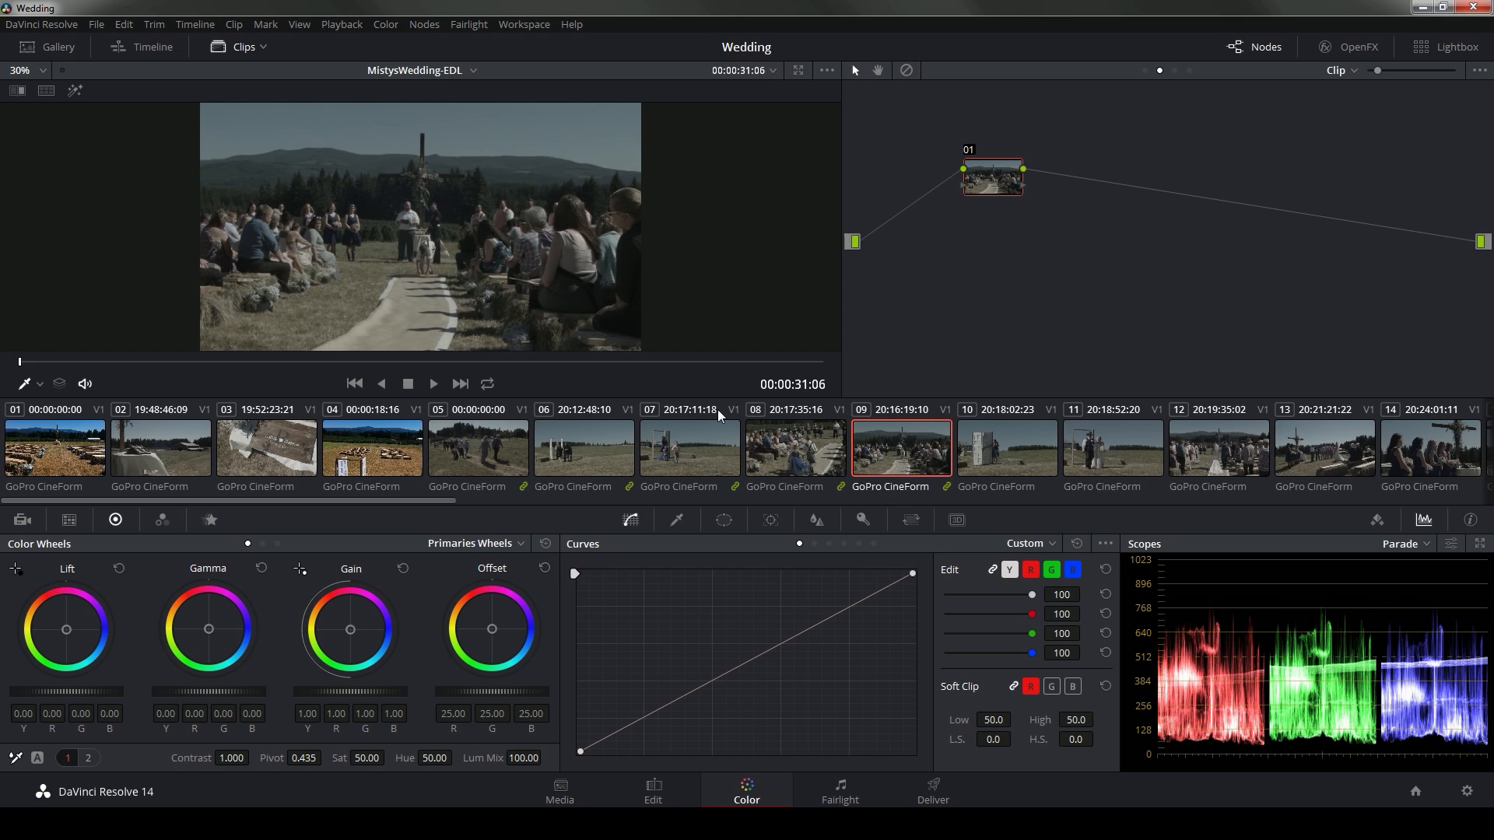
{"action": "mouse_move", "coordinate": [571, 521]}
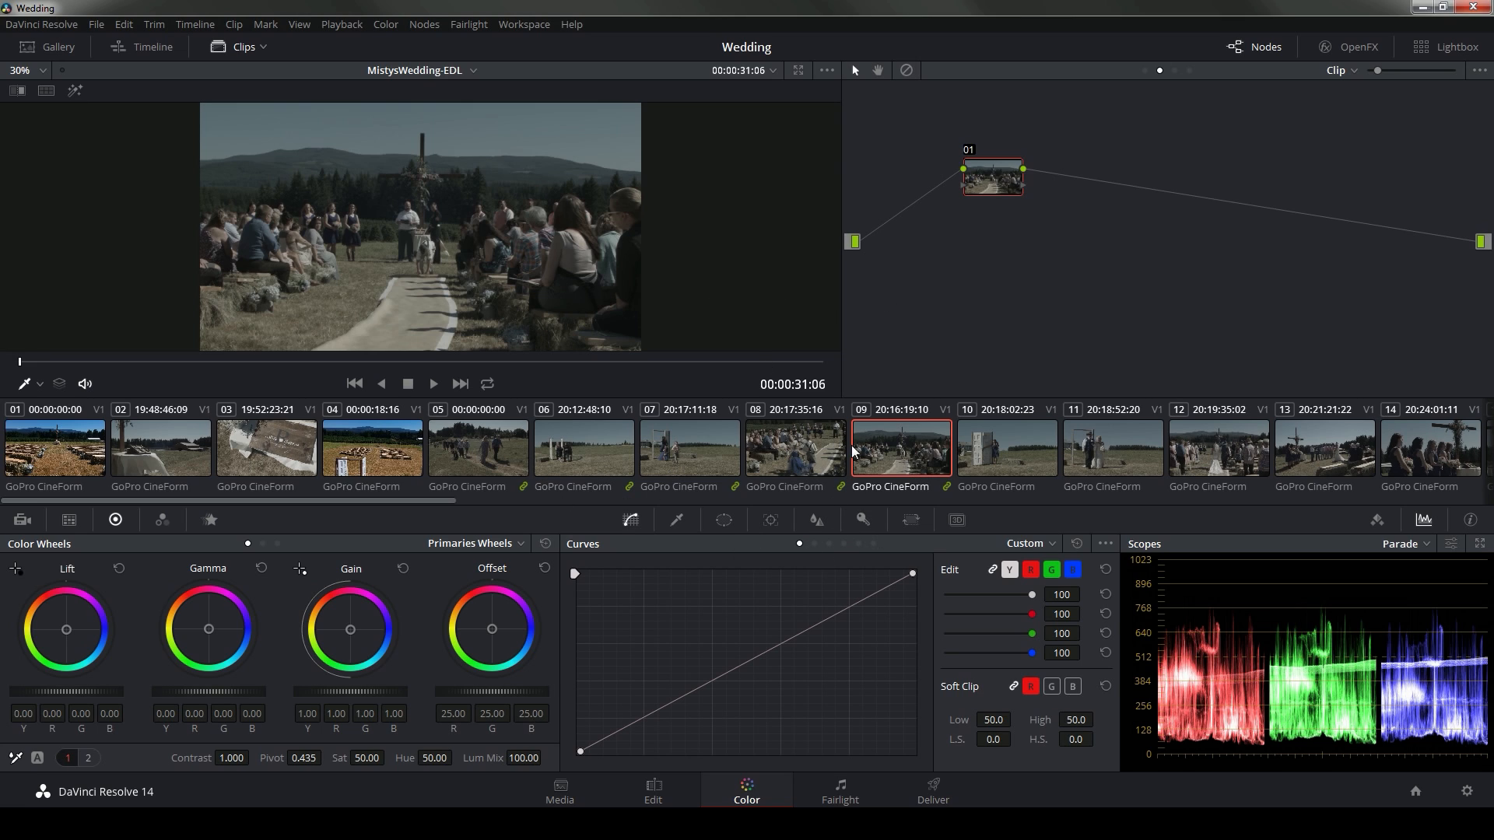
Select clip 08 and try a strong magenta gain push on its highlights
{"action": "left_click", "coordinate": [793, 448]}
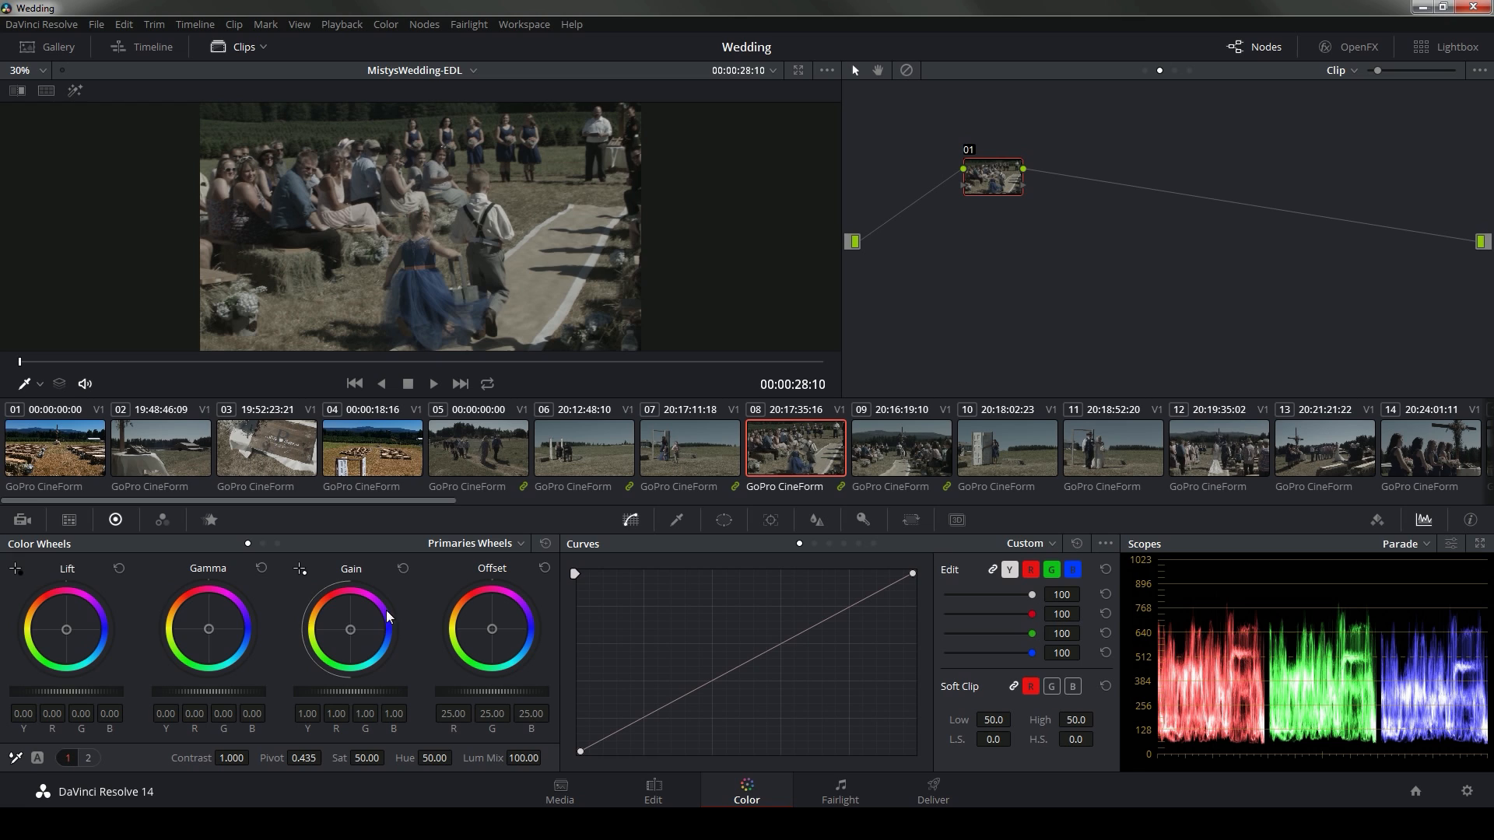
{"action": "left_click_drag", "start_coordinate": [349, 629], "coordinate": [361, 614]}
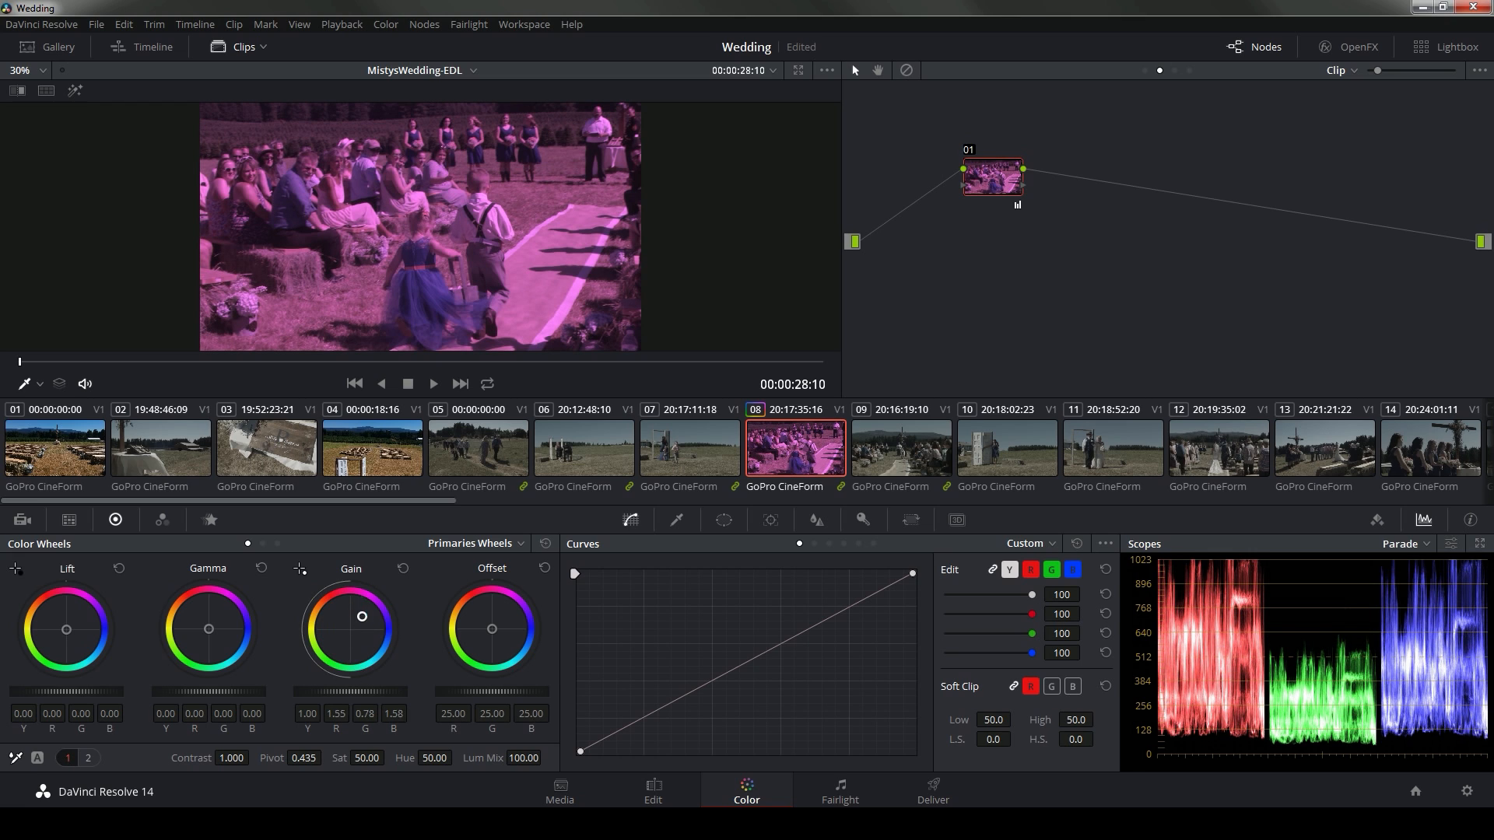
{"action": "left_click_drag", "start_coordinate": [362, 617], "coordinate": [378, 599]}
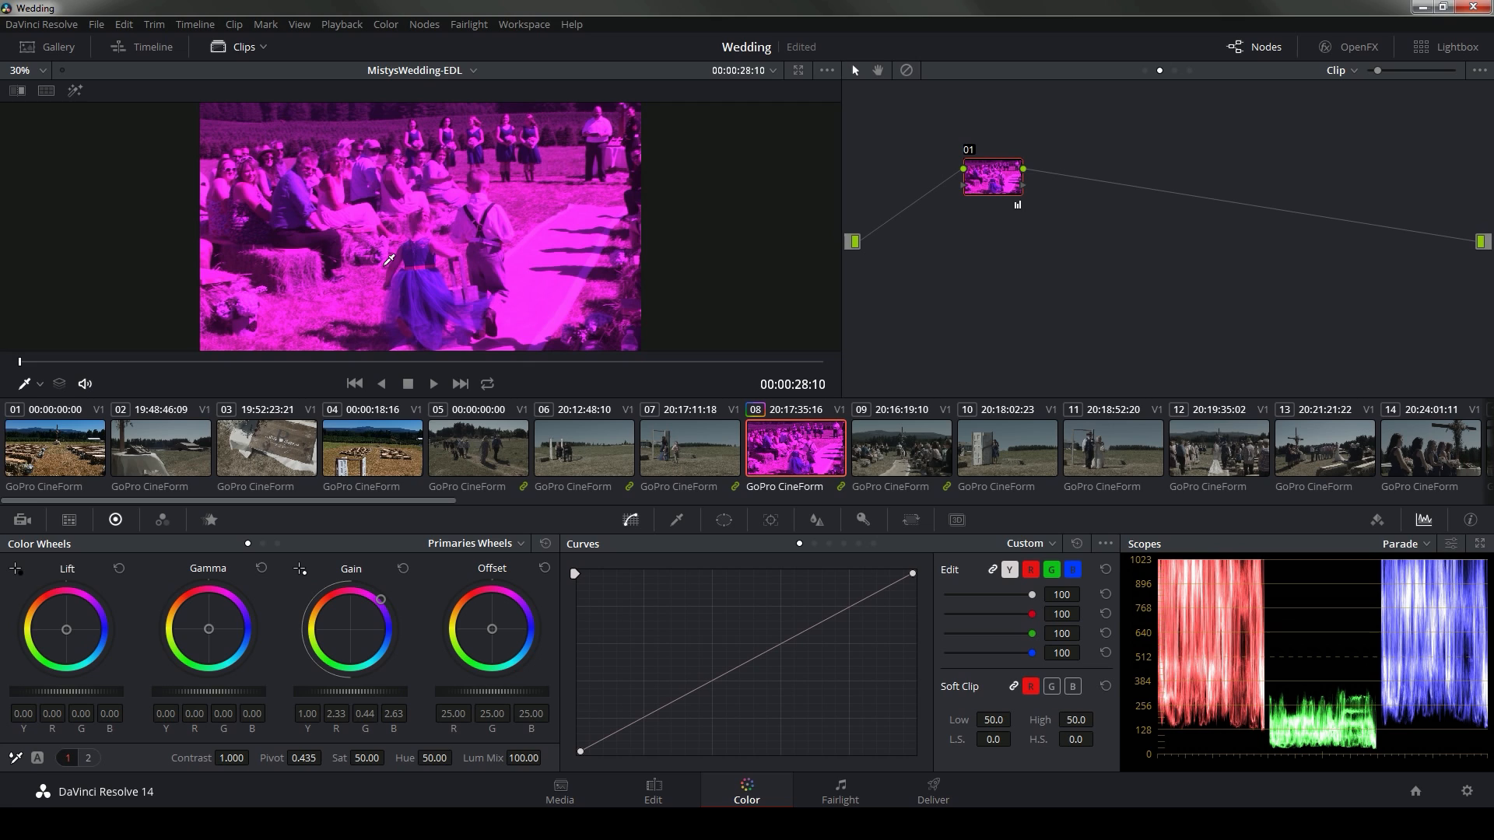
Compare clip 08 against clips 07 and 06, ending back on clip 08
{"action": "left_click", "coordinate": [687, 448]}
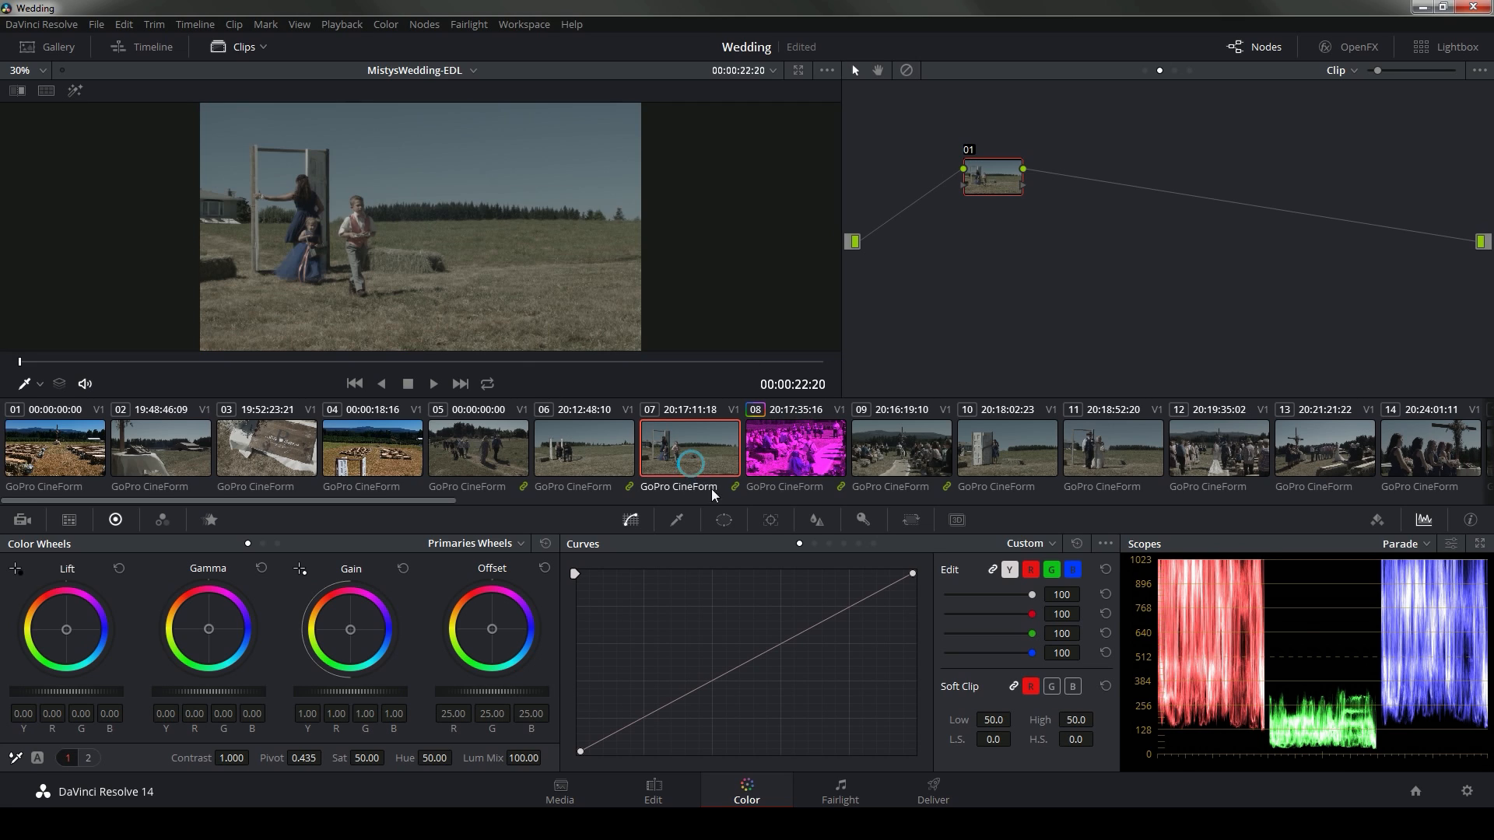
{"action": "left_click", "coordinate": [794, 447]}
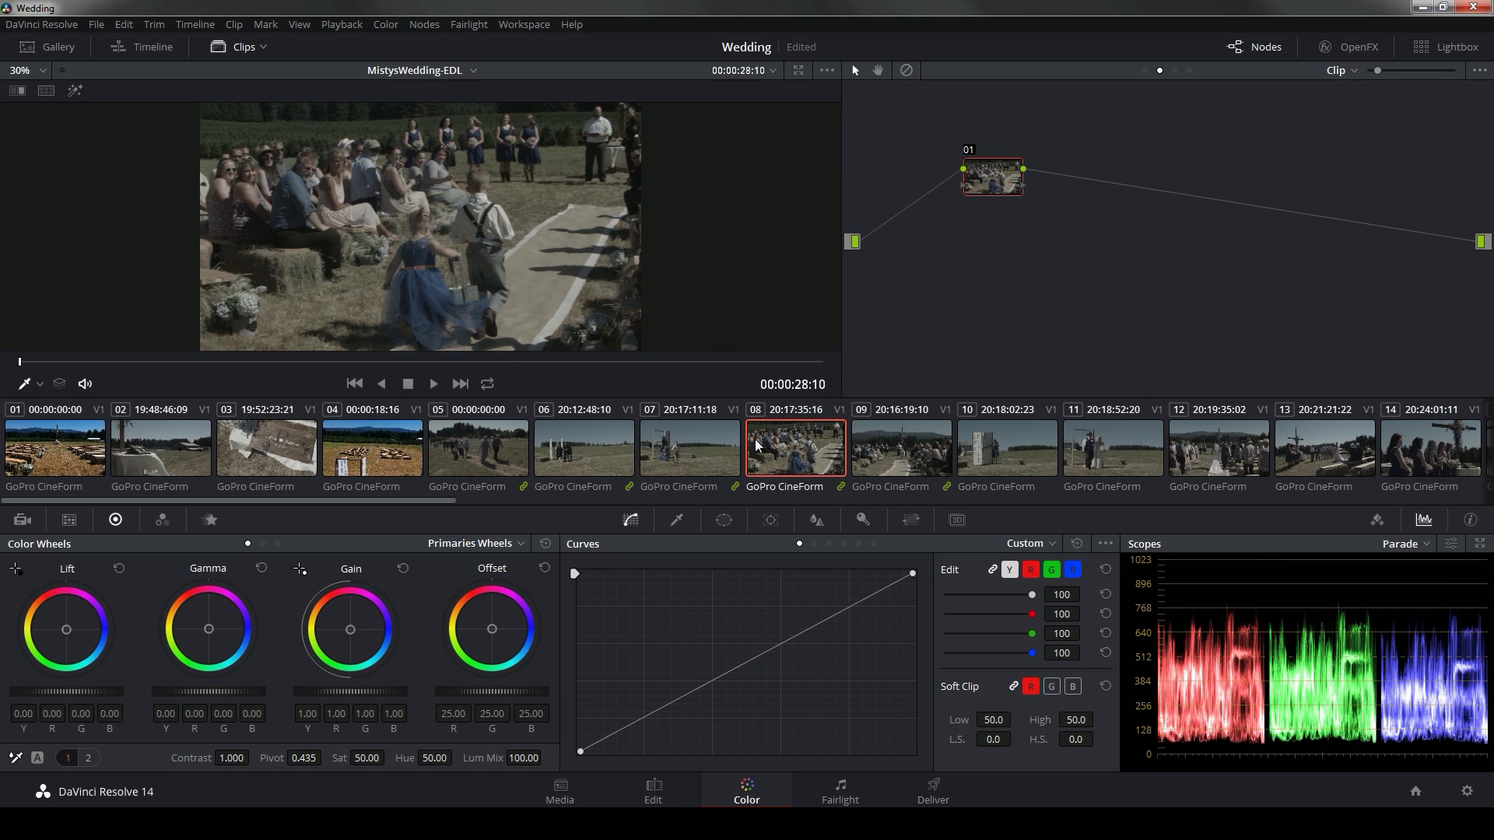
{"action": "left_click", "coordinate": [687, 446]}
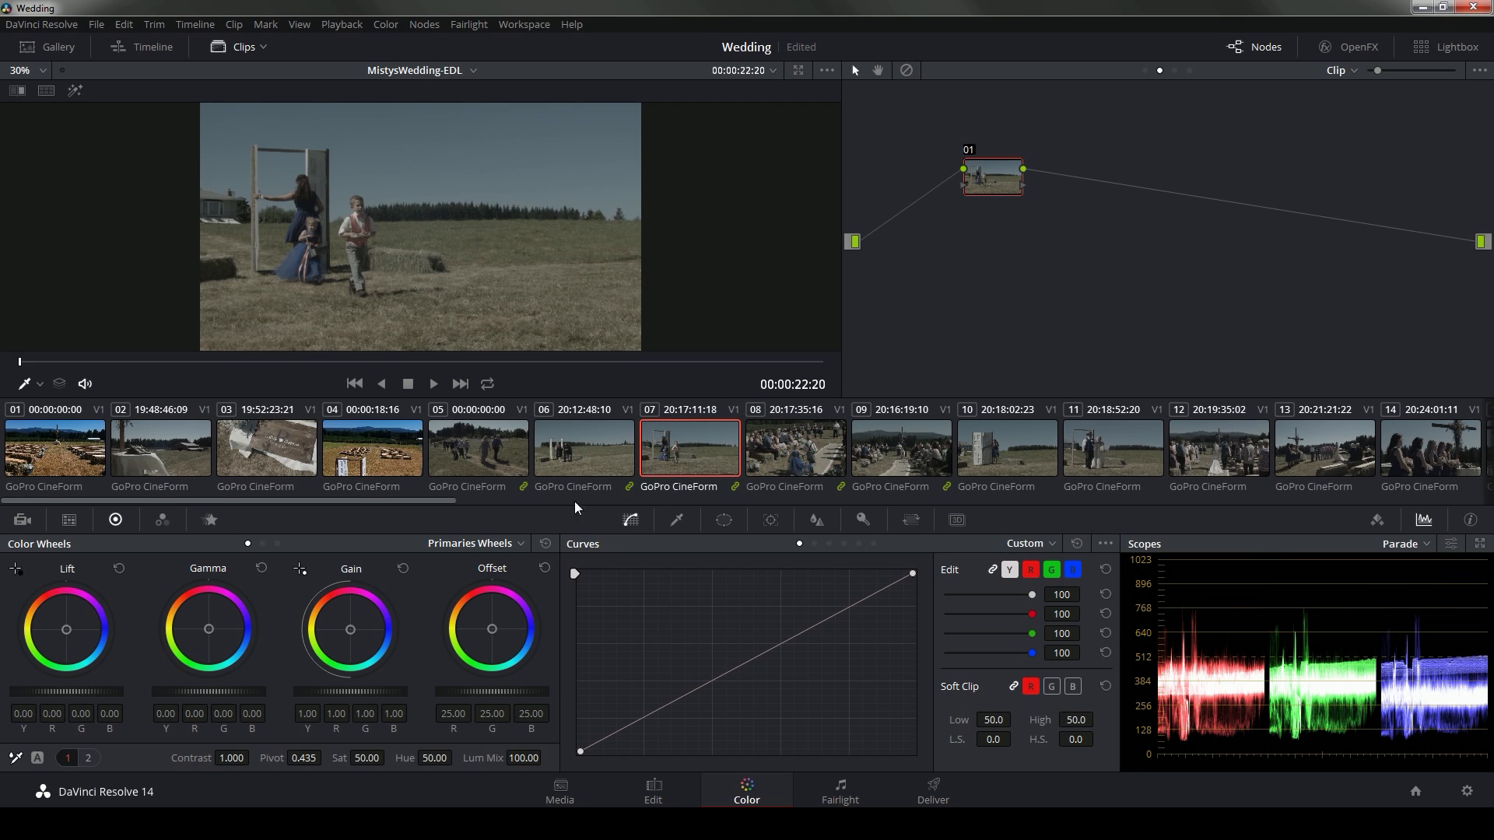
{"action": "left_click", "coordinate": [583, 448]}
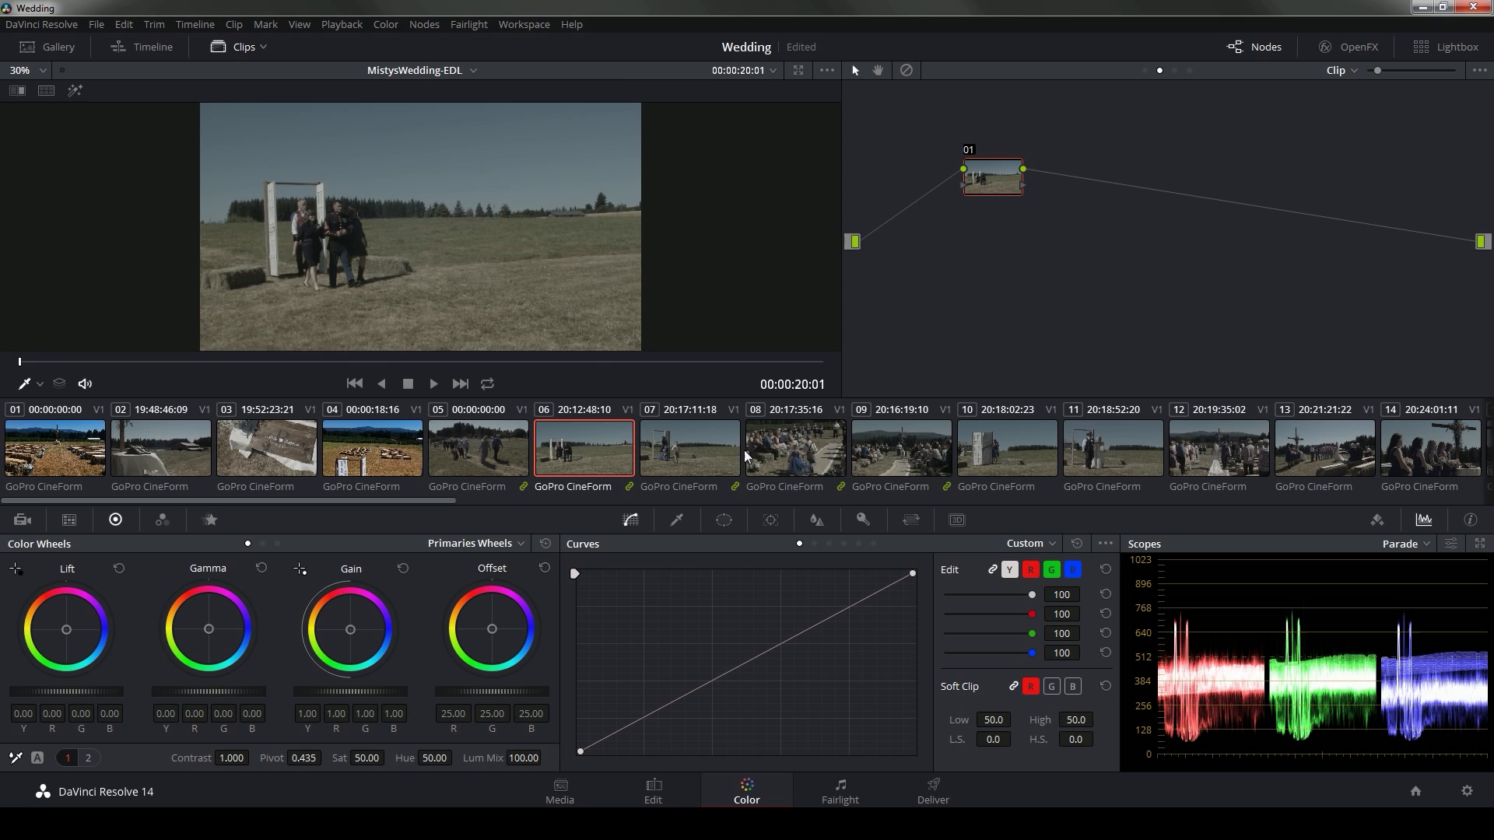
{"action": "left_click", "coordinate": [793, 446]}
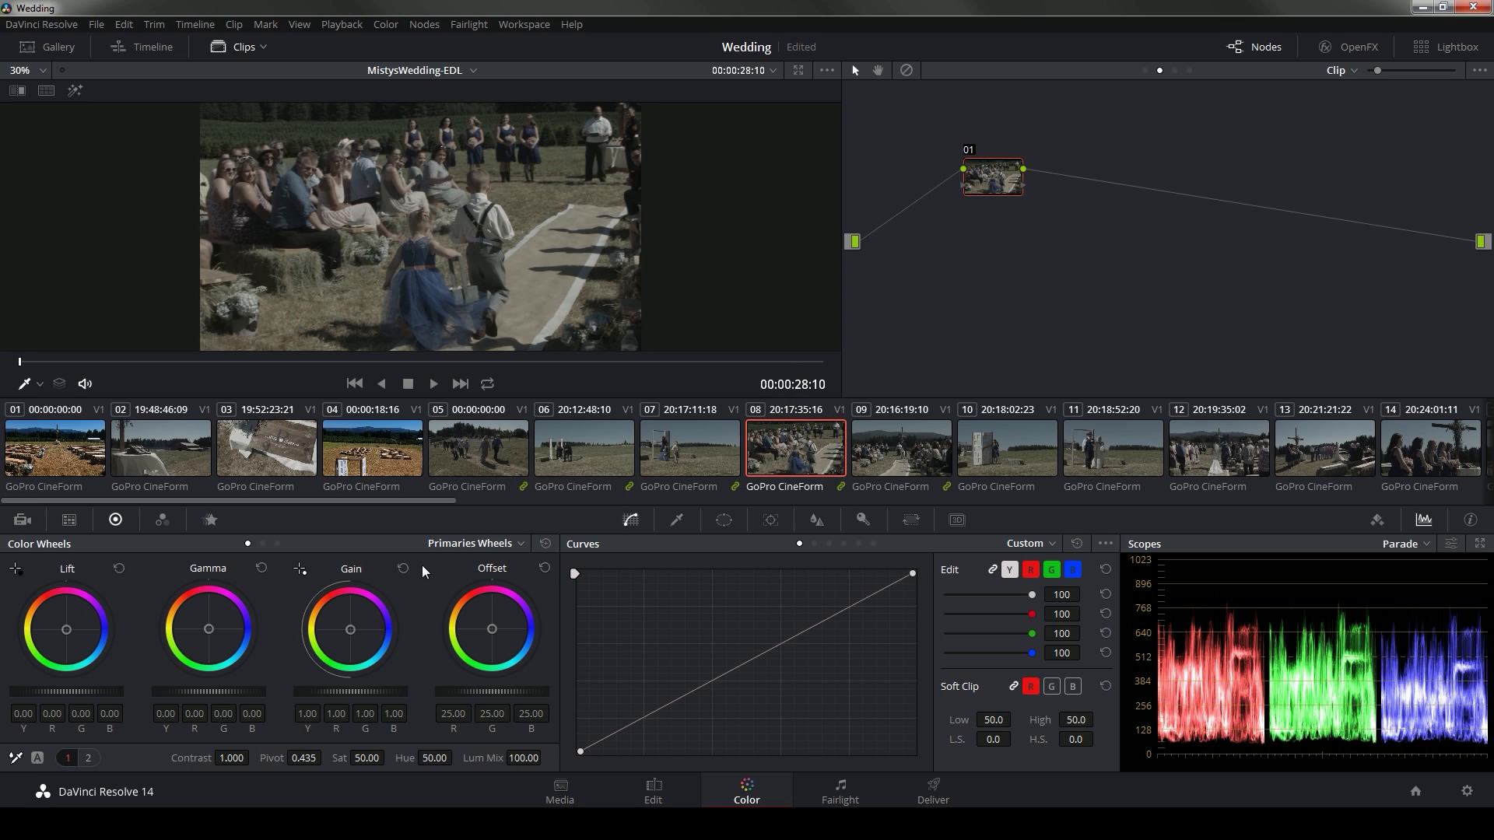
{"action": "mouse_move", "coordinate": [578, 233]}
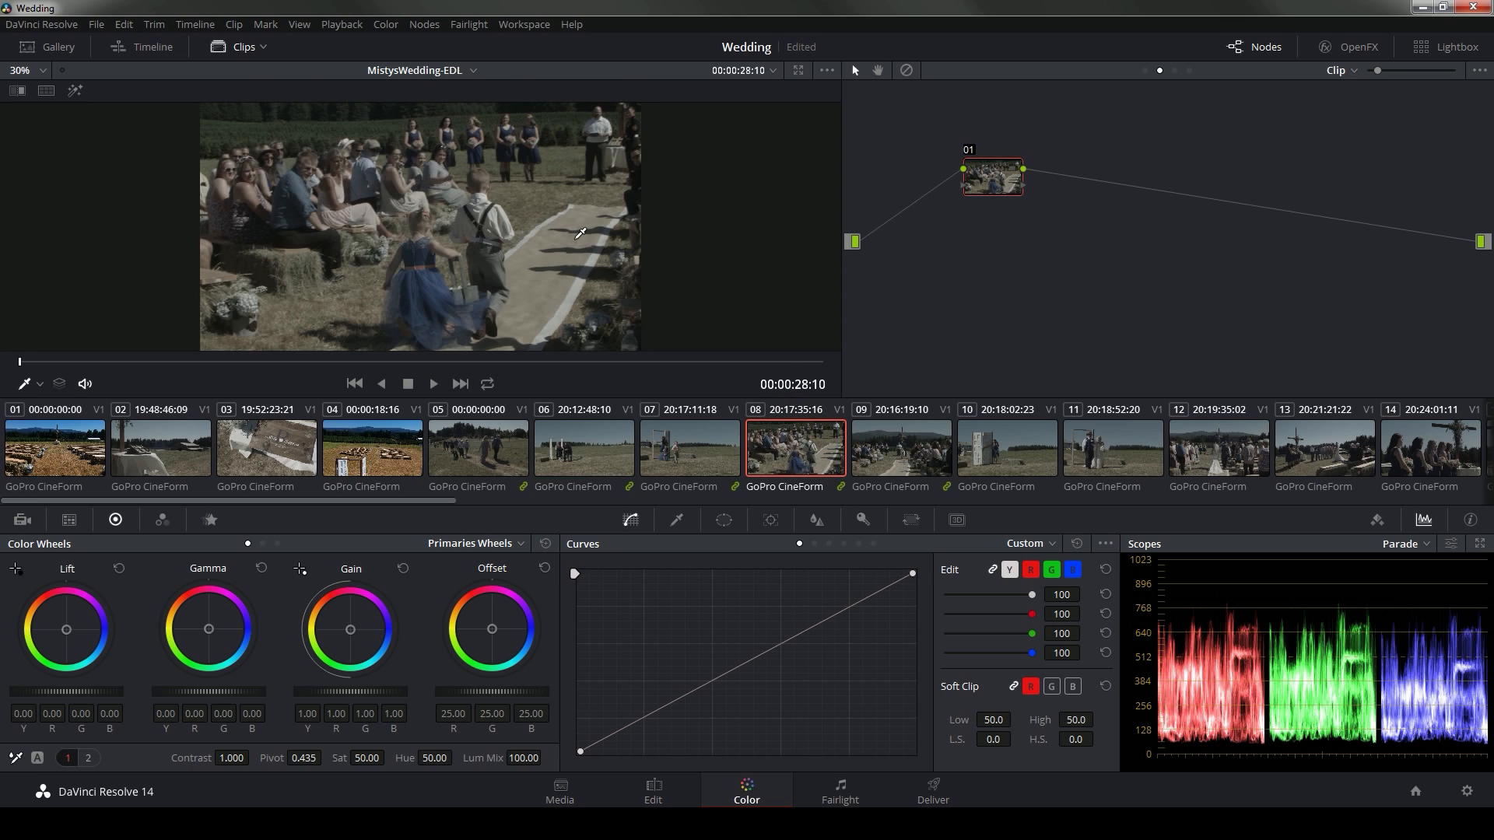
{"action": "mouse_move", "coordinate": [1113, 141]}
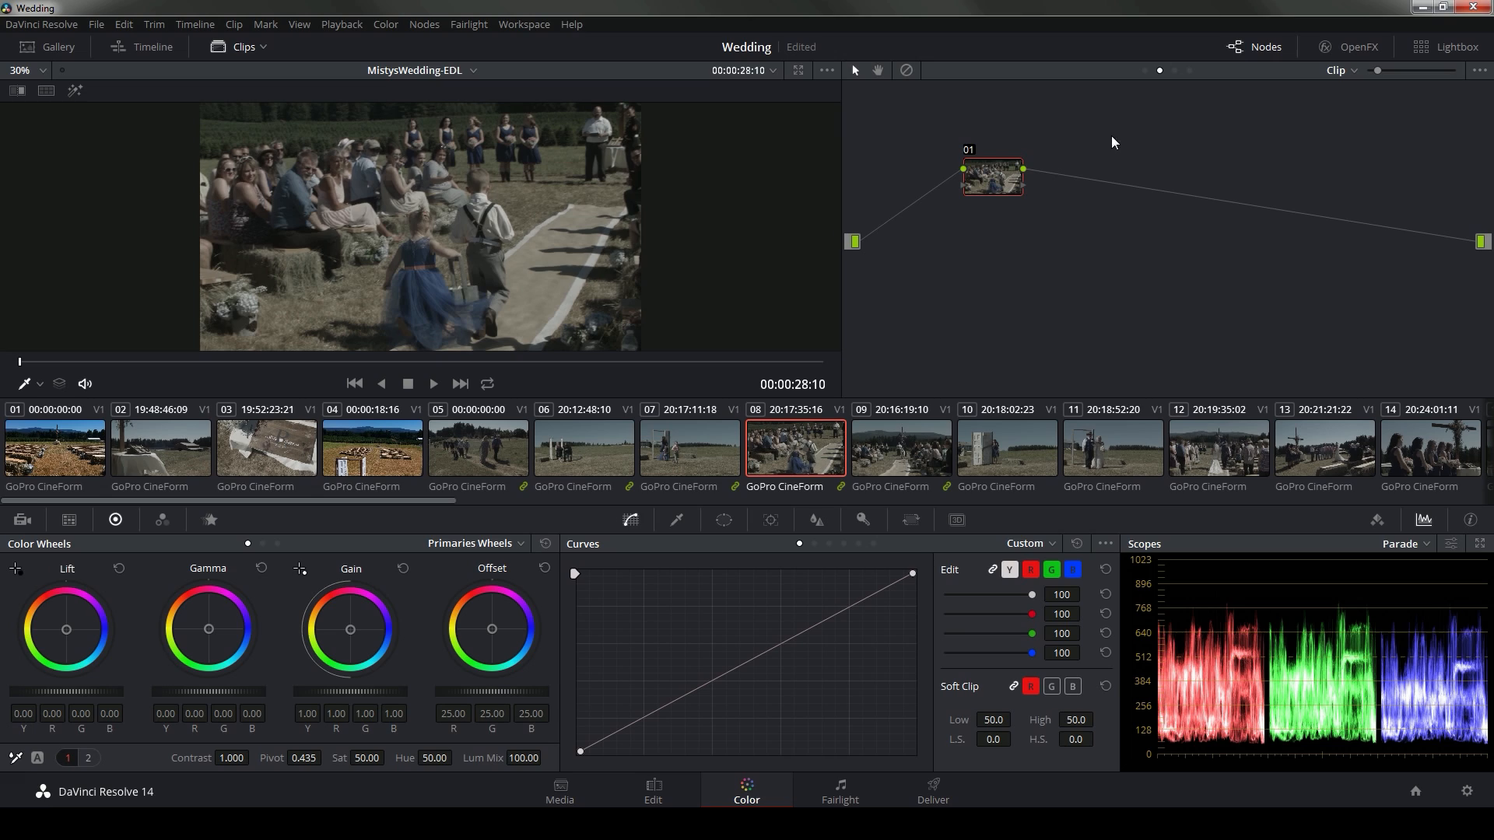
{"action": "mouse_move", "coordinate": [1304, 92]}
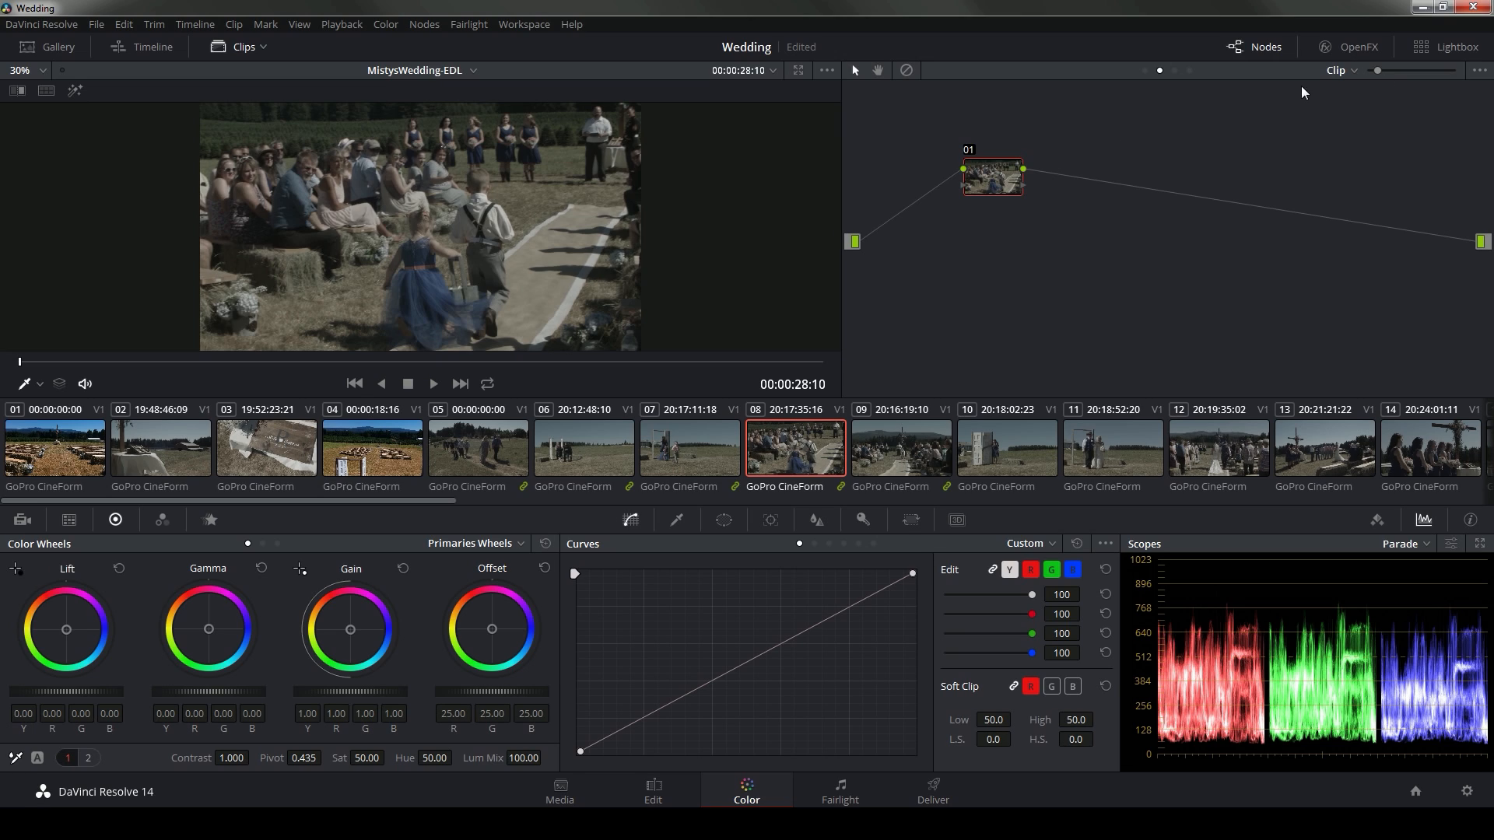
{"action": "mouse_move", "coordinate": [1372, 134]}
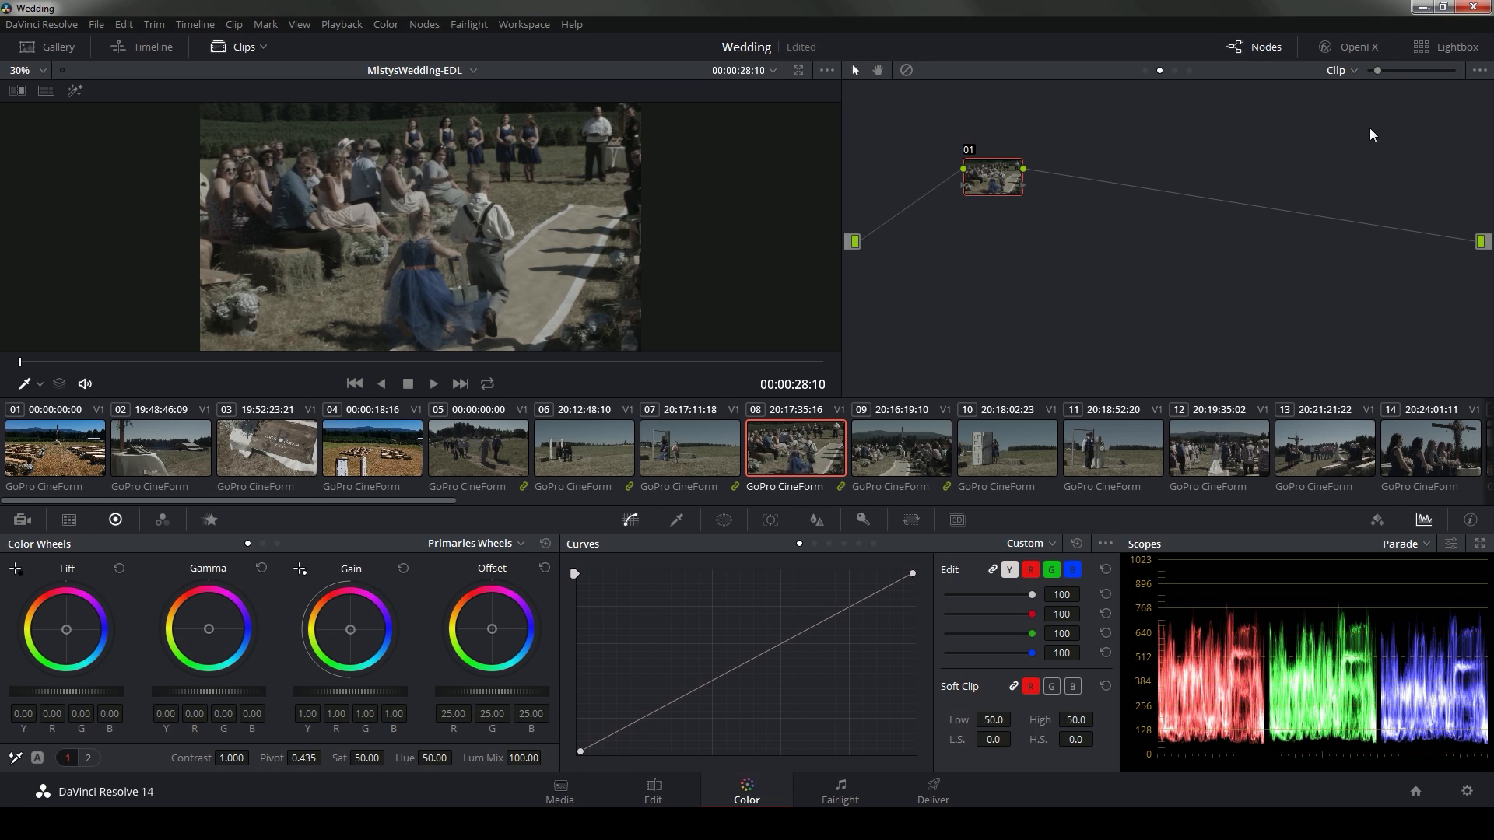
Select clip 09 and browse the node graph levels, staying on the Clip level
{"action": "left_click", "coordinate": [1338, 71]}
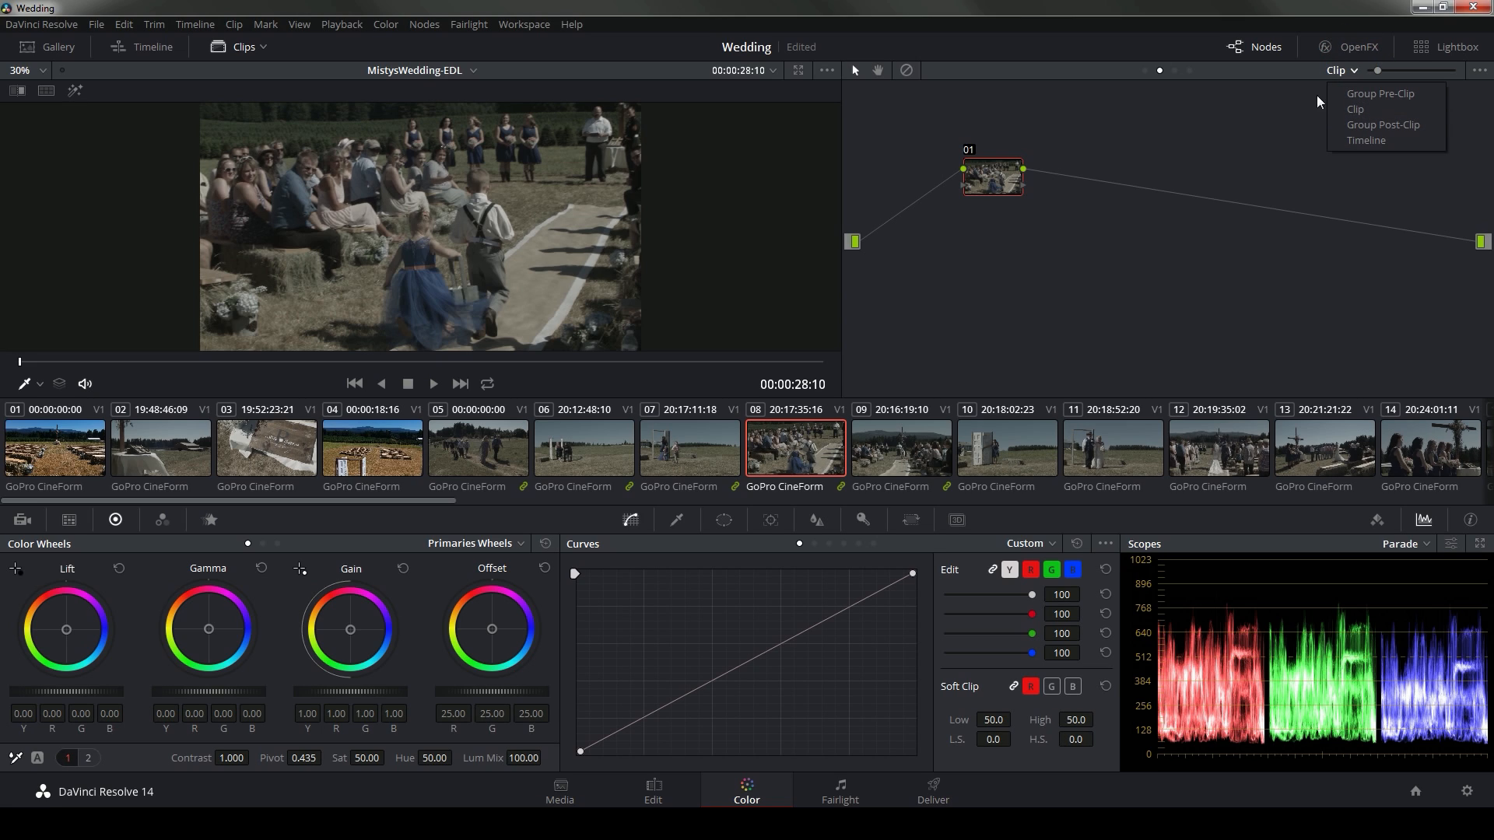
{"action": "mouse_move", "coordinate": [1382, 124]}
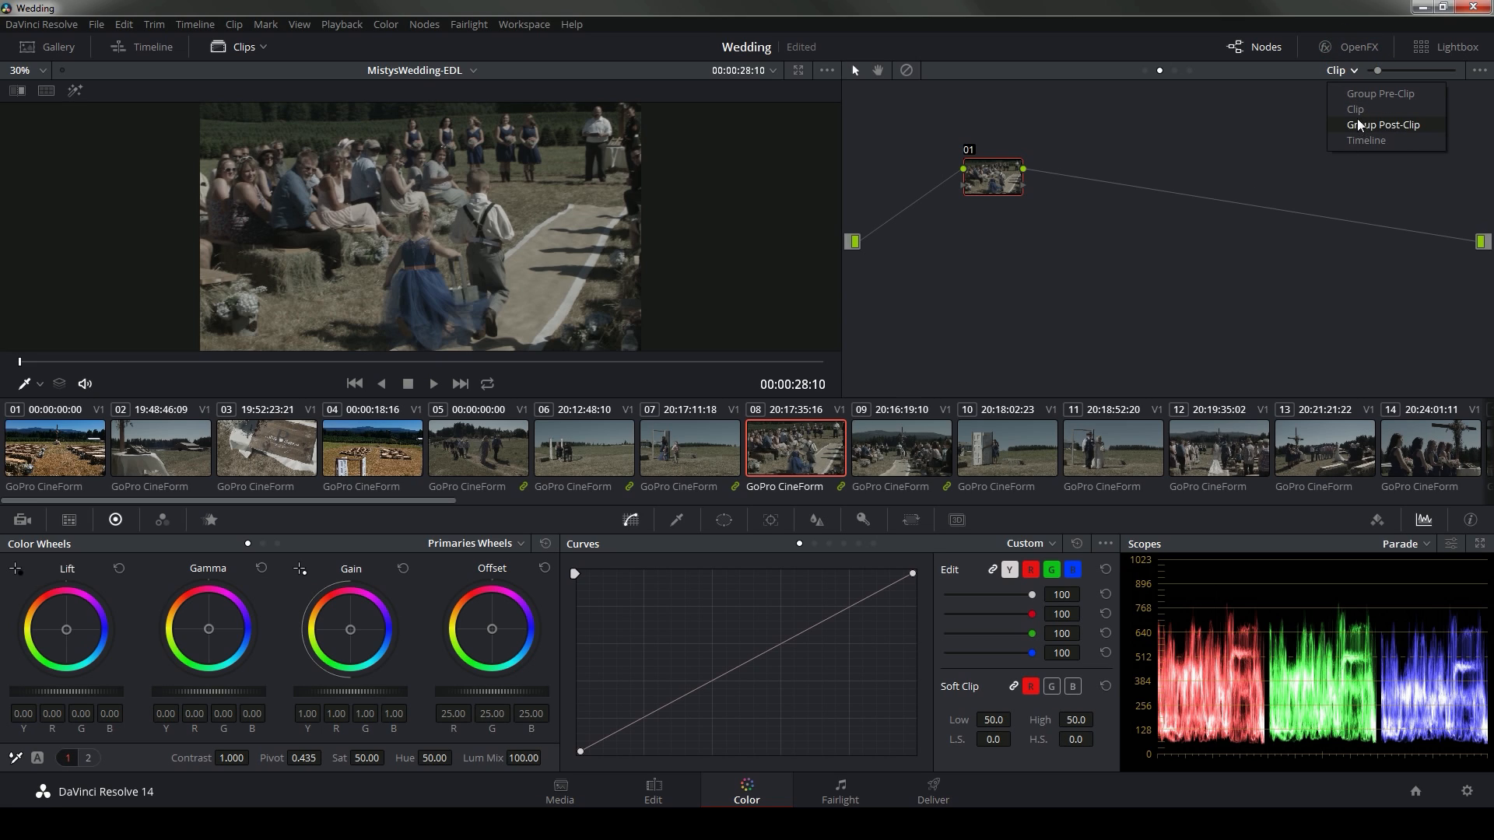
{"action": "left_click", "coordinate": [1218, 449]}
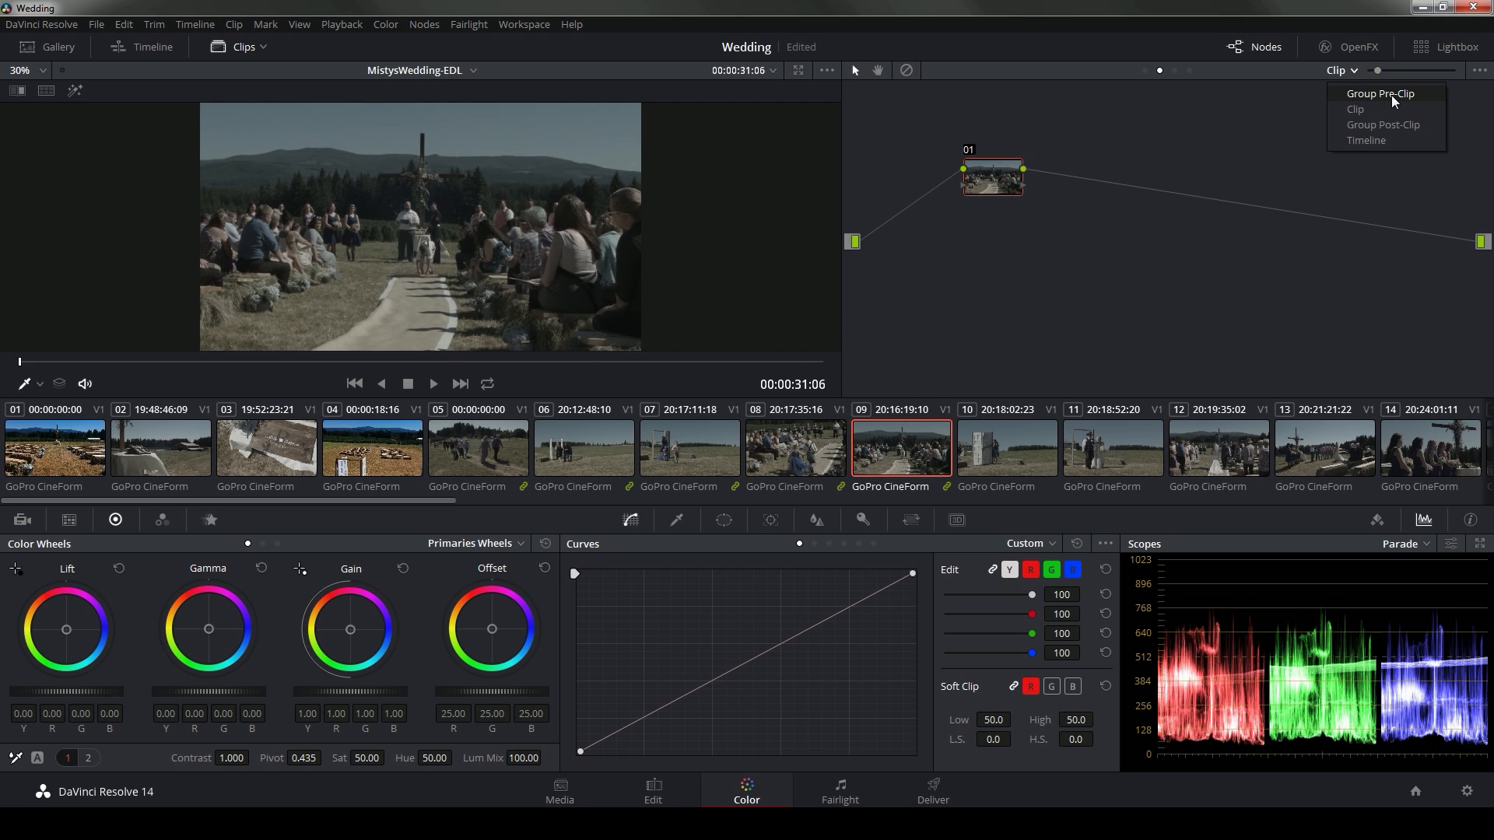
{"action": "mouse_move", "coordinate": [1391, 114]}
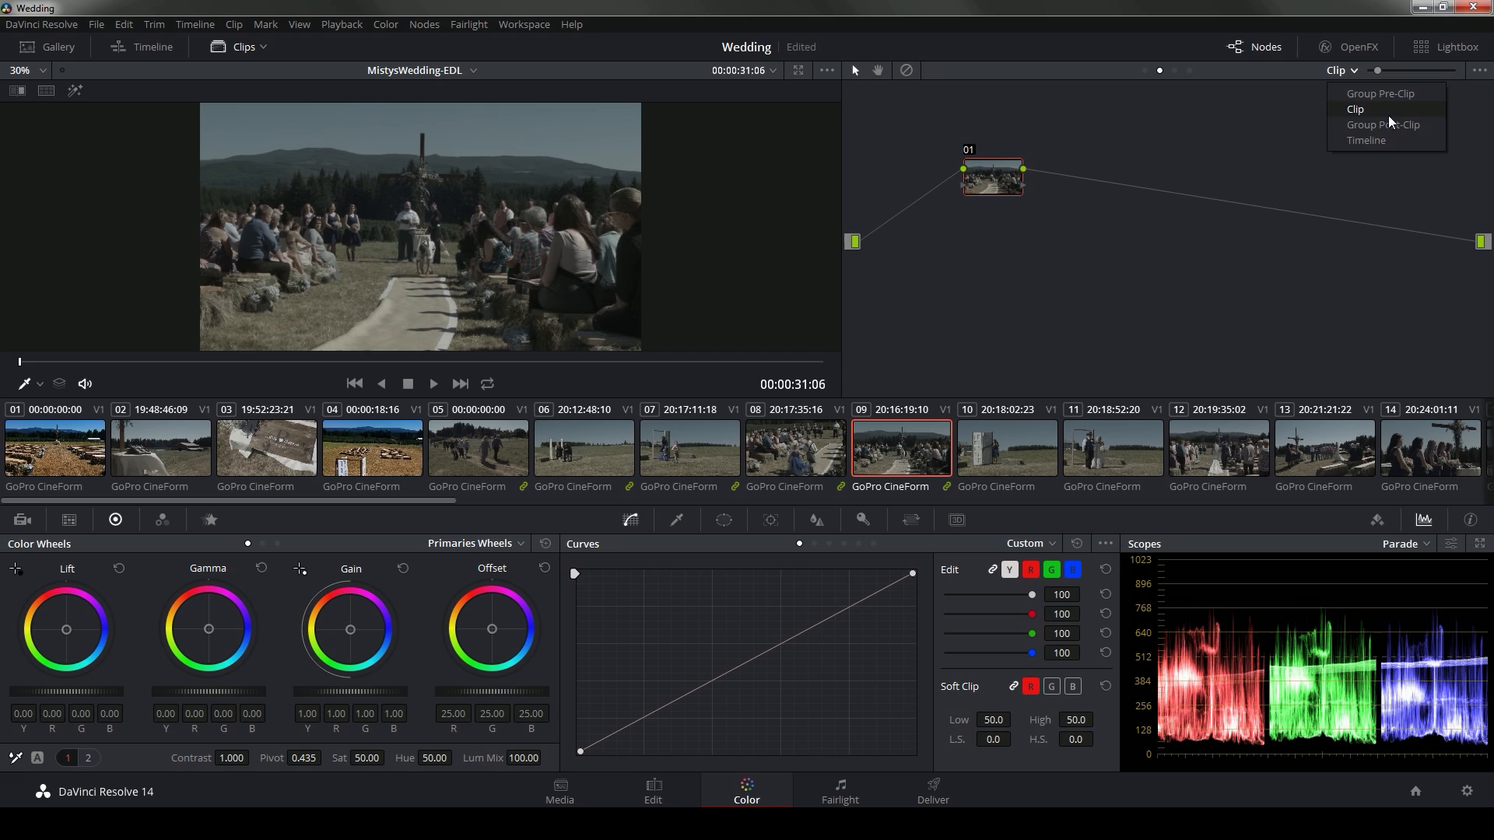
{"action": "left_click", "coordinate": [1354, 109]}
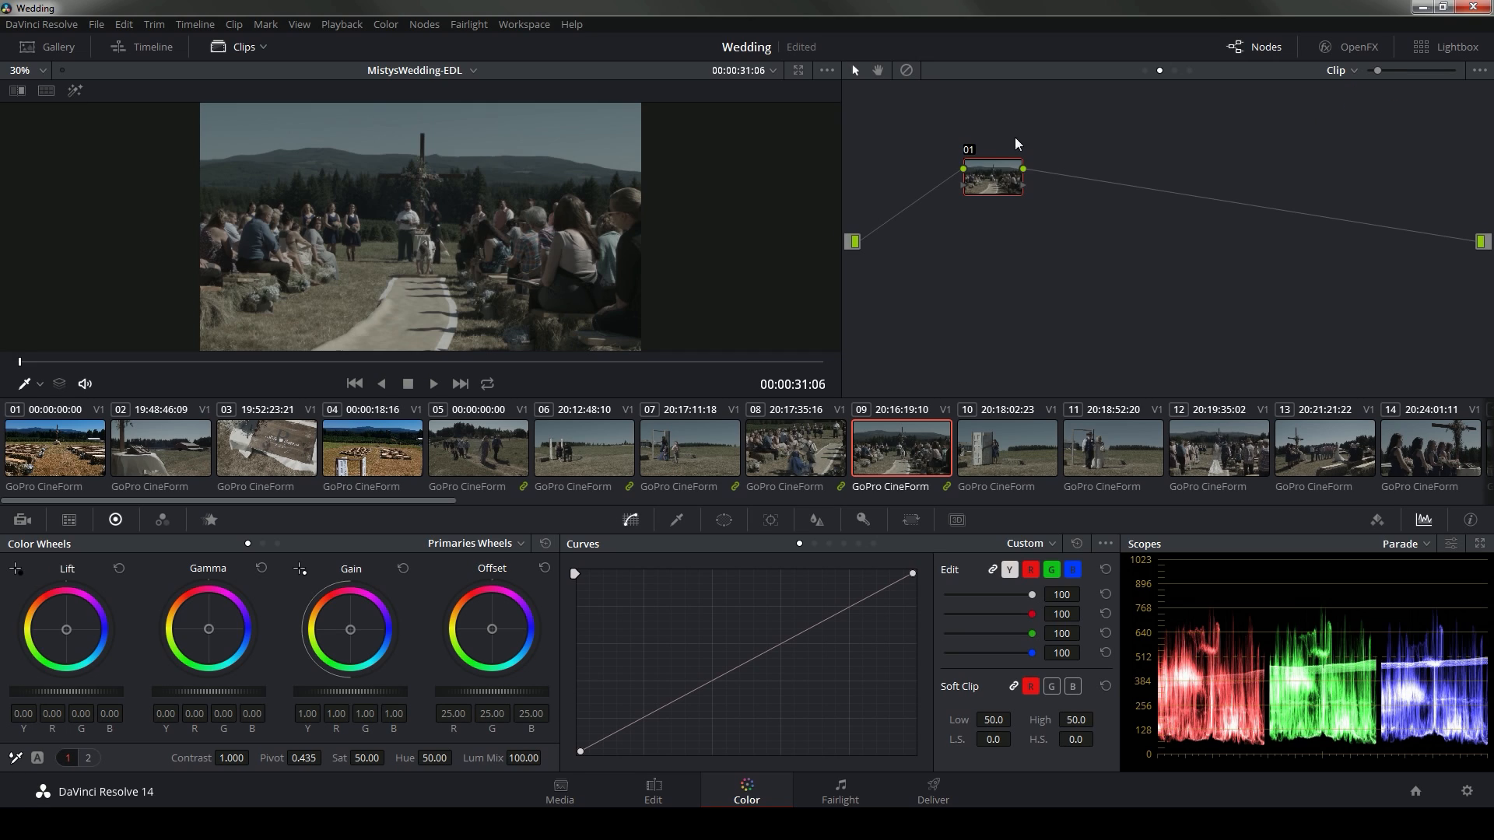
{"action": "mouse_move", "coordinate": [1358, 76]}
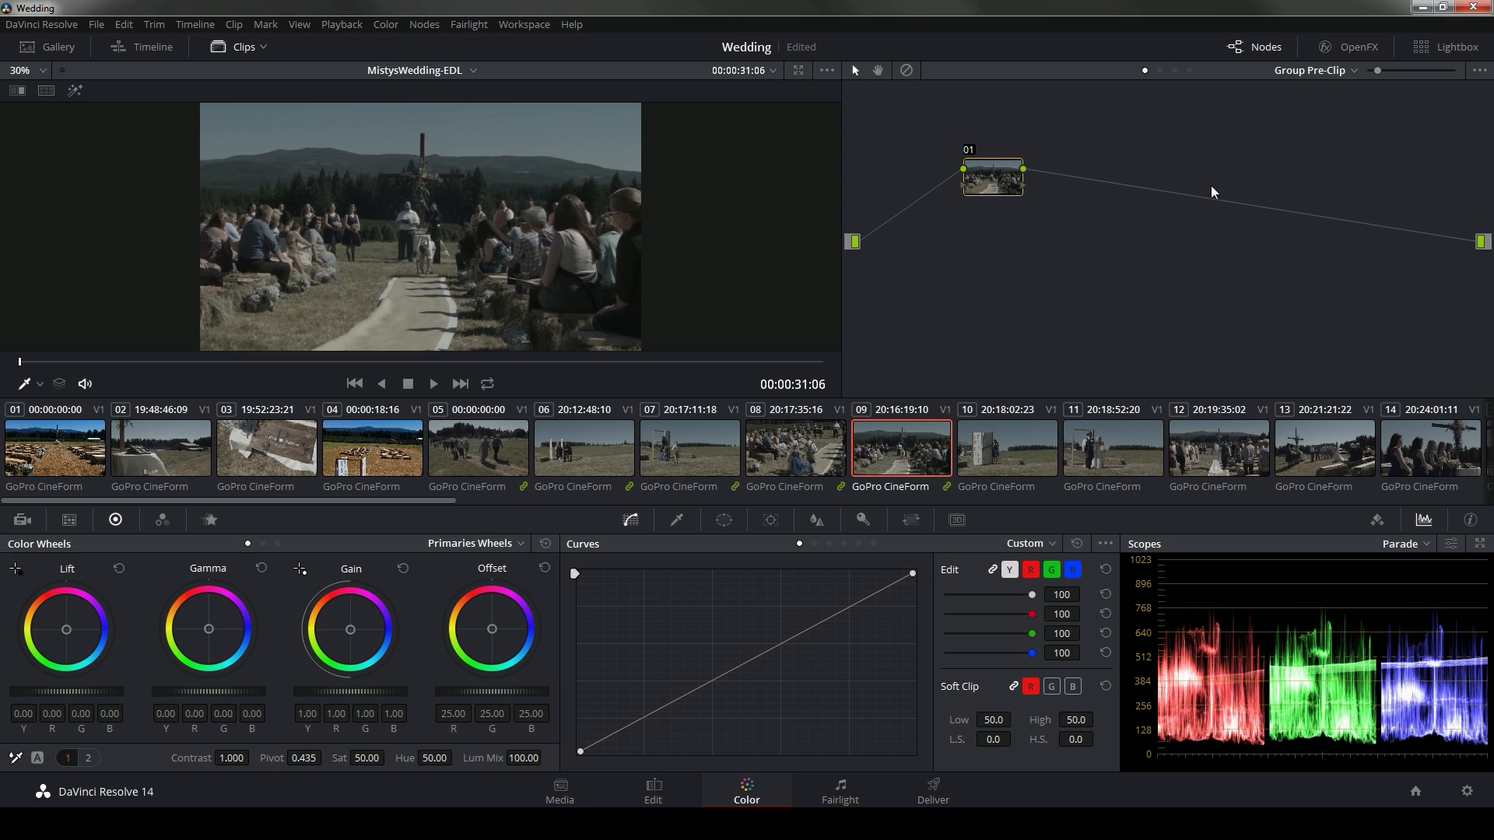
{"action": "mouse_move", "coordinate": [1077, 136]}
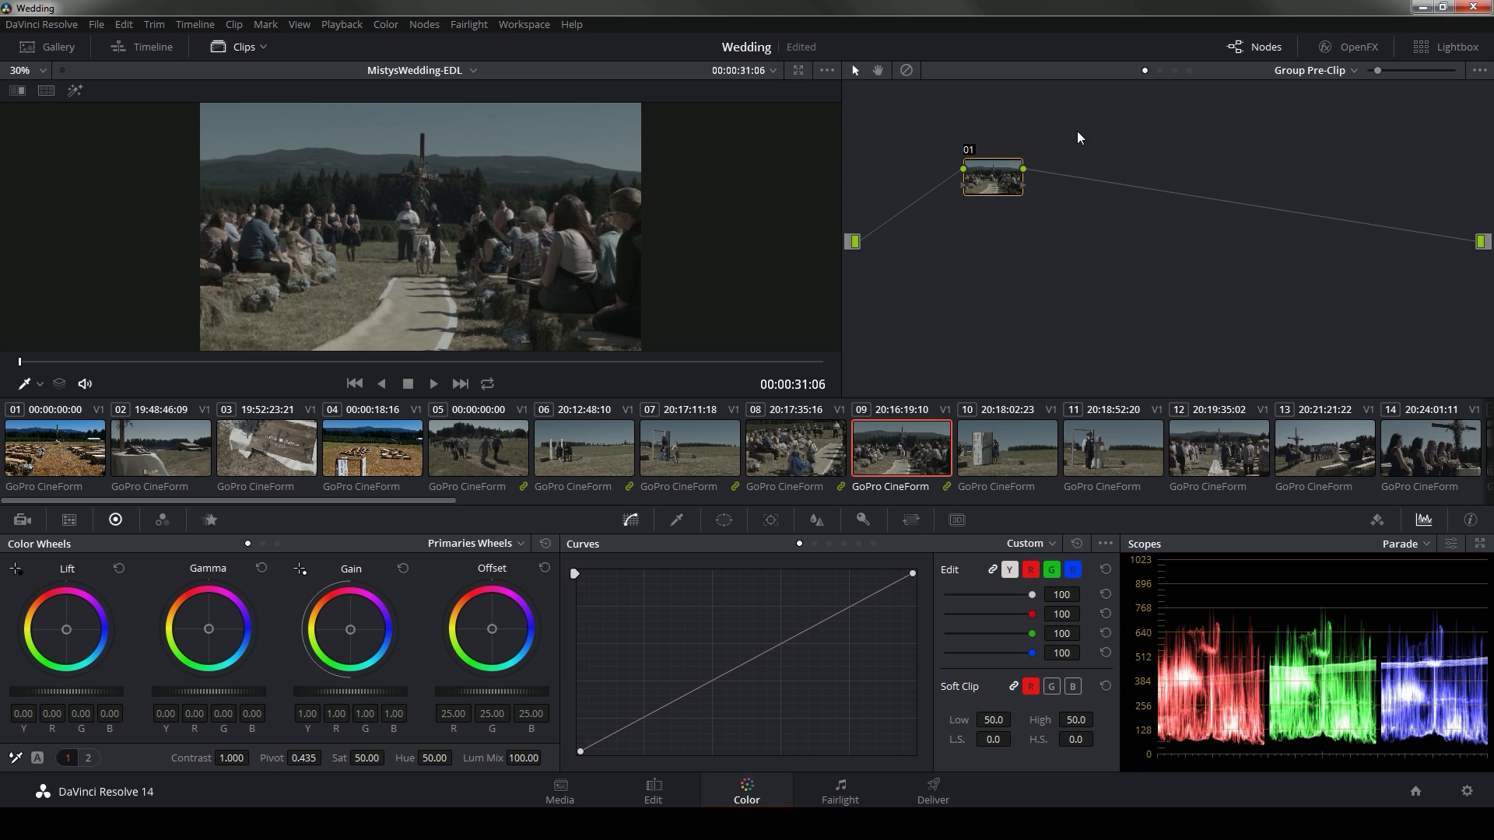
{"action": "mouse_move", "coordinate": [357, 631]}
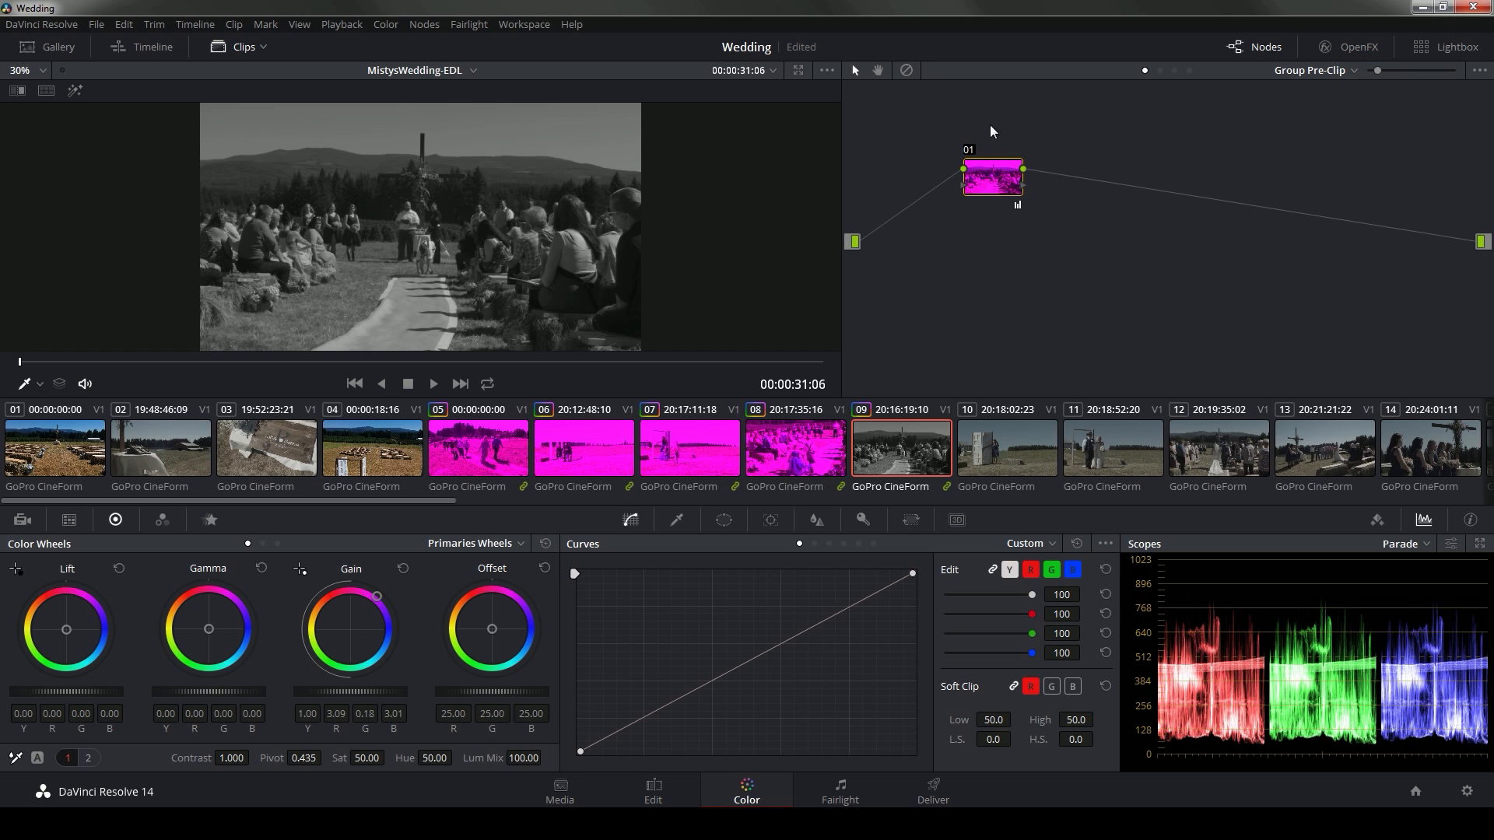
Switch the node editor back to the clip-level graph for clip 09
{"action": "left_click", "coordinate": [1352, 71]}
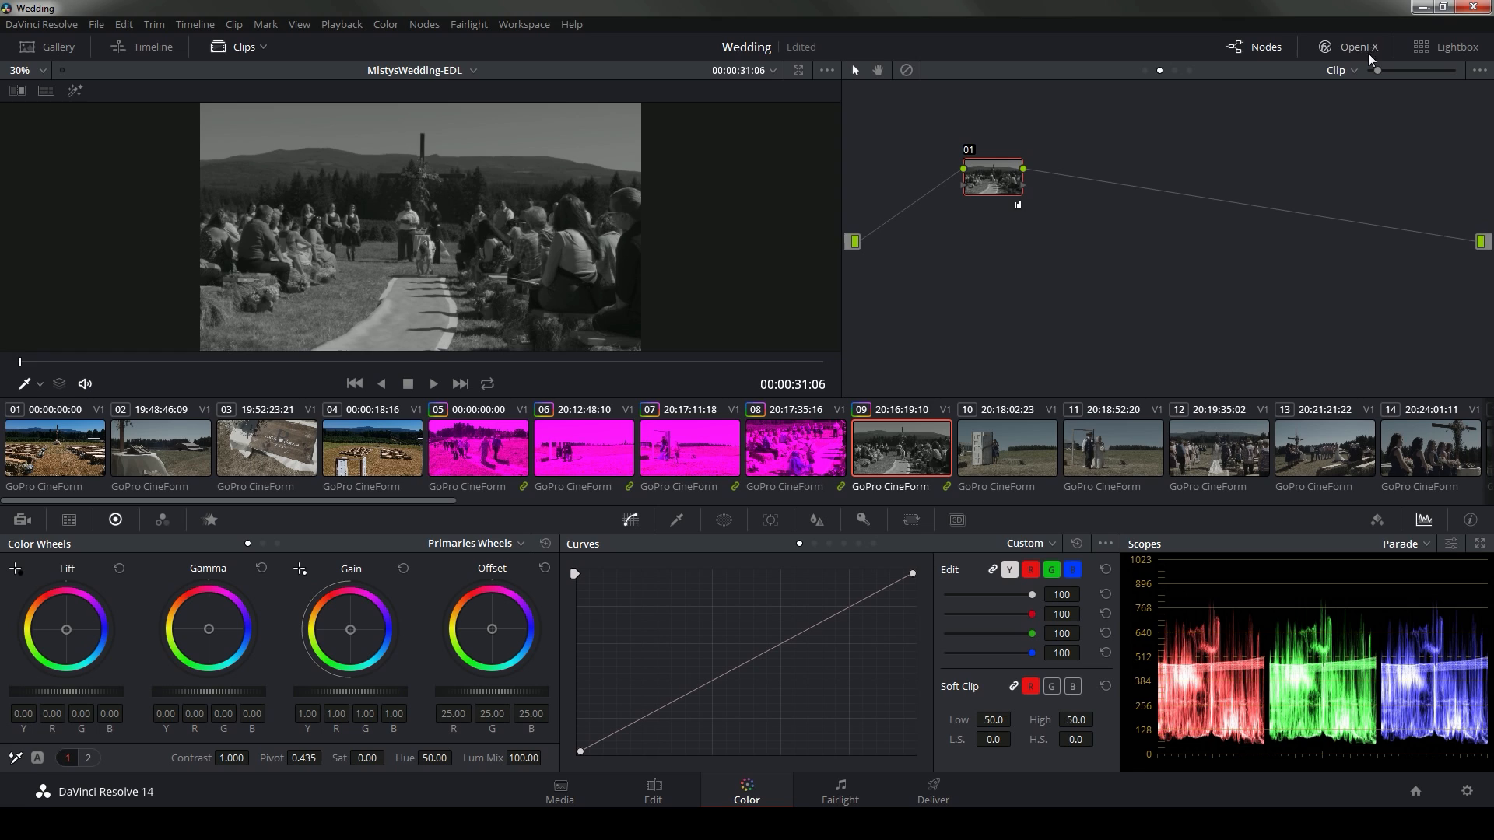
Give clip 09 a green Group Post-Clip tint, then leave that graph
{"action": "left_click", "coordinate": [1340, 69]}
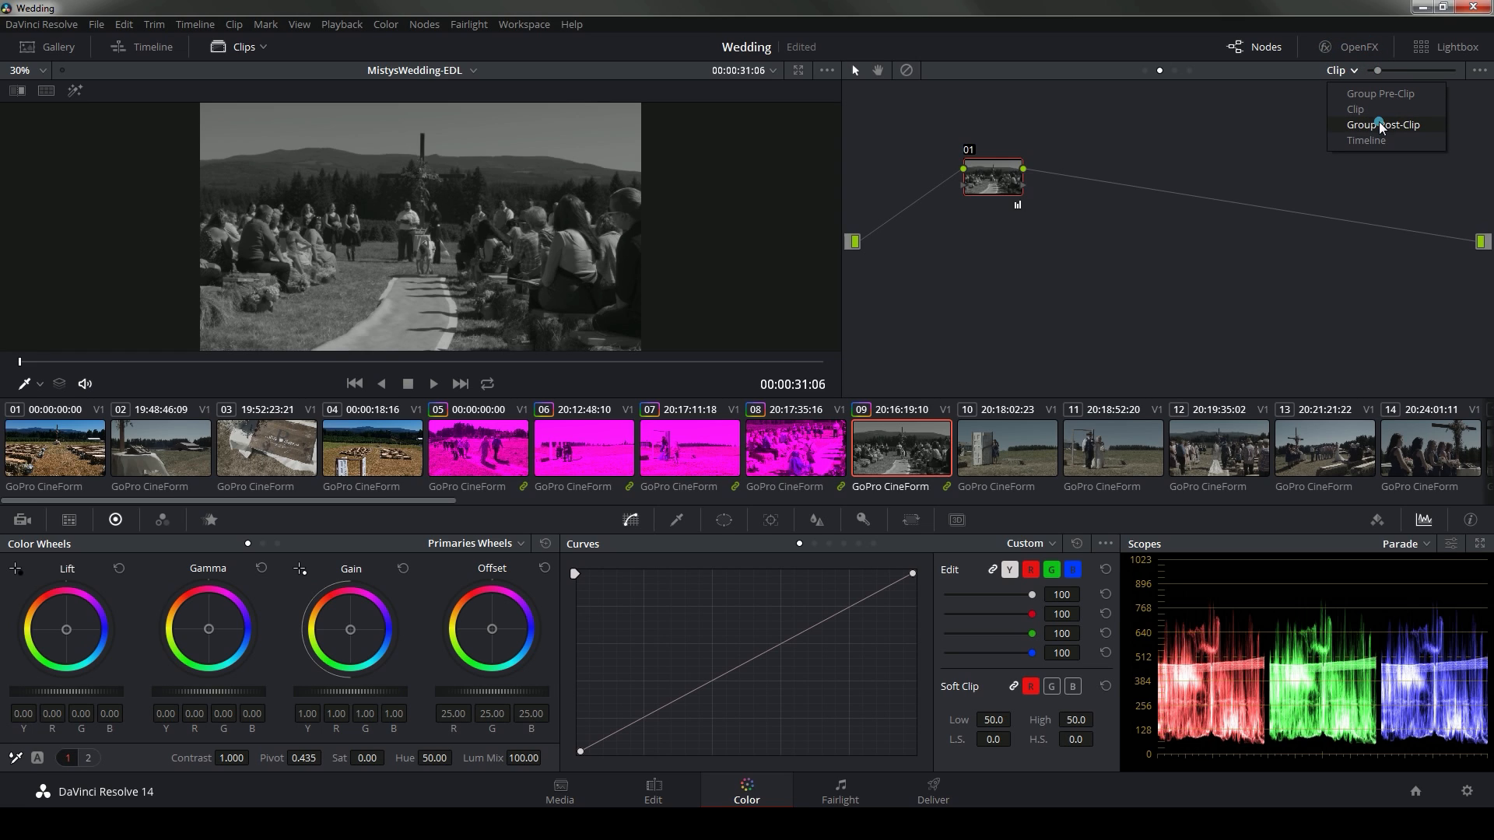
{"action": "left_click", "coordinate": [1383, 124]}
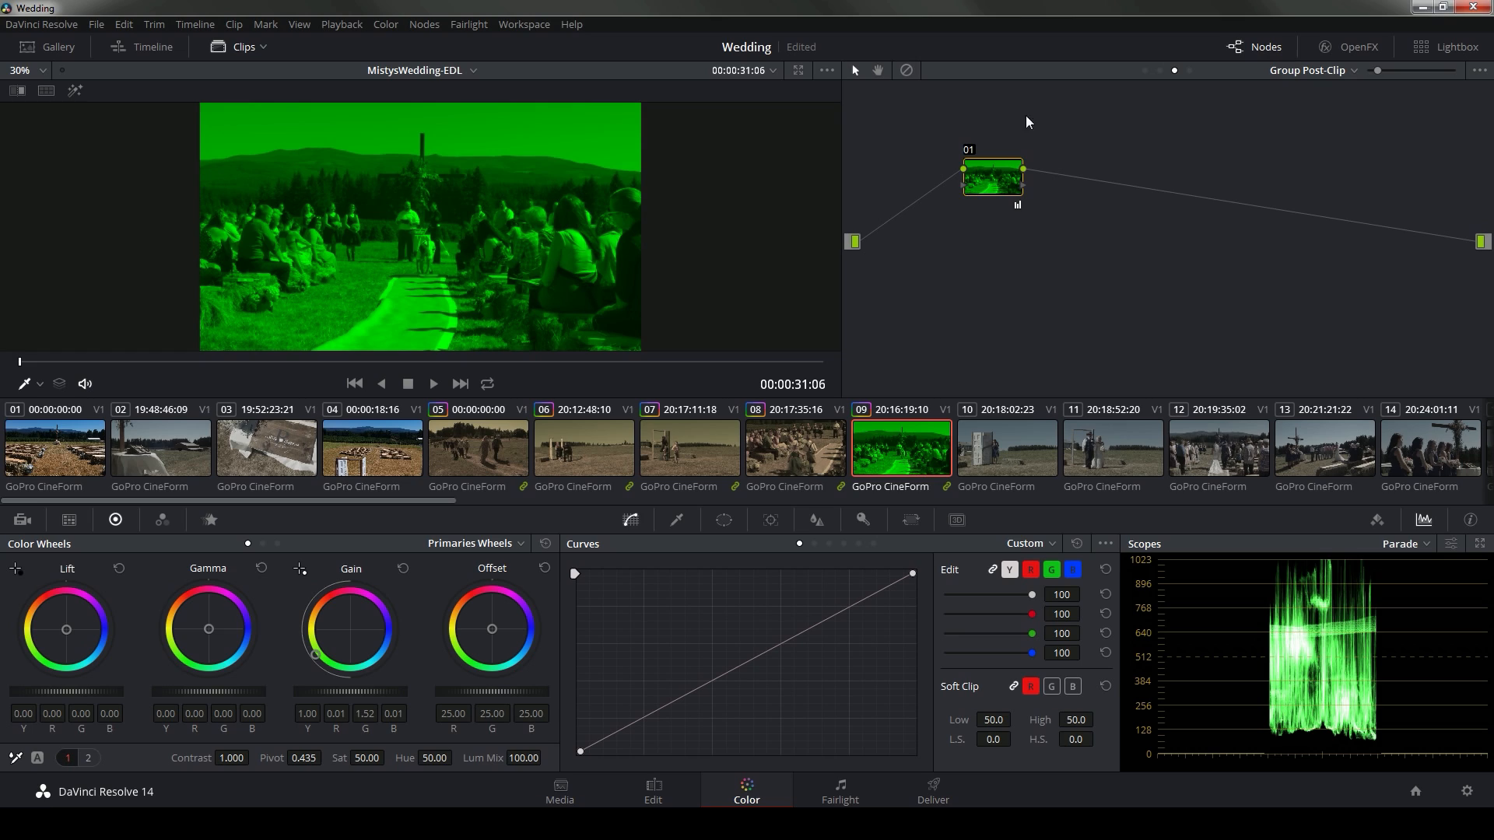
{"action": "left_click", "coordinate": [1313, 70]}
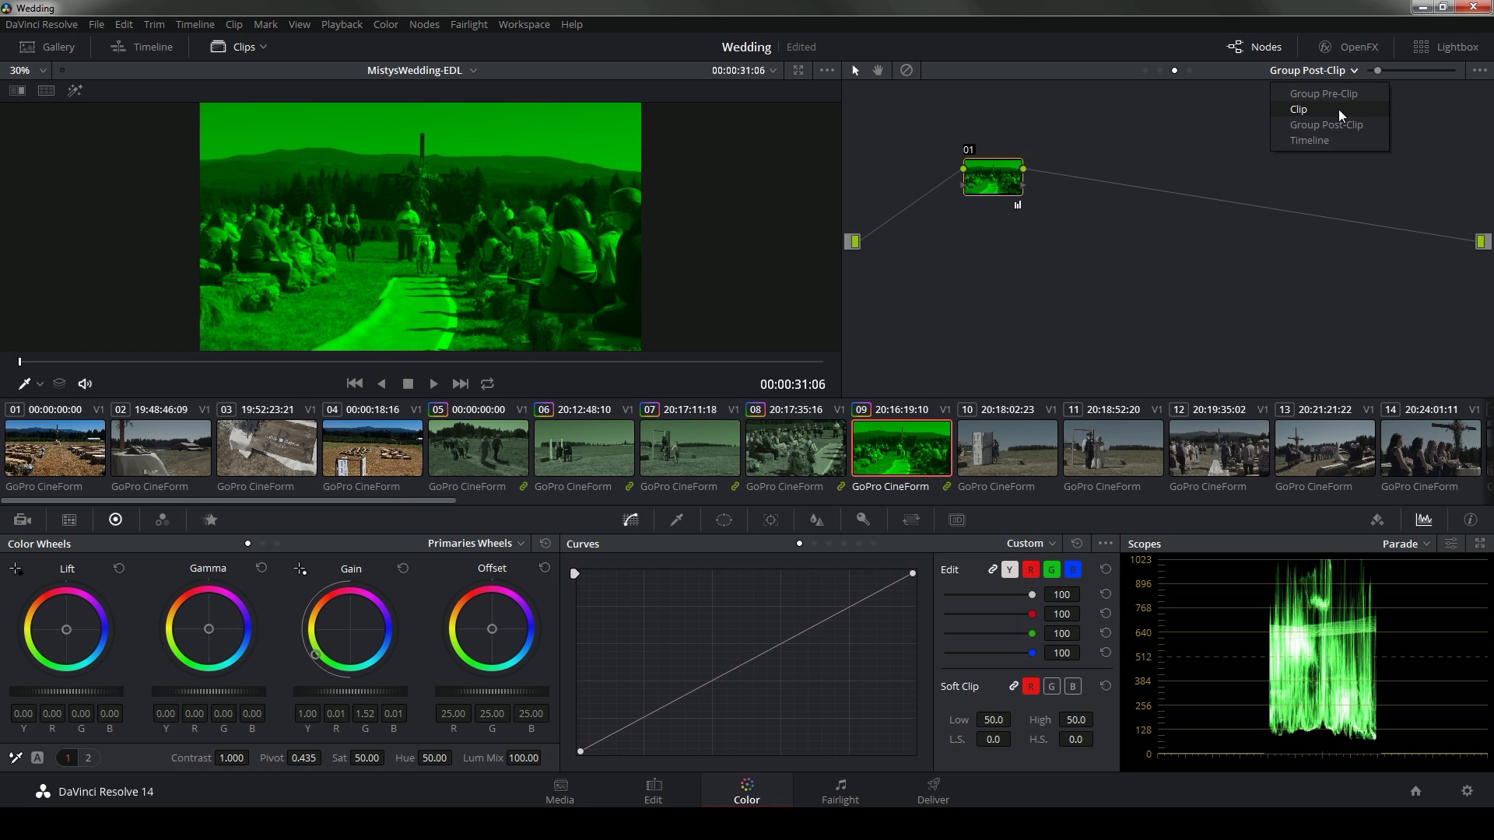
{"action": "left_click", "coordinate": [1310, 140]}
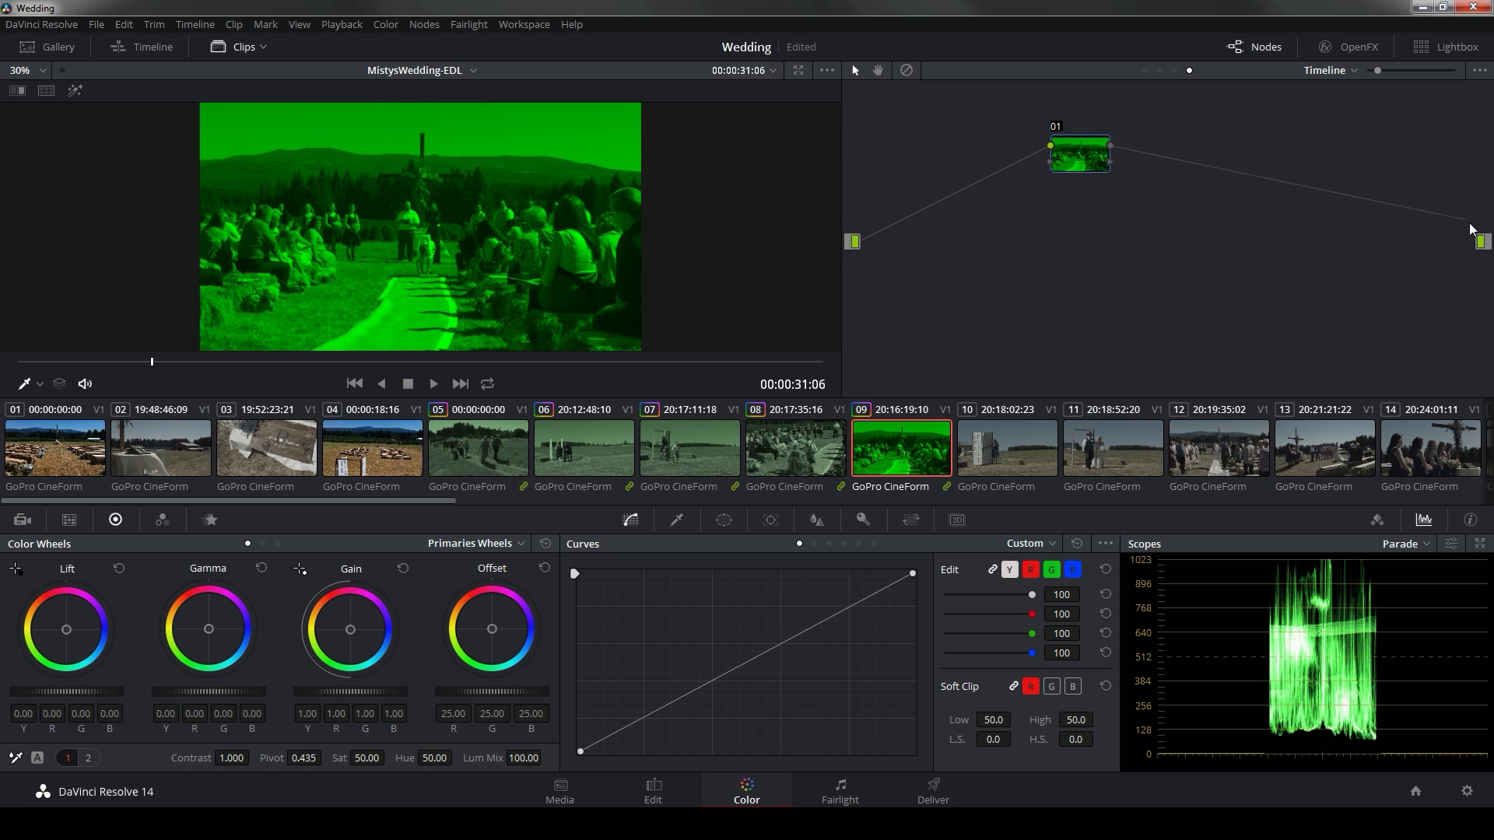
Push the timeline Offset toward blue, check clip 12, and refresh the thumbnails
{"action": "left_click_drag", "start_coordinate": [492, 629], "coordinate": [525, 648]}
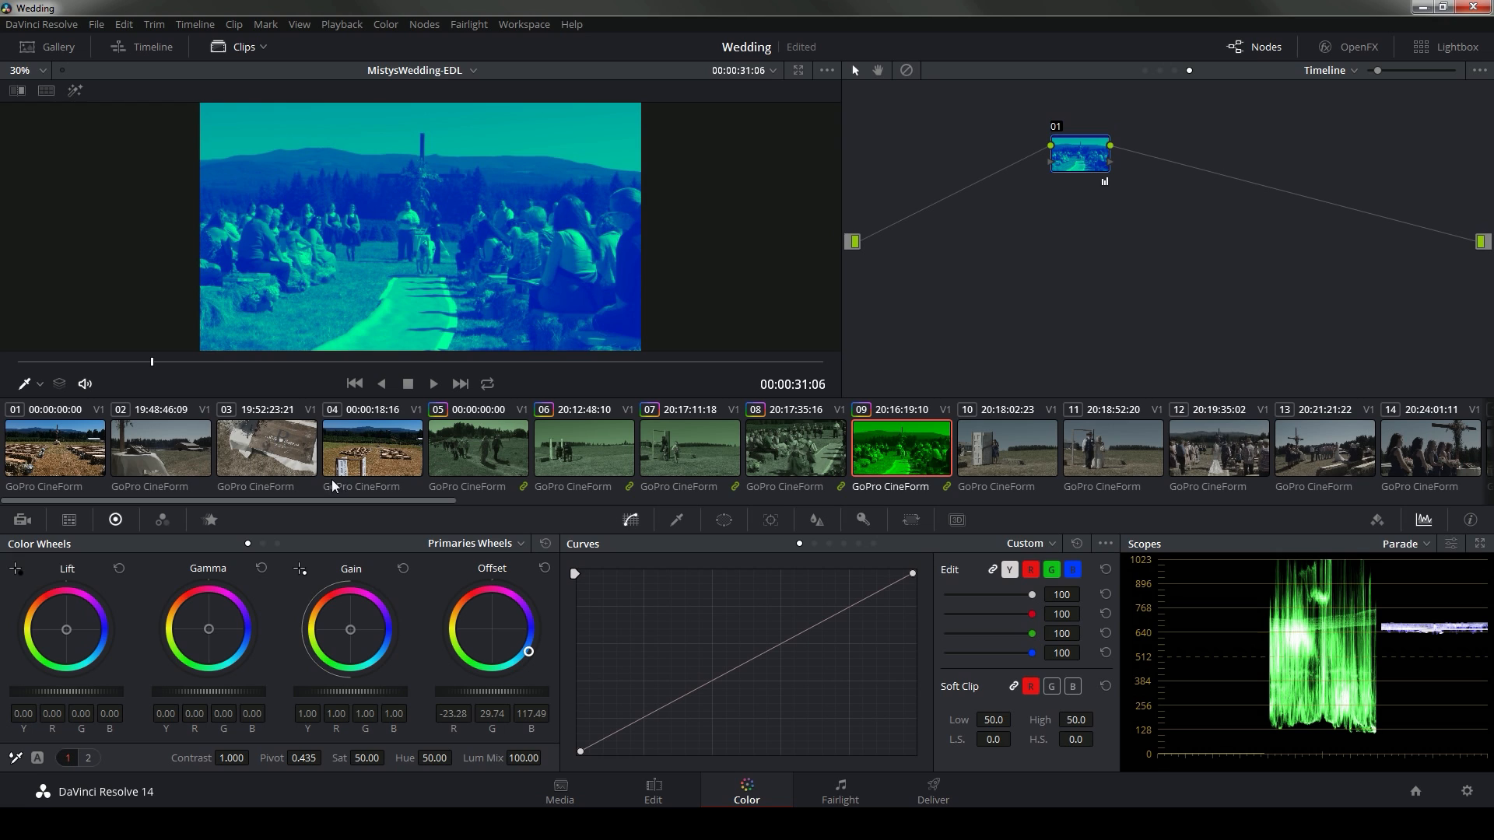
{"action": "left_click", "coordinate": [689, 445]}
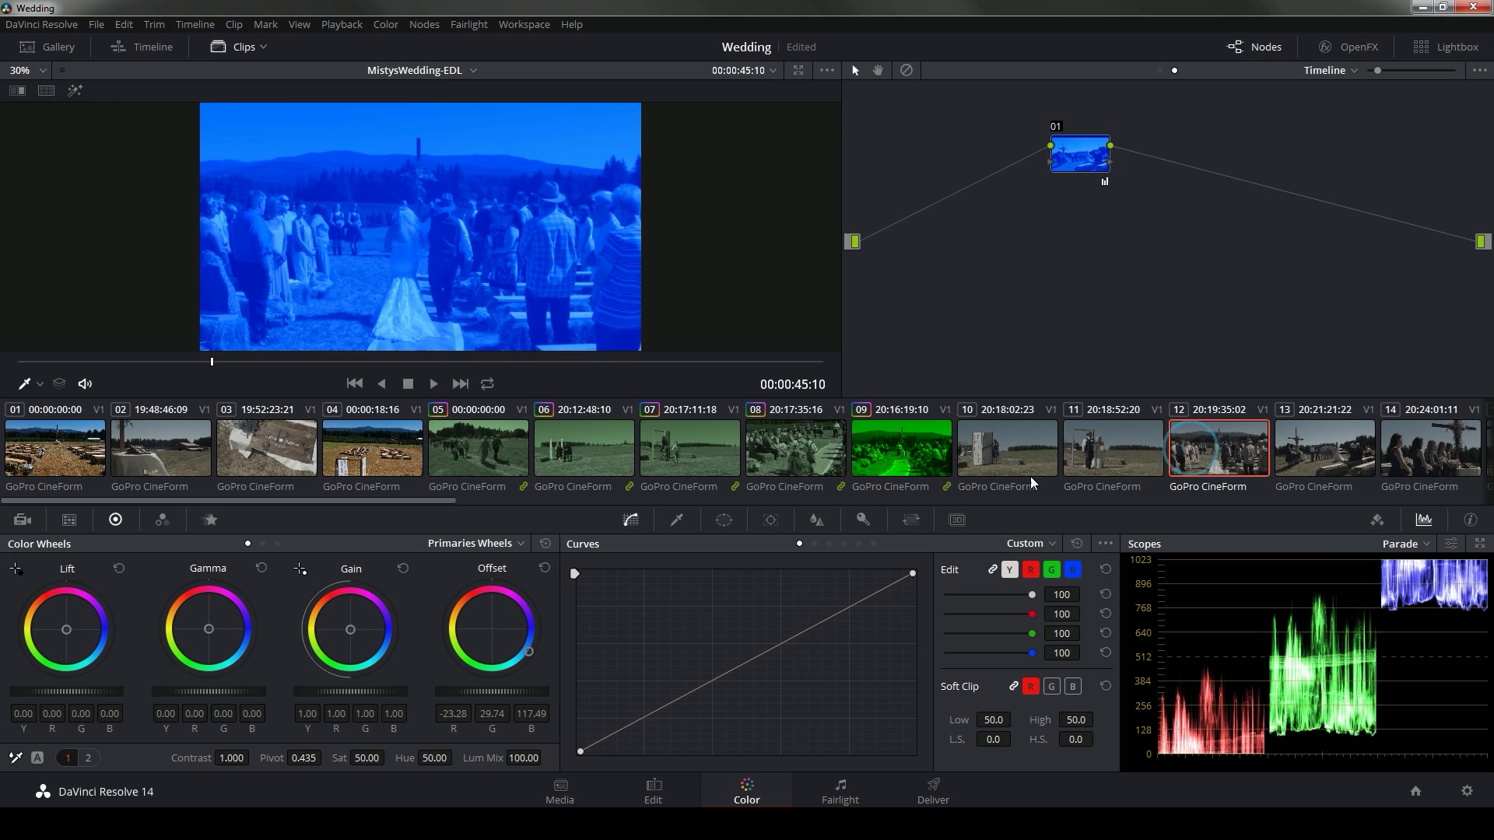
{"action": "right_click", "coordinate": [899, 446]}
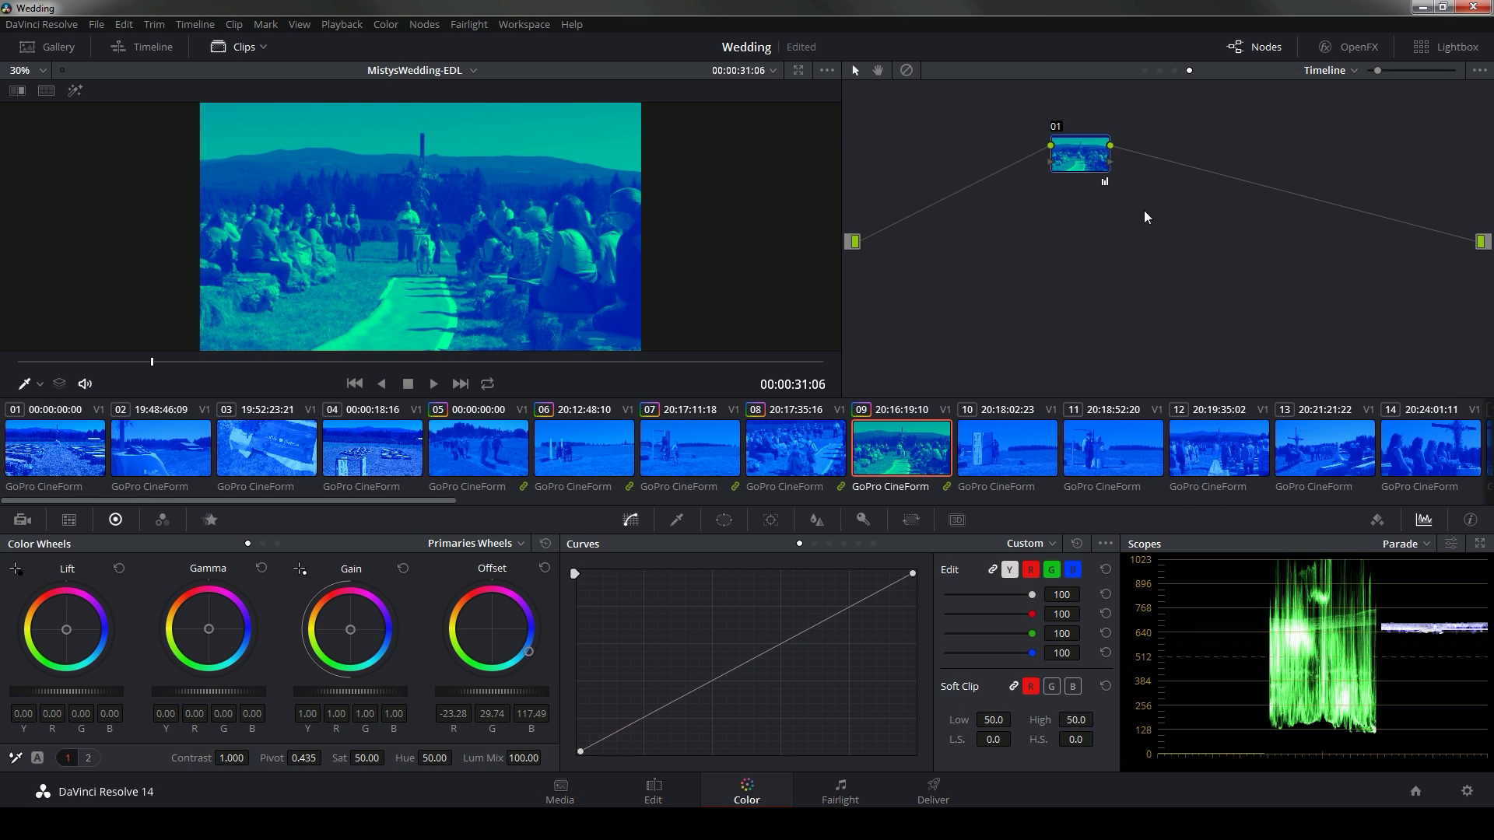
{"action": "mouse_move", "coordinate": [827, 469]}
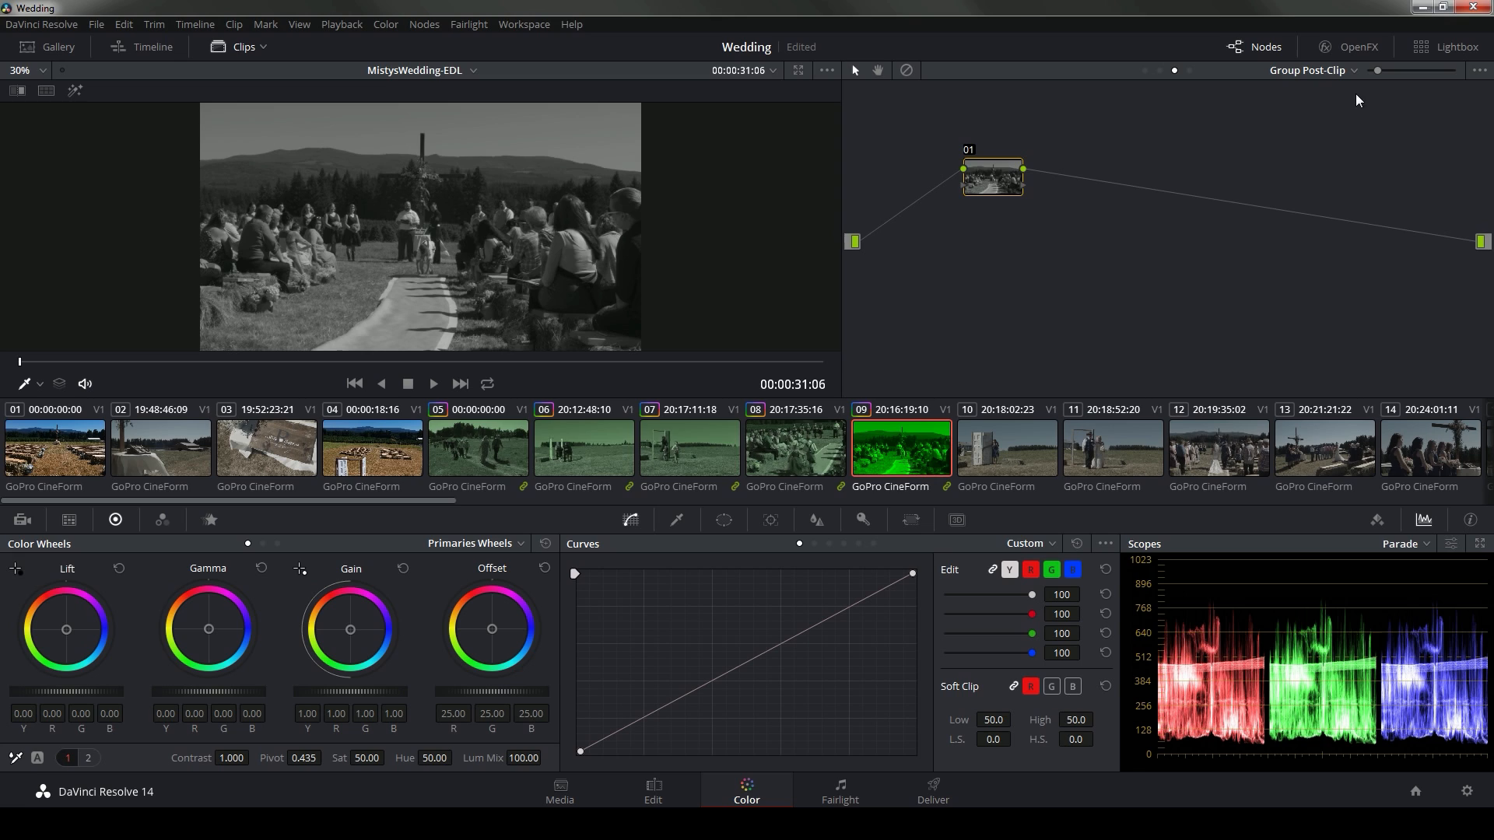
Reset all grades and nodes, stepping through Group Pre-Clip back to the Clip level
{"action": "right_click", "coordinate": [992, 177]}
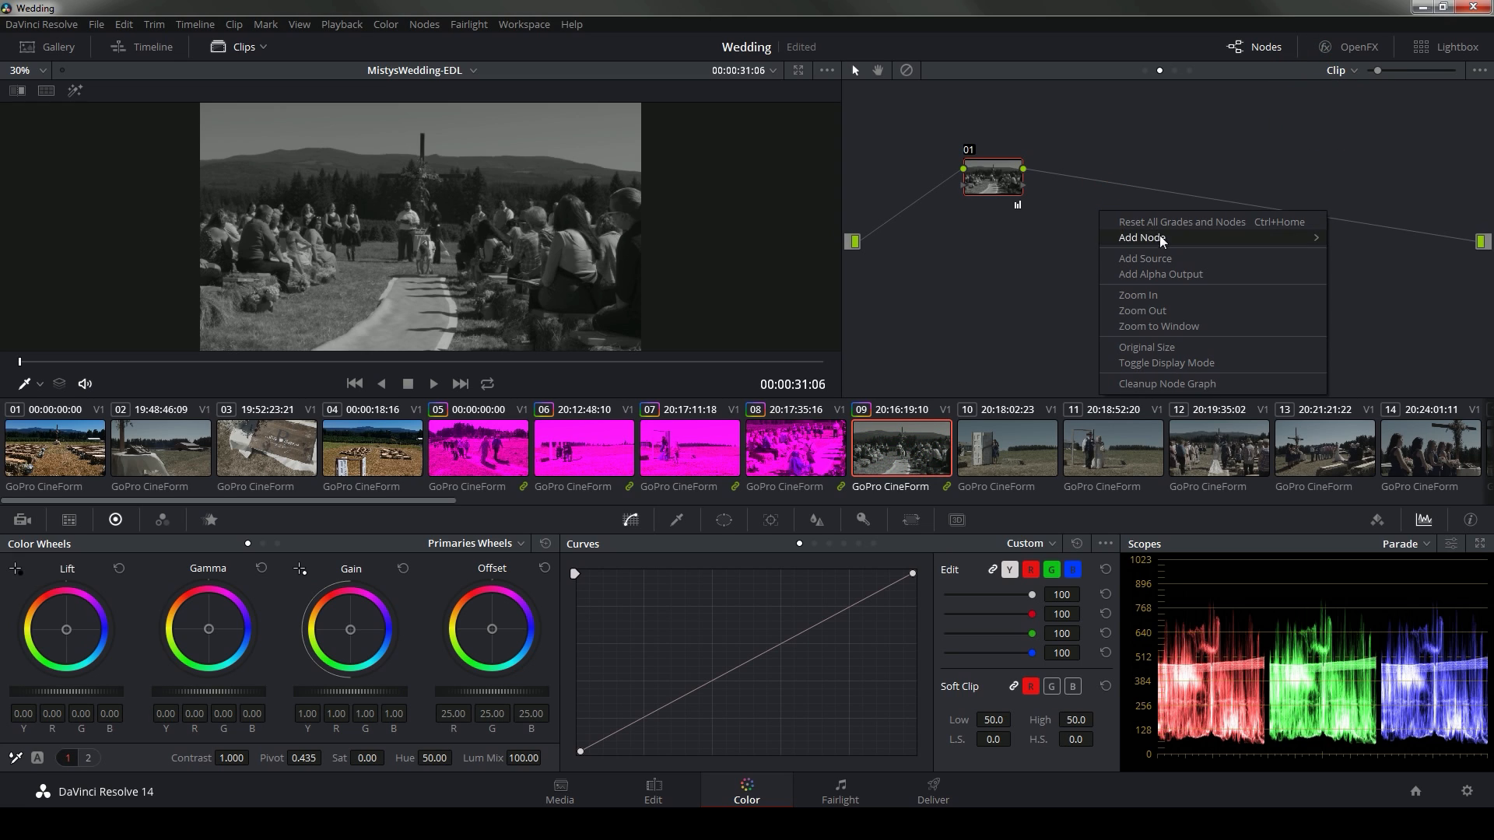
{"action": "left_click", "coordinate": [1353, 69]}
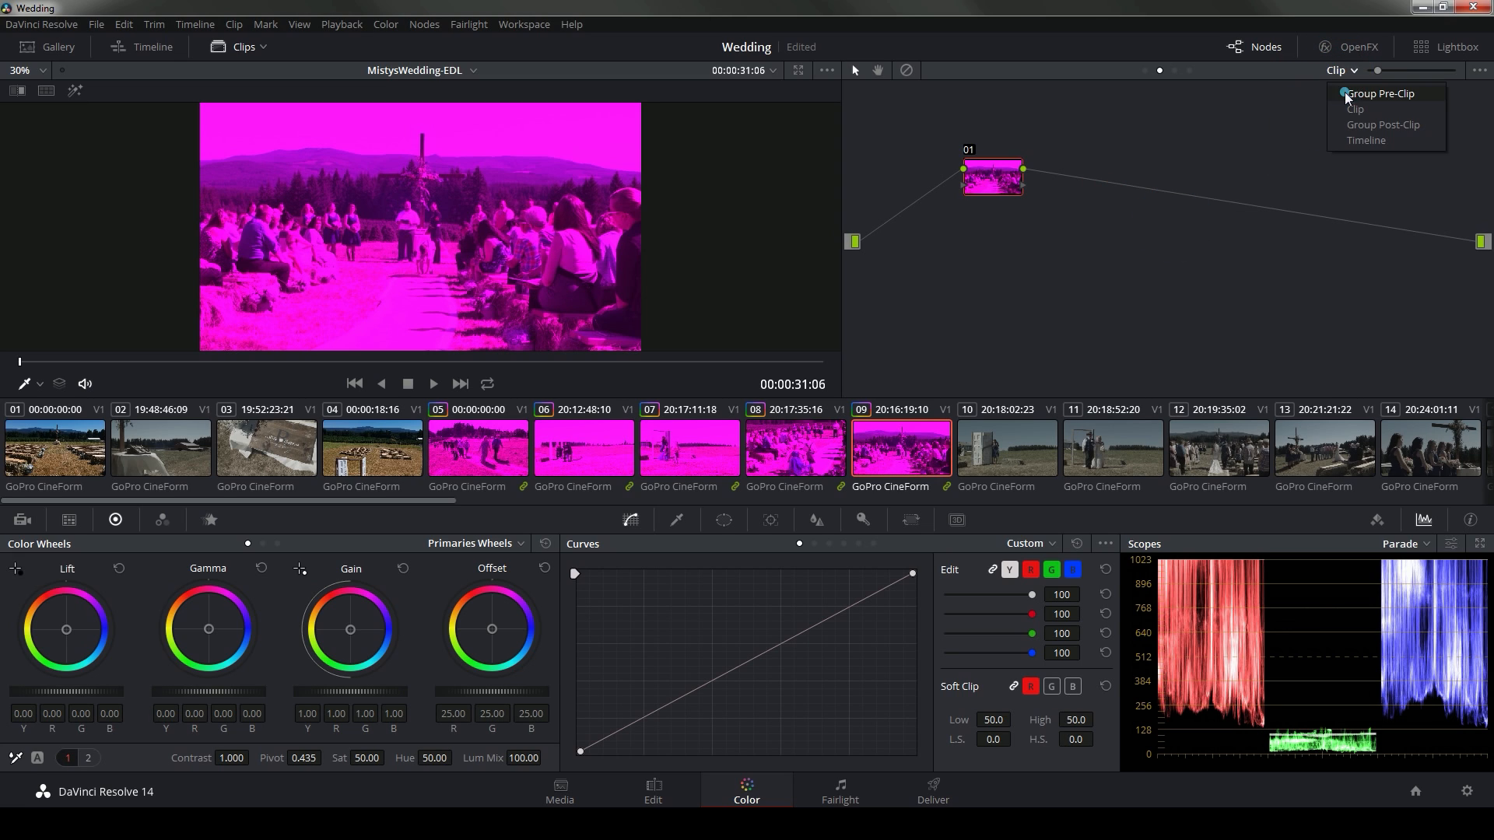
{"action": "left_click", "coordinate": [1378, 92]}
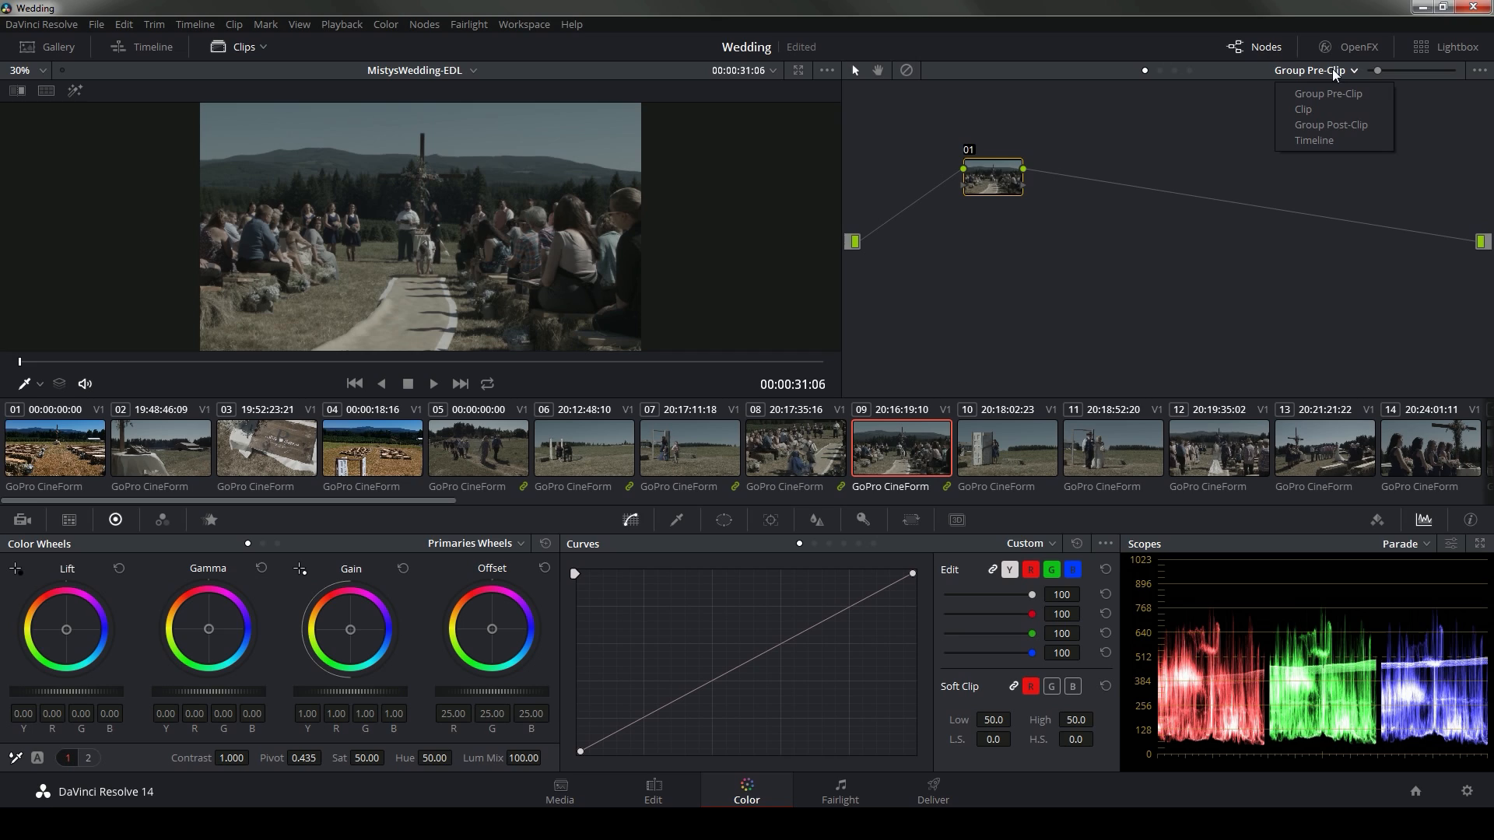
{"action": "mouse_move", "coordinate": [1332, 125]}
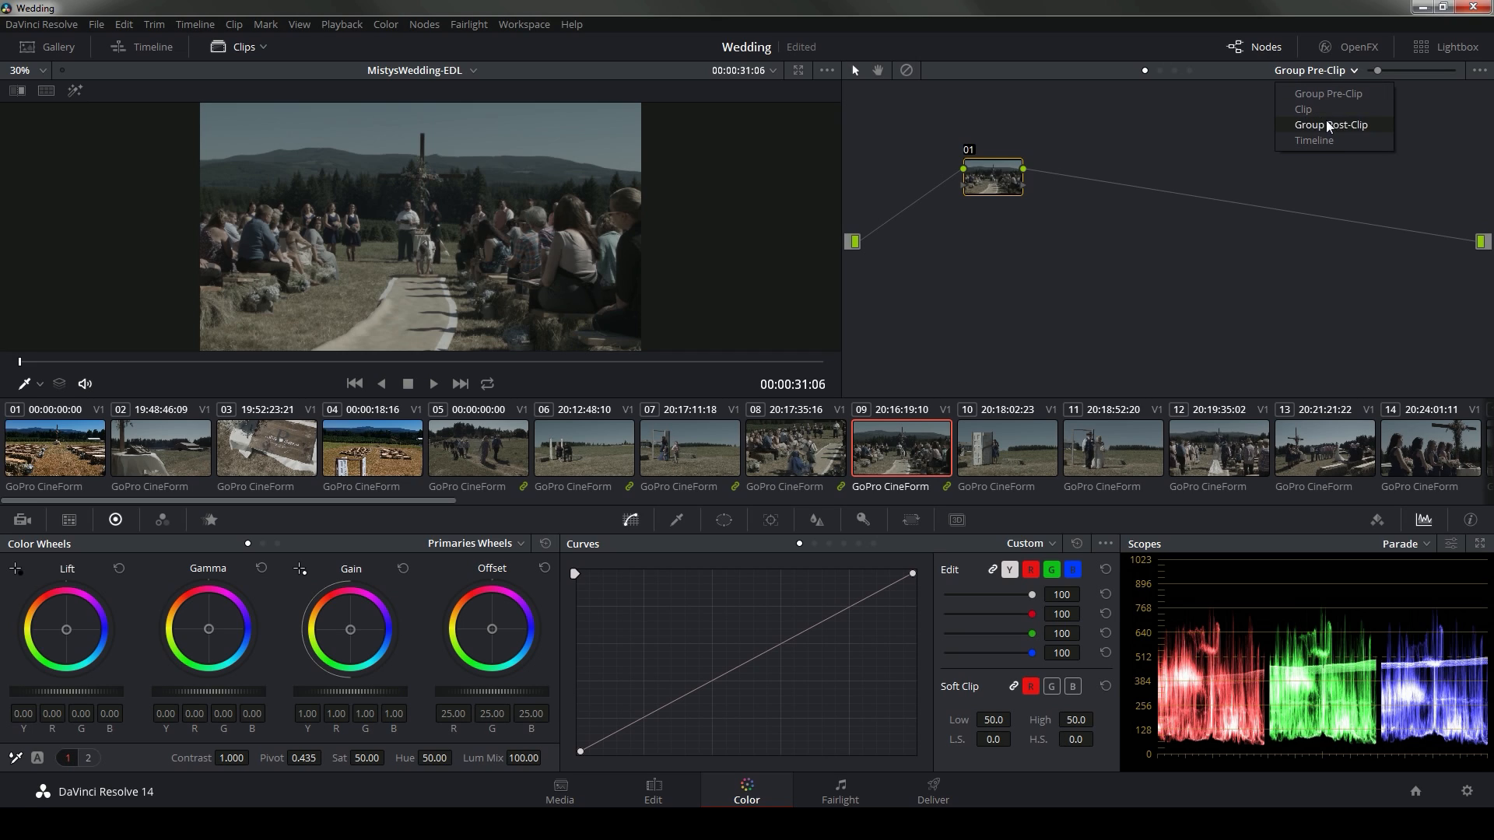
{"action": "mouse_move", "coordinate": [1303, 109]}
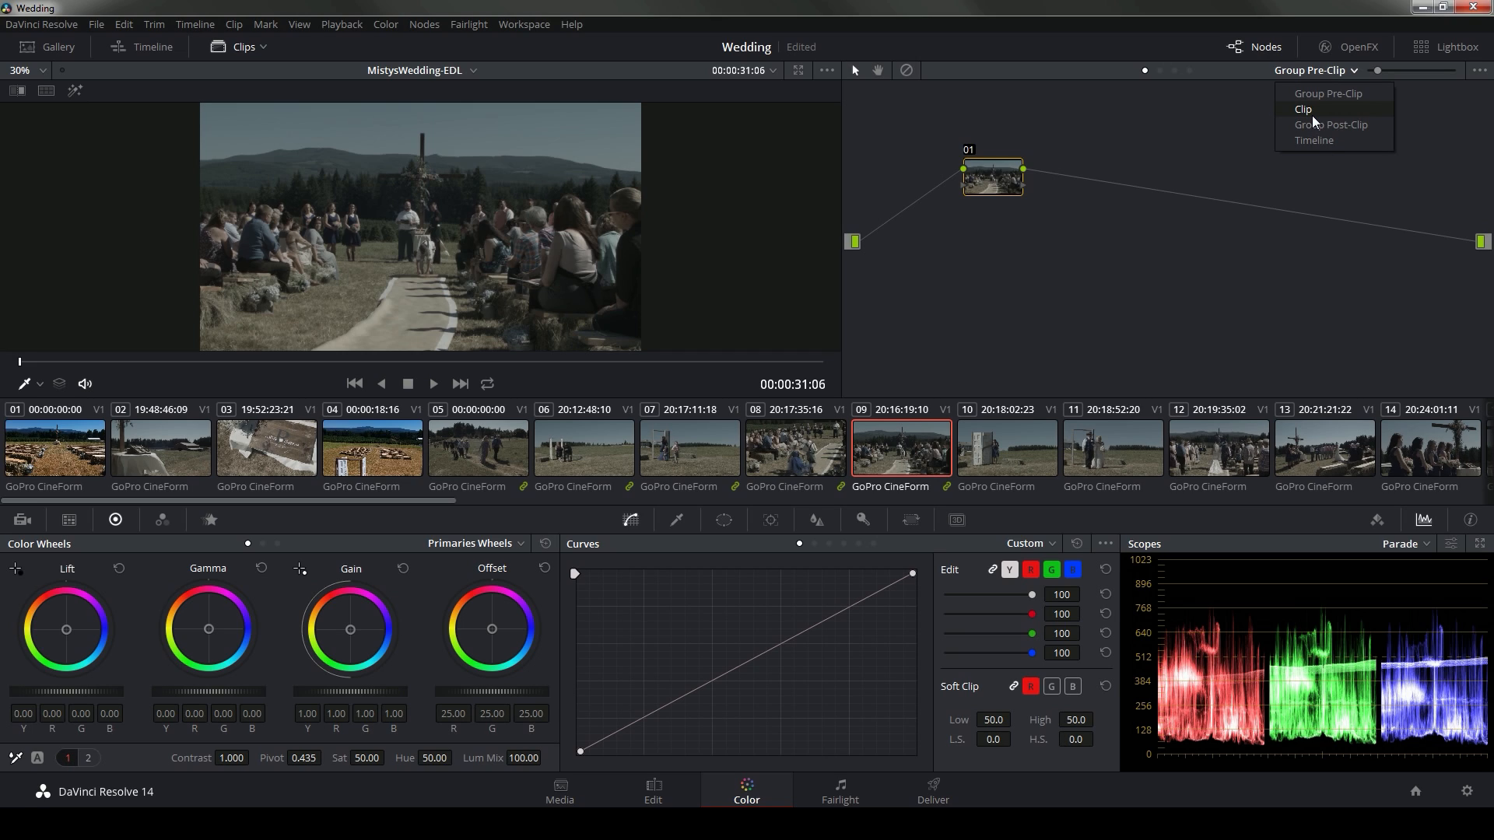
{"action": "mouse_move", "coordinate": [1096, 264]}
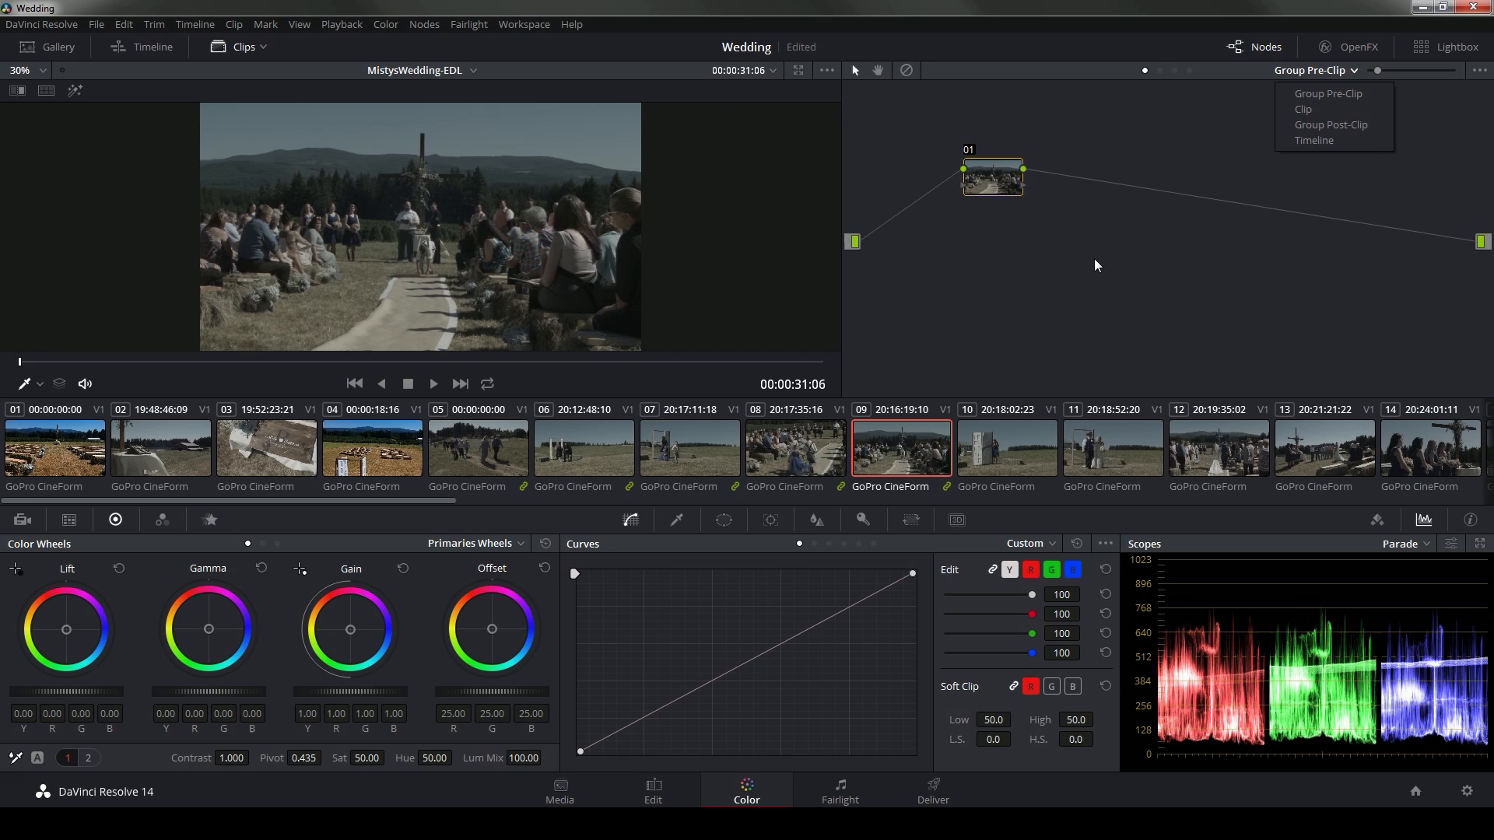
{"action": "mouse_move", "coordinate": [943, 468]}
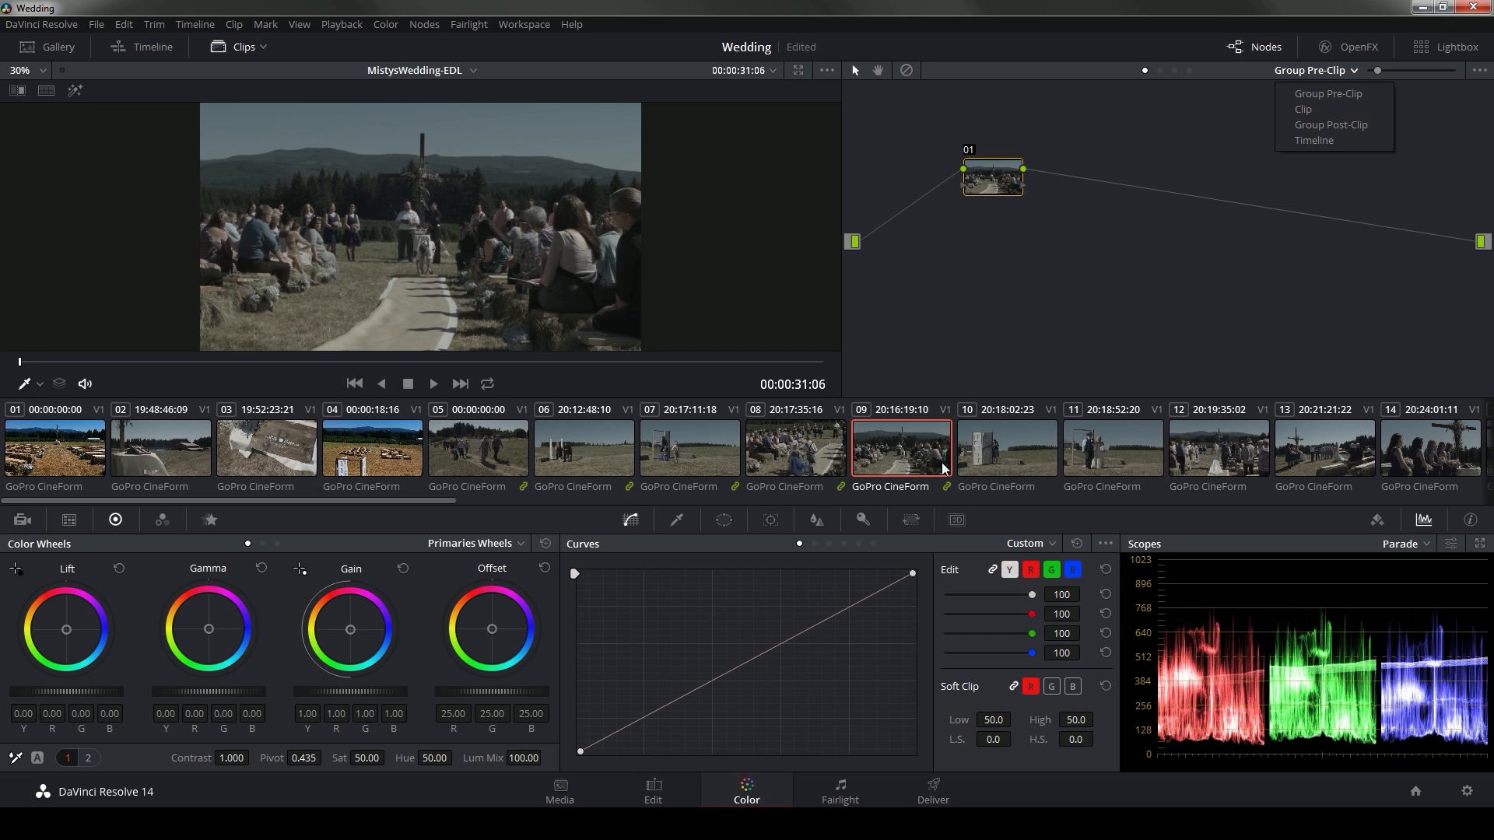
{"action": "left_click", "coordinate": [1302, 109]}
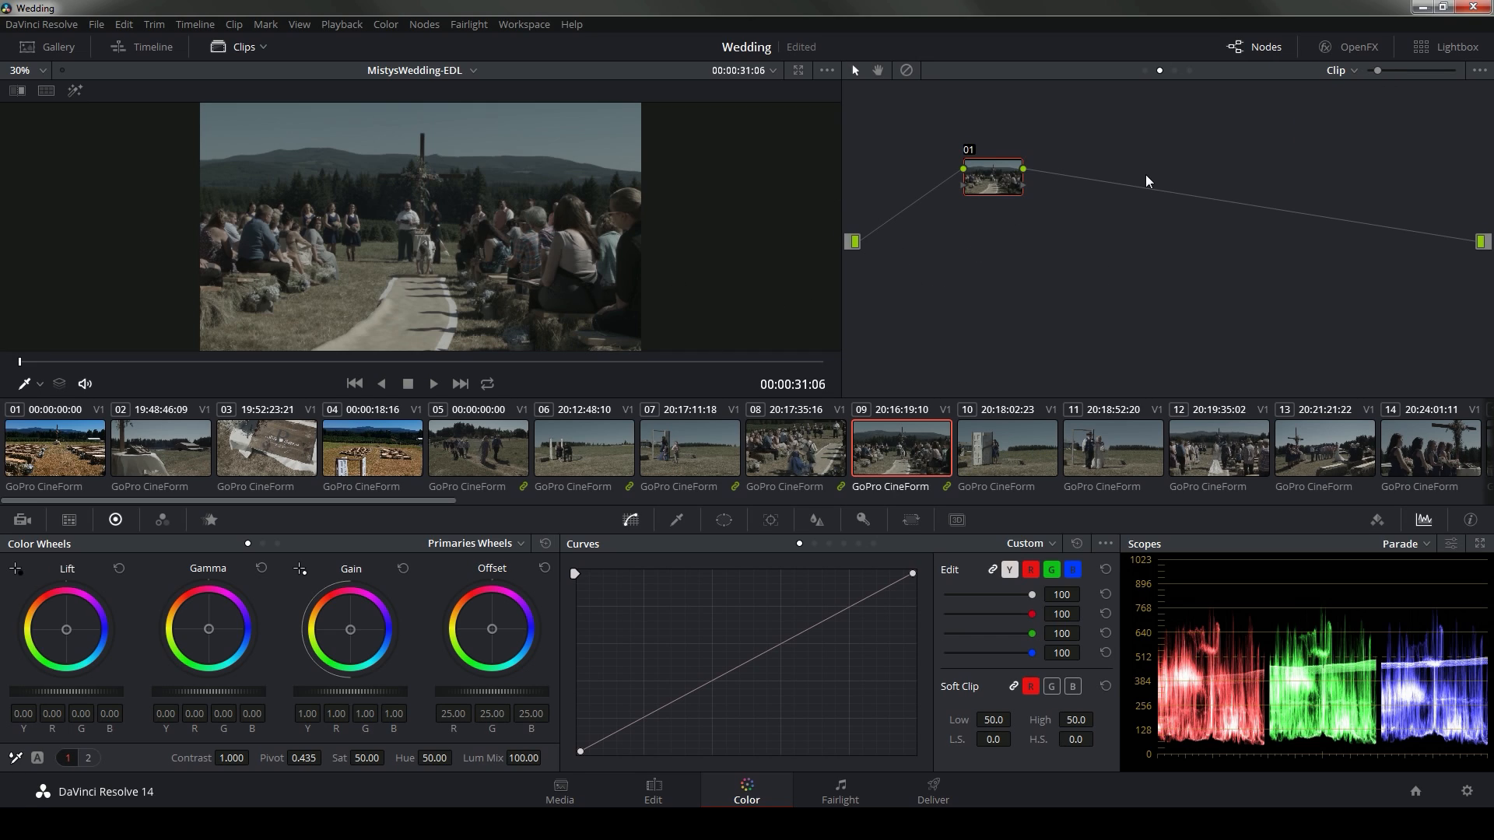
{"action": "mouse_move", "coordinate": [548, 453]}
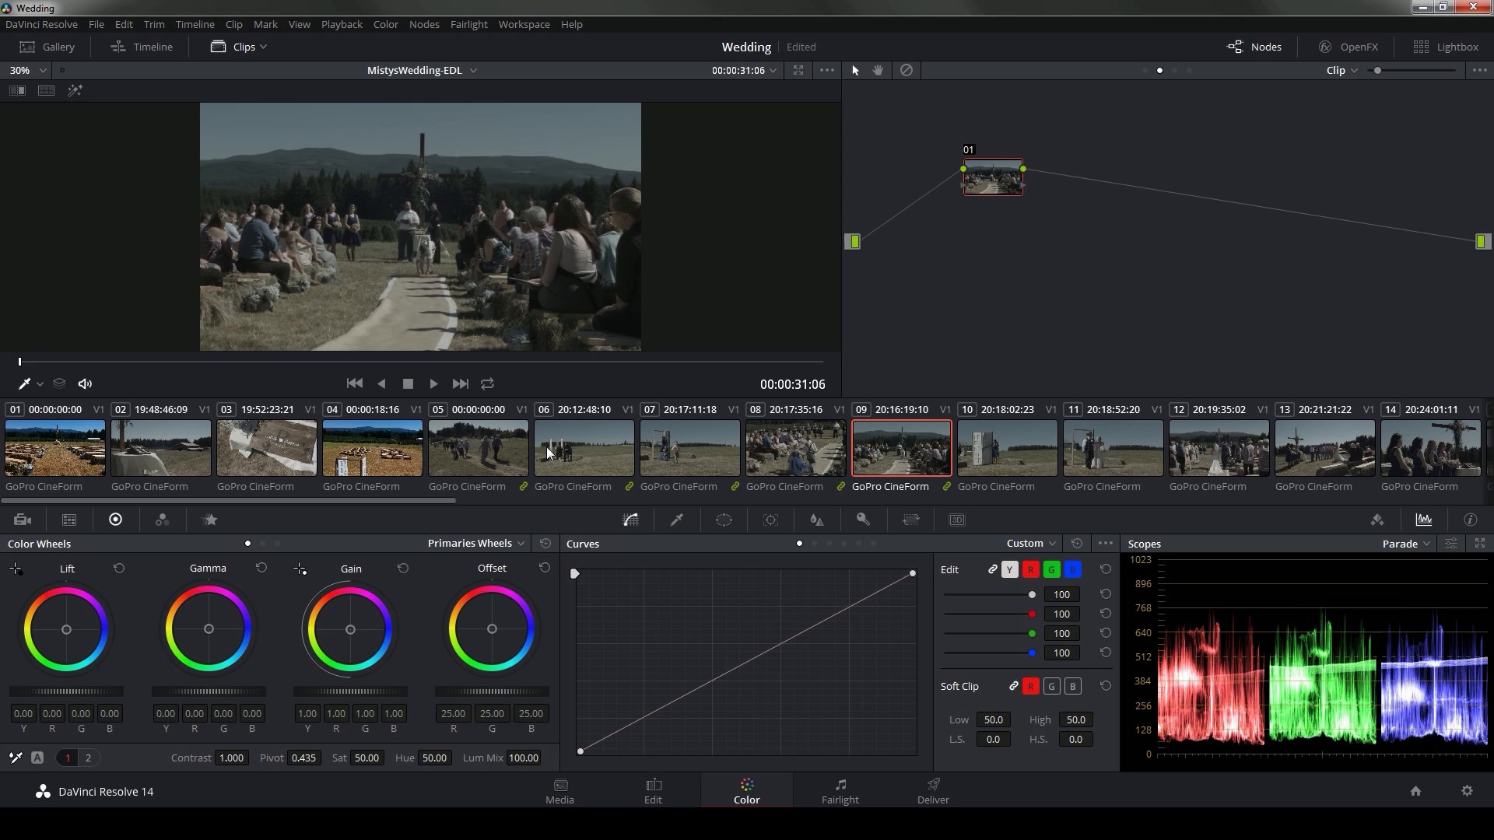
{"action": "left_click", "coordinate": [1338, 69]}
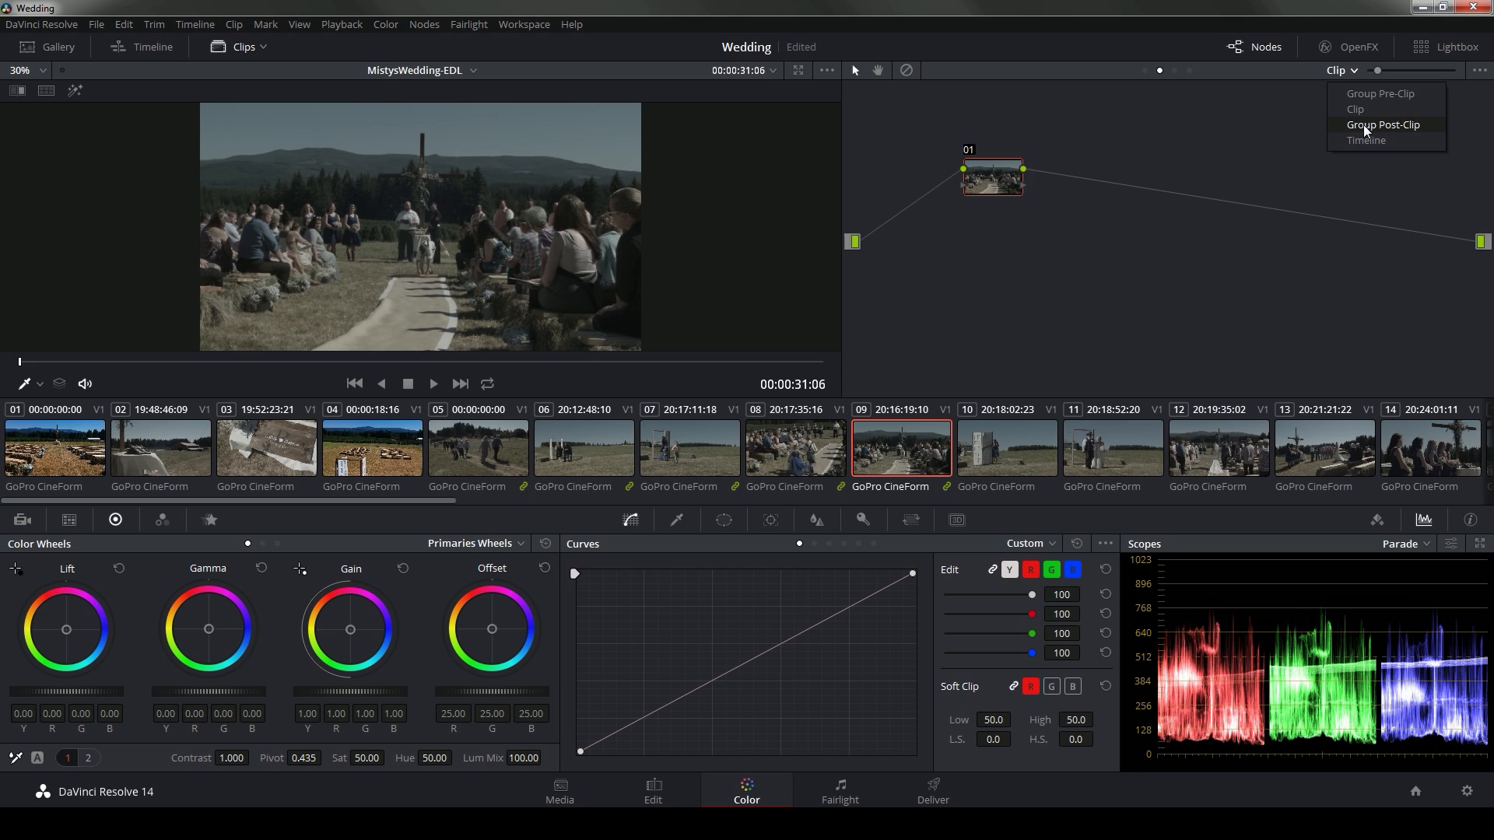
View the Group Post-Clip graph, then select clip 09's clip-level grade
{"action": "left_click", "coordinate": [1382, 124]}
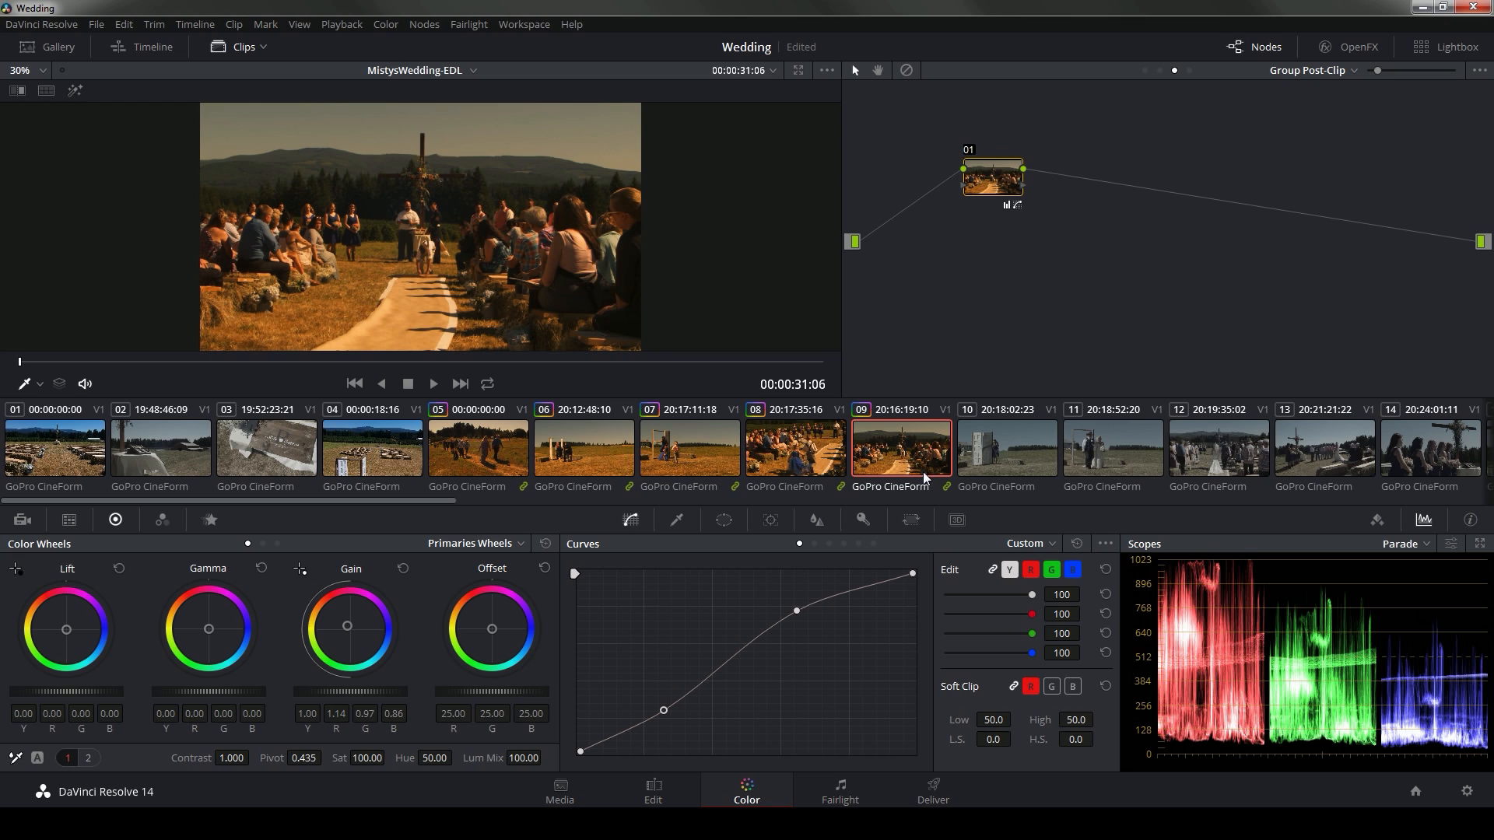
{"action": "mouse_move", "coordinate": [633, 473]}
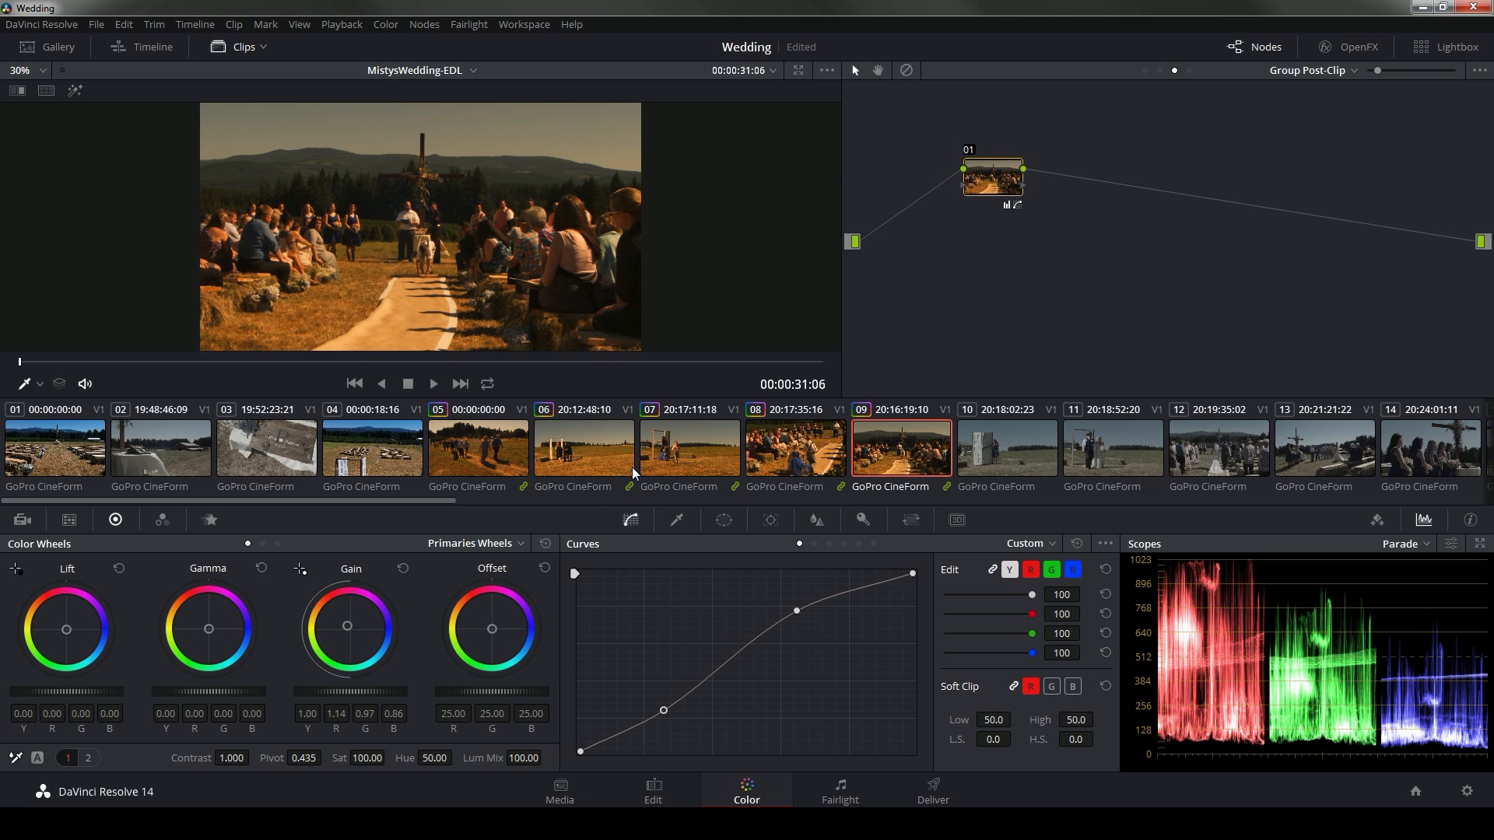
{"action": "left_click", "coordinate": [689, 446]}
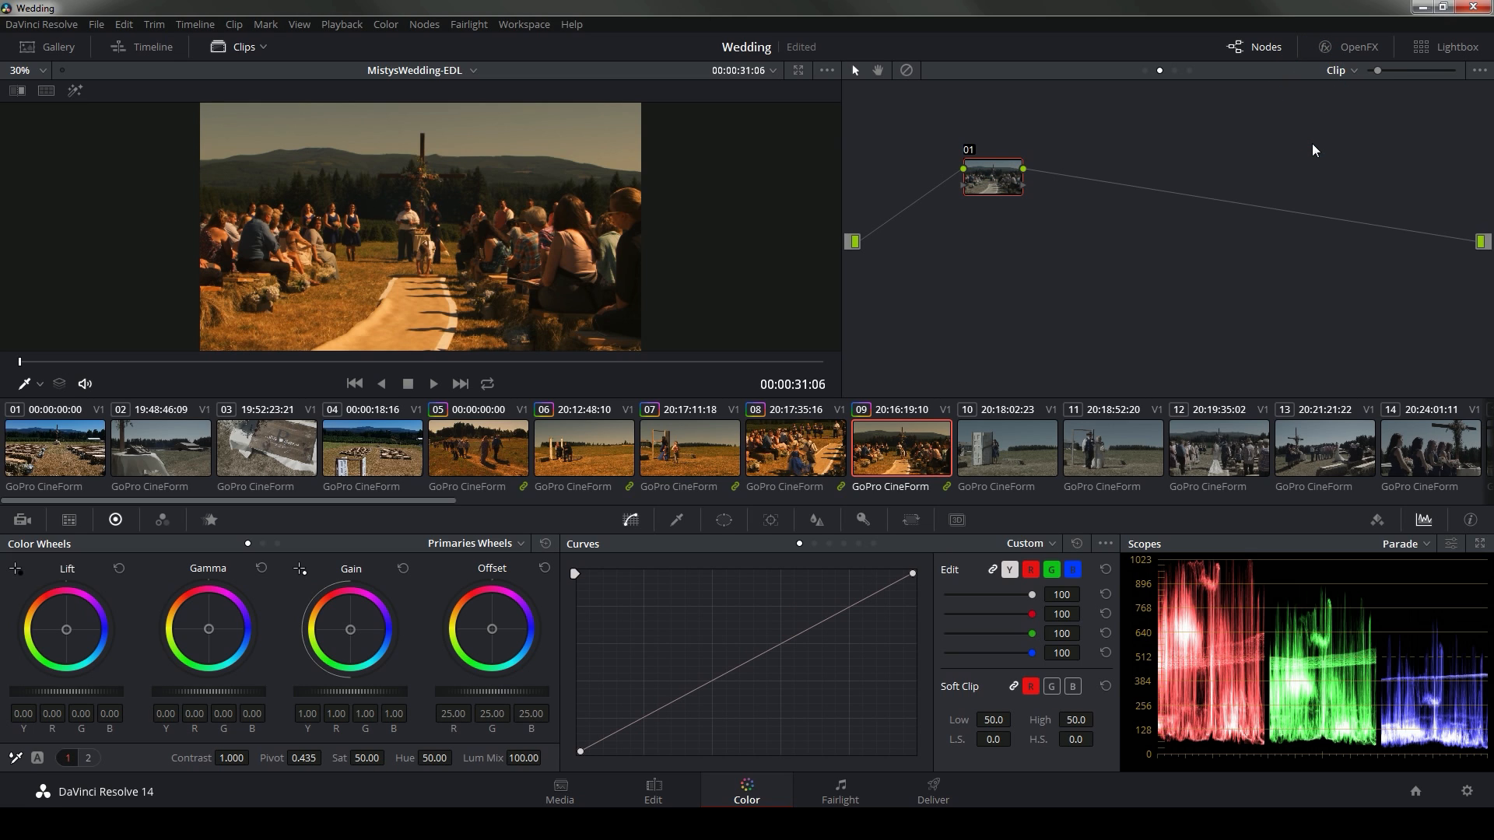
Compare clip 09 with clips 08 and 05 while raising its gamma to 0.04
{"action": "left_click", "coordinate": [794, 446]}
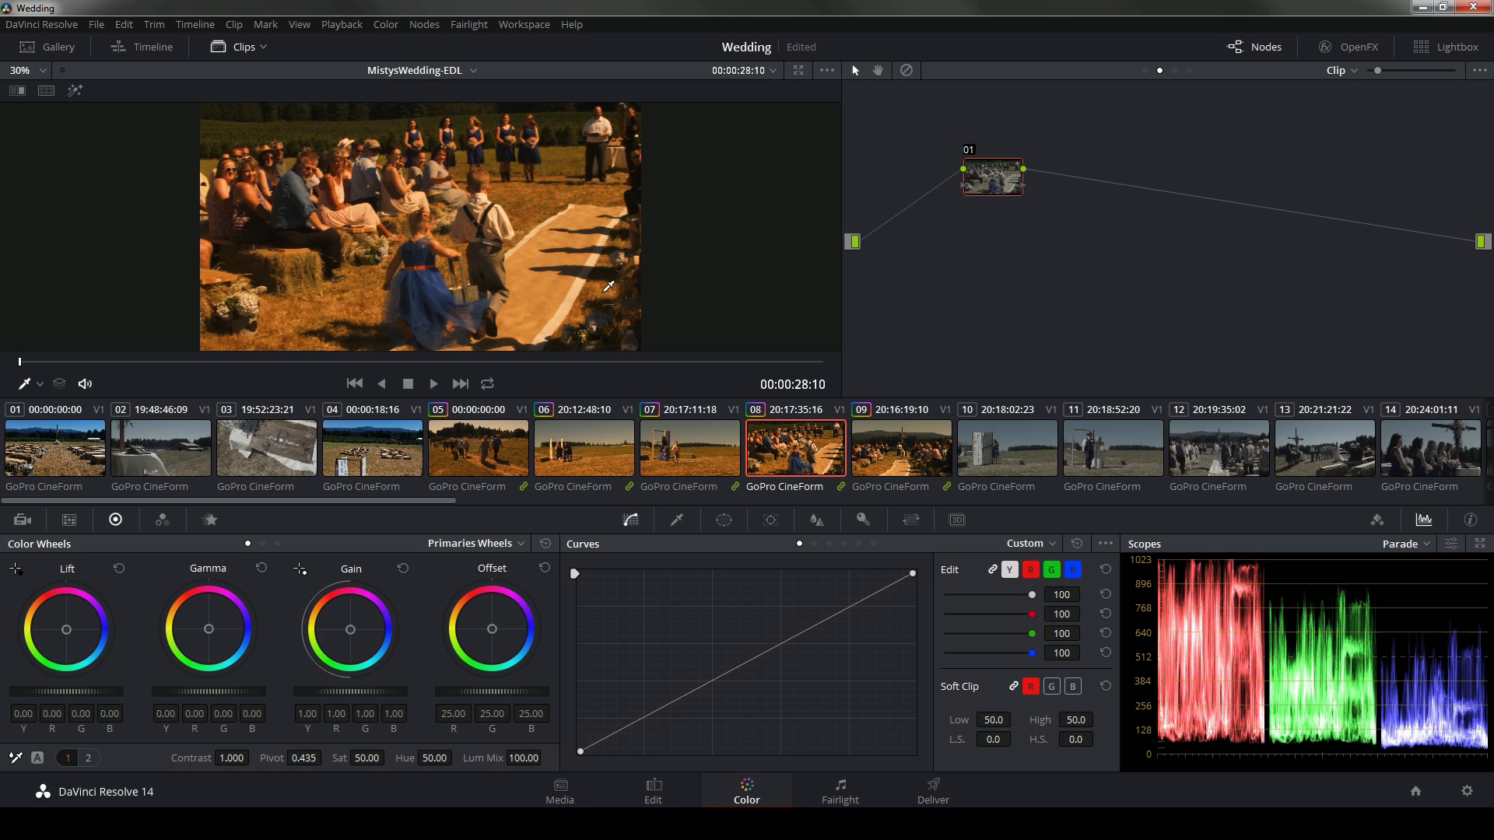
{"action": "mouse_move", "coordinate": [560, 176]}
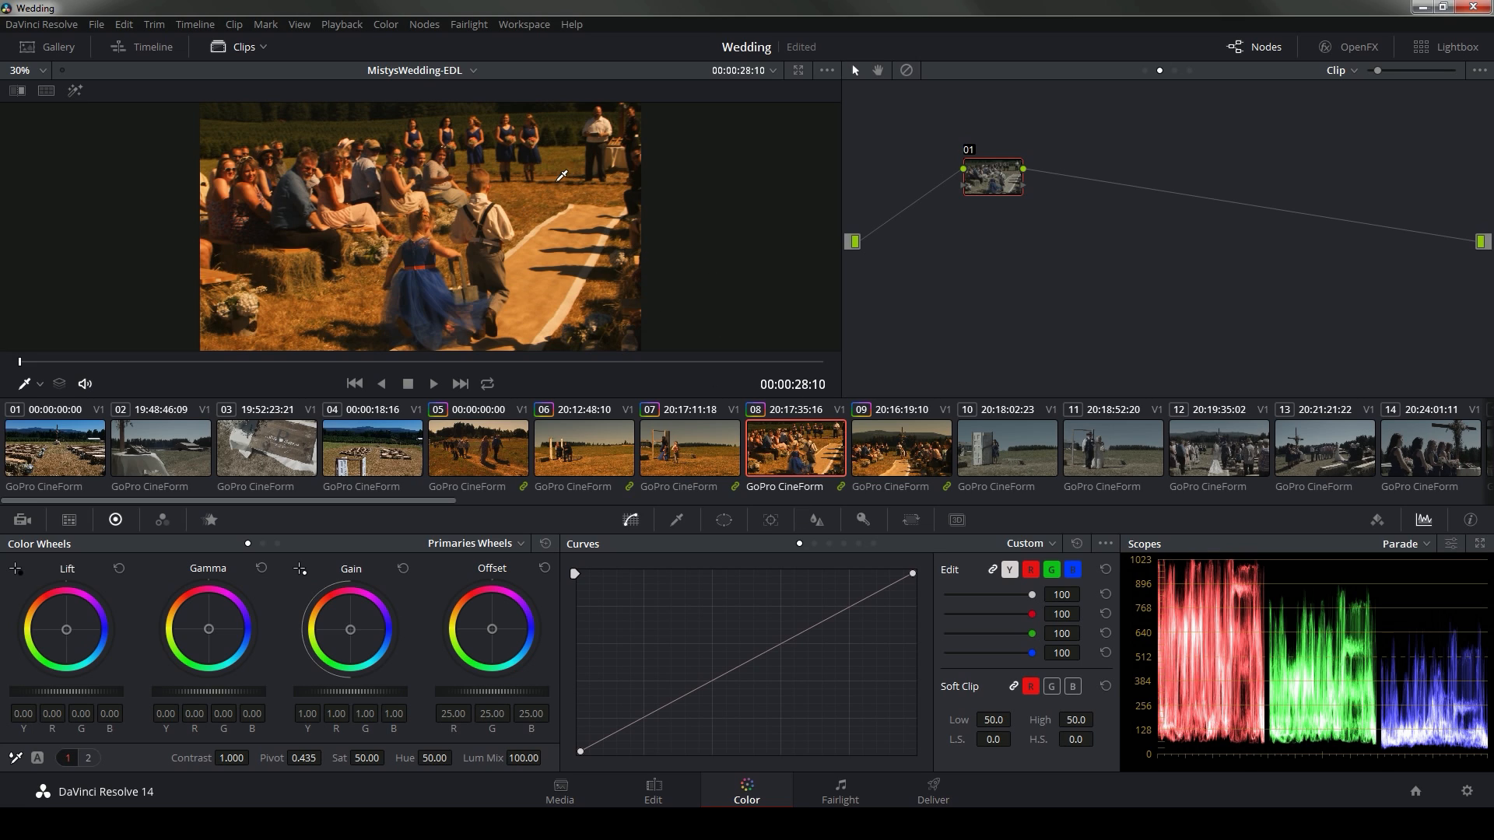
{"action": "left_click", "coordinate": [900, 448]}
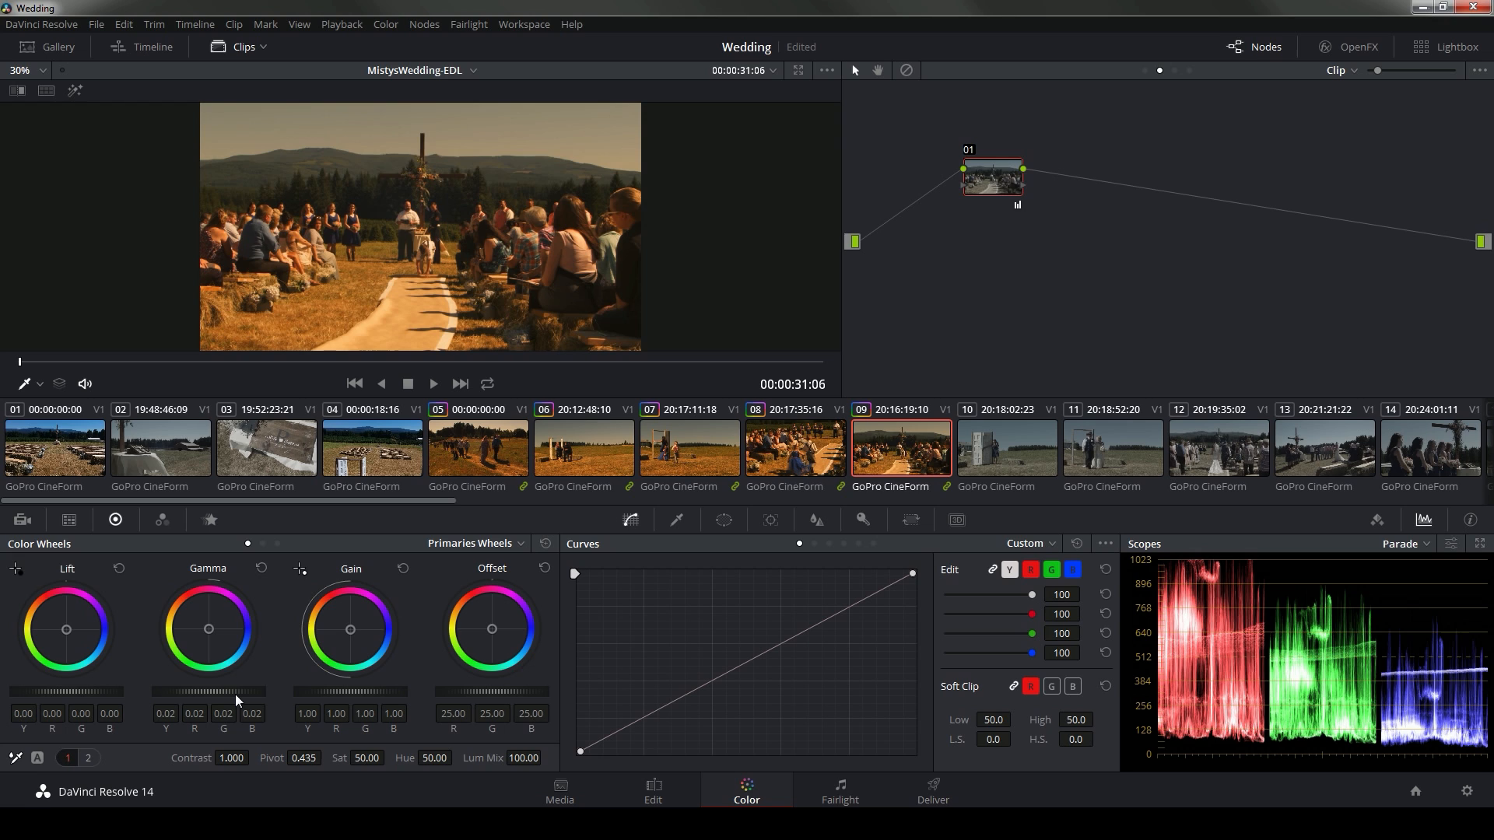
{"action": "left_click", "coordinate": [688, 448]}
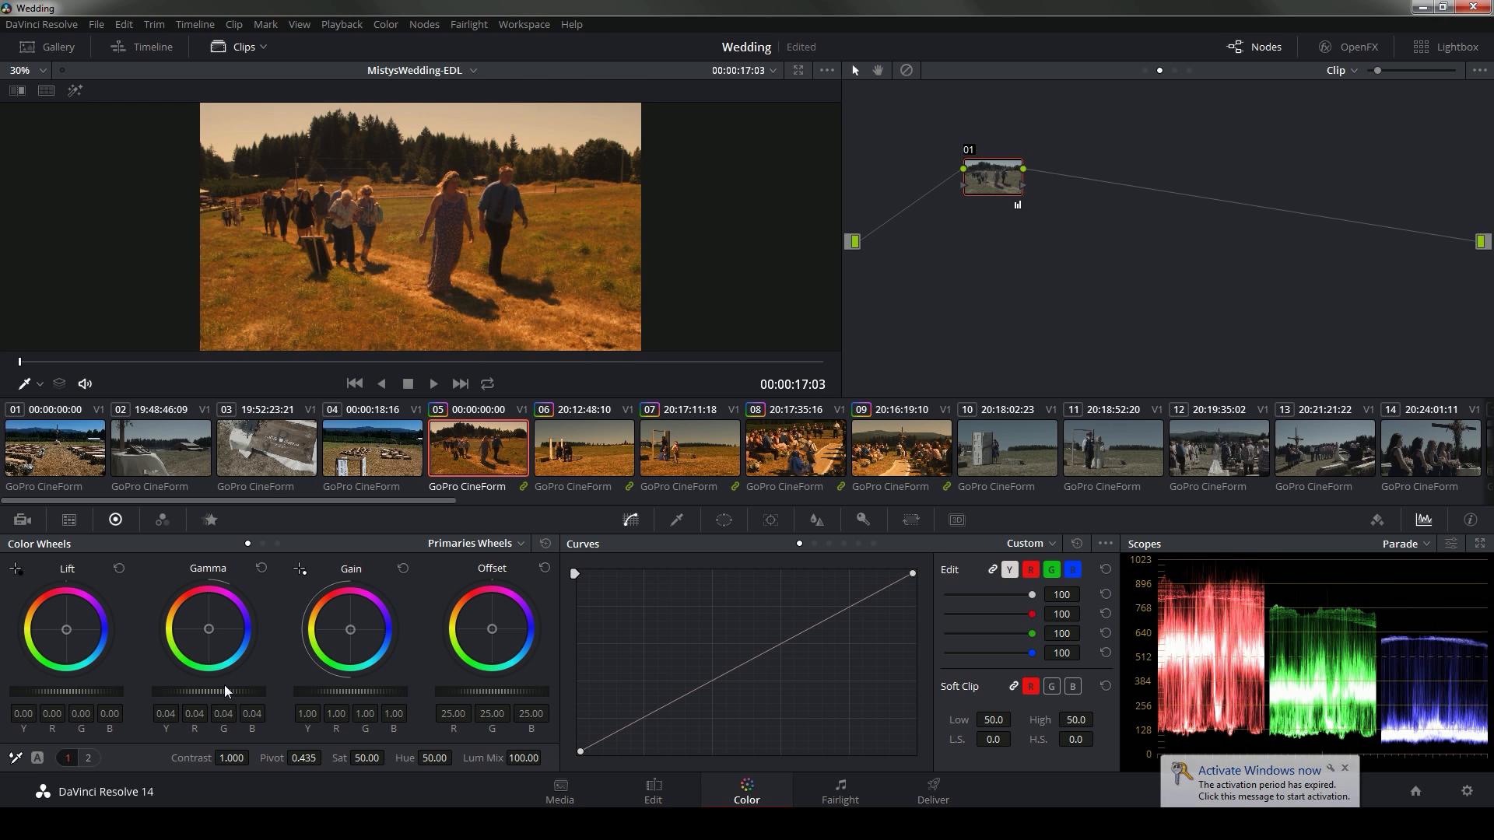
{"action": "left_click", "coordinate": [899, 448]}
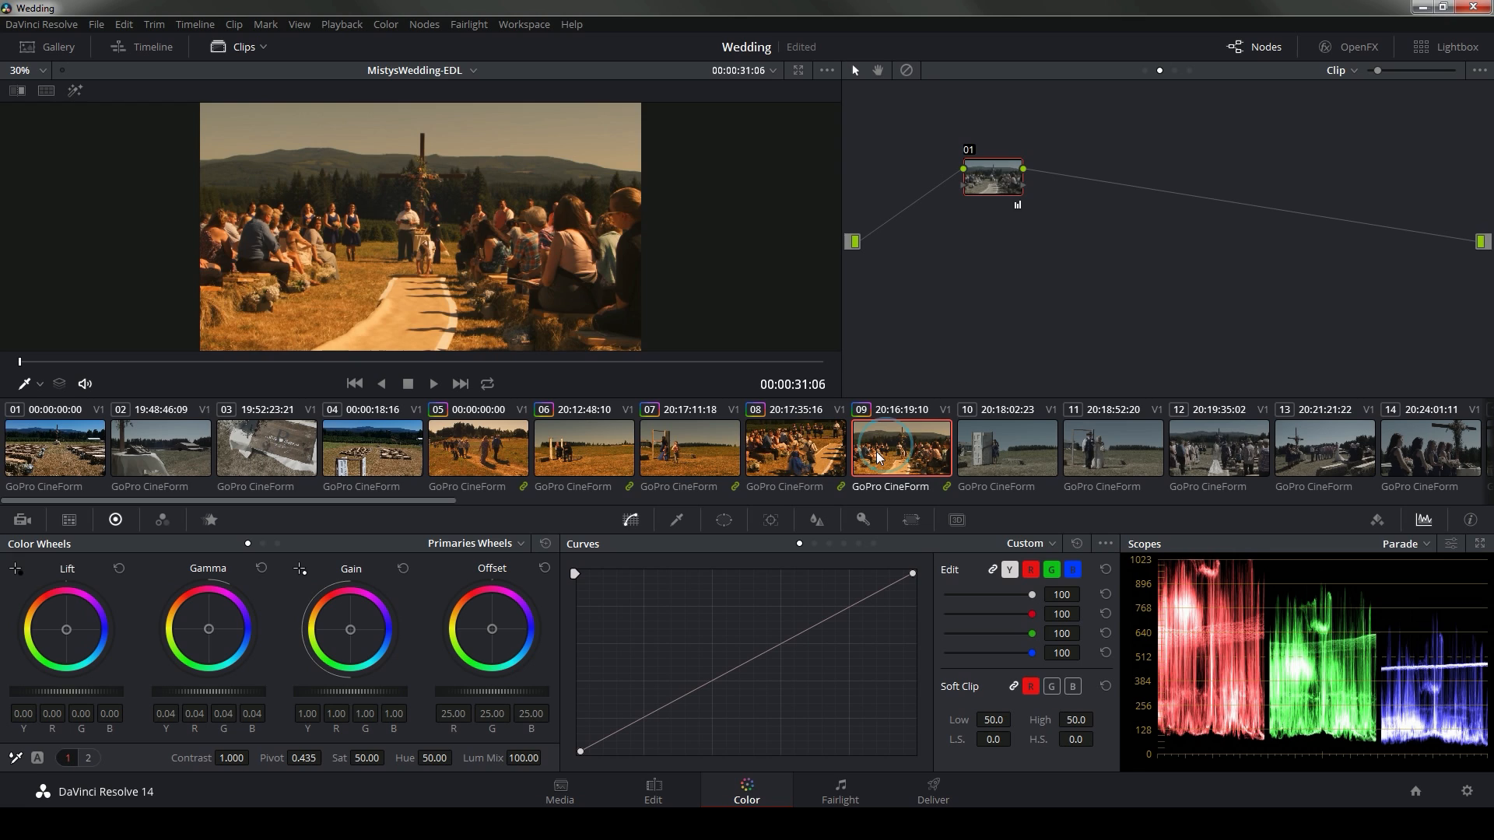
{"action": "left_click", "coordinate": [478, 448]}
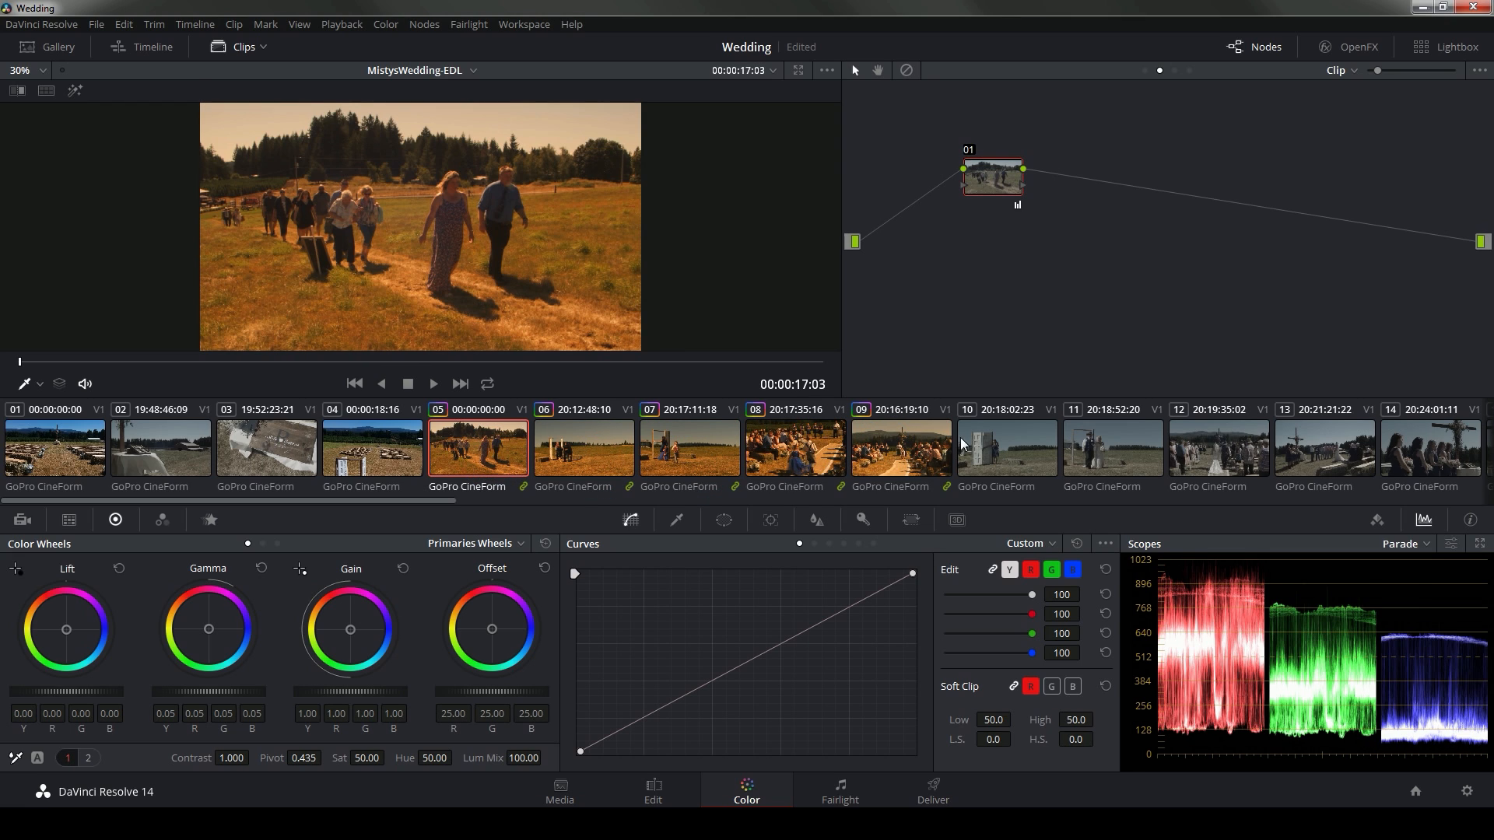
{"action": "left_click", "coordinate": [900, 448]}
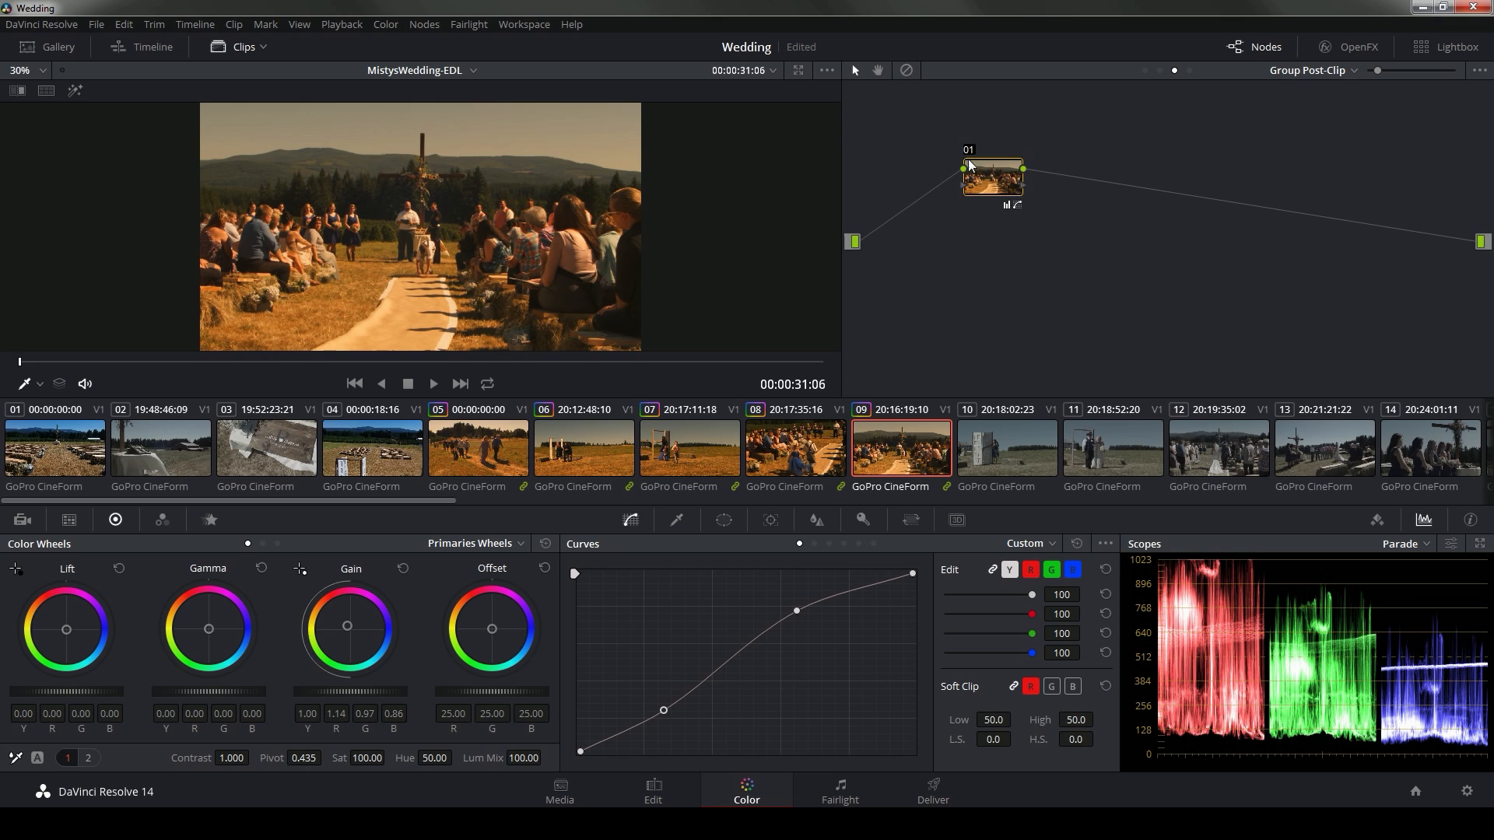
{"action": "left_click", "coordinate": [1312, 70]}
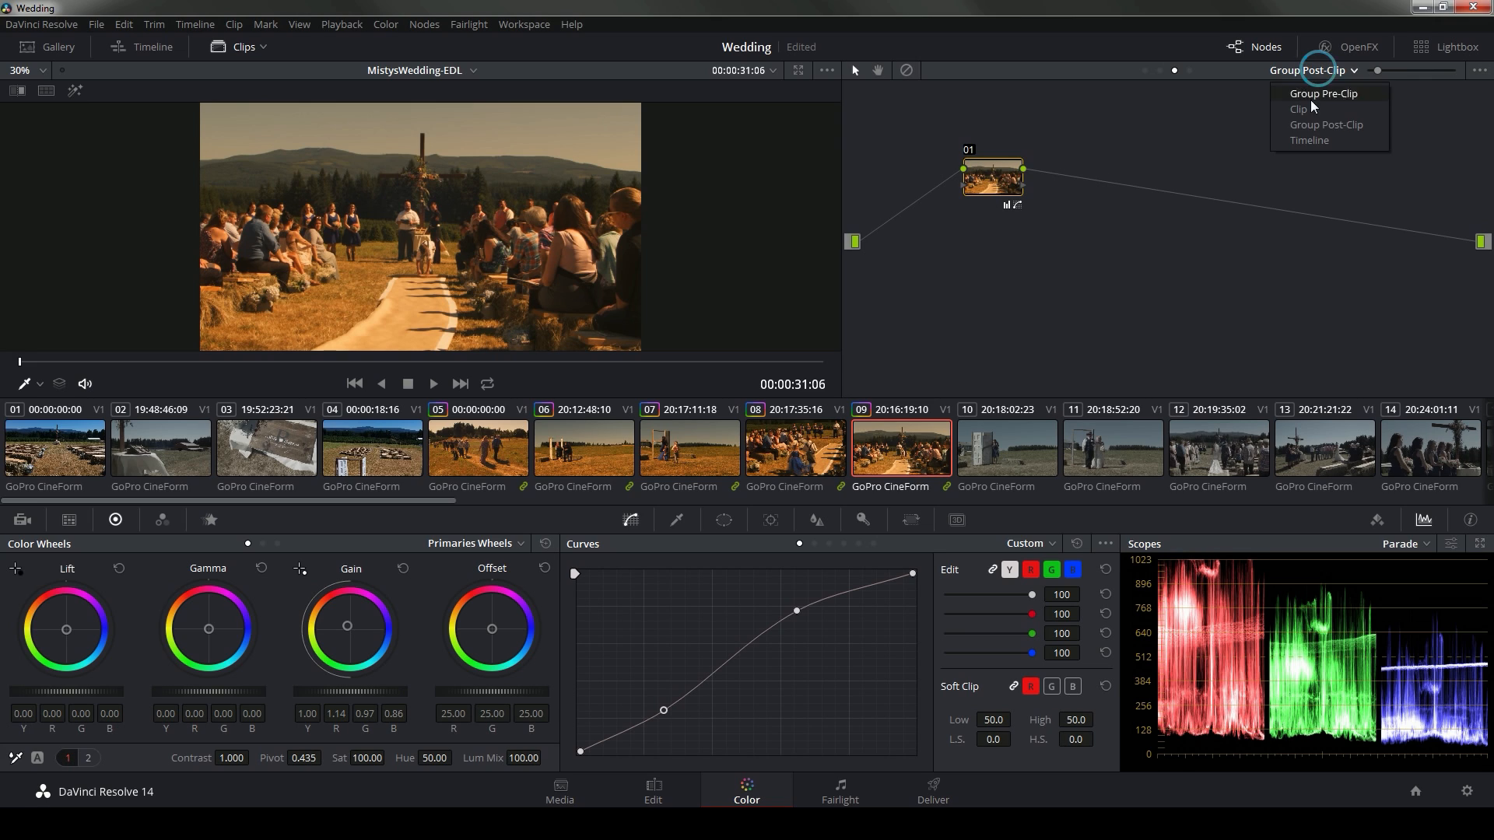
Add a serial LUT node to clip 12's clip-level grade for the warm look, then reselect clip 09
{"action": "left_click", "coordinate": [1298, 109]}
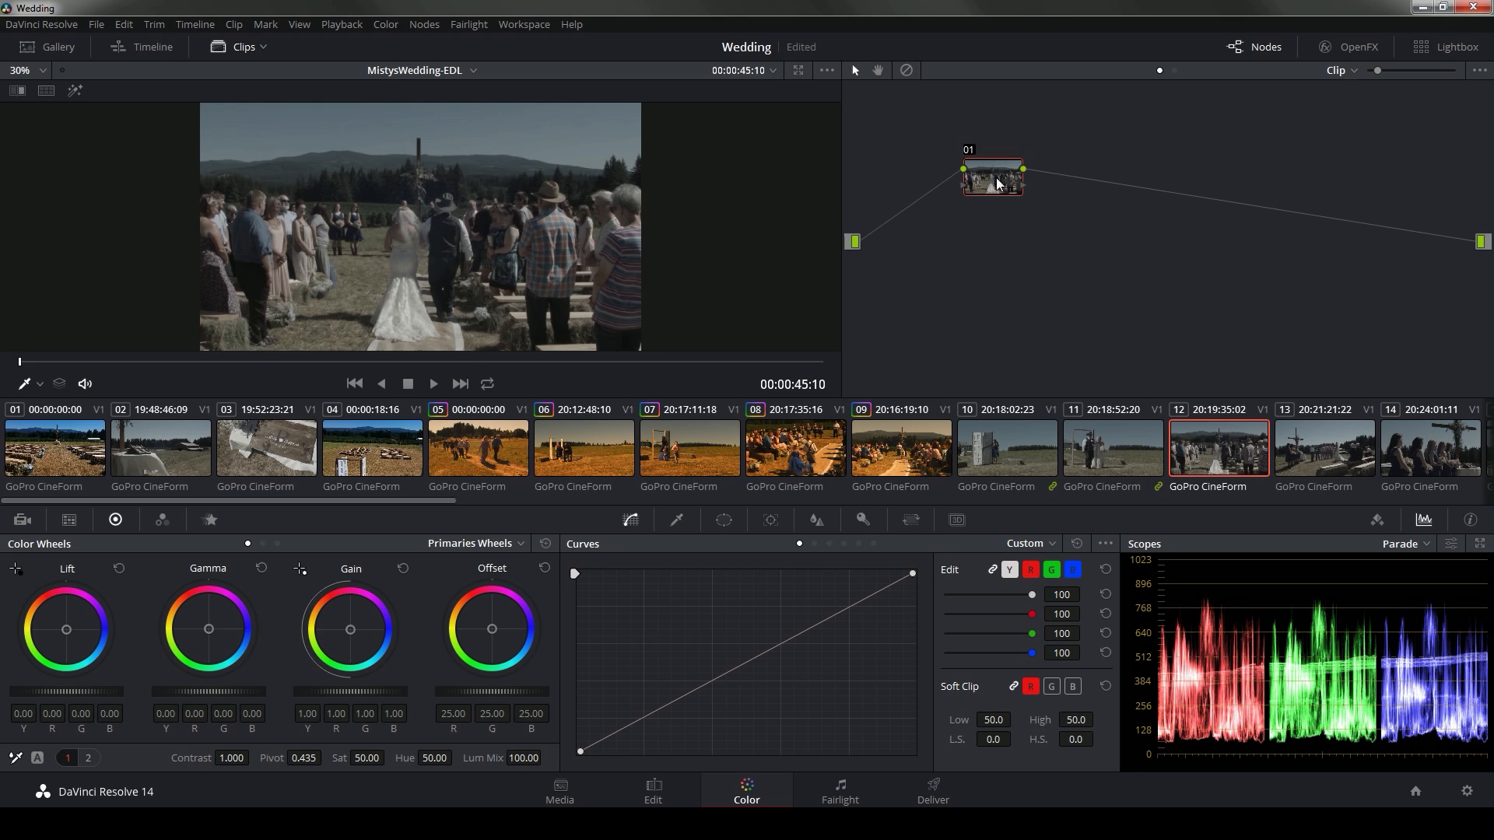
{"action": "right_click", "coordinate": [1072, 176]}
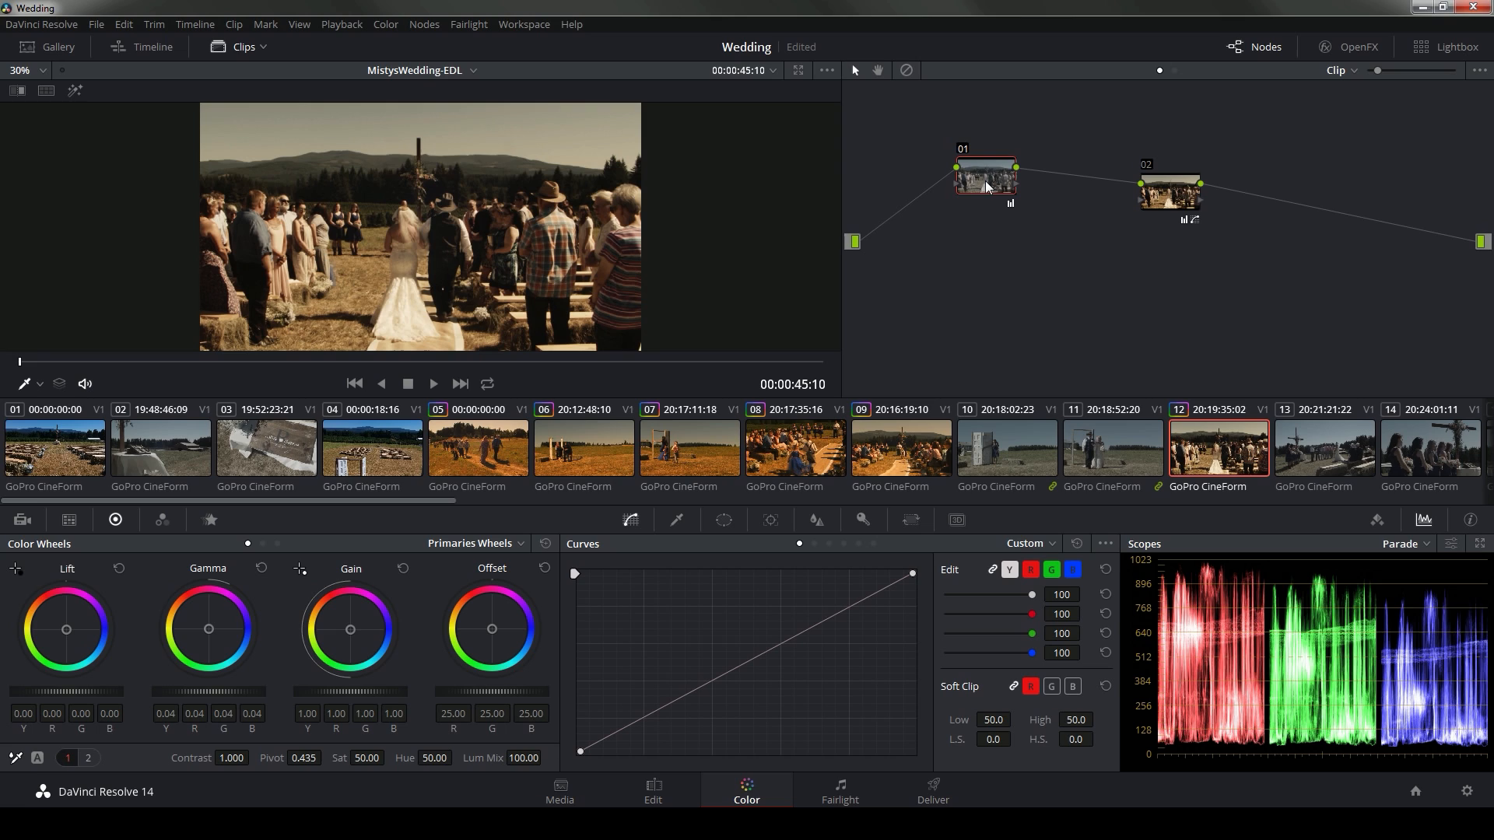
{"action": "left_click", "coordinate": [899, 448]}
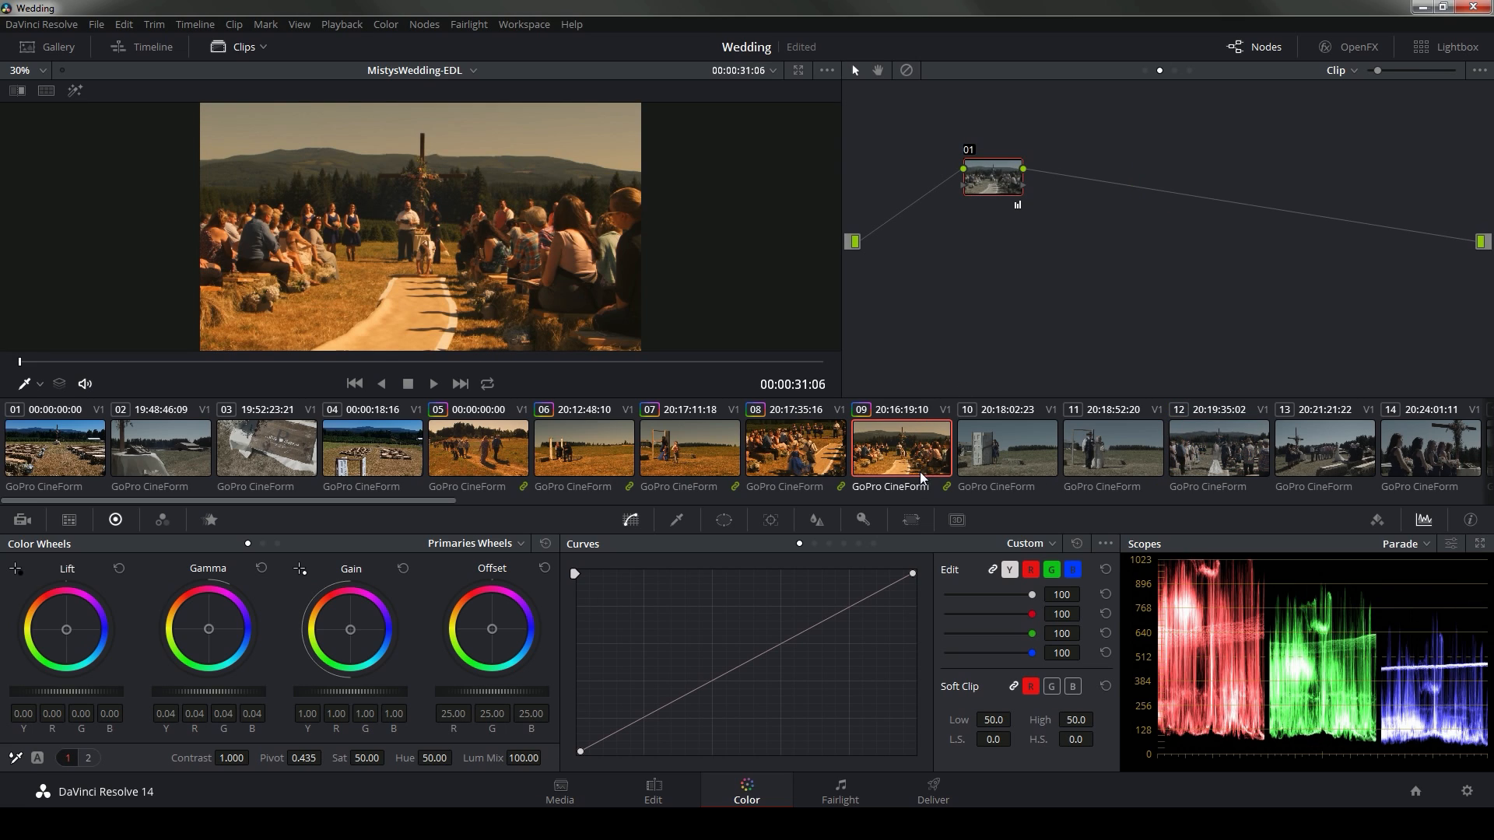
Collapse the group pre- and post-clip grades into clip 09's own nodes, then select clip 05
{"action": "right_click", "coordinate": [900, 448]}
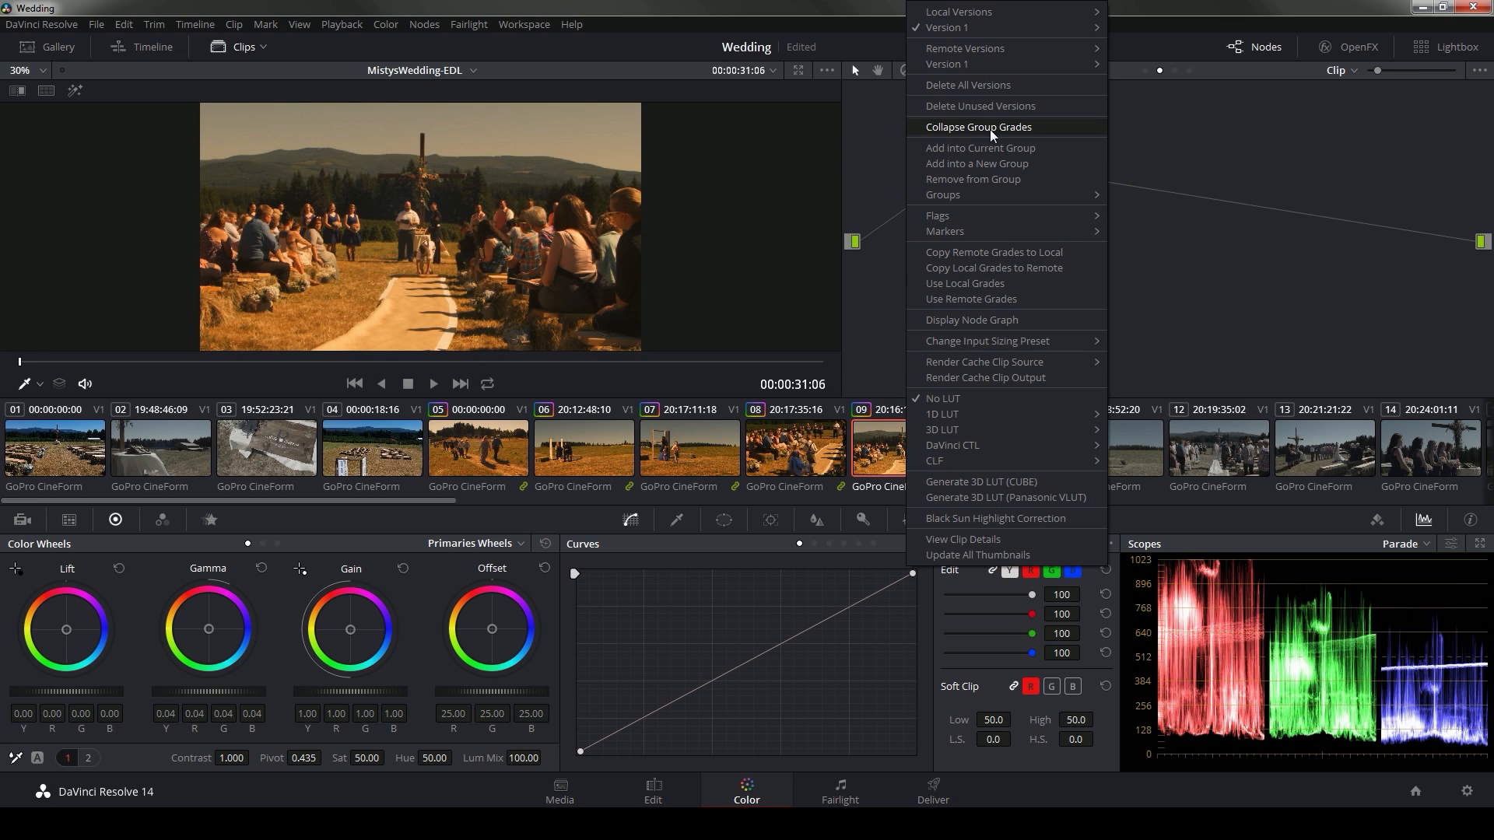
{"action": "left_click", "coordinate": [977, 127]}
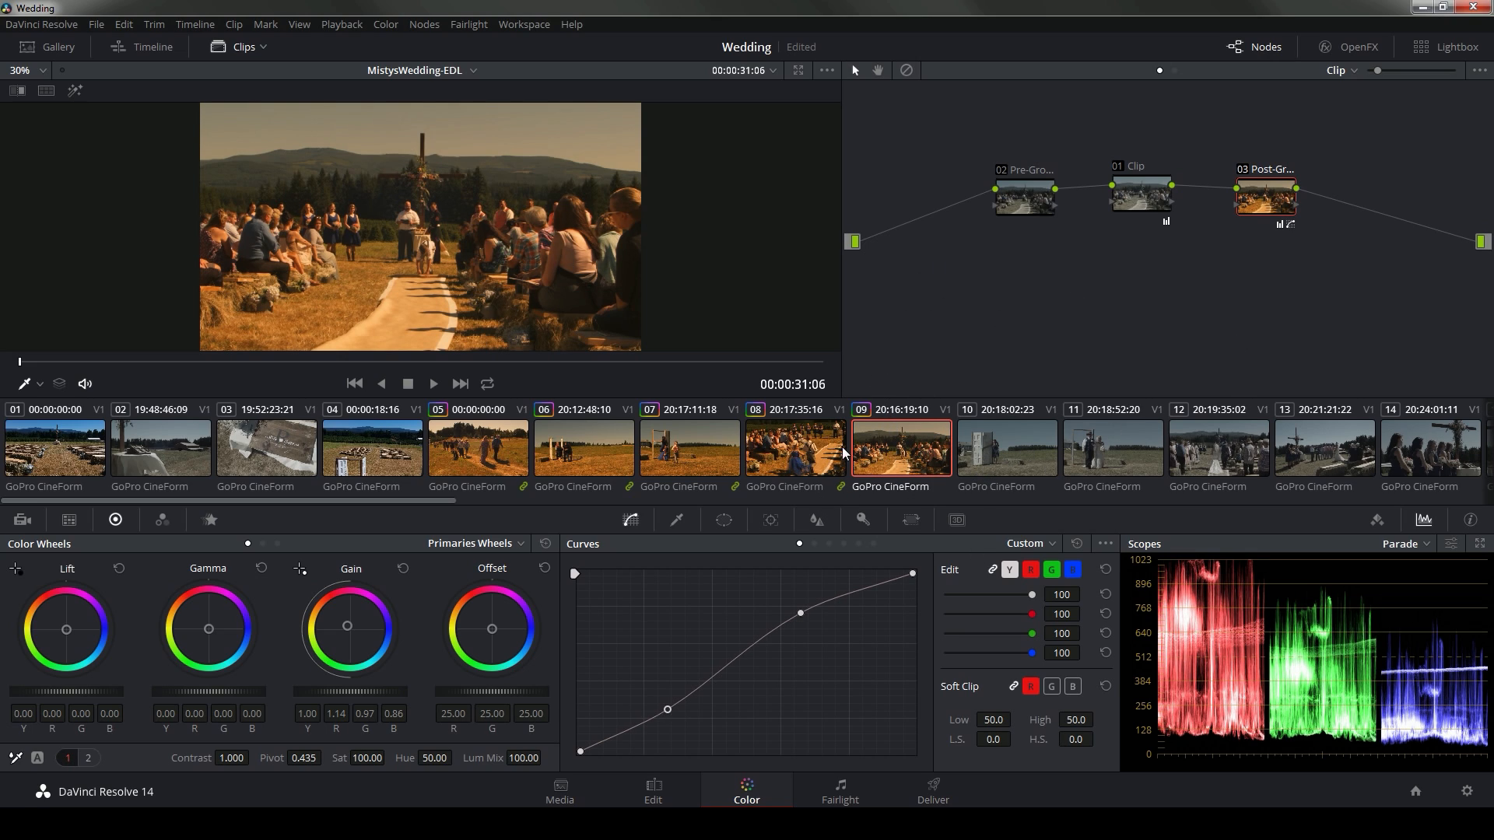
{"action": "mouse_move", "coordinate": [1200, 254]}
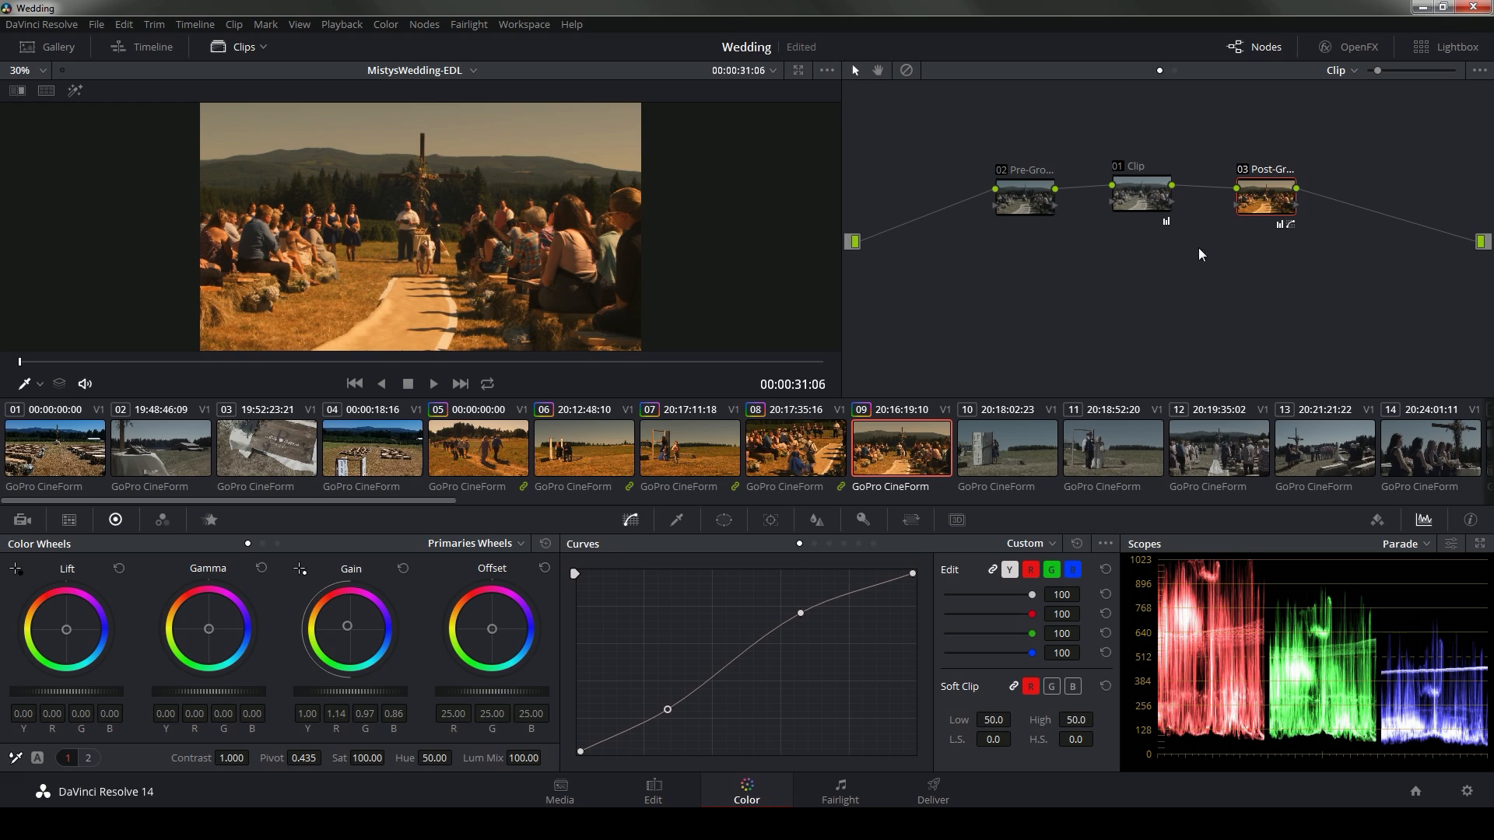
{"action": "mouse_move", "coordinate": [1047, 279]}
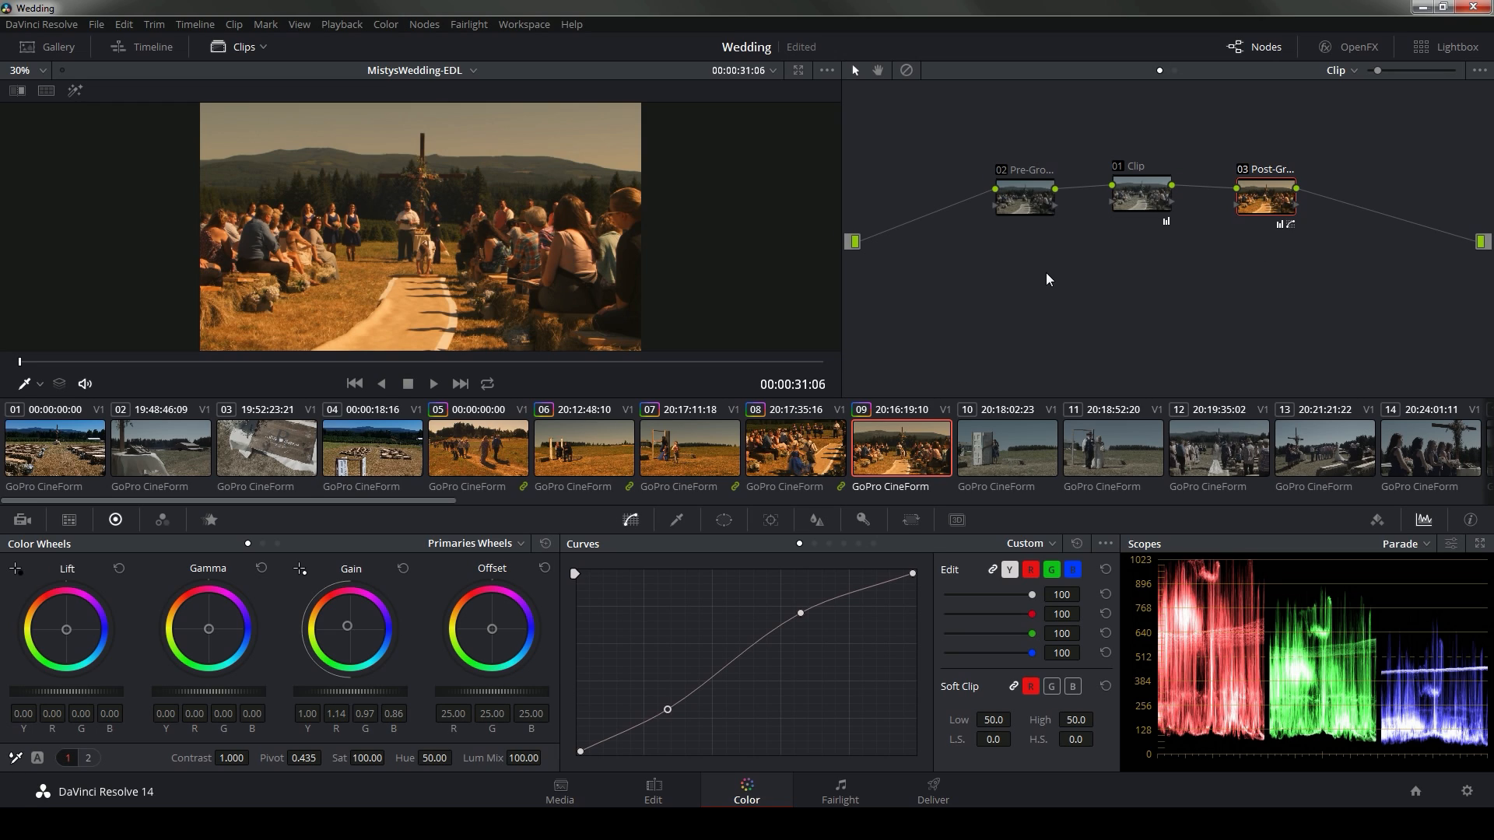
{"action": "mouse_move", "coordinate": [1058, 311]}
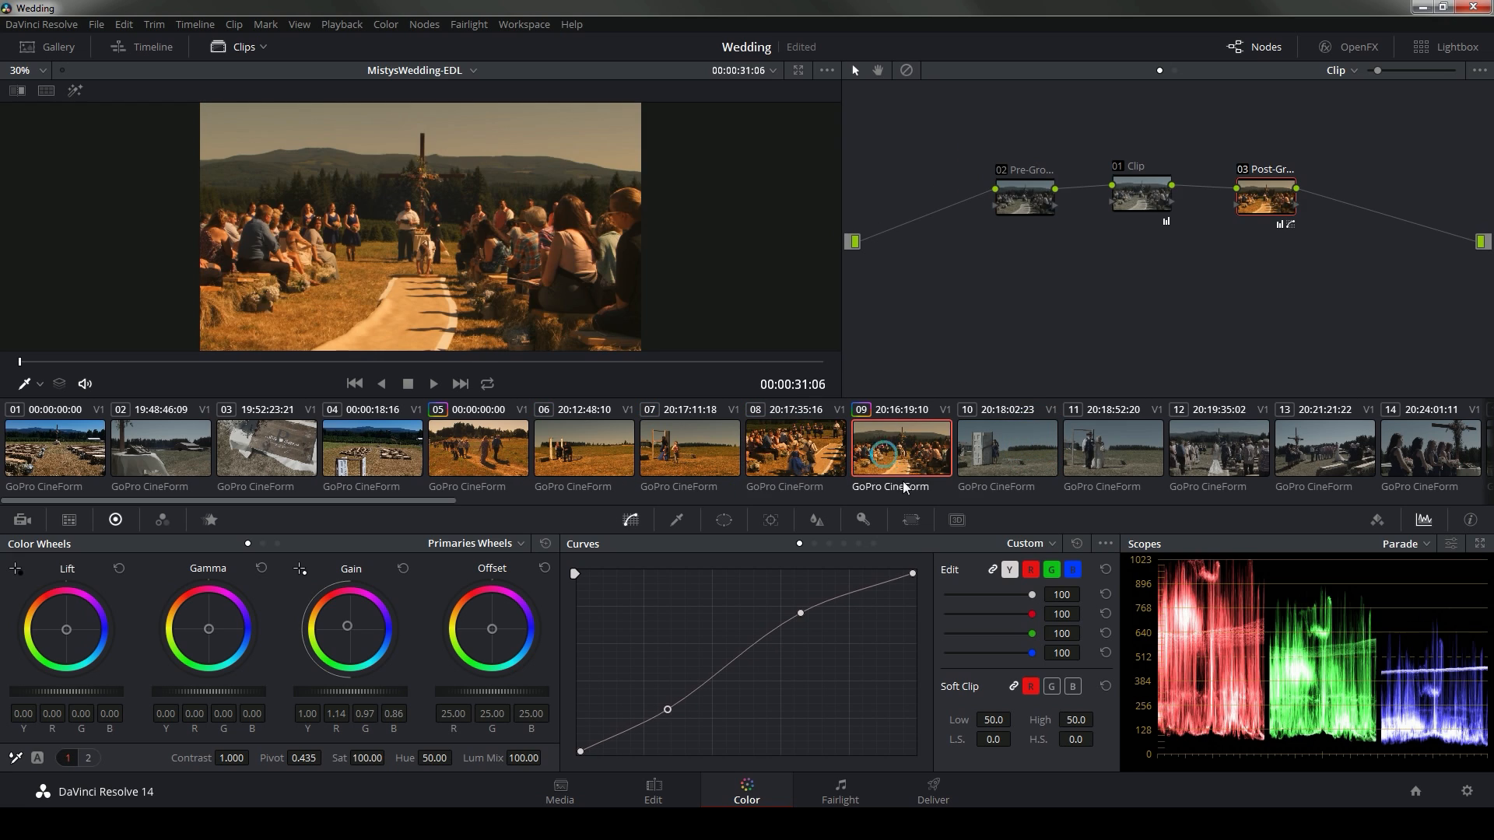
{"action": "left_click", "coordinate": [476, 447]}
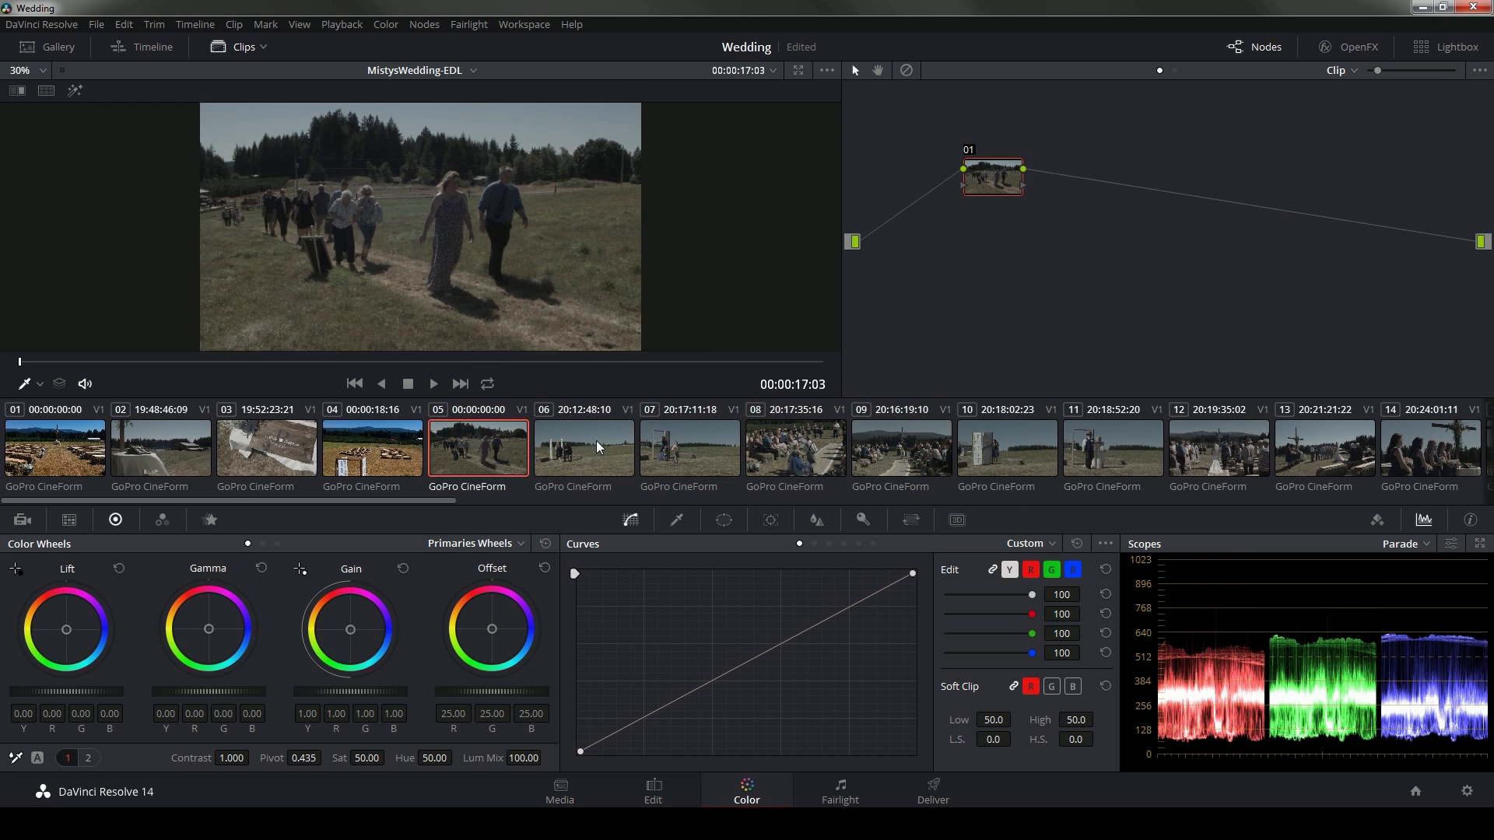
{"action": "mouse_move", "coordinate": [638, 450]}
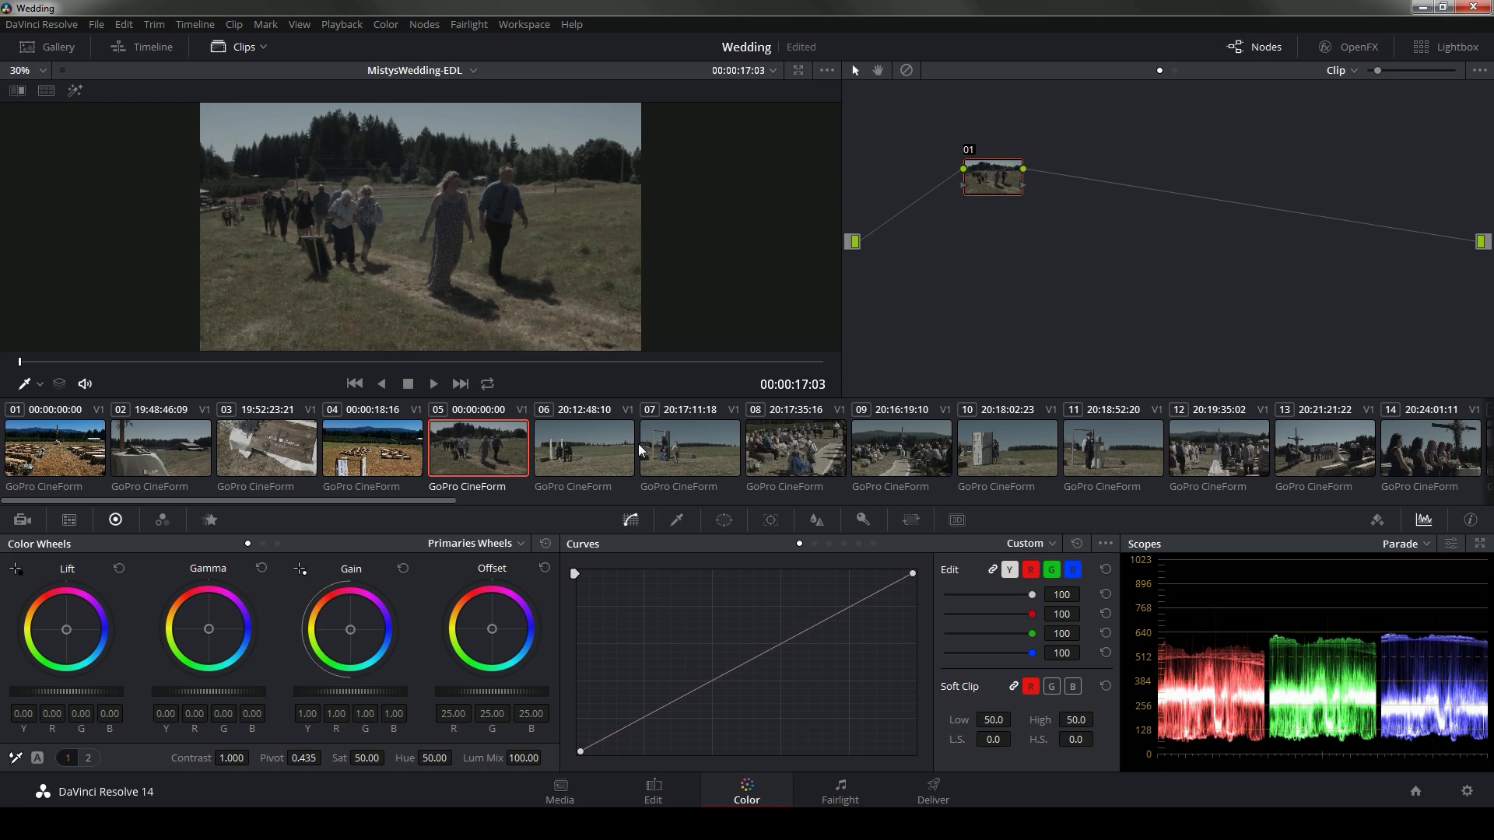
Show all timeline clips in the Lightbox and leave out the selected drone shots
{"action": "left_click", "coordinate": [1447, 47]}
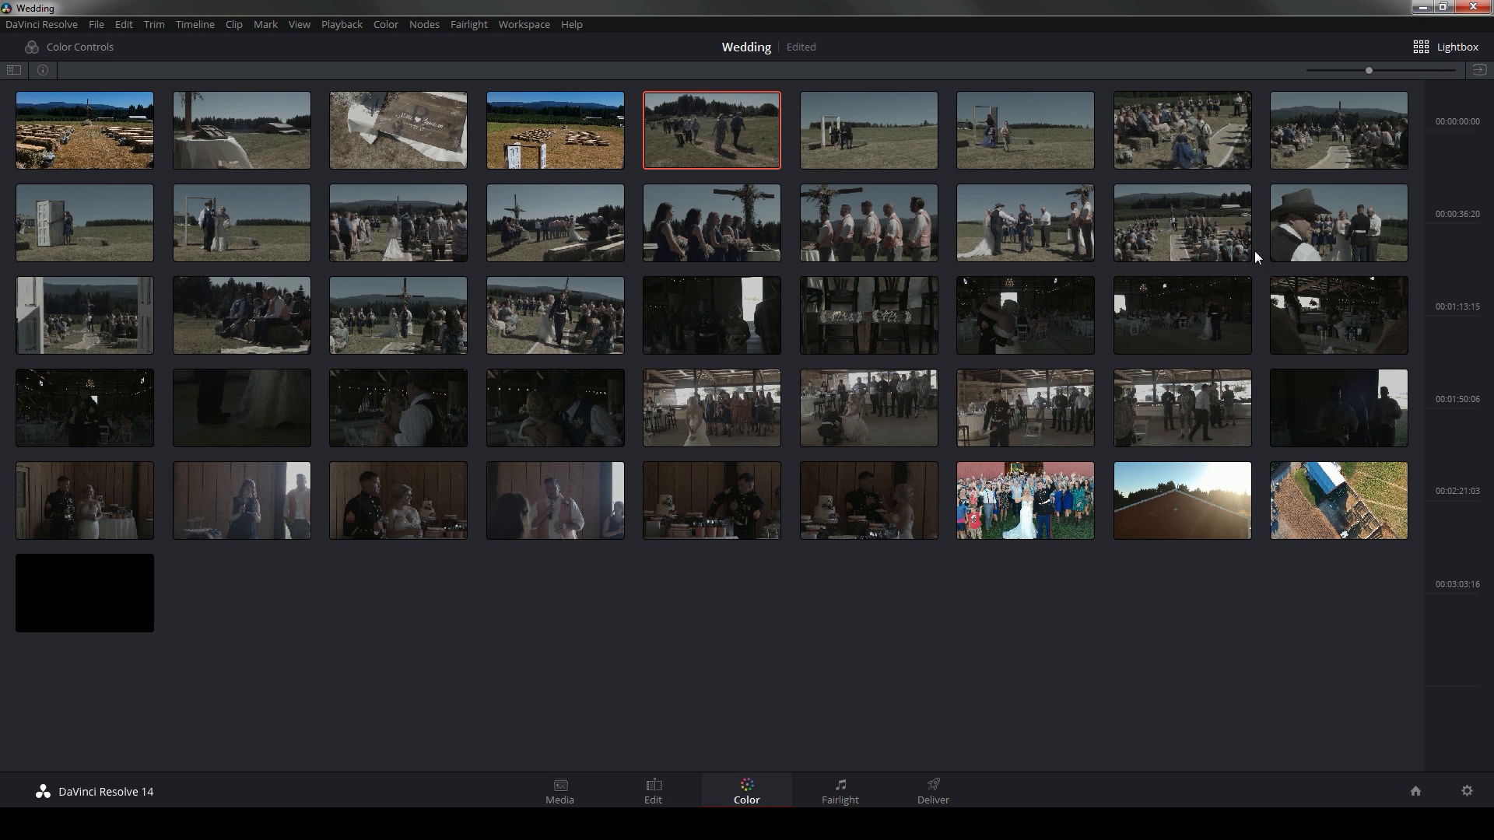
{"action": "mouse_move", "coordinate": [1196, 525]}
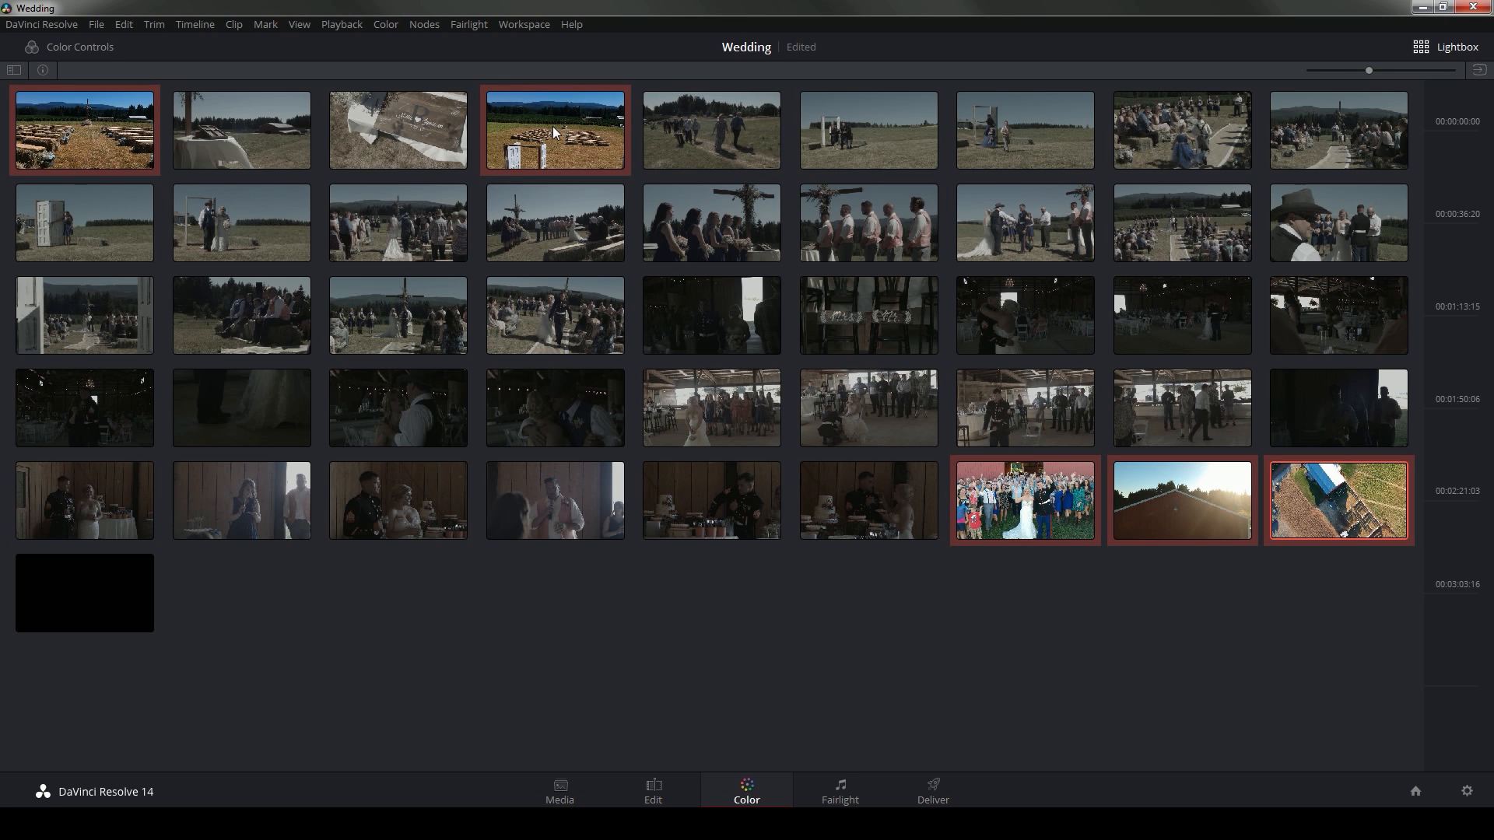
{"action": "left_click", "coordinate": [1451, 46]}
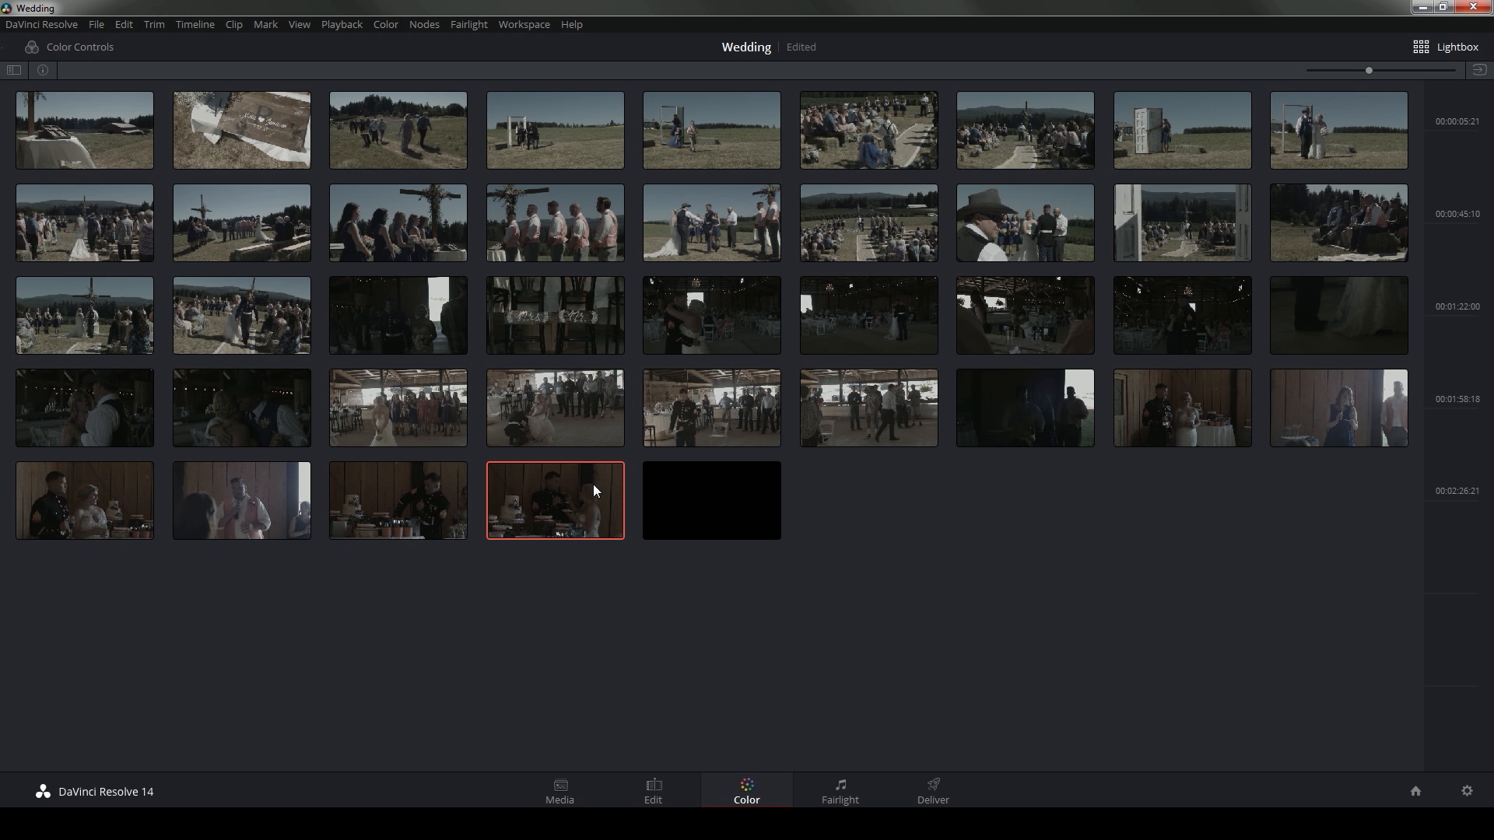
{"action": "mouse_move", "coordinate": [559, 411]}
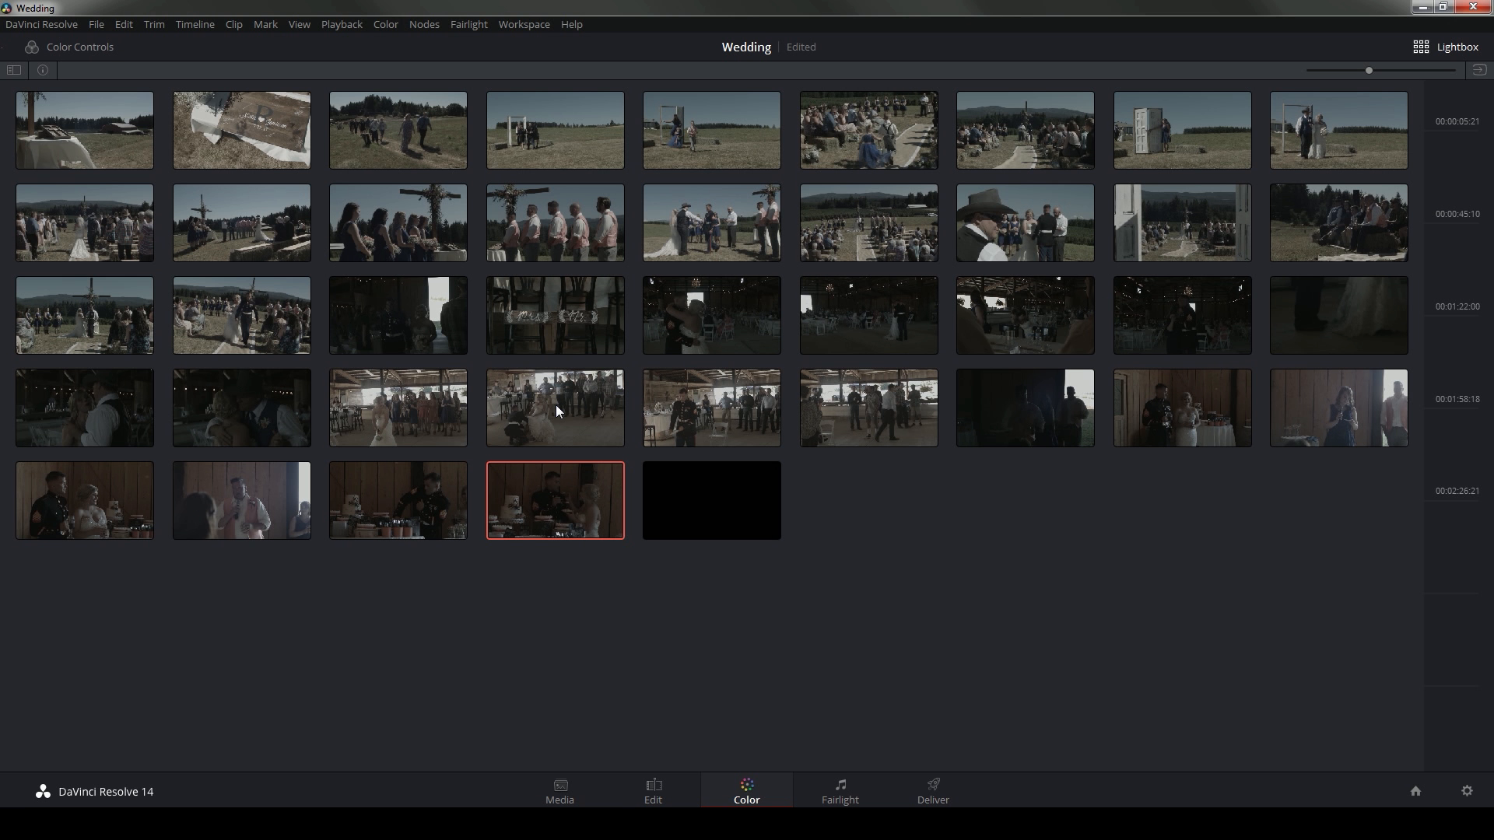
{"action": "mouse_move", "coordinate": [912, 425]}
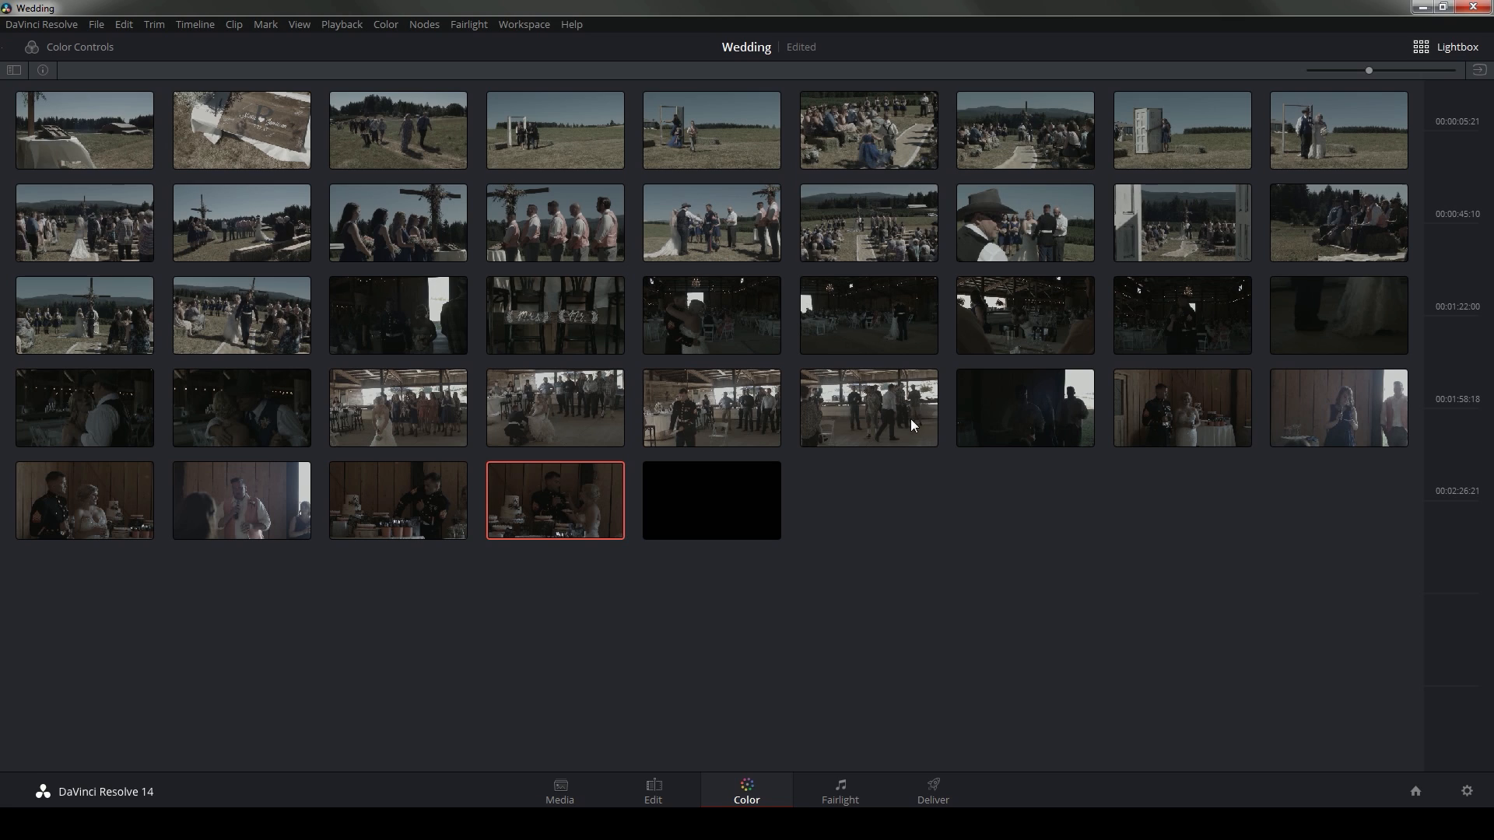
Select every remaining Lightbox clip and add them to a new group named BMPCC
{"action": "key", "text": "ctrl+a"}
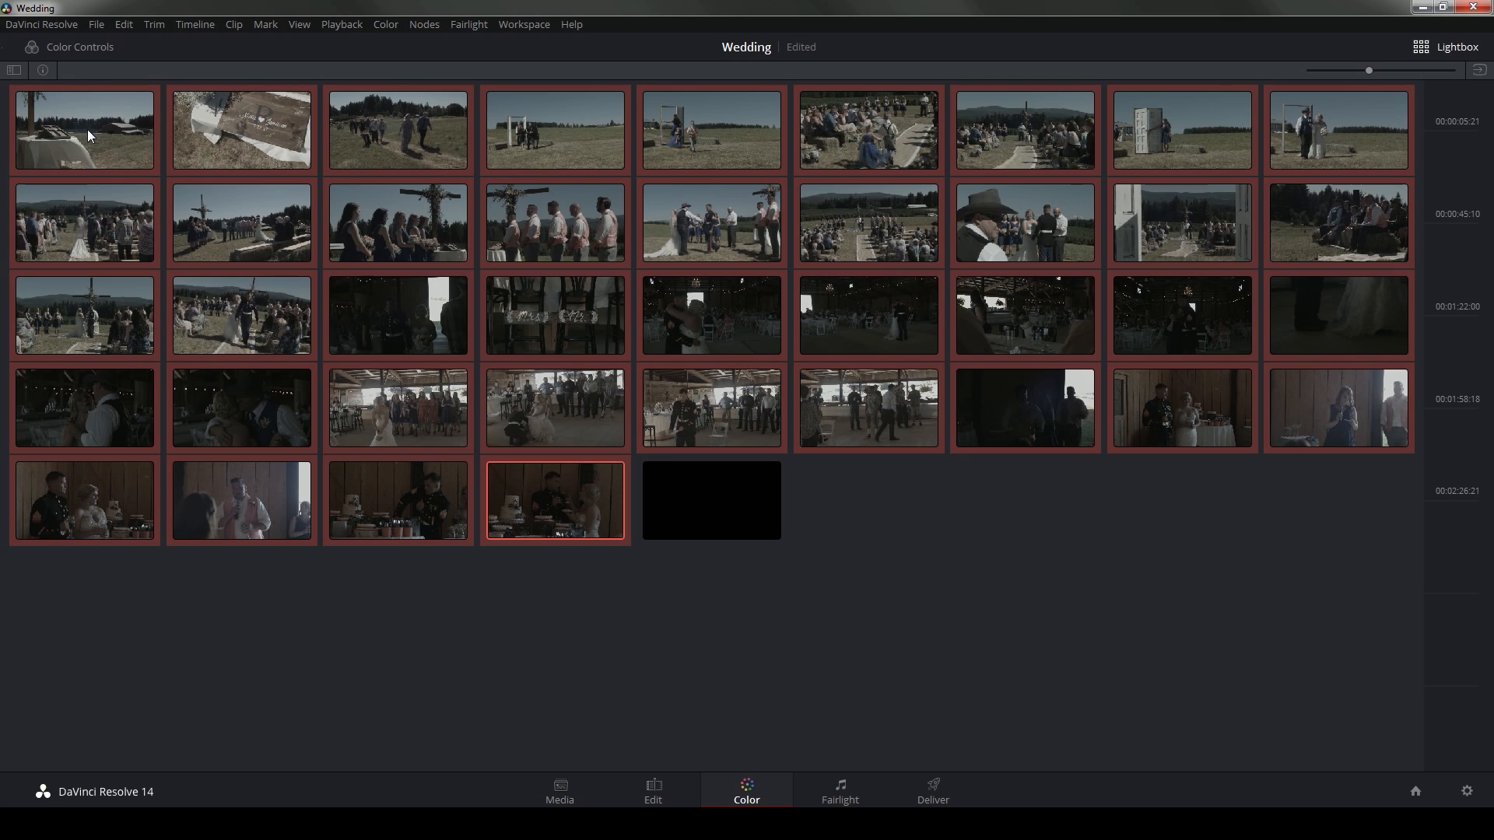
{"action": "mouse_move", "coordinate": [579, 266]}
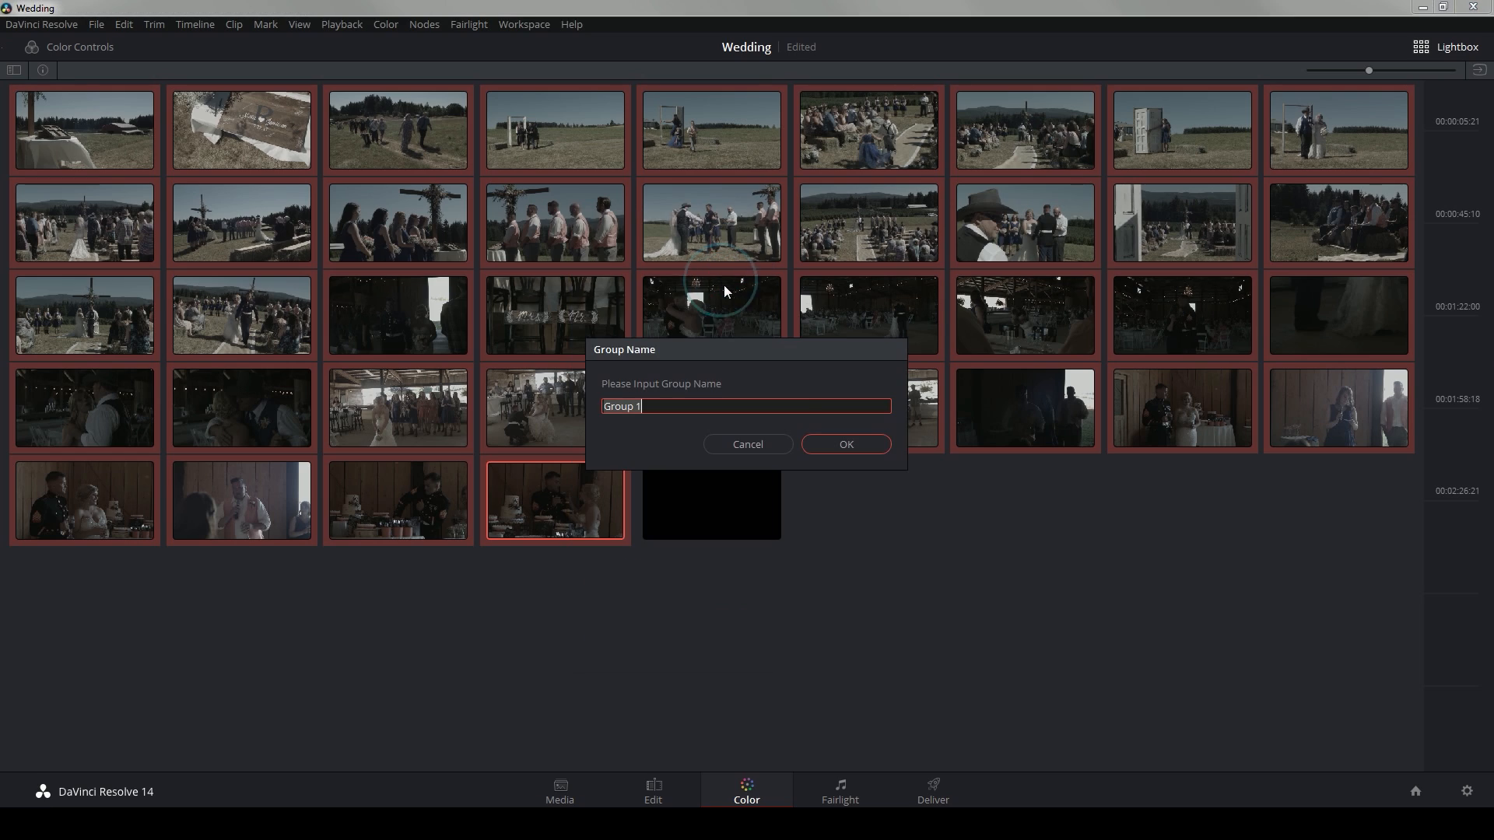
{"action": "type", "text": "BMPCC"}
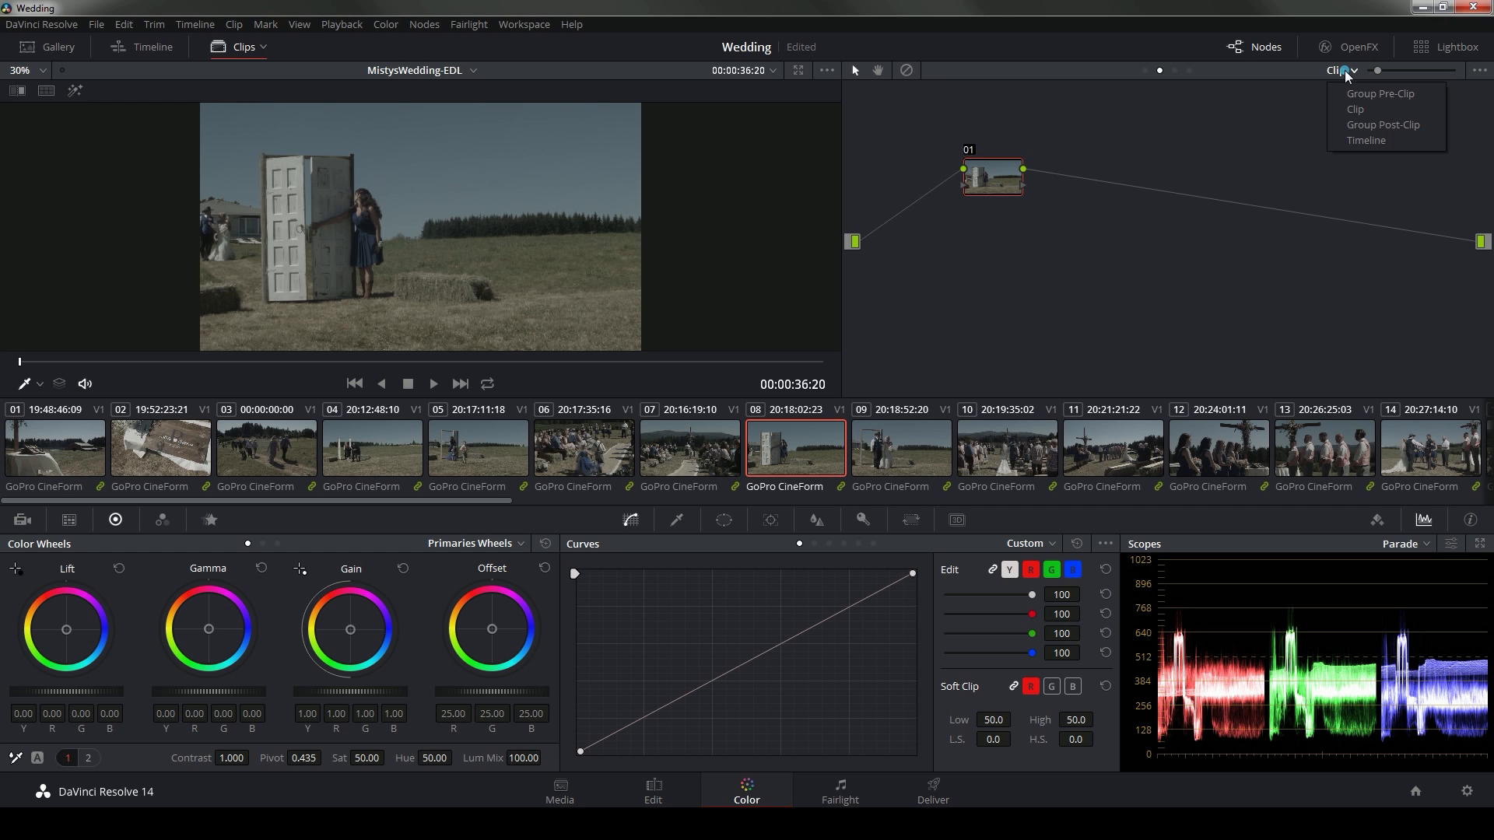
Switch the node editor to Group Post-Clip and bring up the group node's options
{"action": "left_click", "coordinate": [1383, 124]}
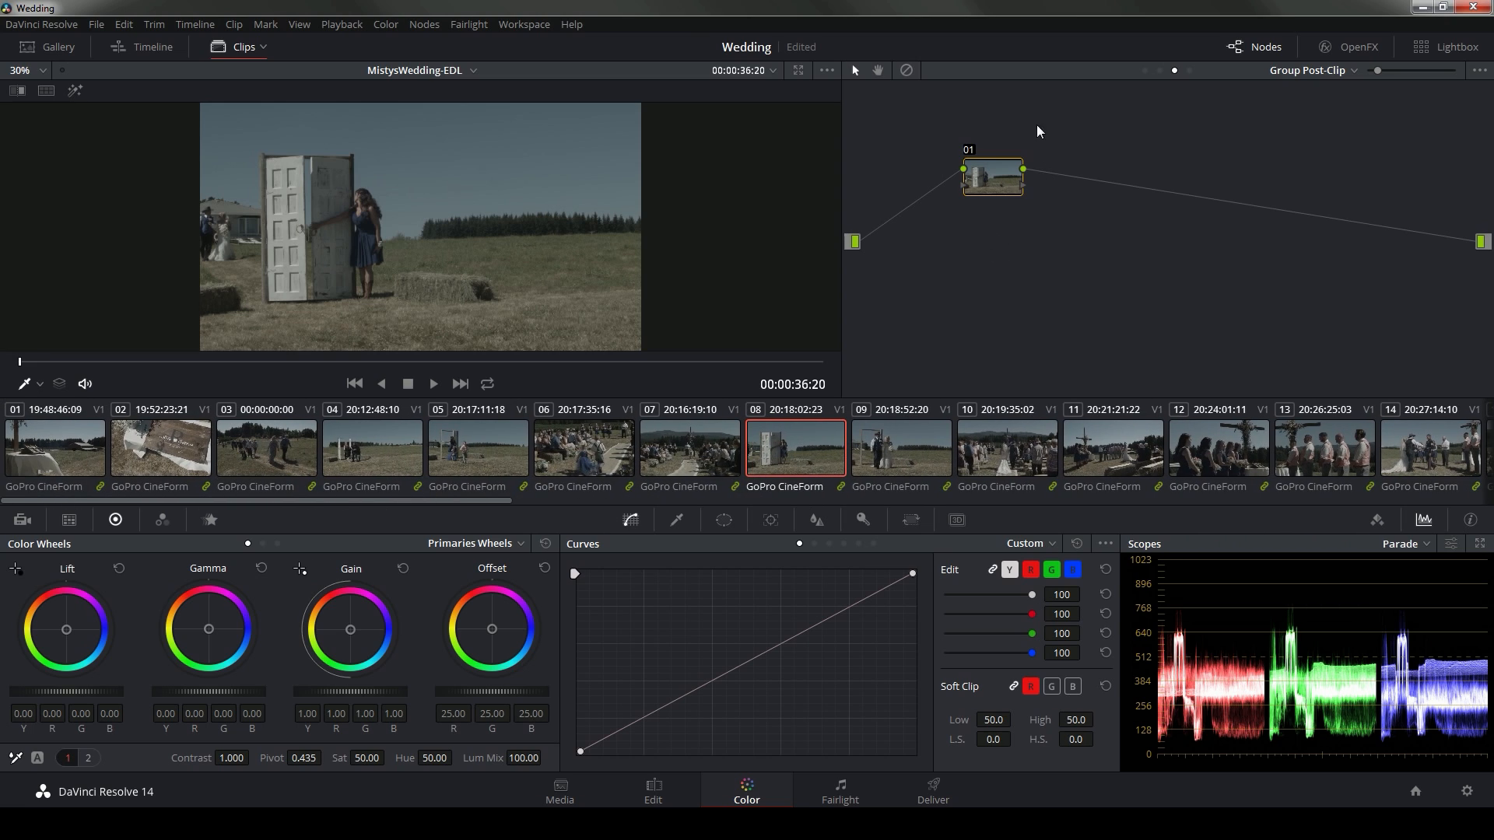
{"action": "right_click", "coordinate": [992, 178]}
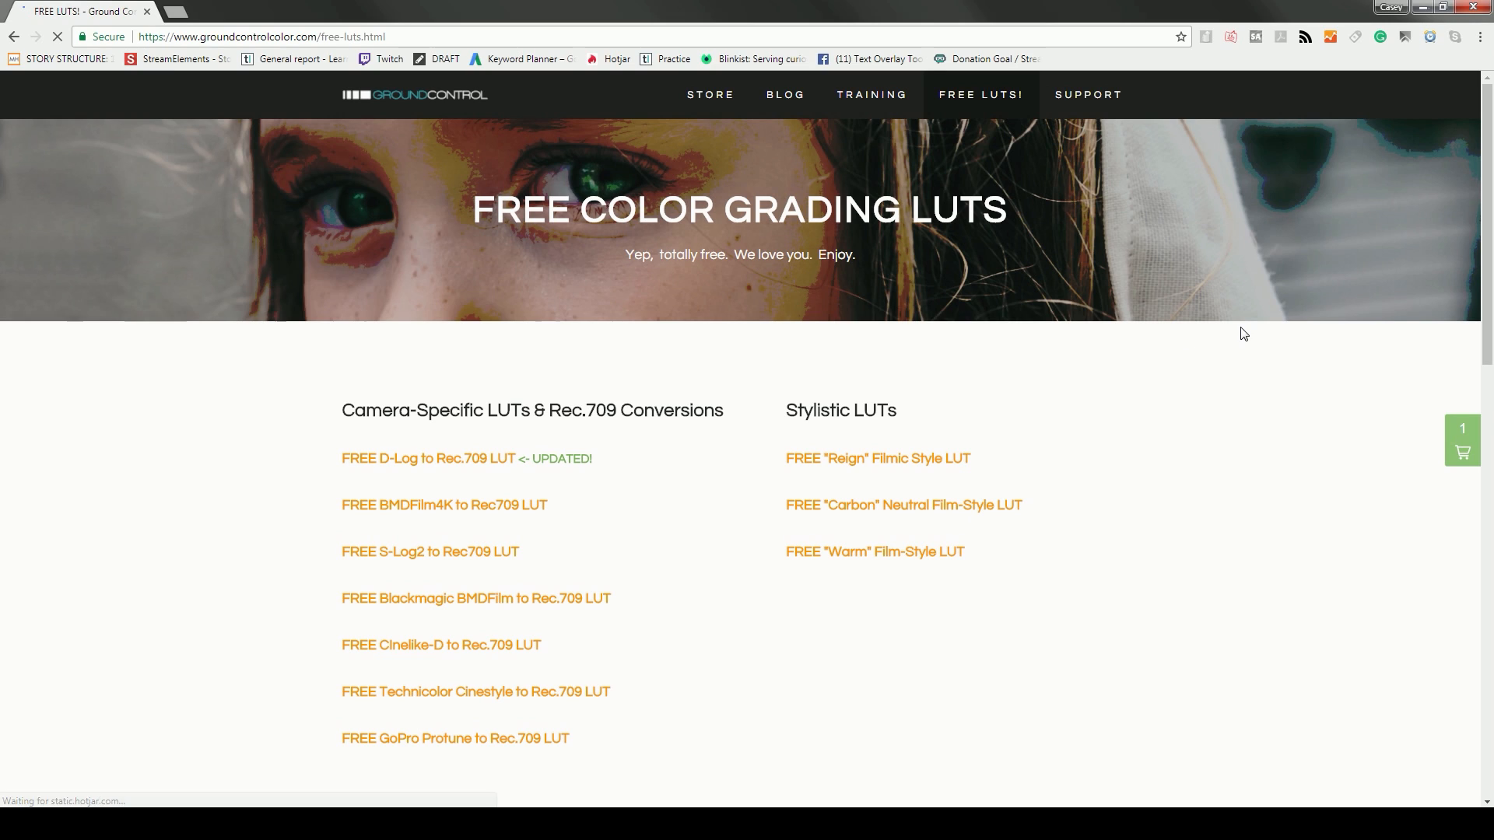
{"action": "mouse_move", "coordinate": [608, 450]}
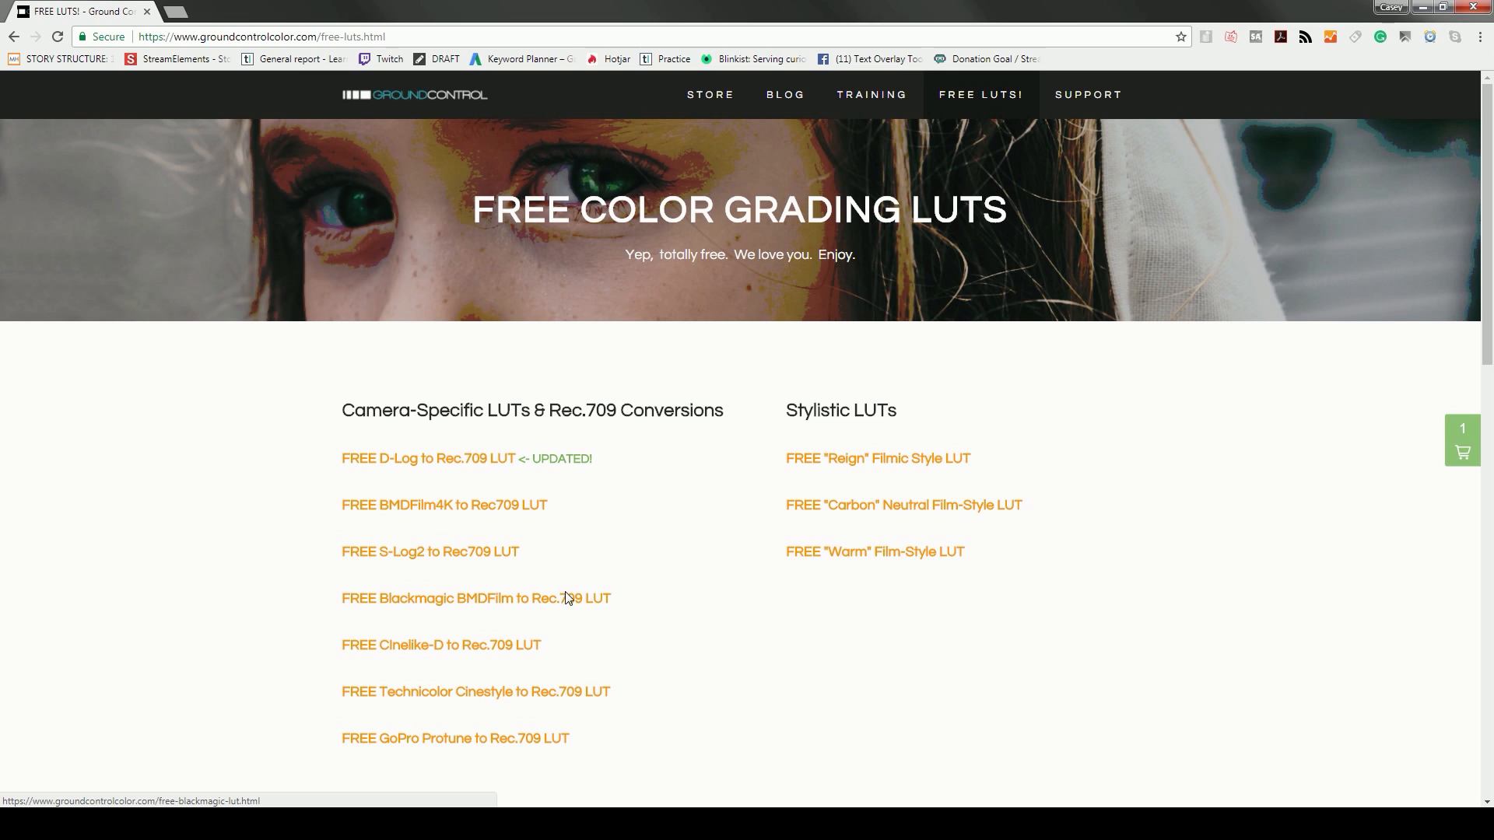
{"action": "mouse_move", "coordinate": [1005, 127]}
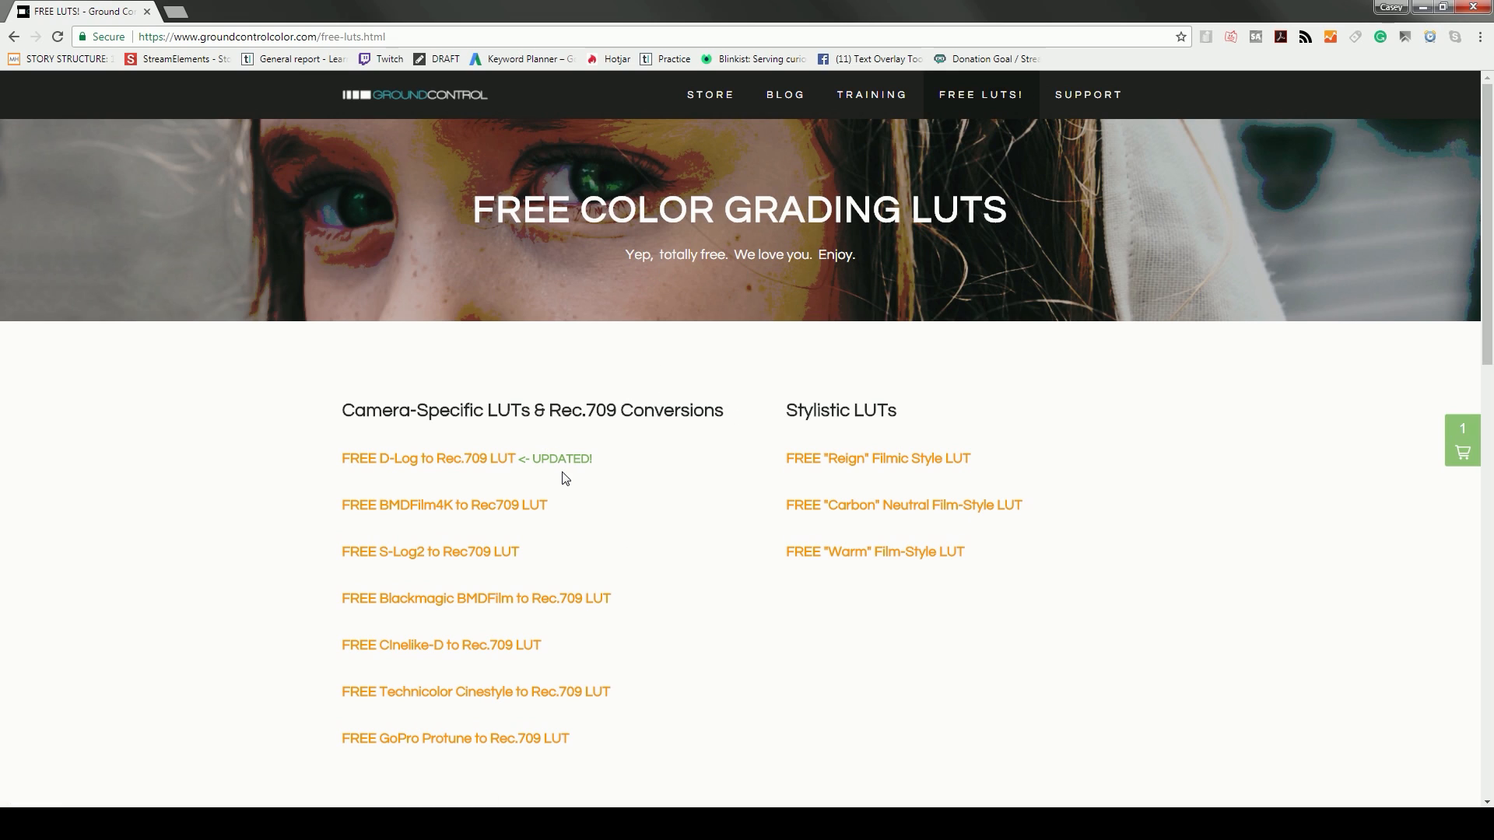
{"action": "mouse_move", "coordinate": [481, 588]}
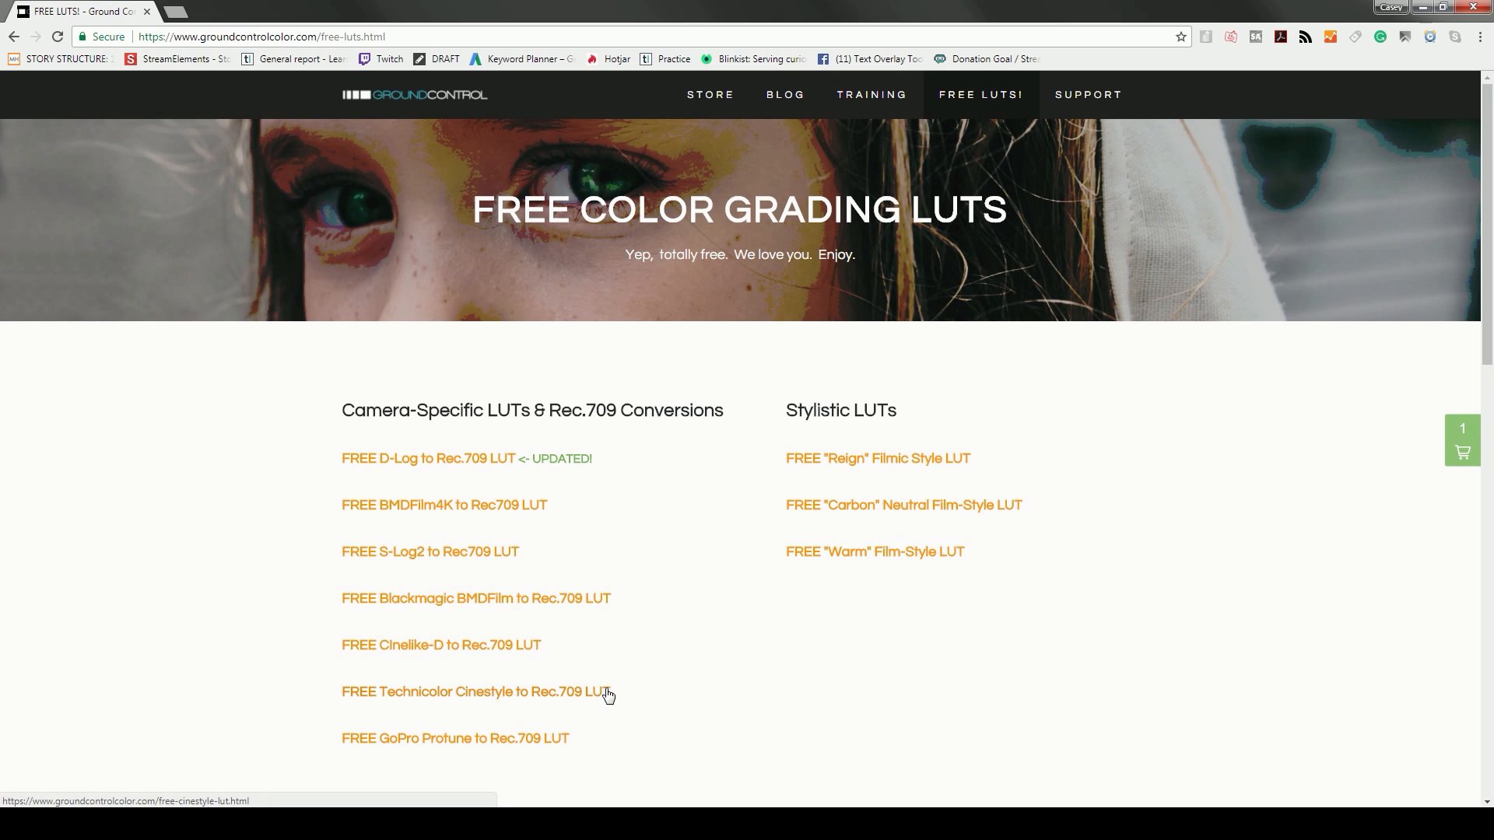
{"action": "mouse_move", "coordinate": [729, 501]}
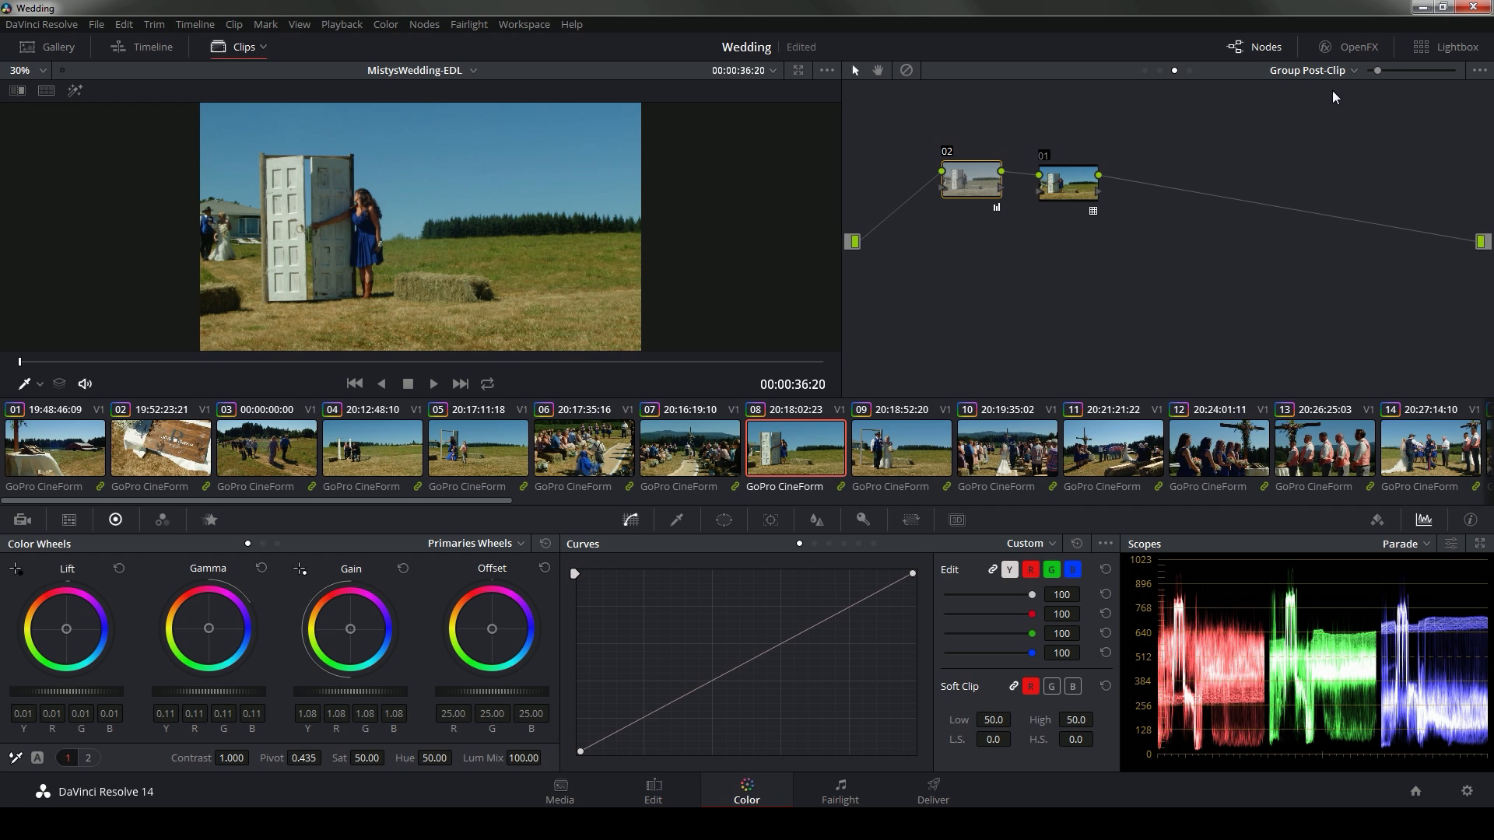
{"action": "mouse_move", "coordinate": [551, 454]}
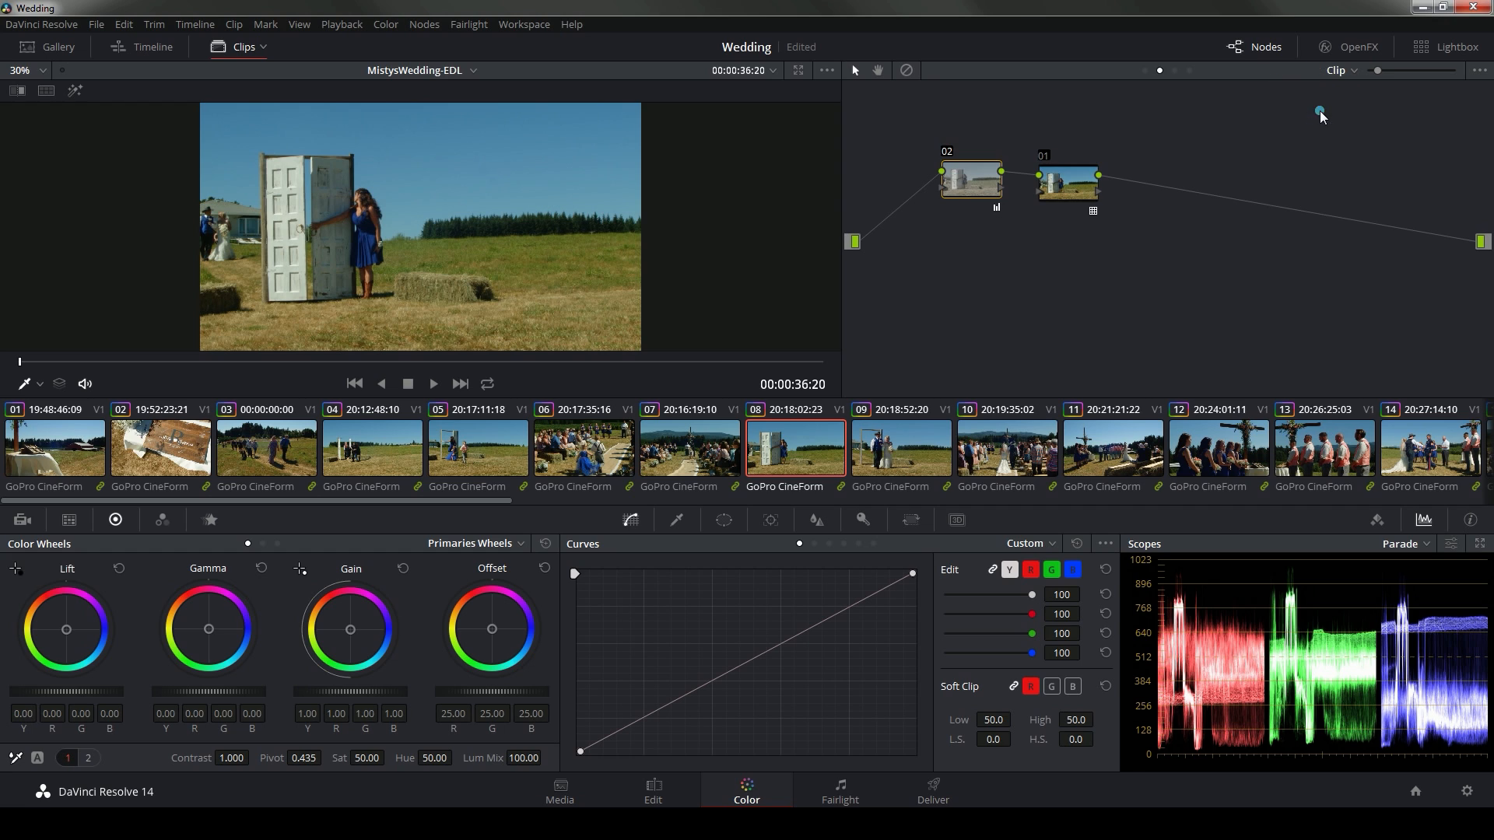
Browse clips 06, 03 and 07, then select clip 21 of the couple entering the barn
{"action": "left_click", "coordinate": [583, 447]}
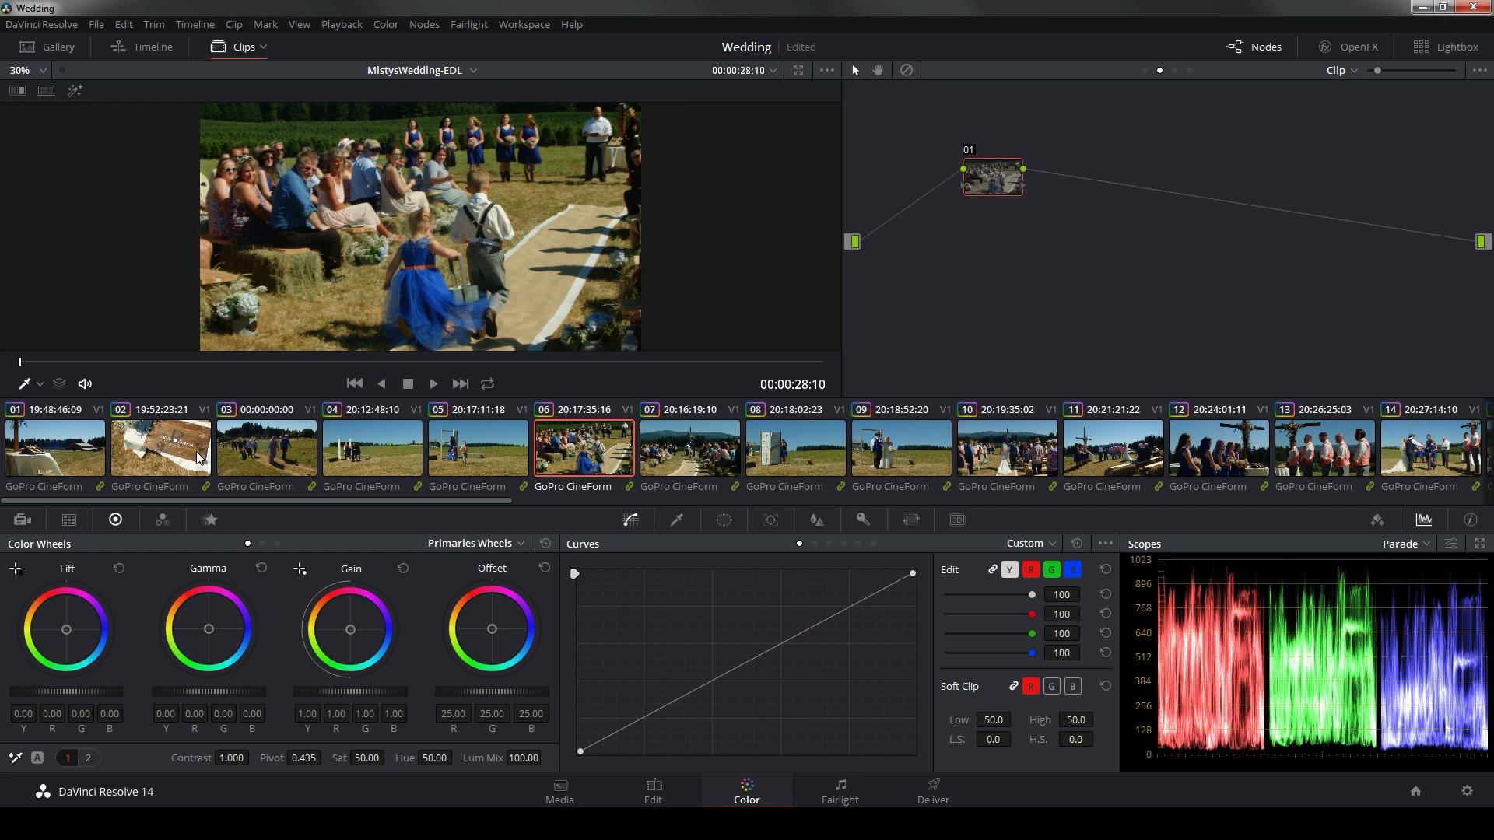
{"action": "left_click", "coordinate": [268, 448]}
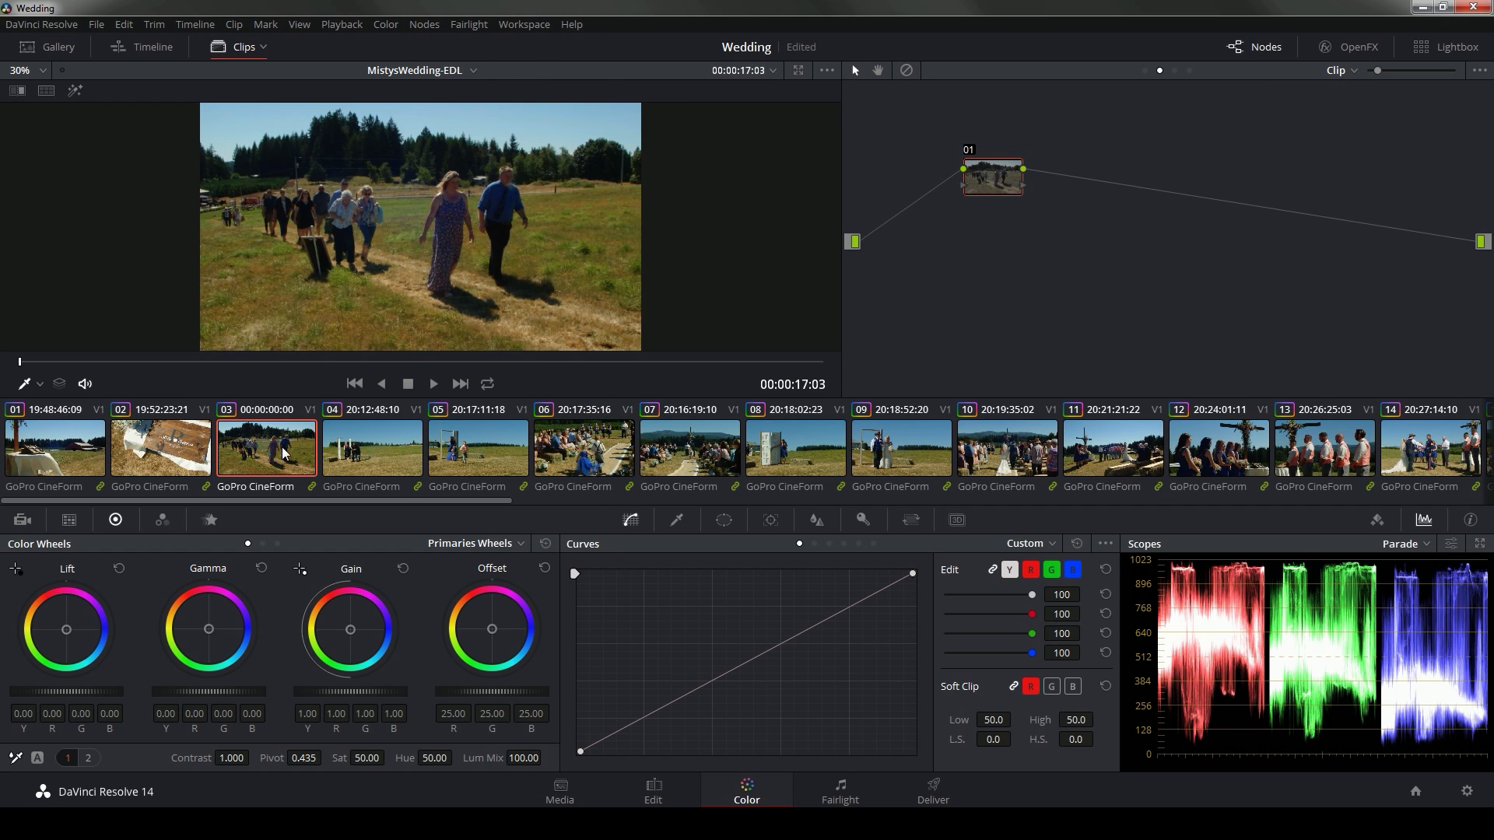
{"action": "left_click", "coordinate": [583, 448]}
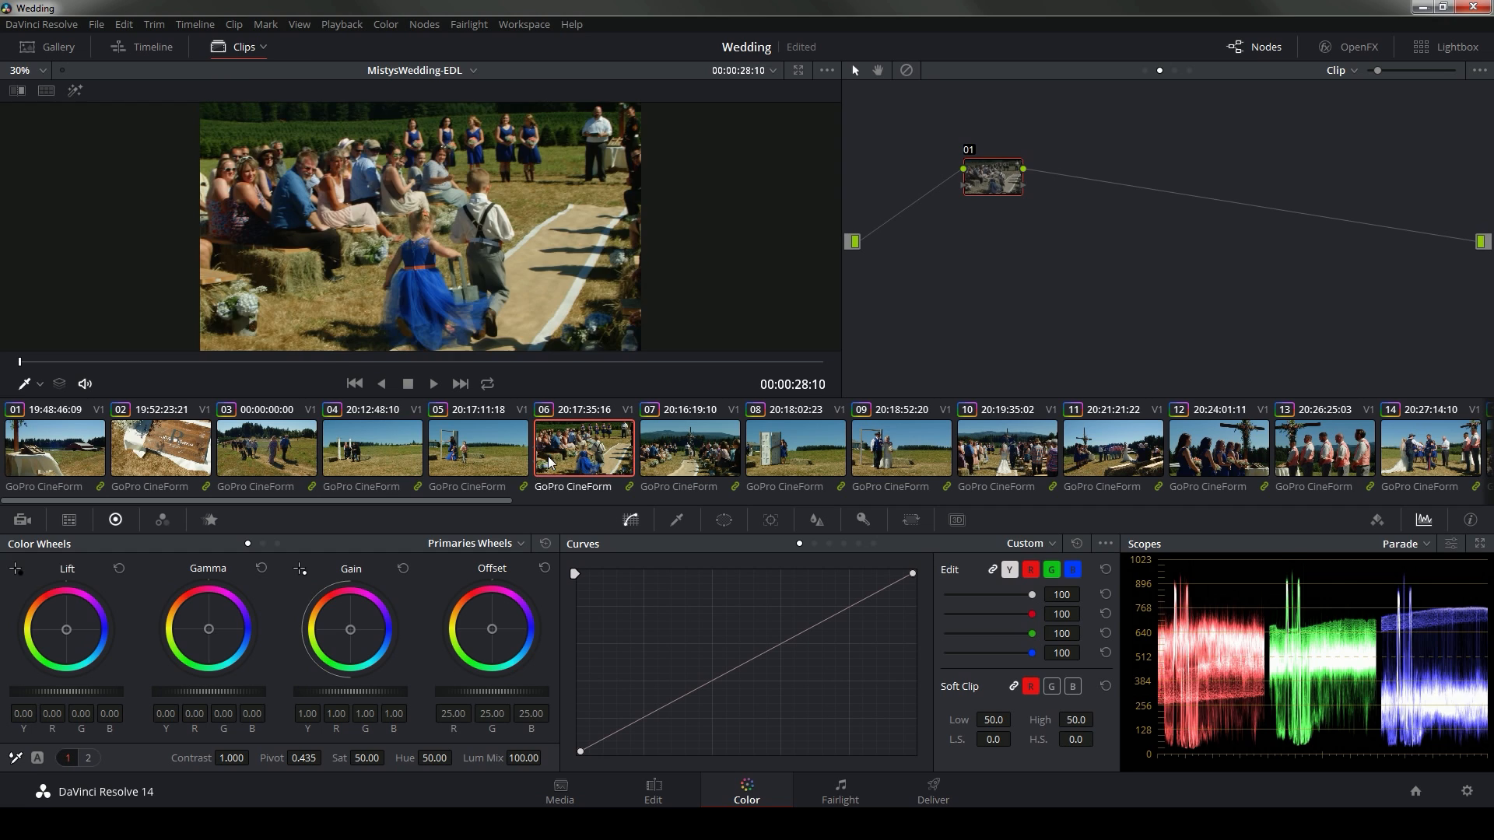
{"action": "left_click", "coordinate": [688, 445]}
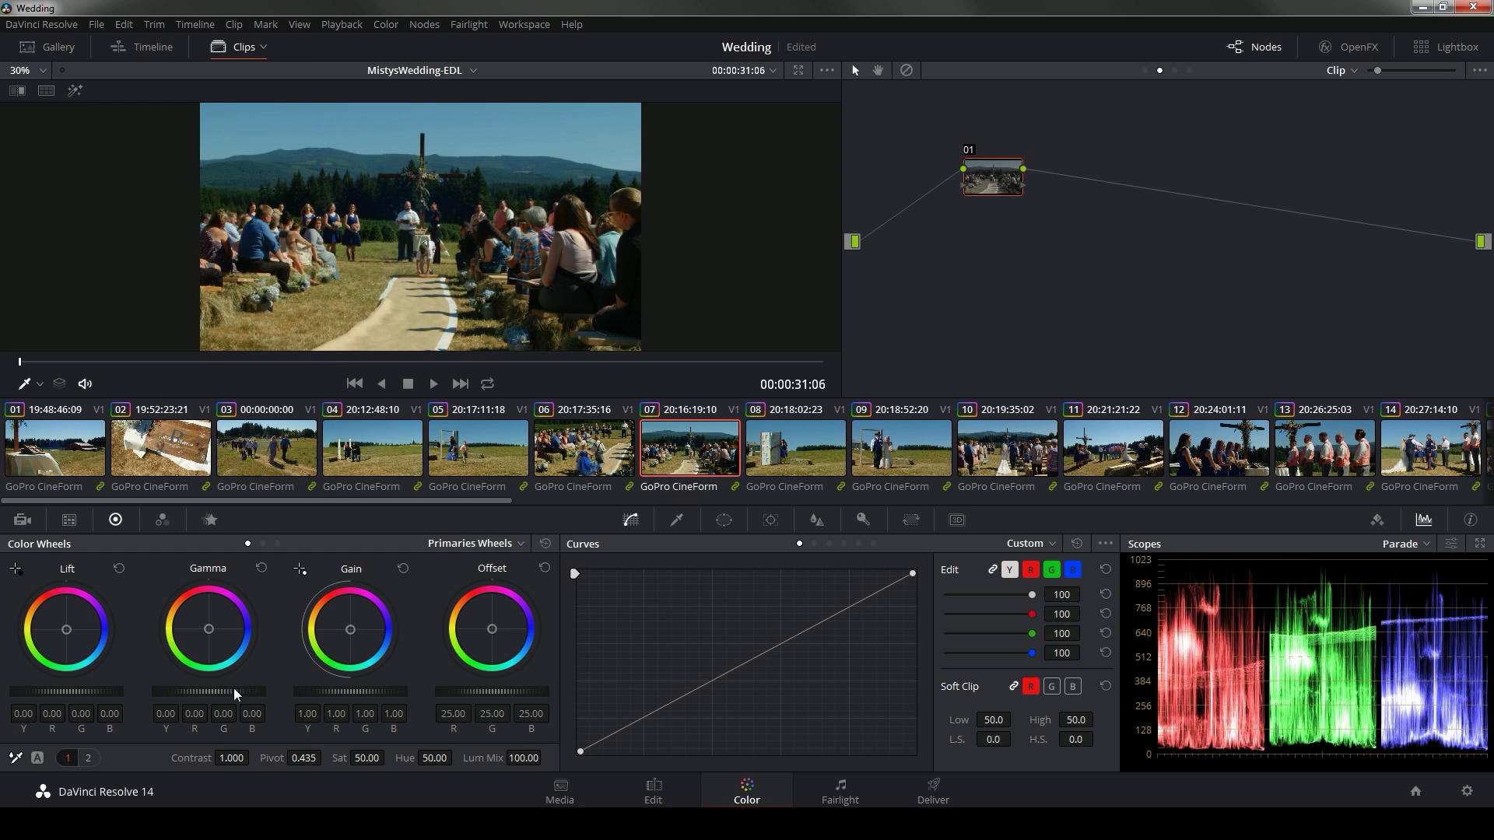
{"action": "left_click", "coordinate": [1006, 448]}
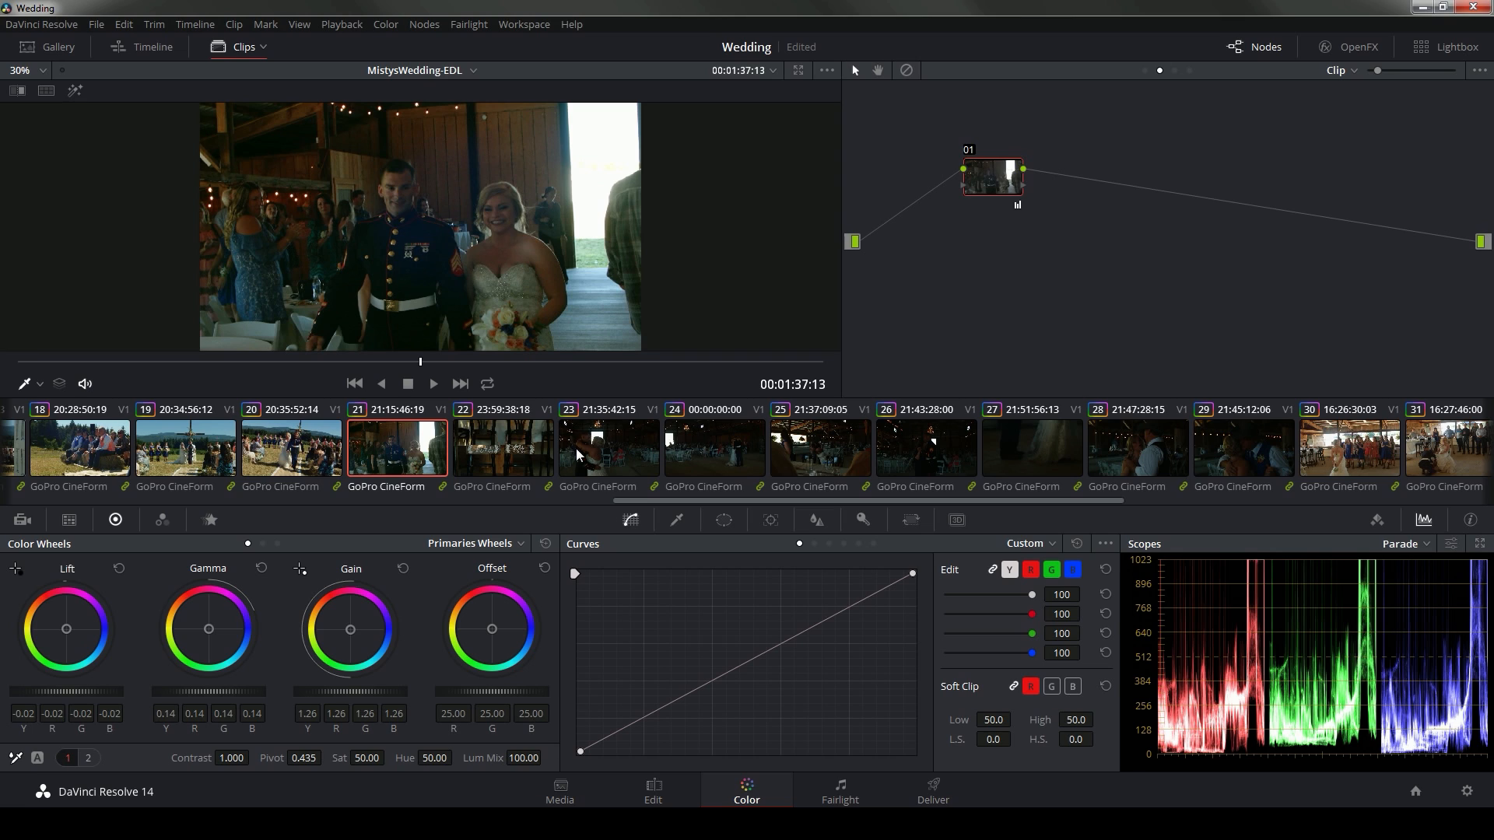
{"action": "mouse_move", "coordinate": [979, 453]}
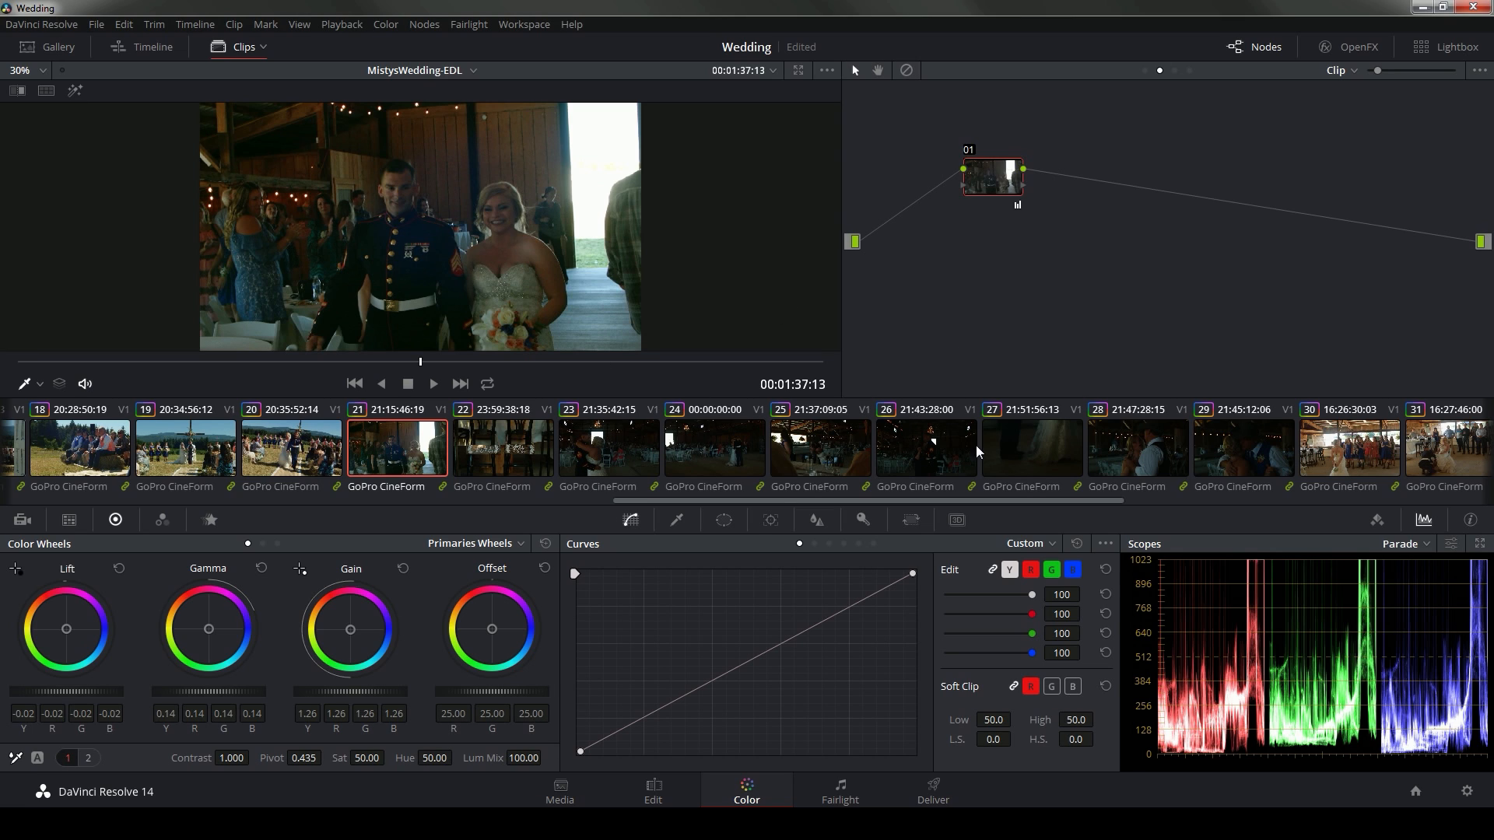
{"action": "mouse_move", "coordinate": [1229, 449]}
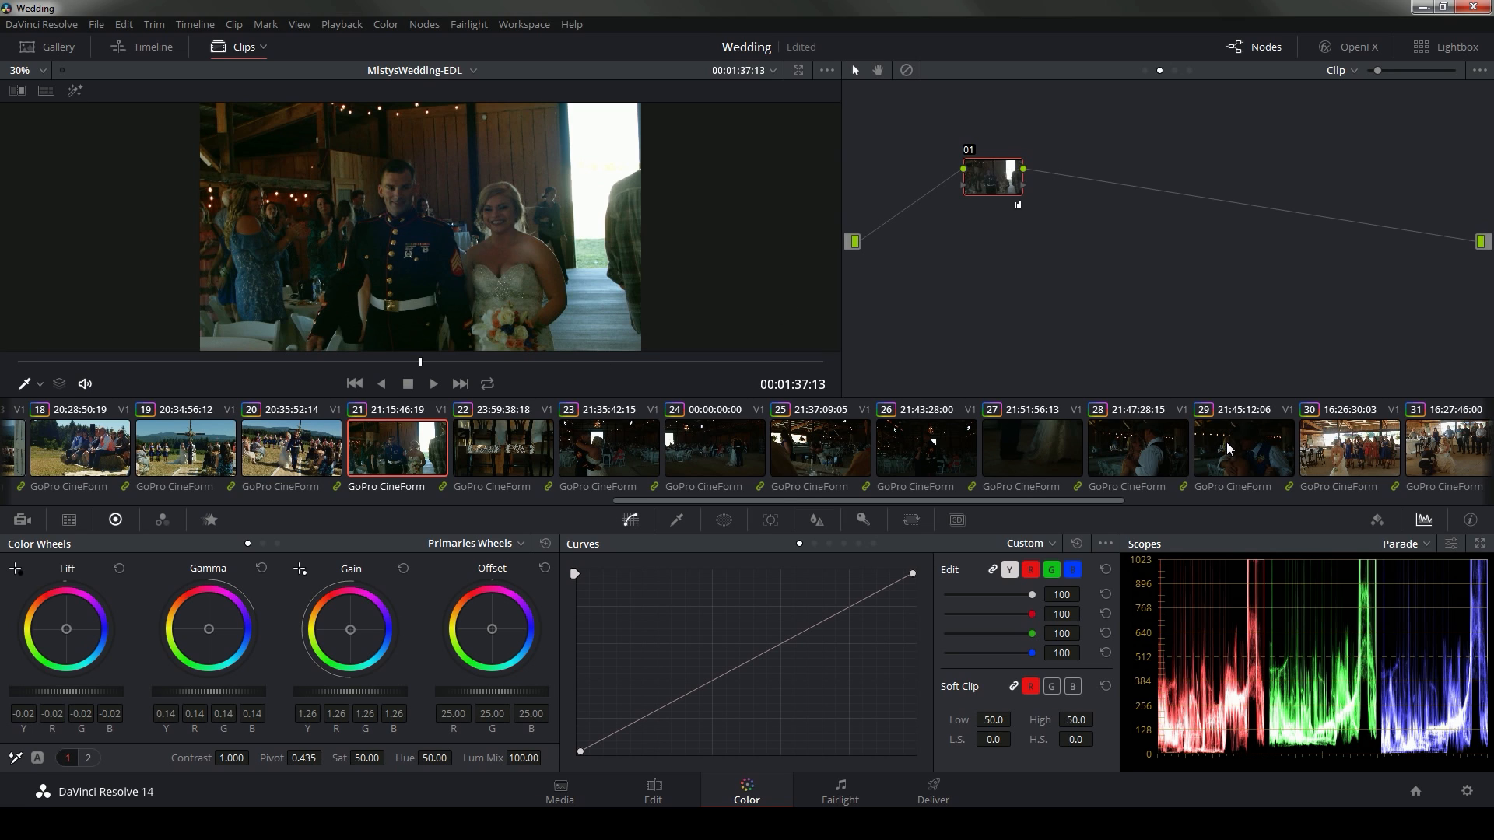
Copy clip 21's brightening grade onto the dark reception clips and check clip 23 and another
{"action": "left_click", "coordinate": [1031, 448]}
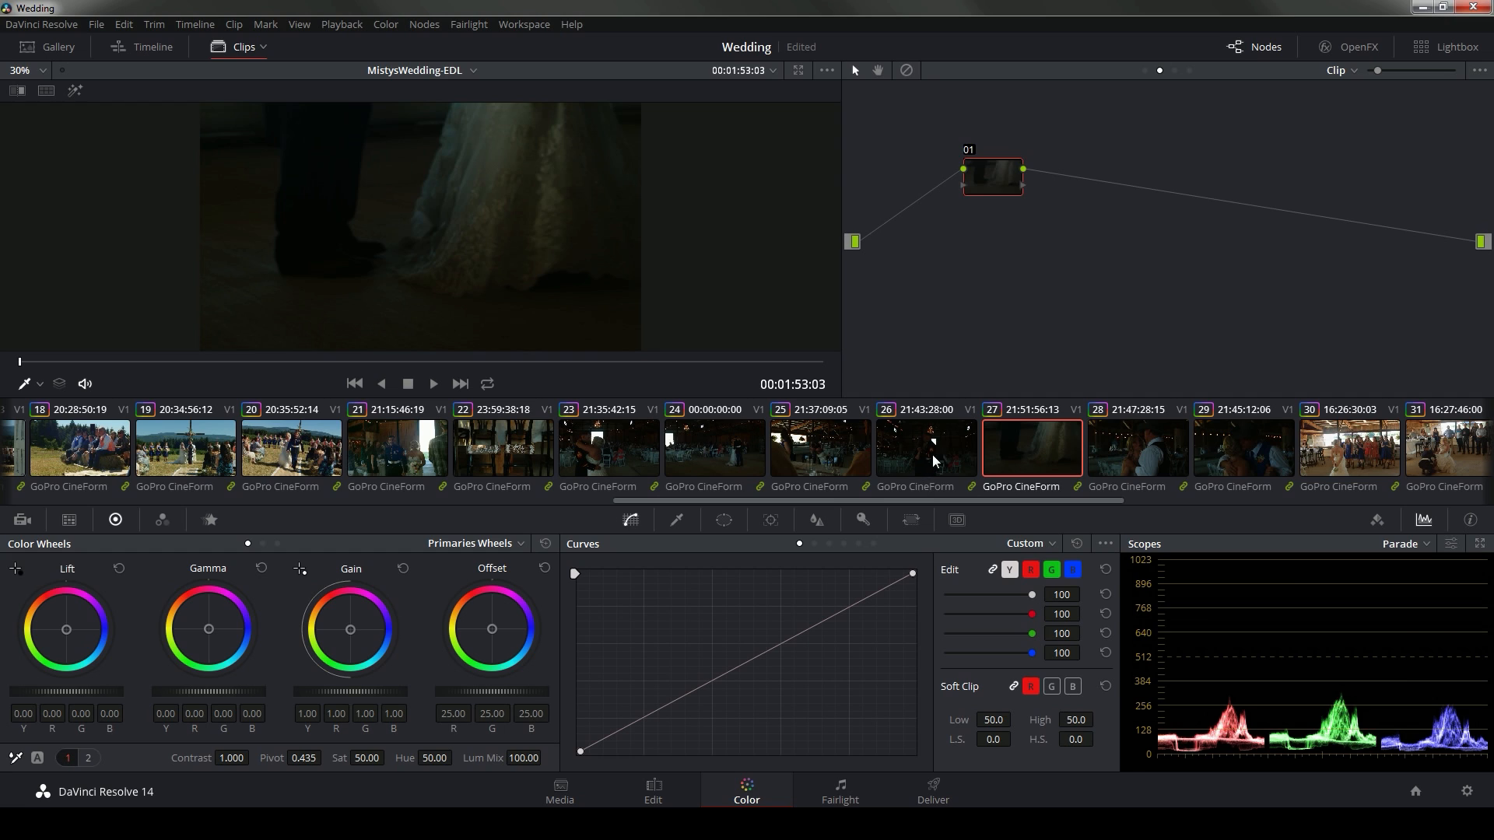
{"action": "left_click", "coordinate": [608, 448]}
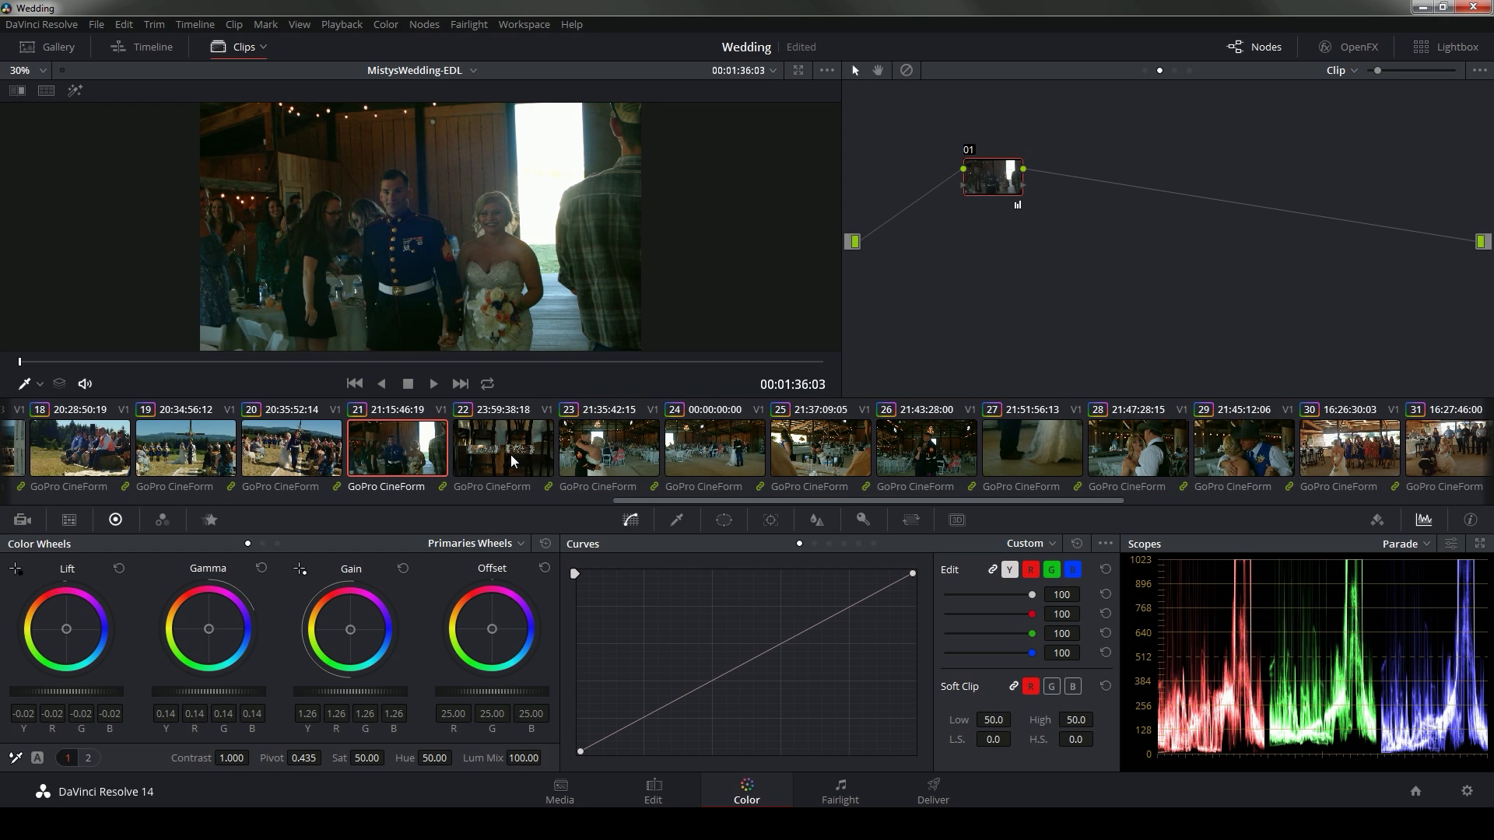
{"action": "left_click", "coordinate": [503, 447]}
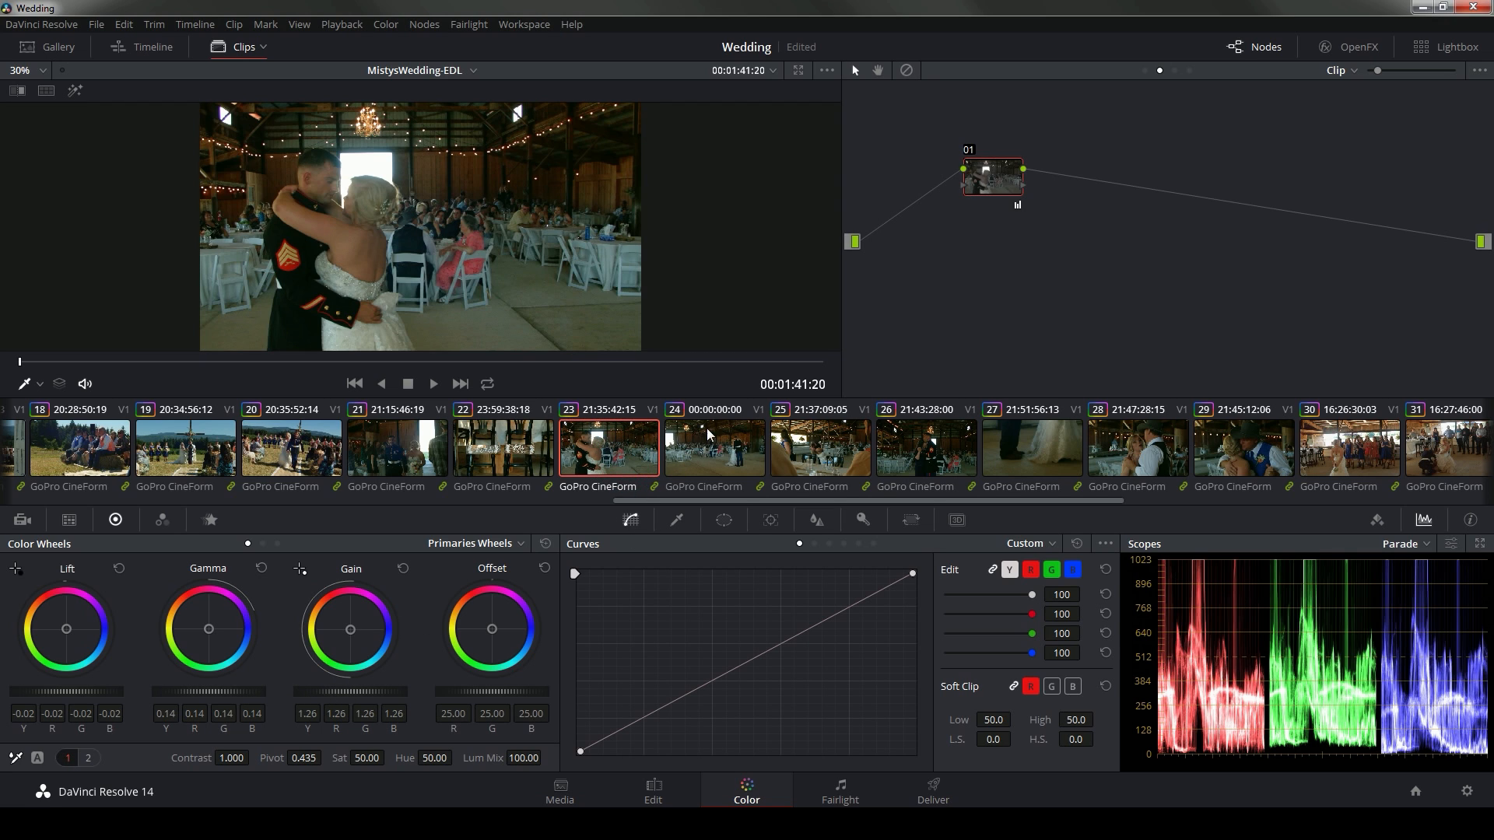
{"action": "left_click", "coordinate": [1005, 446]}
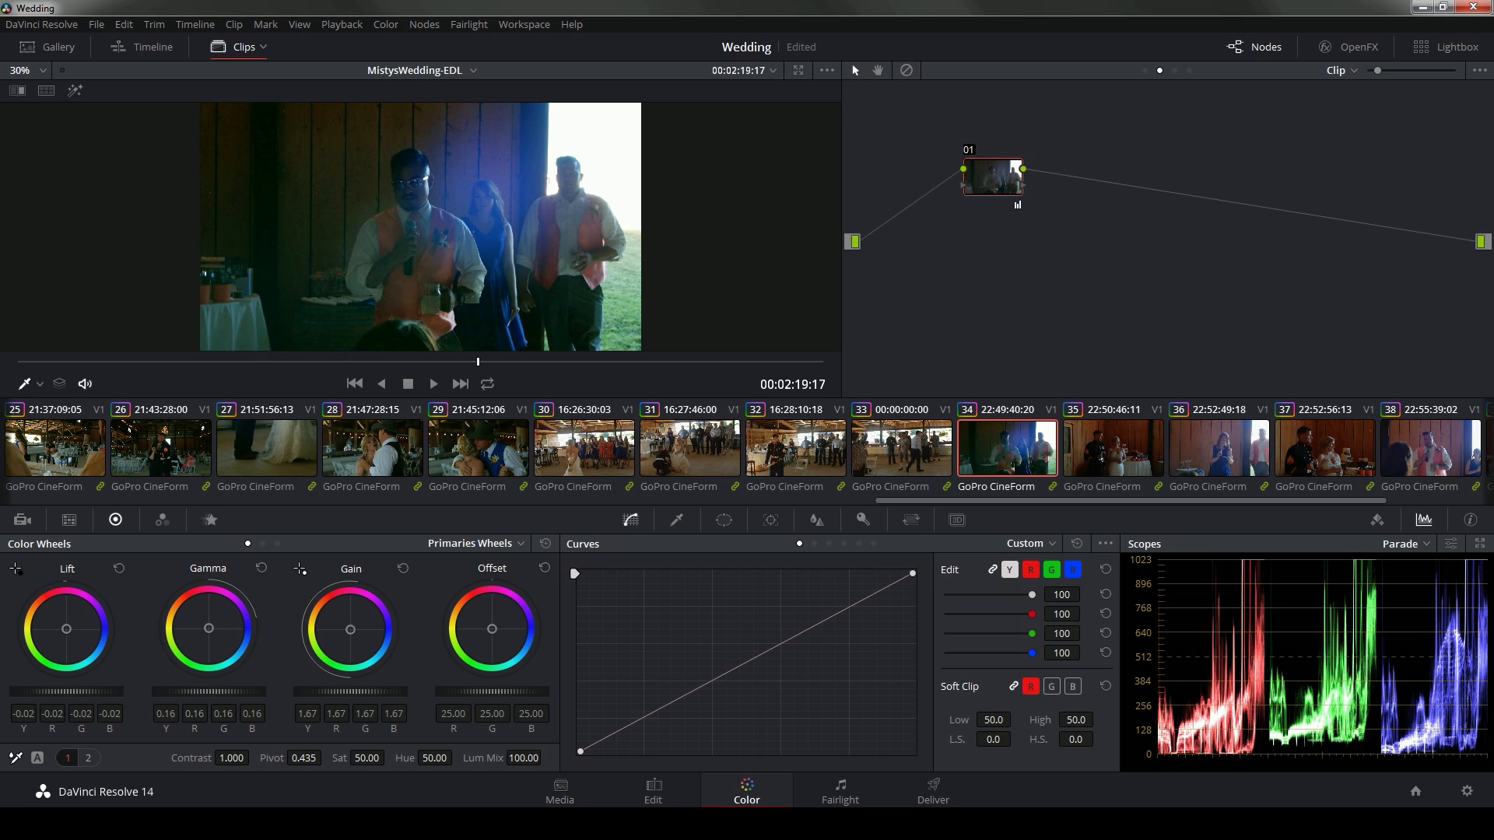
{"action": "mouse_move", "coordinate": [333, 684]}
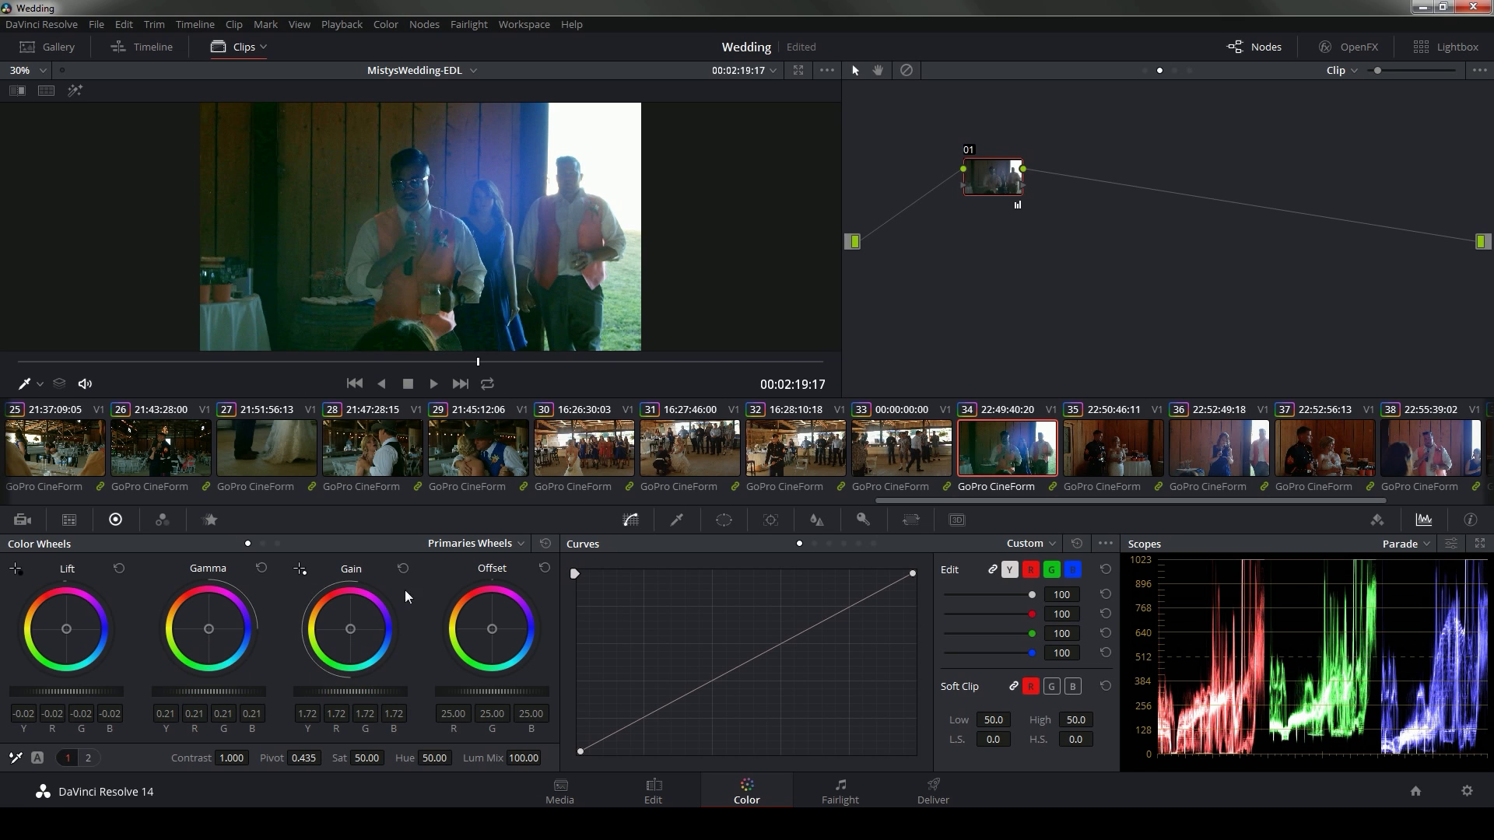
Select clip 36 of the woman's speech, then show all clips in the Lightbox
{"action": "left_click", "coordinate": [1112, 448]}
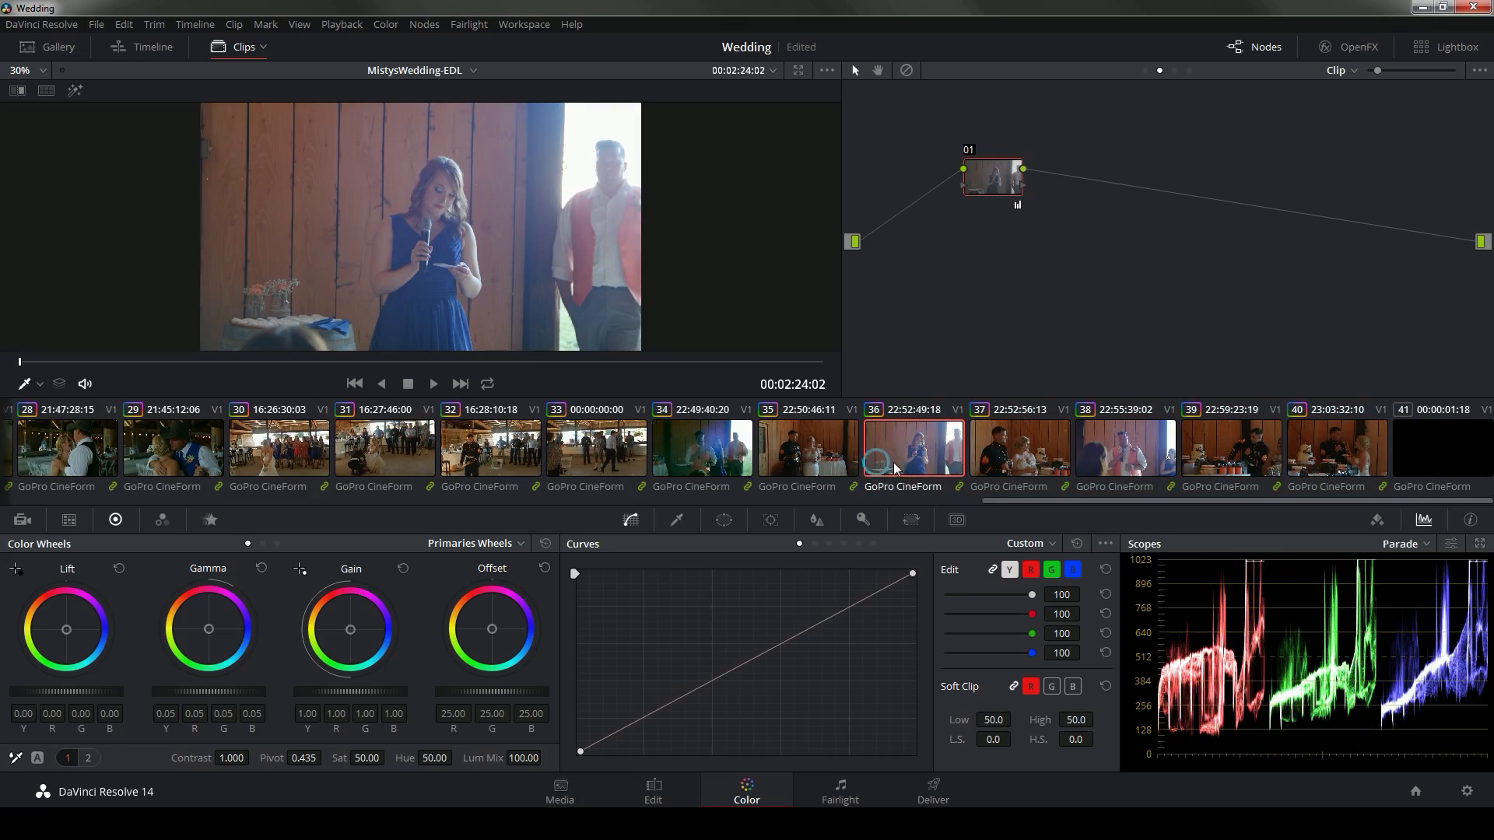
{"action": "left_click", "coordinate": [1447, 46]}
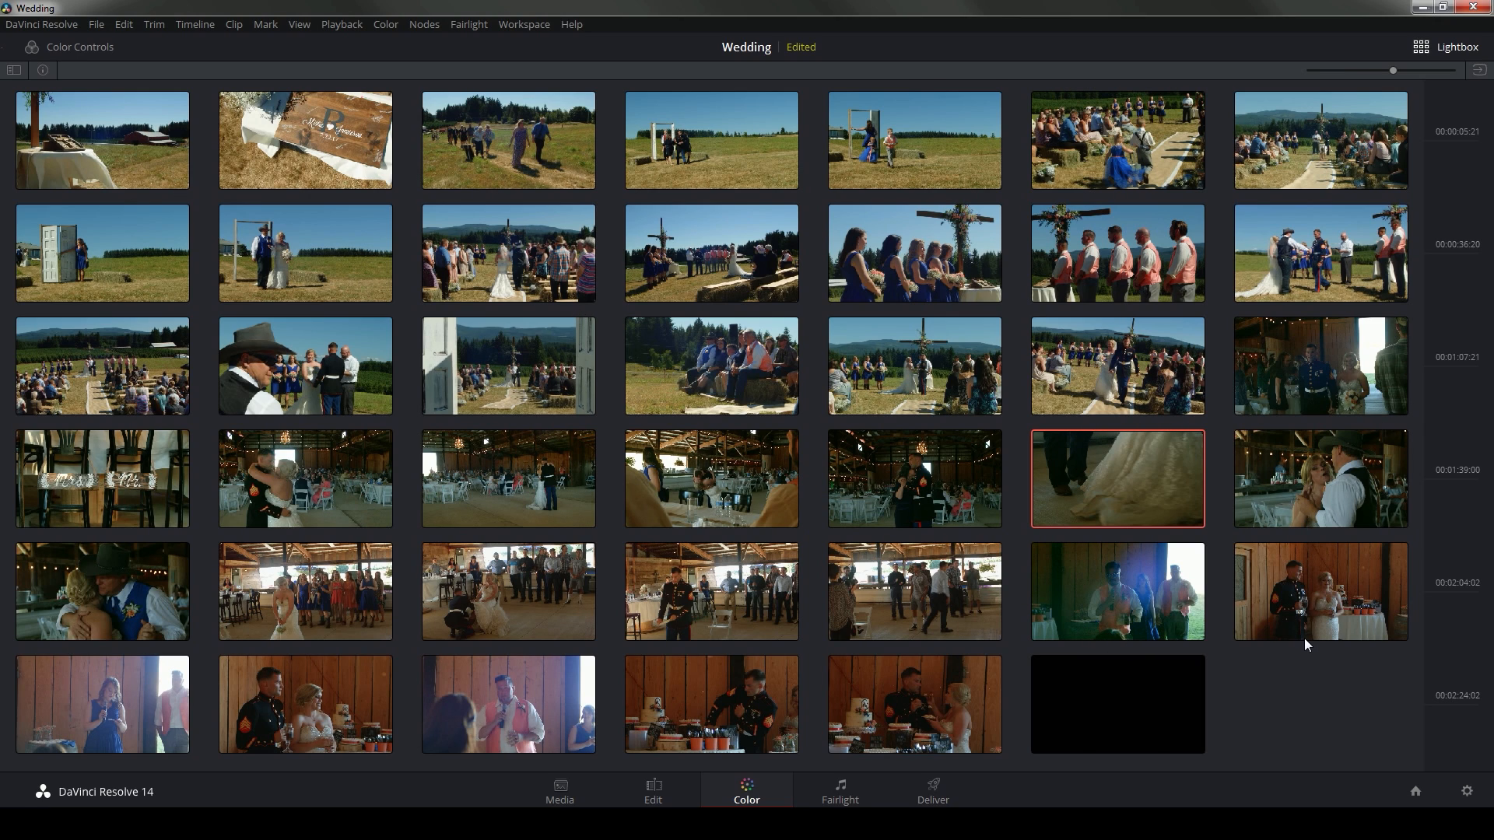
Exit the Lightbox and compare clips 07, 02 and 06 with the group post-clip grade off and on
{"action": "double_click", "coordinate": [1115, 479]}
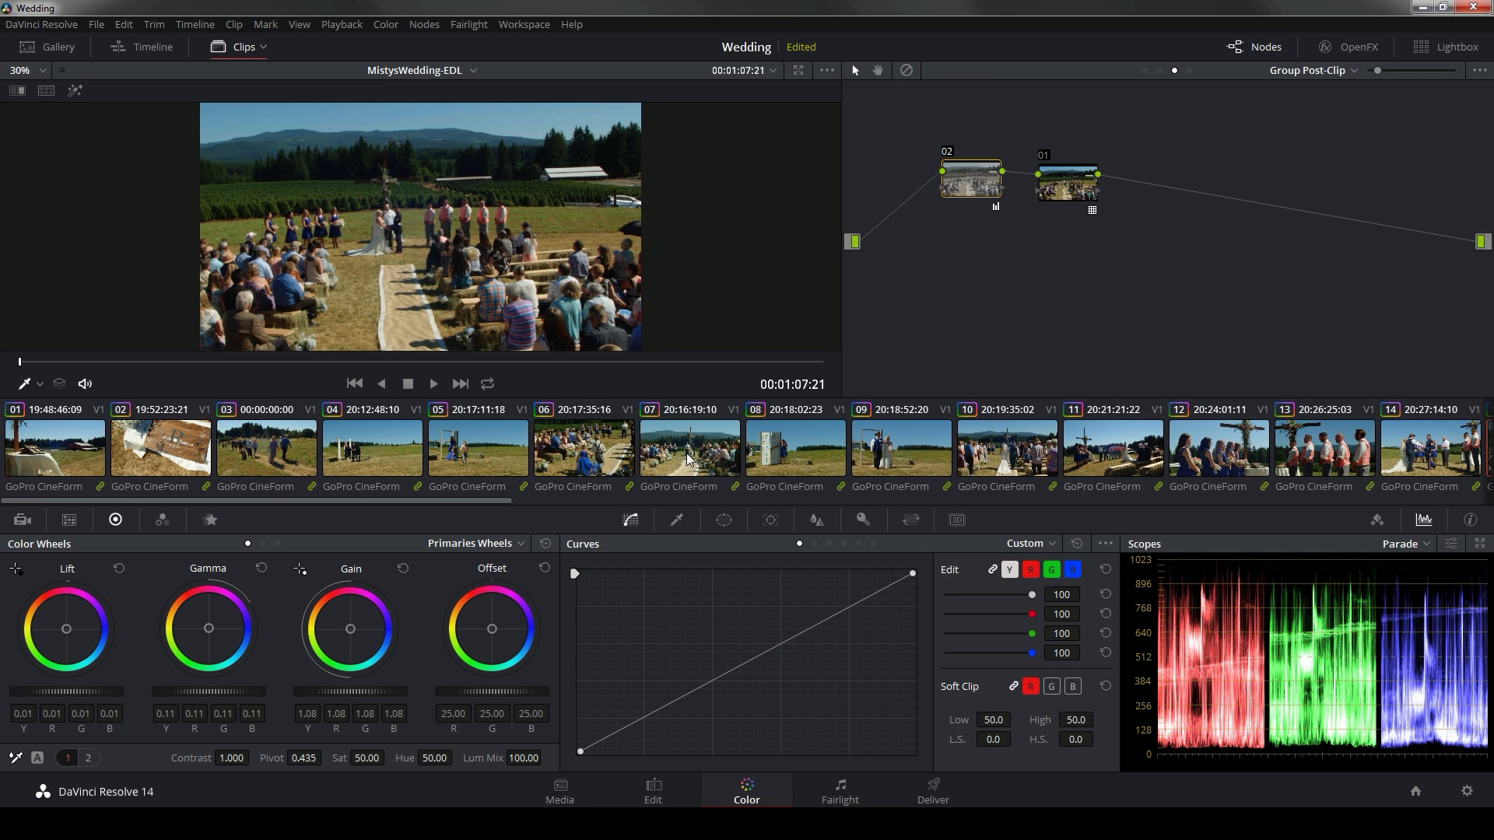
{"action": "left_click", "coordinate": [688, 448]}
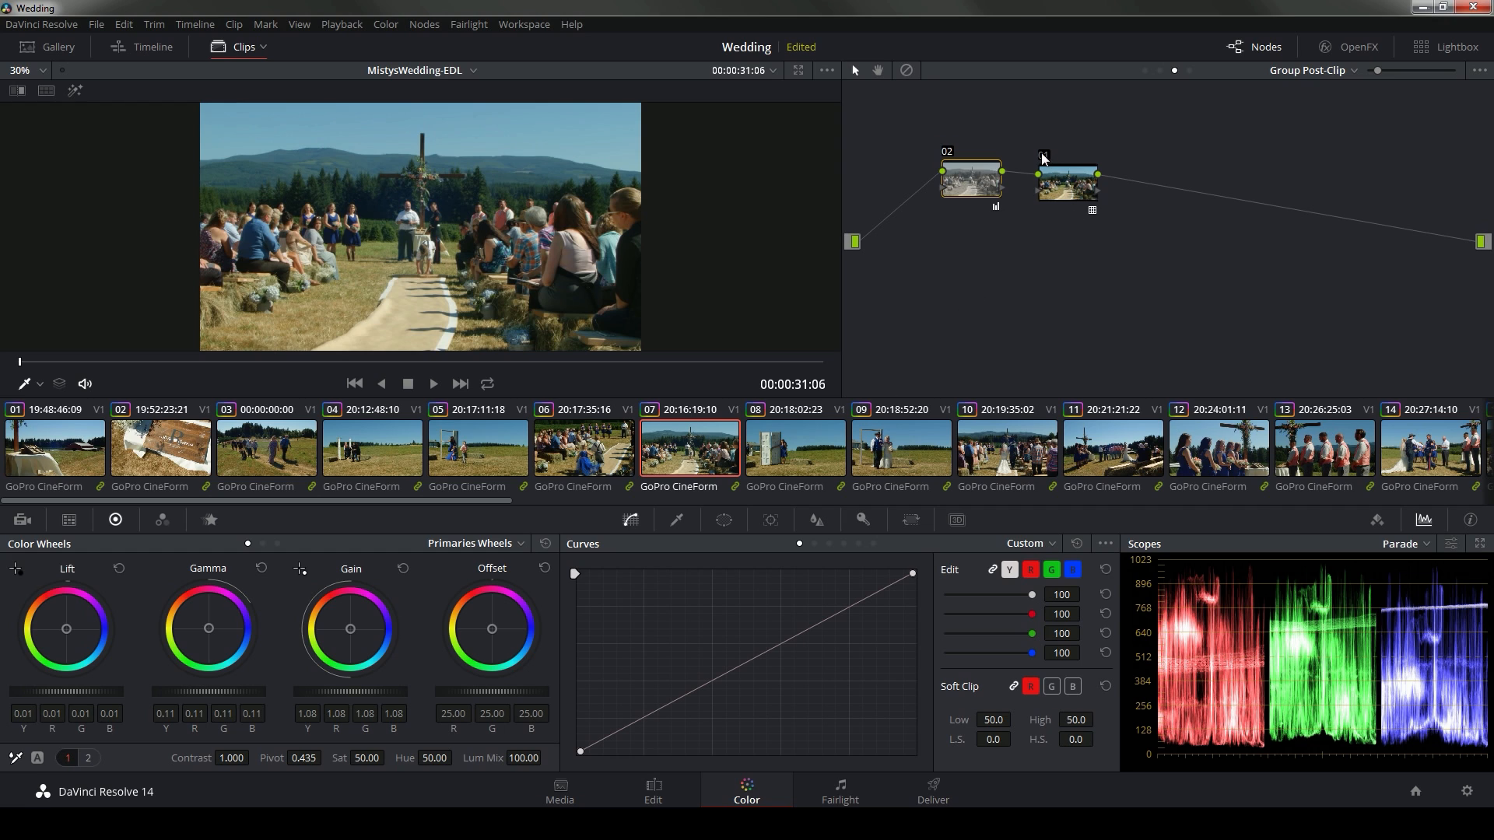
{"action": "left_click", "coordinate": [795, 445]}
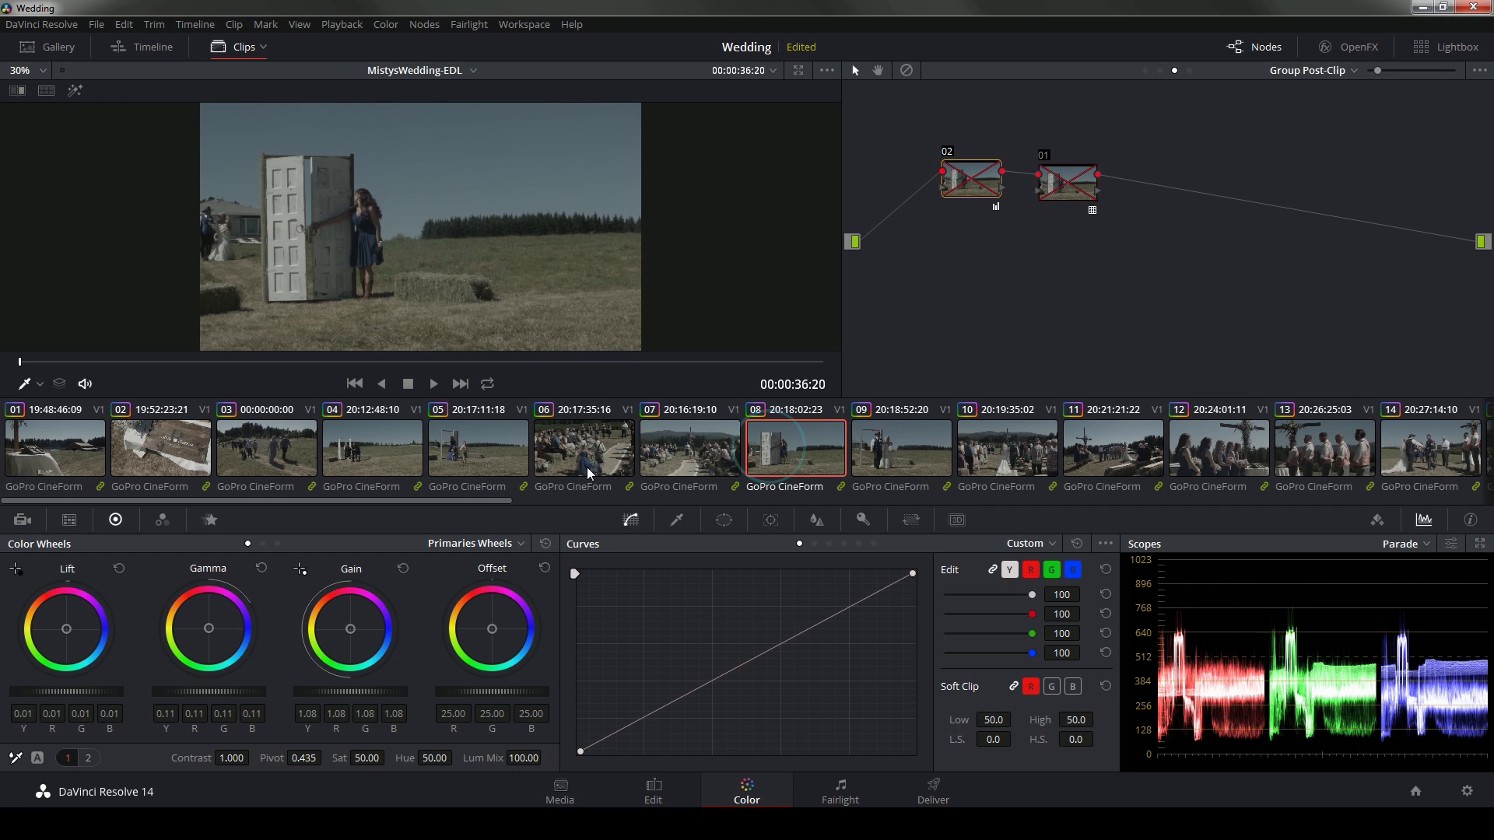
{"action": "left_click", "coordinate": [160, 447]}
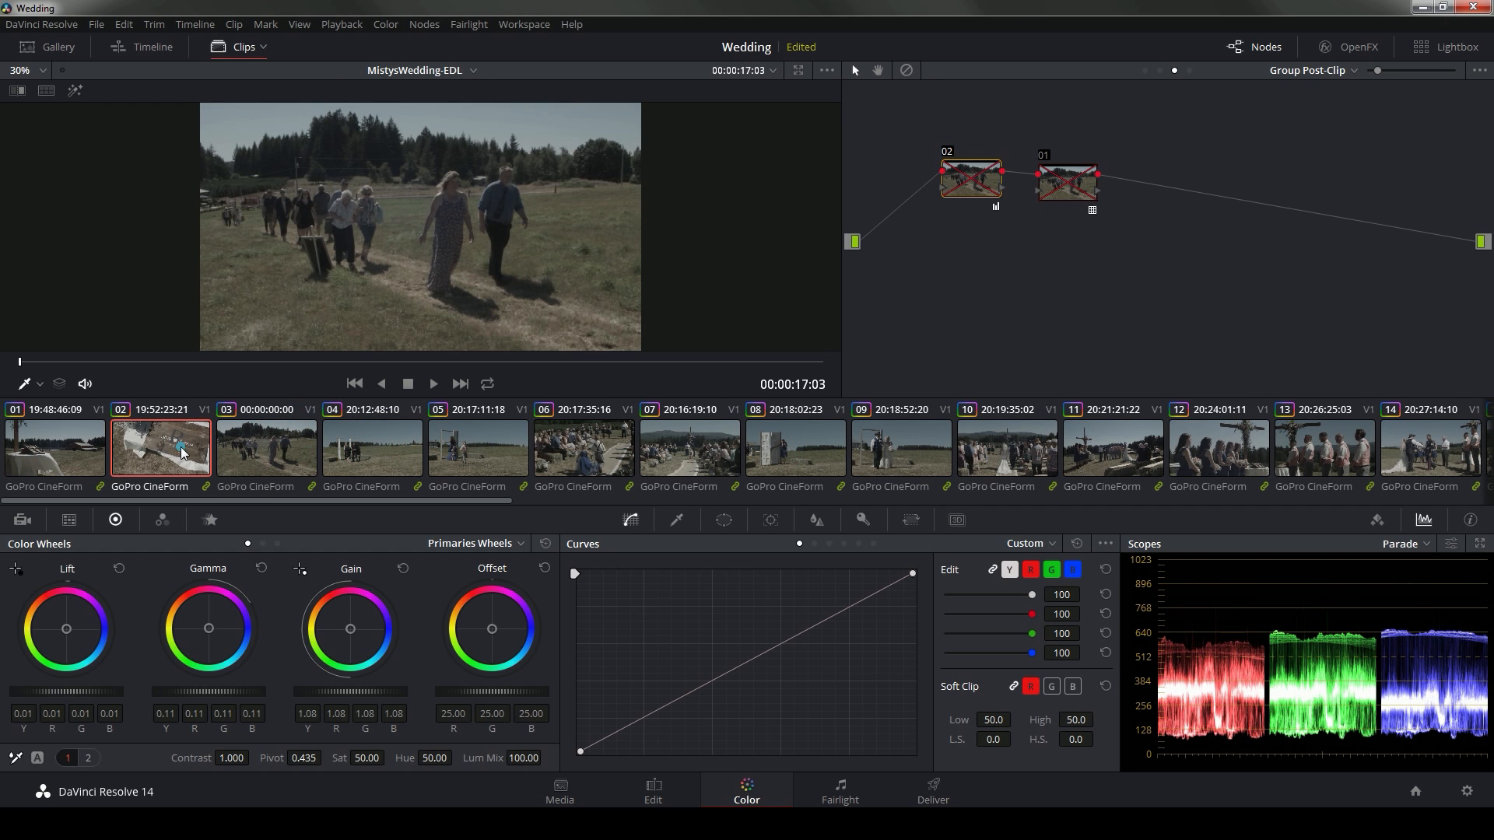
{"action": "left_click", "coordinate": [793, 446]}
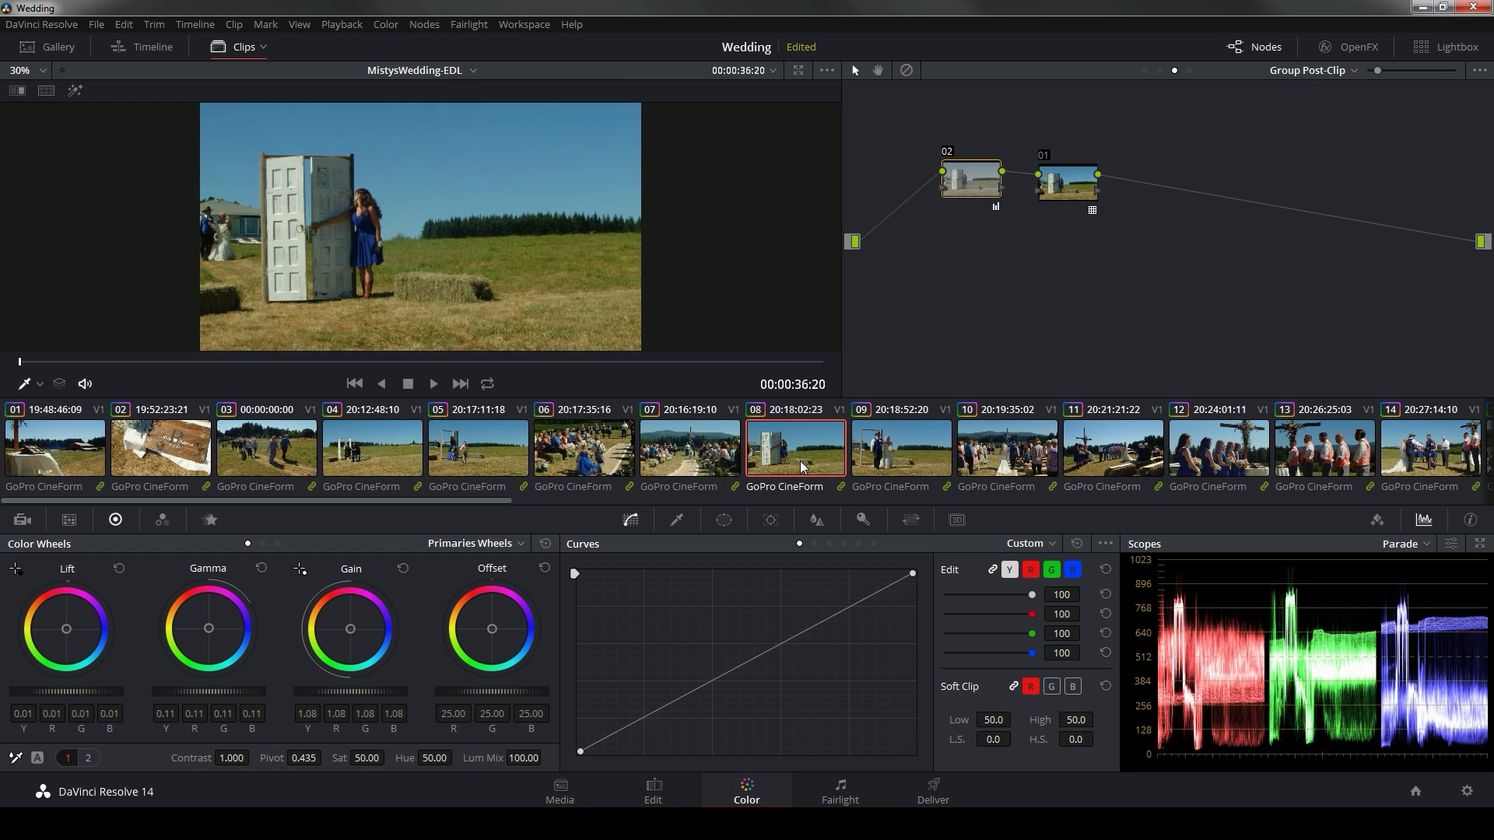
{"action": "left_click", "coordinate": [583, 446]}
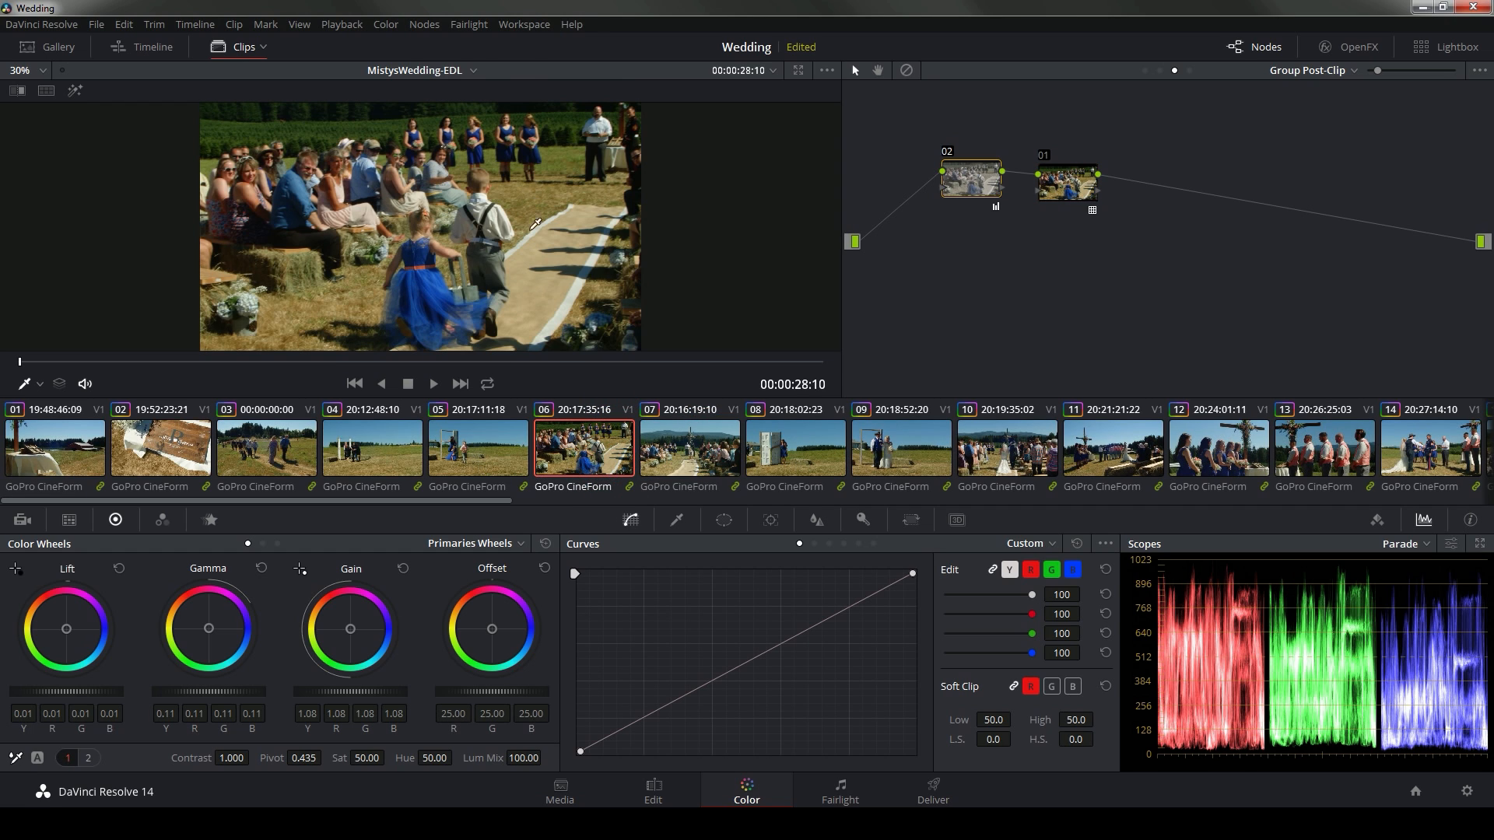
{"action": "left_click", "coordinate": [1219, 448]}
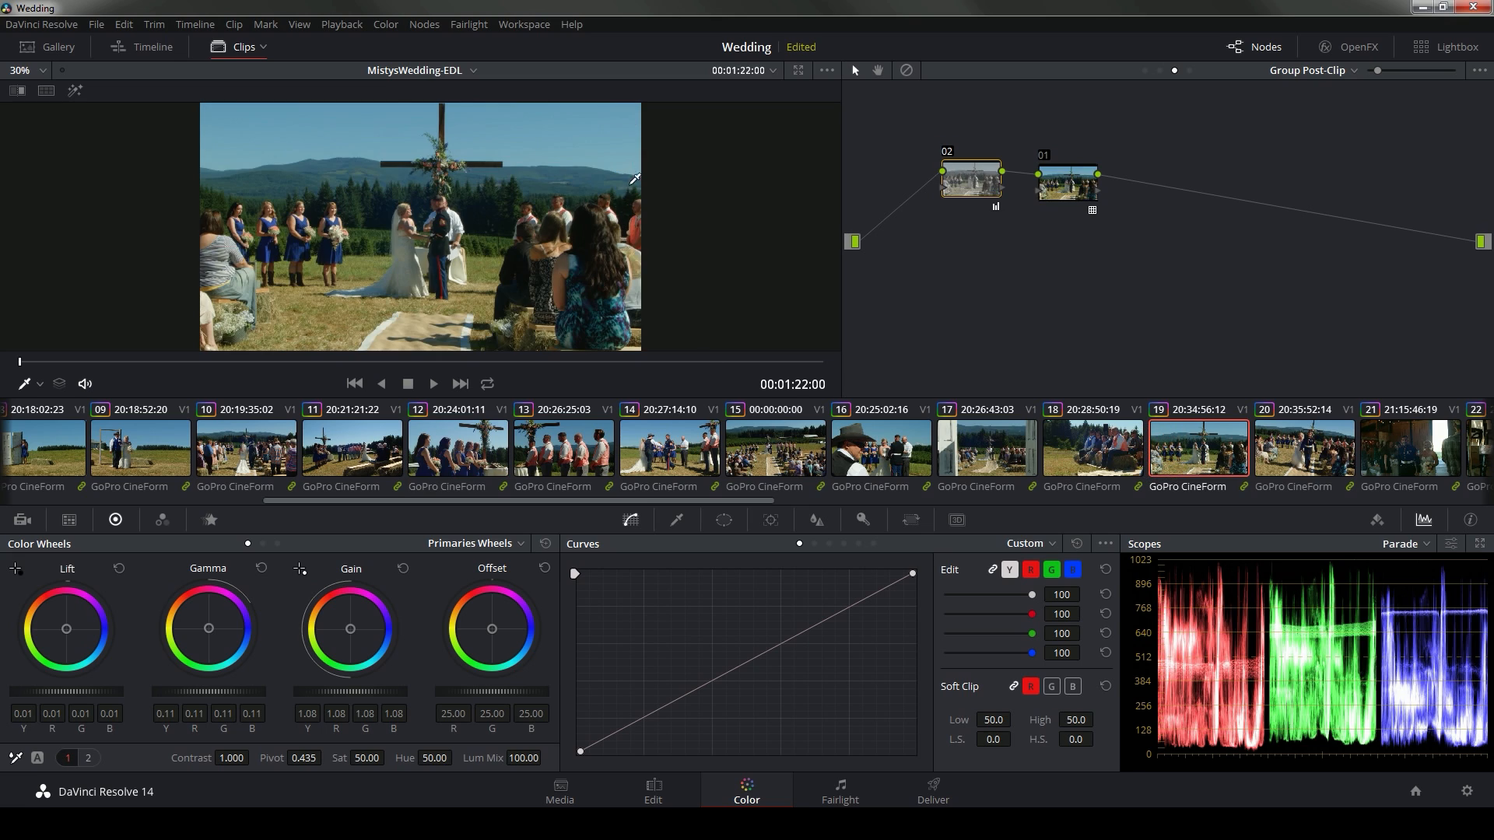
{"action": "mouse_move", "coordinate": [678, 221]}
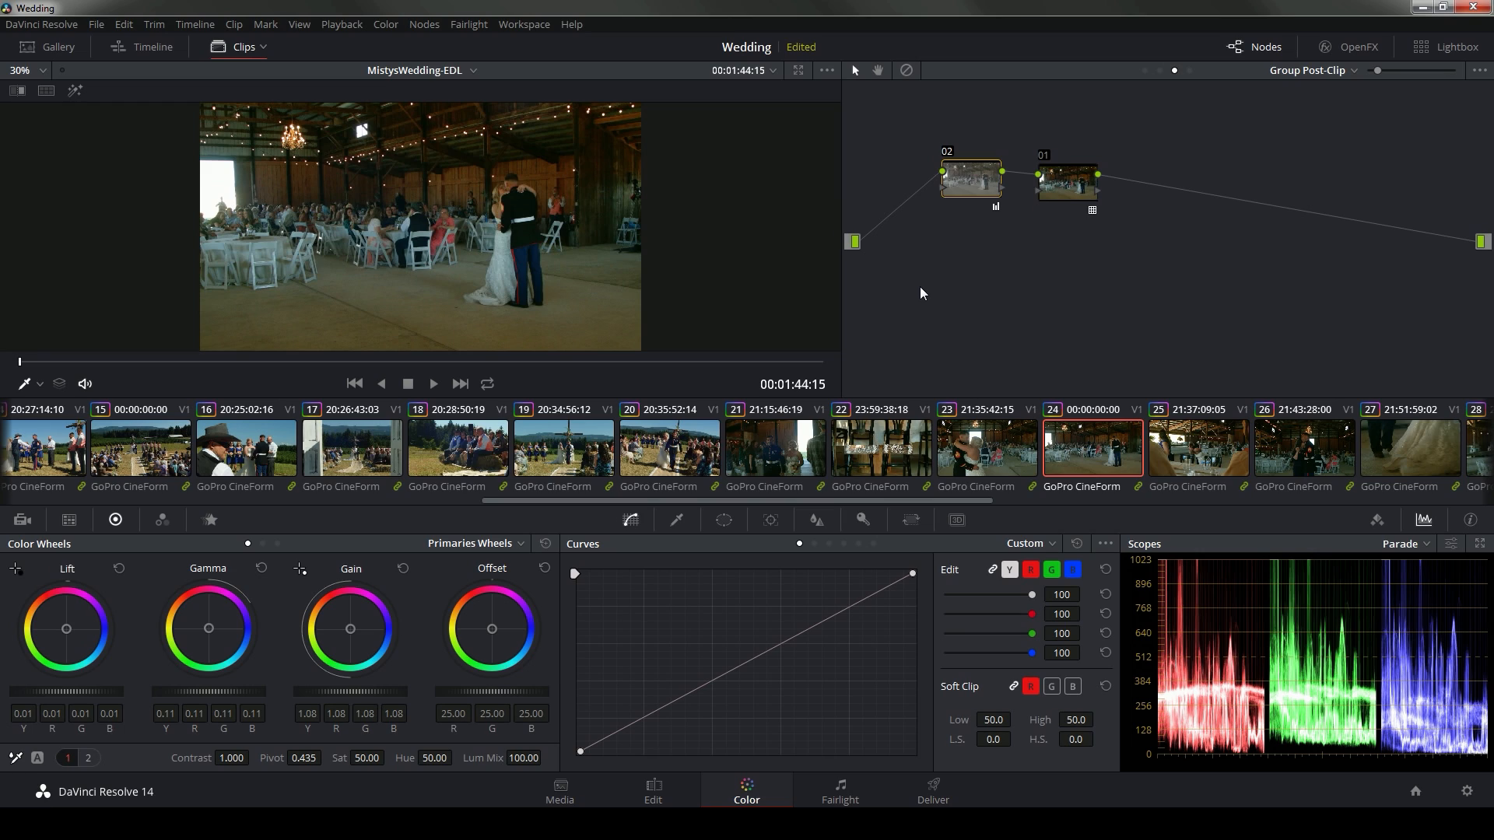
{"action": "mouse_move", "coordinate": [982, 344]}
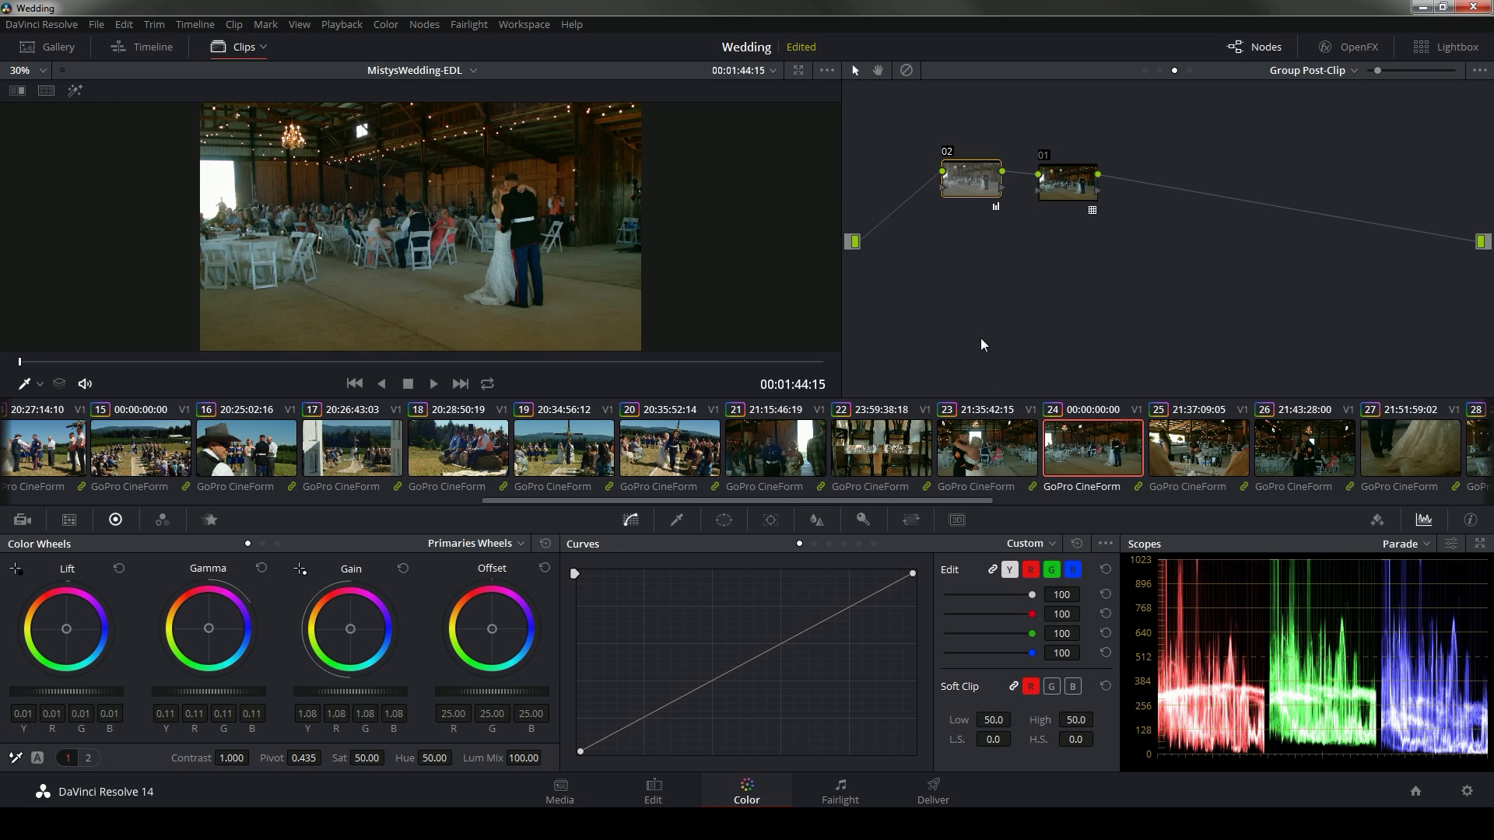